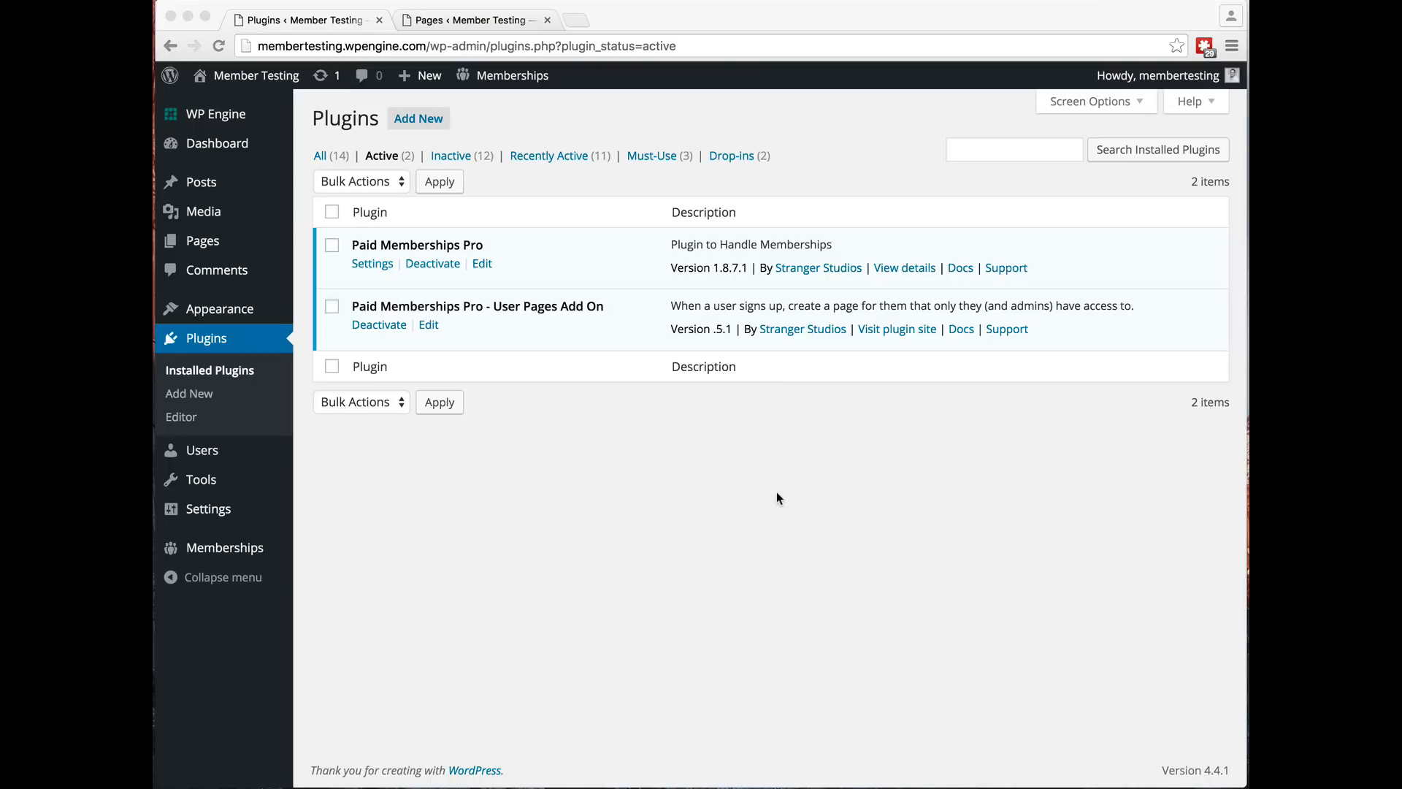
mouse_move(597, 272)
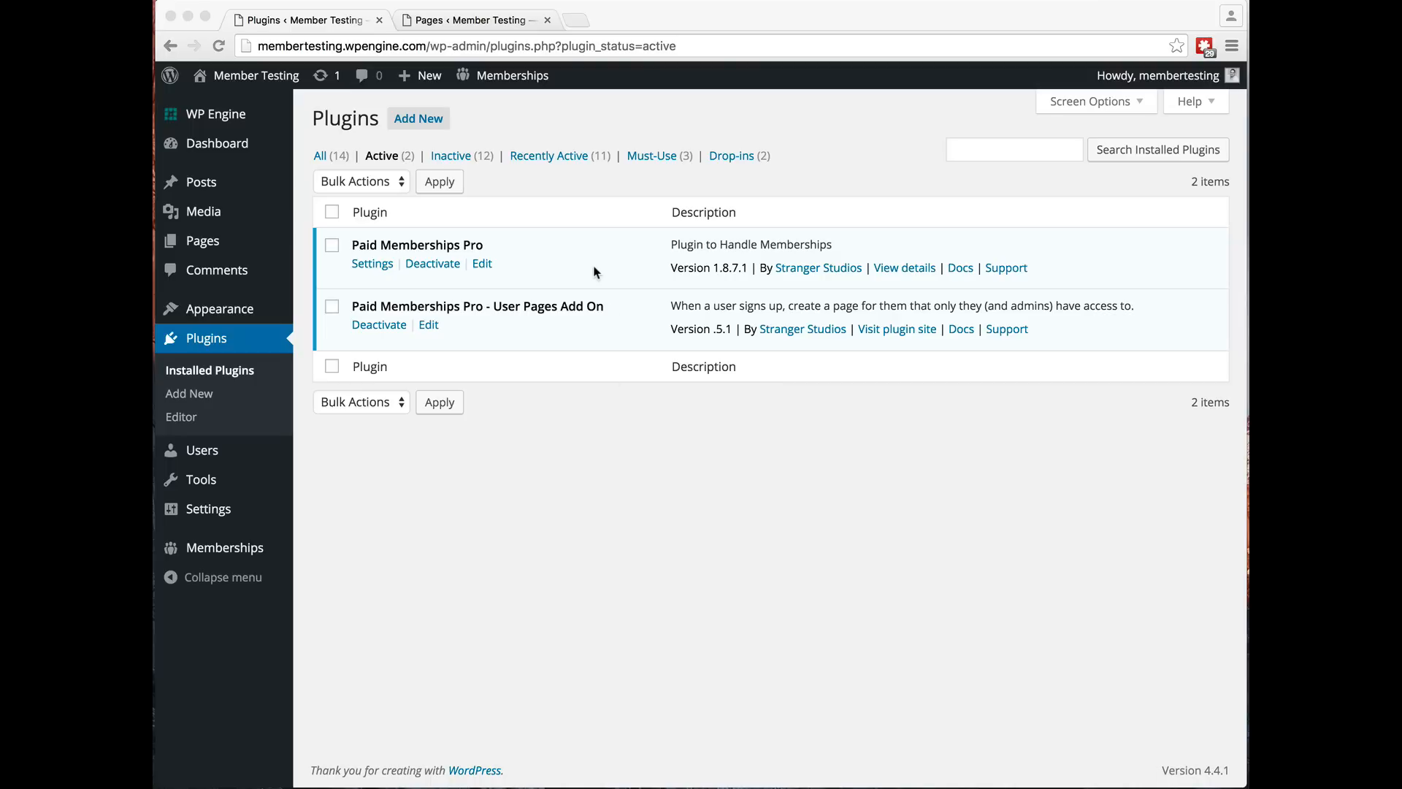
mouse_move(226, 120)
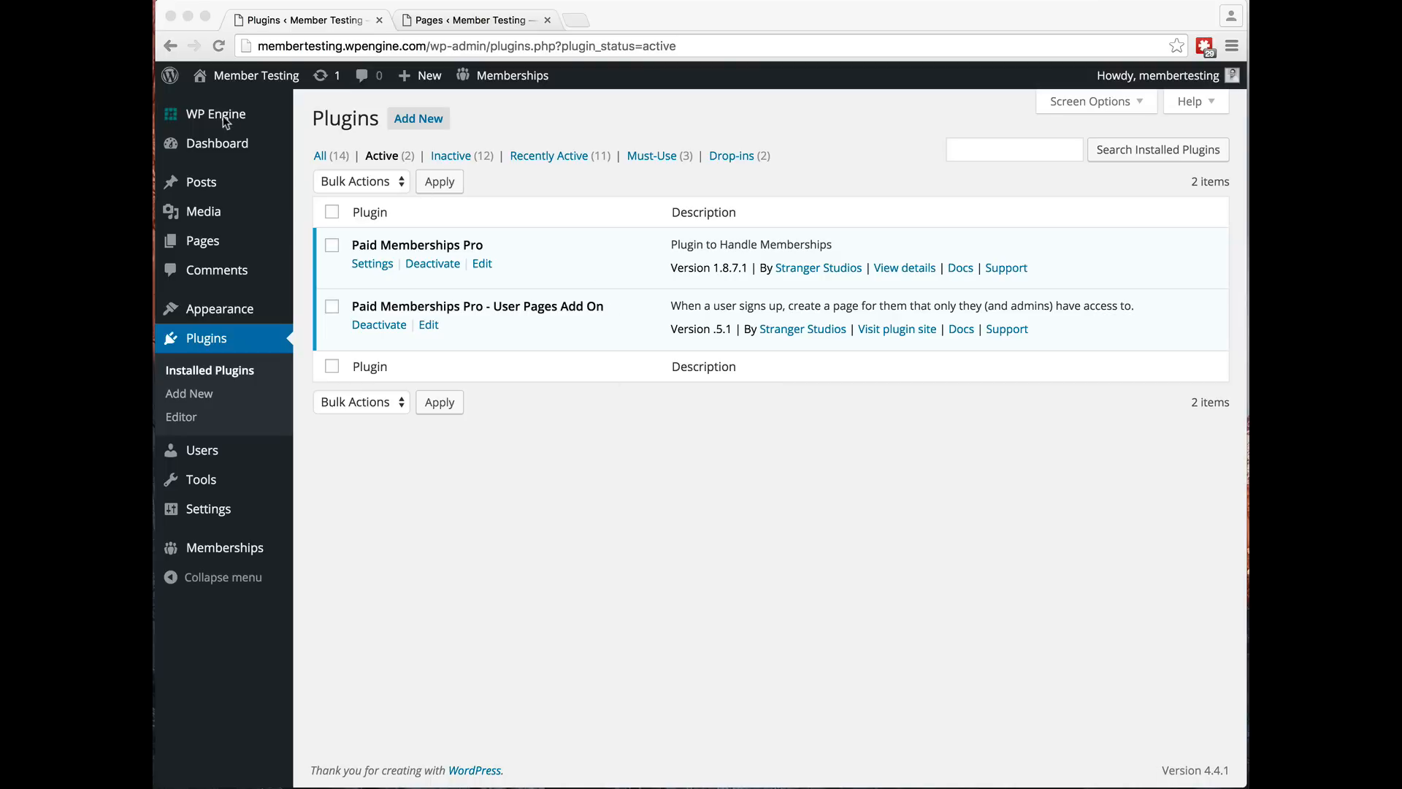
mouse_move(593, 278)
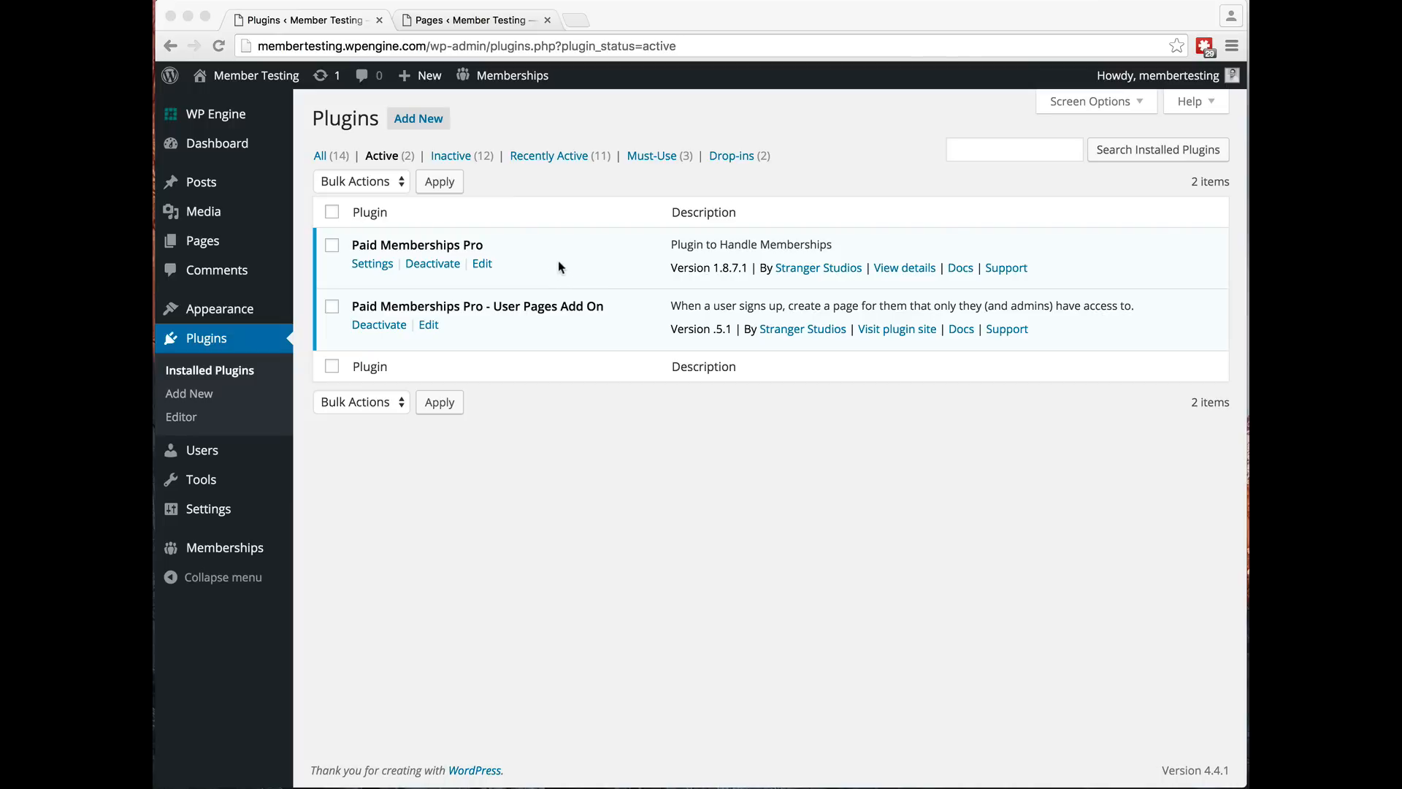
mouse_move(425, 251)
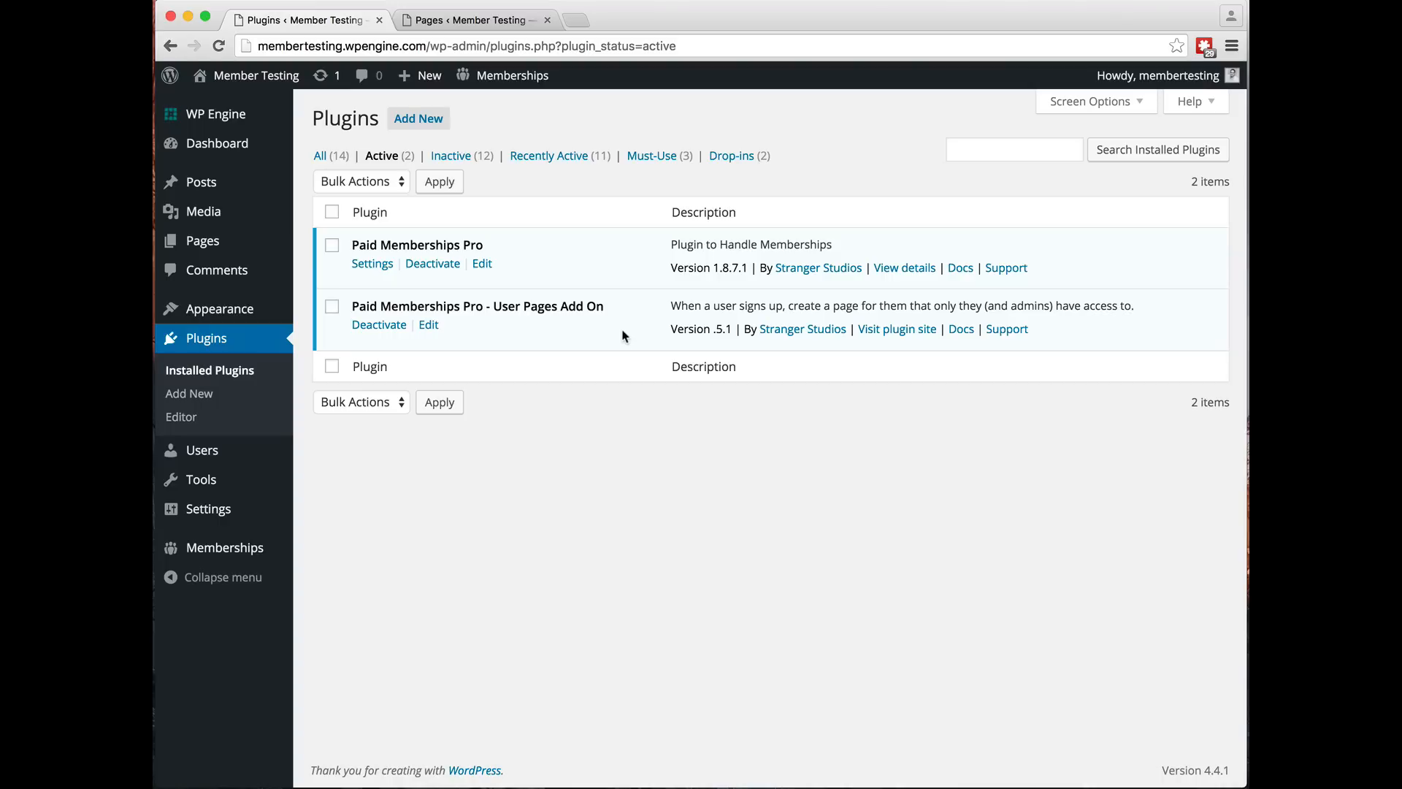
mouse_move(528, 290)
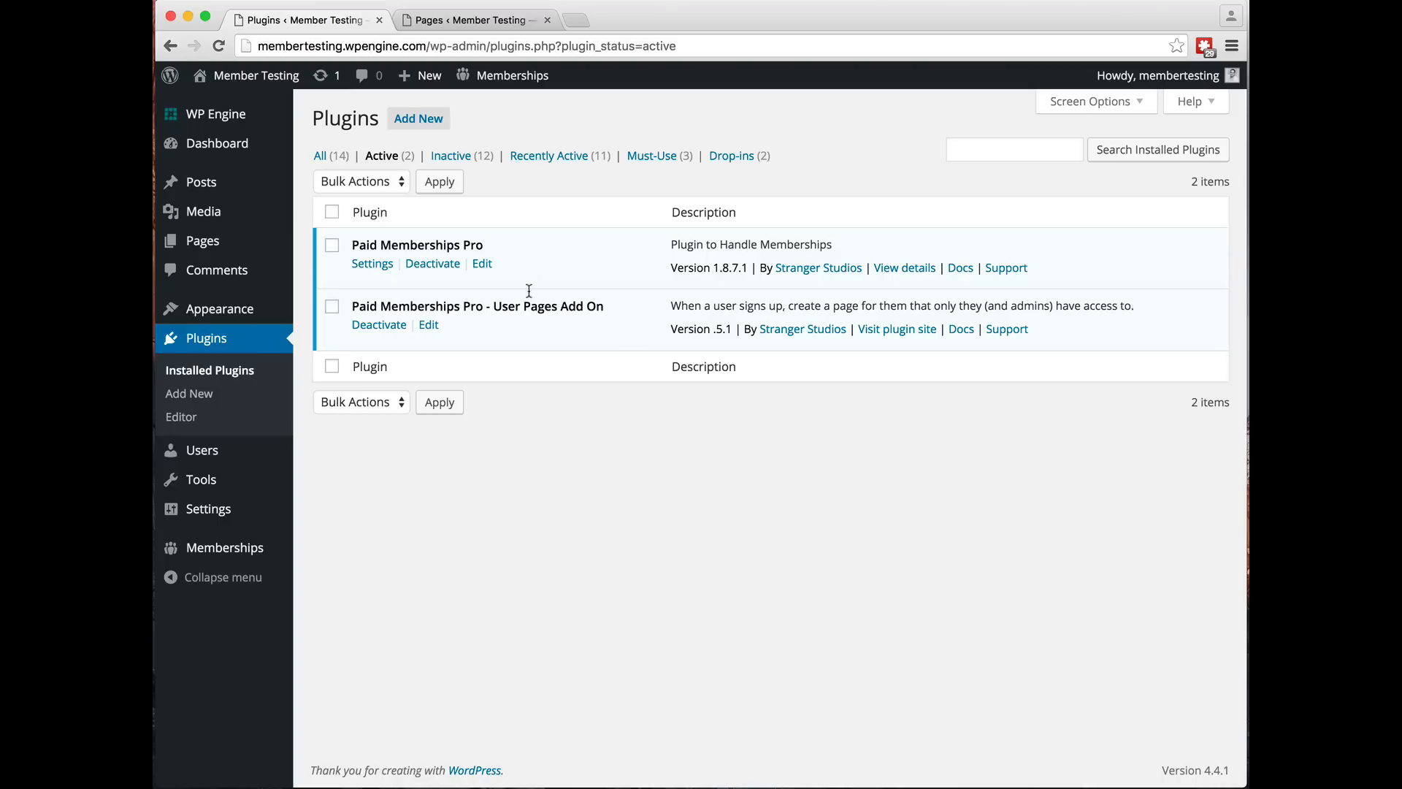
mouse_move(354, 341)
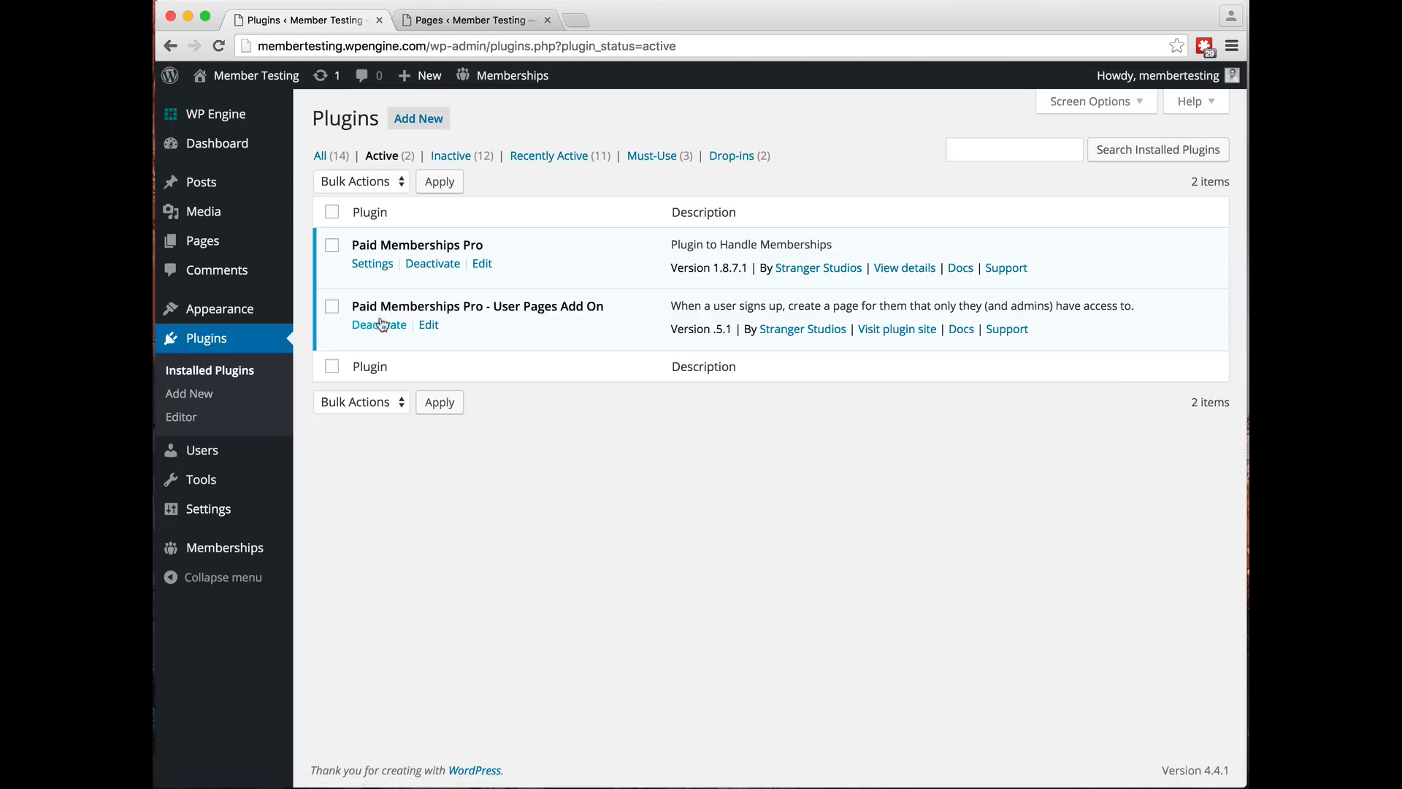
mouse_move(372, 263)
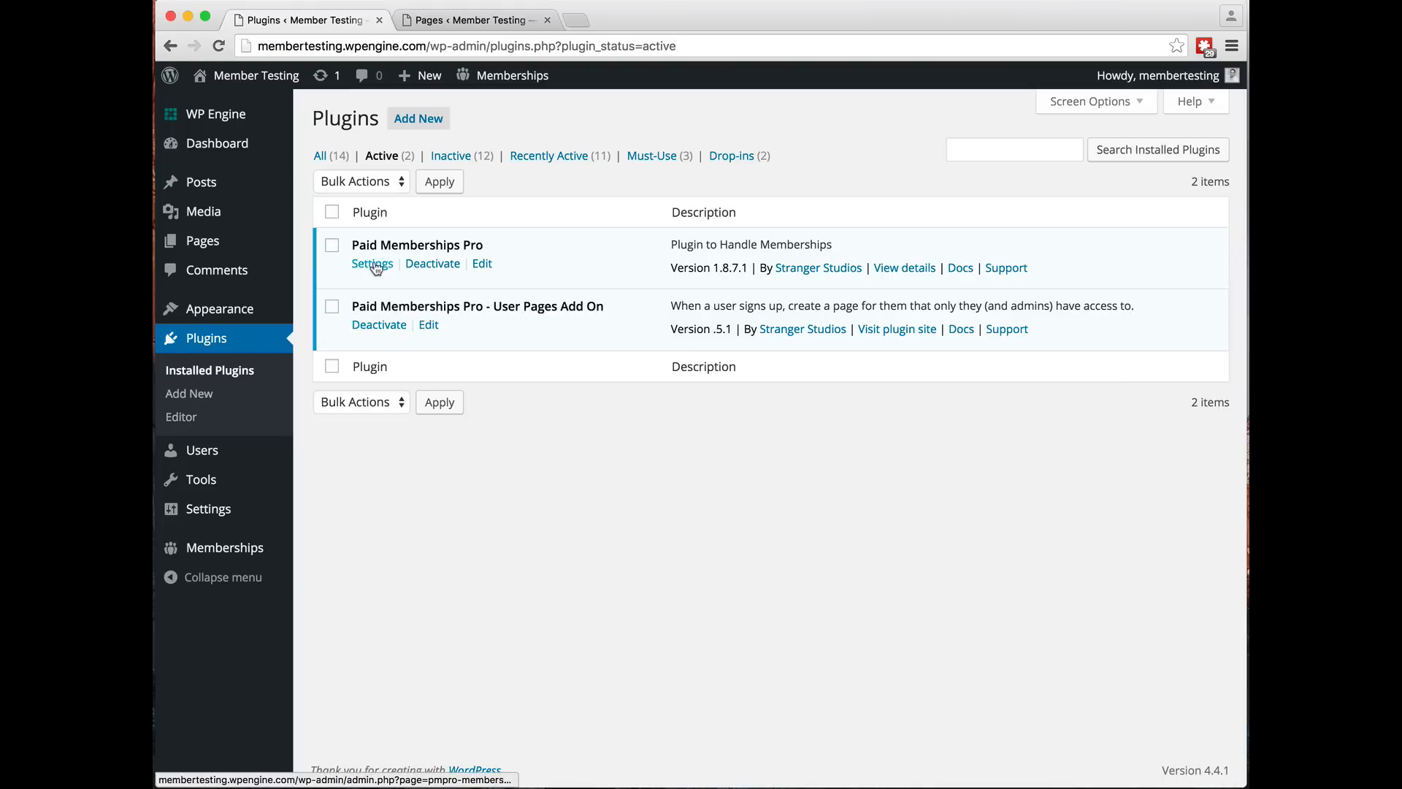
Open Paid Memberships Pro Settings to list the membership levels, including free Beginner
left_click(372, 263)
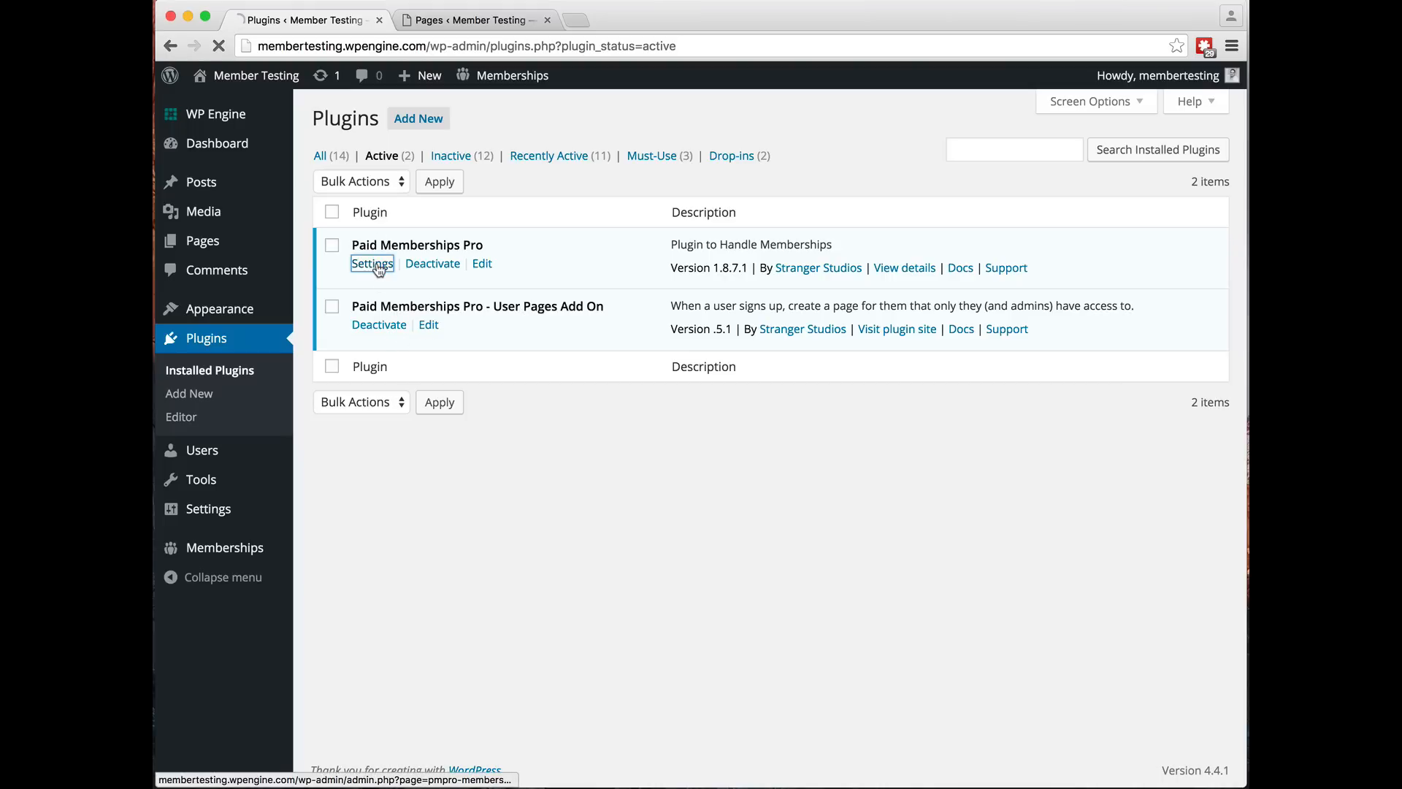
left_click(371, 263)
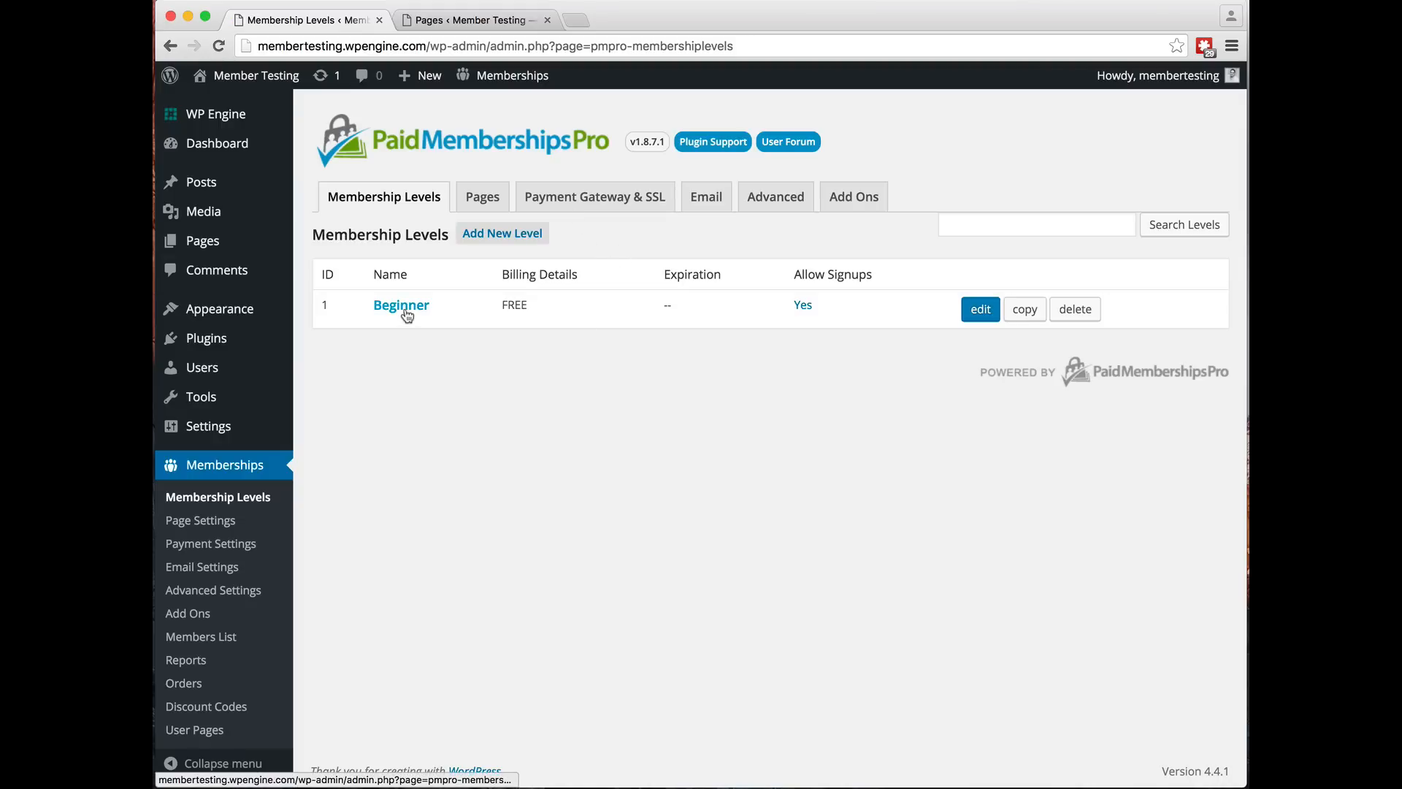
mouse_move(438, 314)
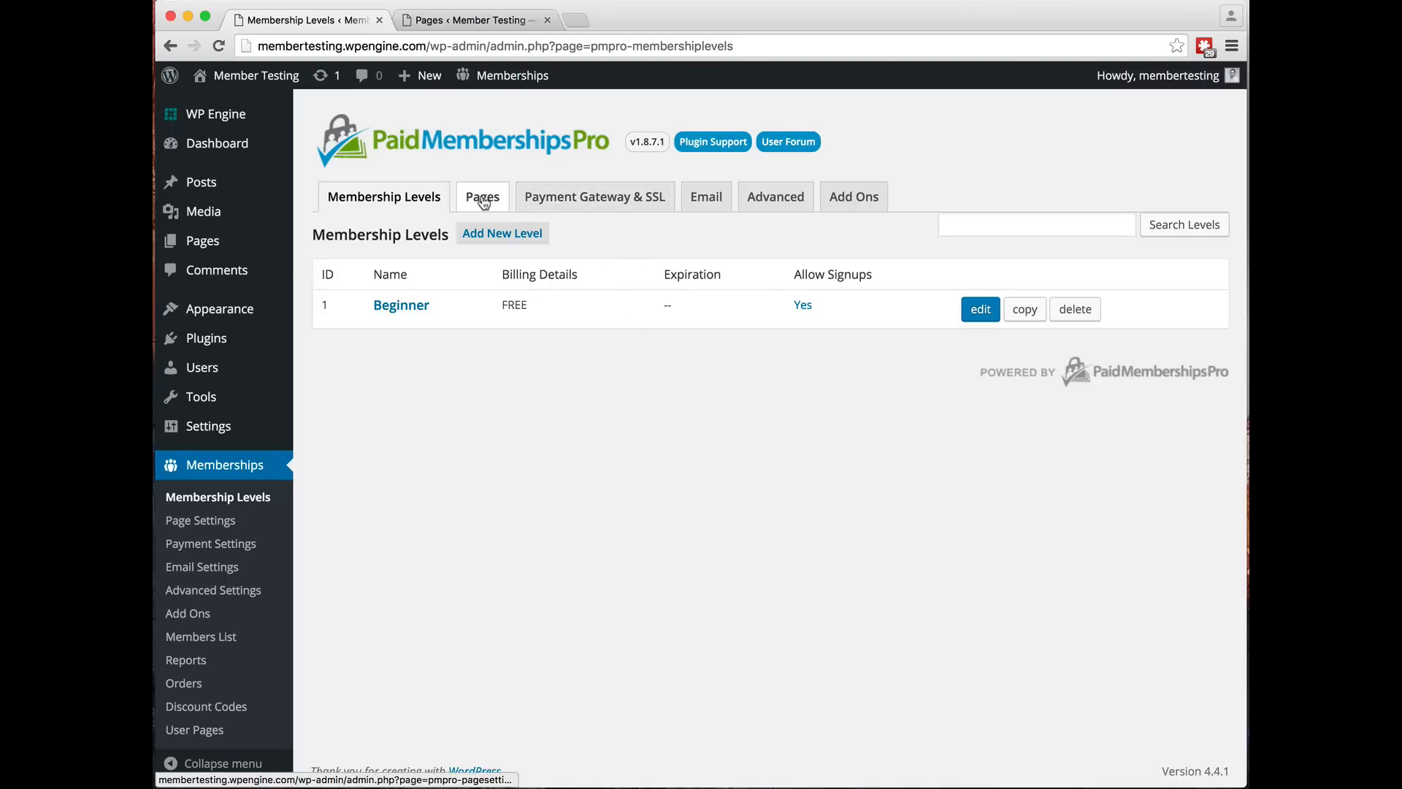
Show the Pages tab with account, billing, cancel, checkout and levels page assignments
left_click(482, 195)
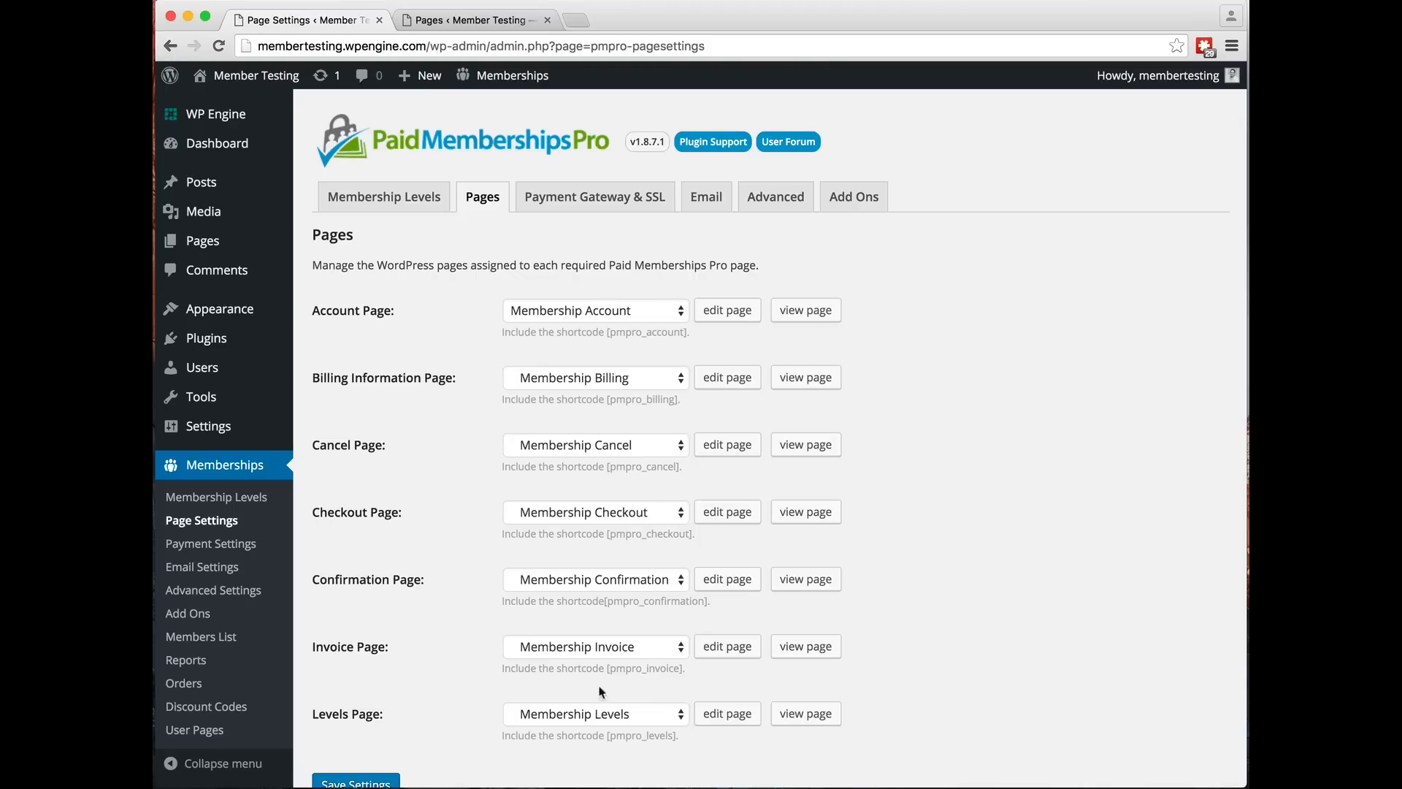
mouse_move(501, 336)
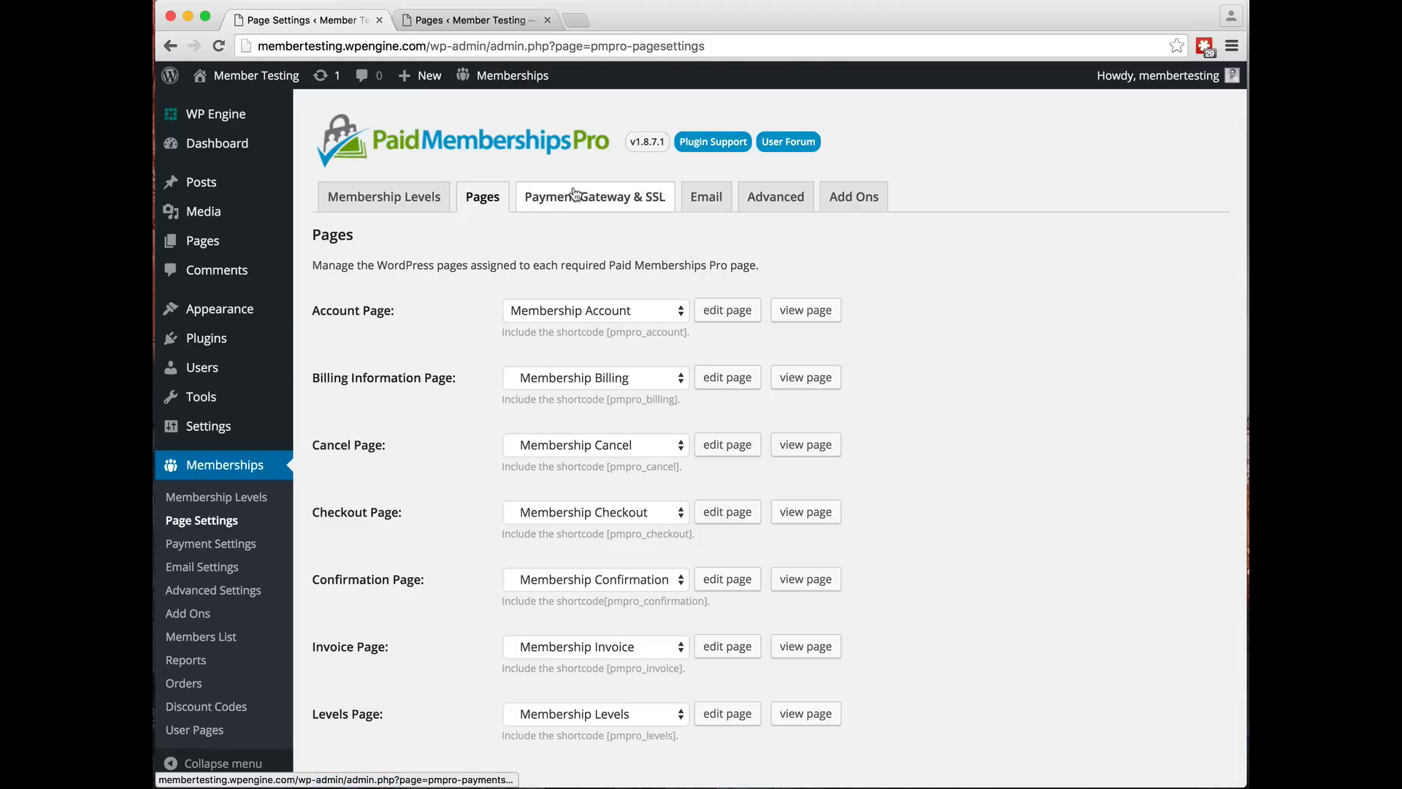
Review the Payment Gateway & SSL settings, keeping the gateway on Testing Only
left_click(594, 195)
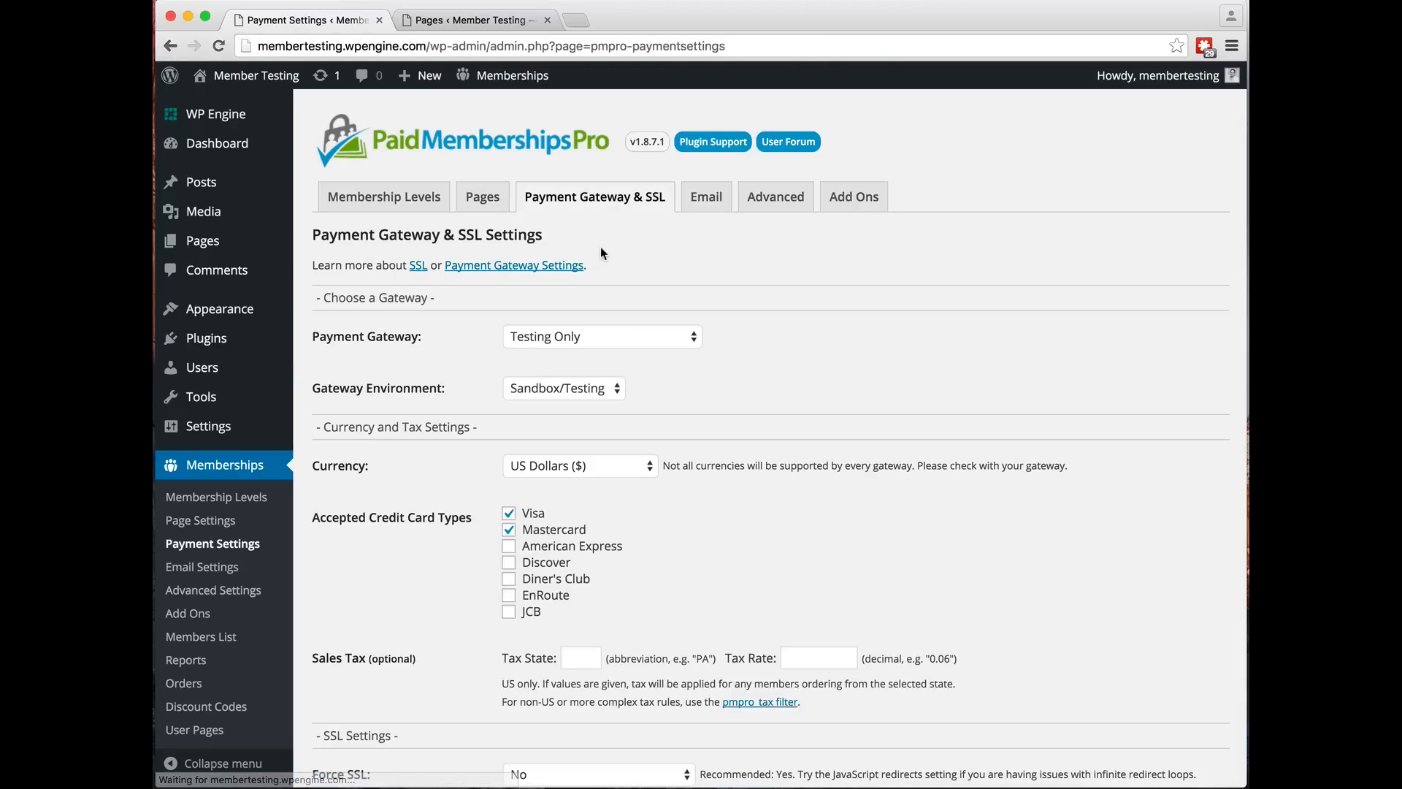
left_click(602, 335)
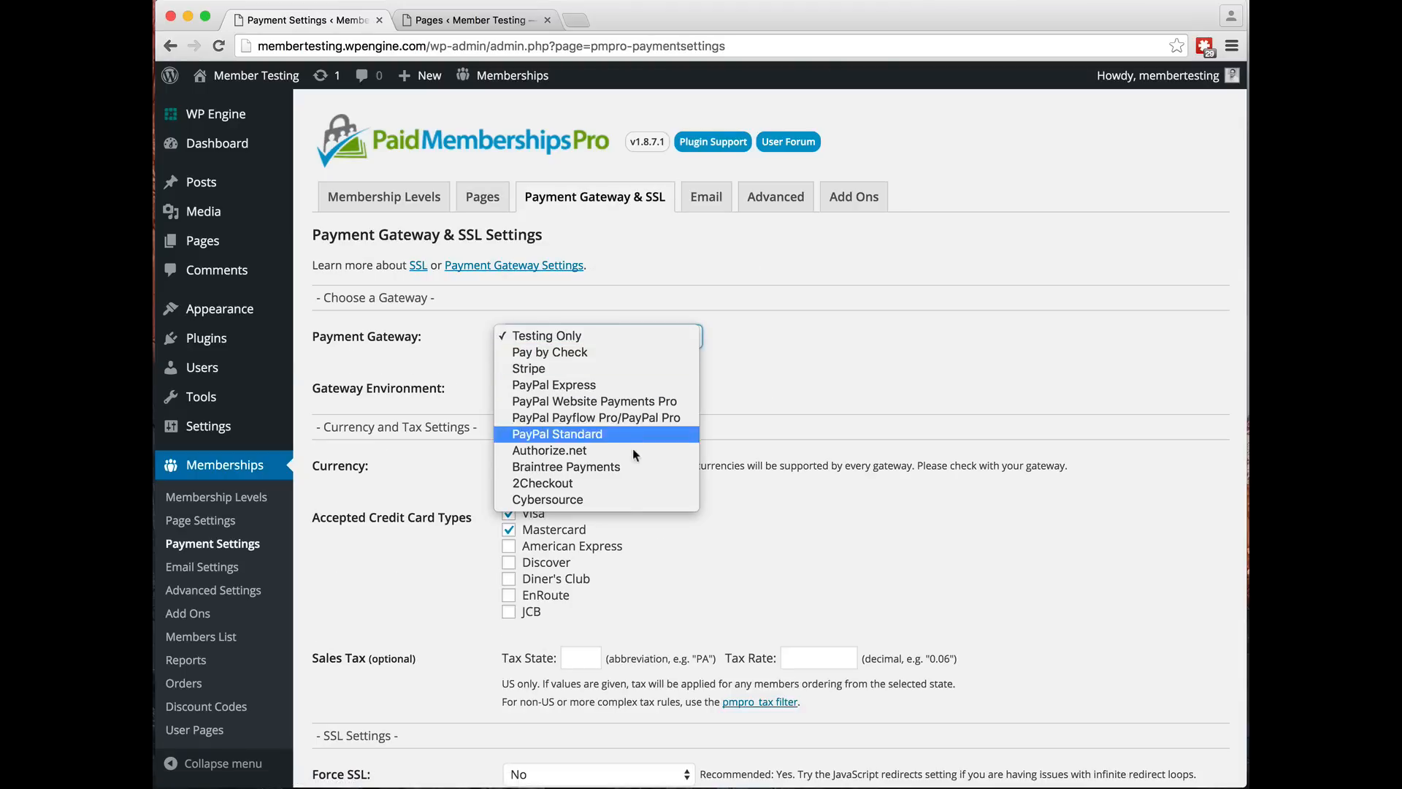
left_click(546, 335)
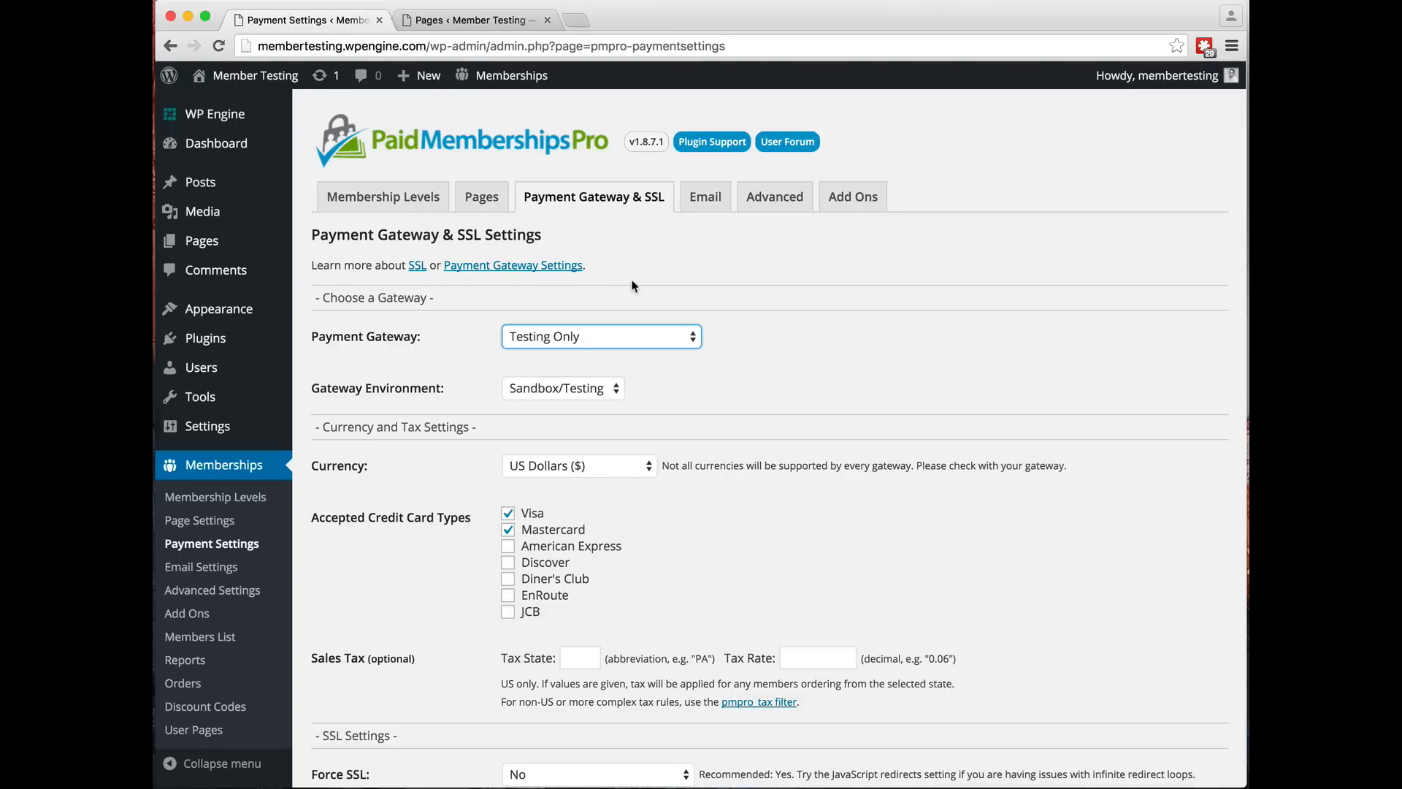
mouse_move(705, 196)
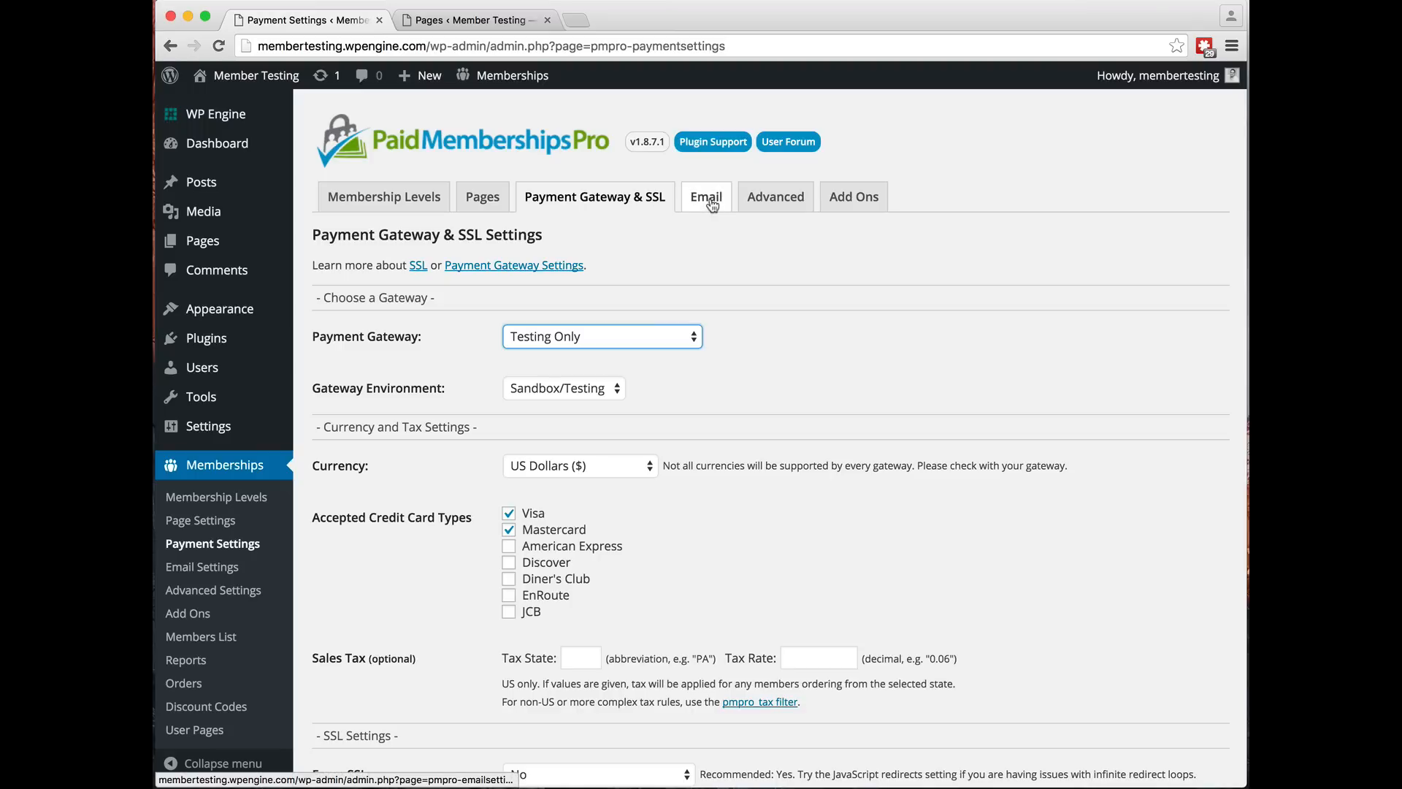
Review Email settings, then keep Advanced 'Show Excerpts to Non-Members' set to Yes
left_click(706, 196)
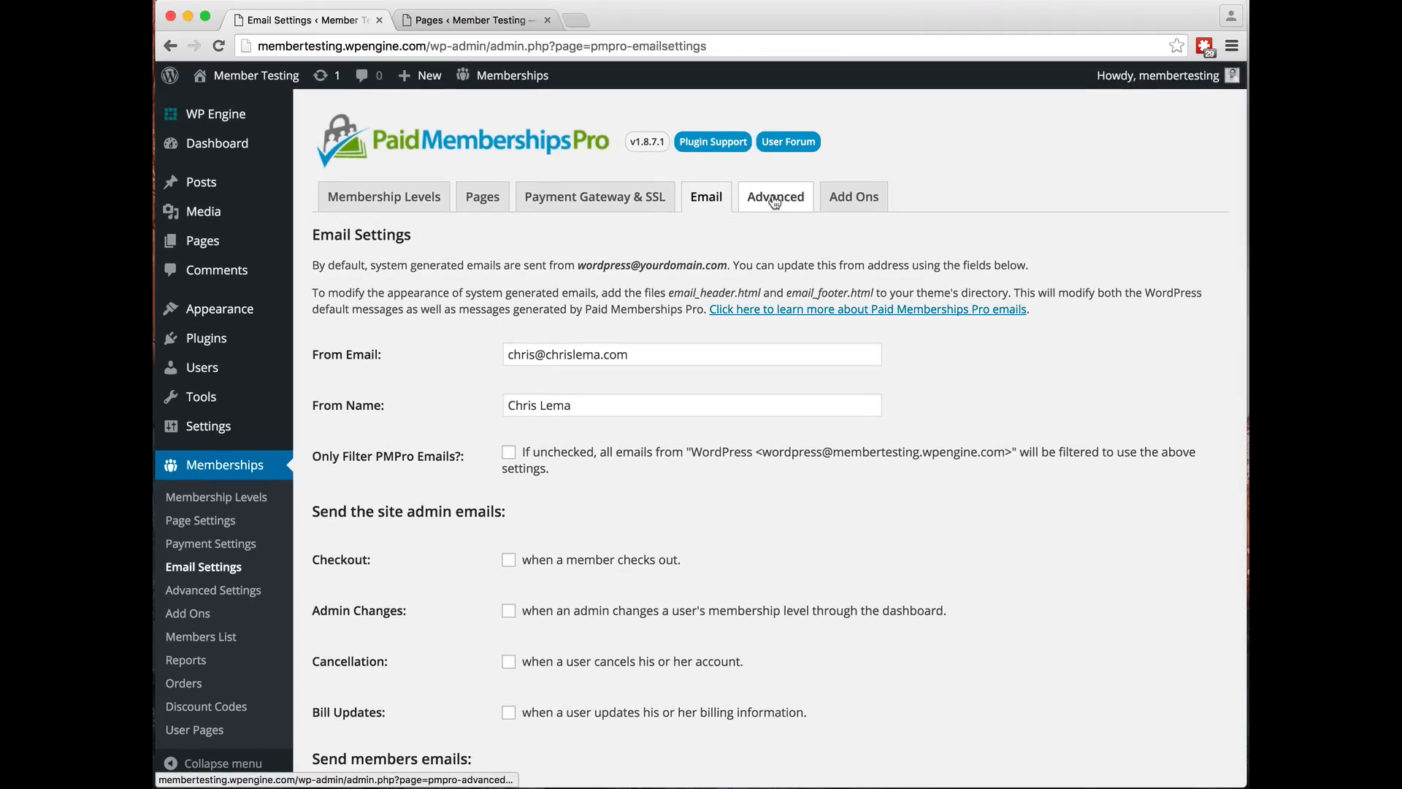
left_click(774, 196)
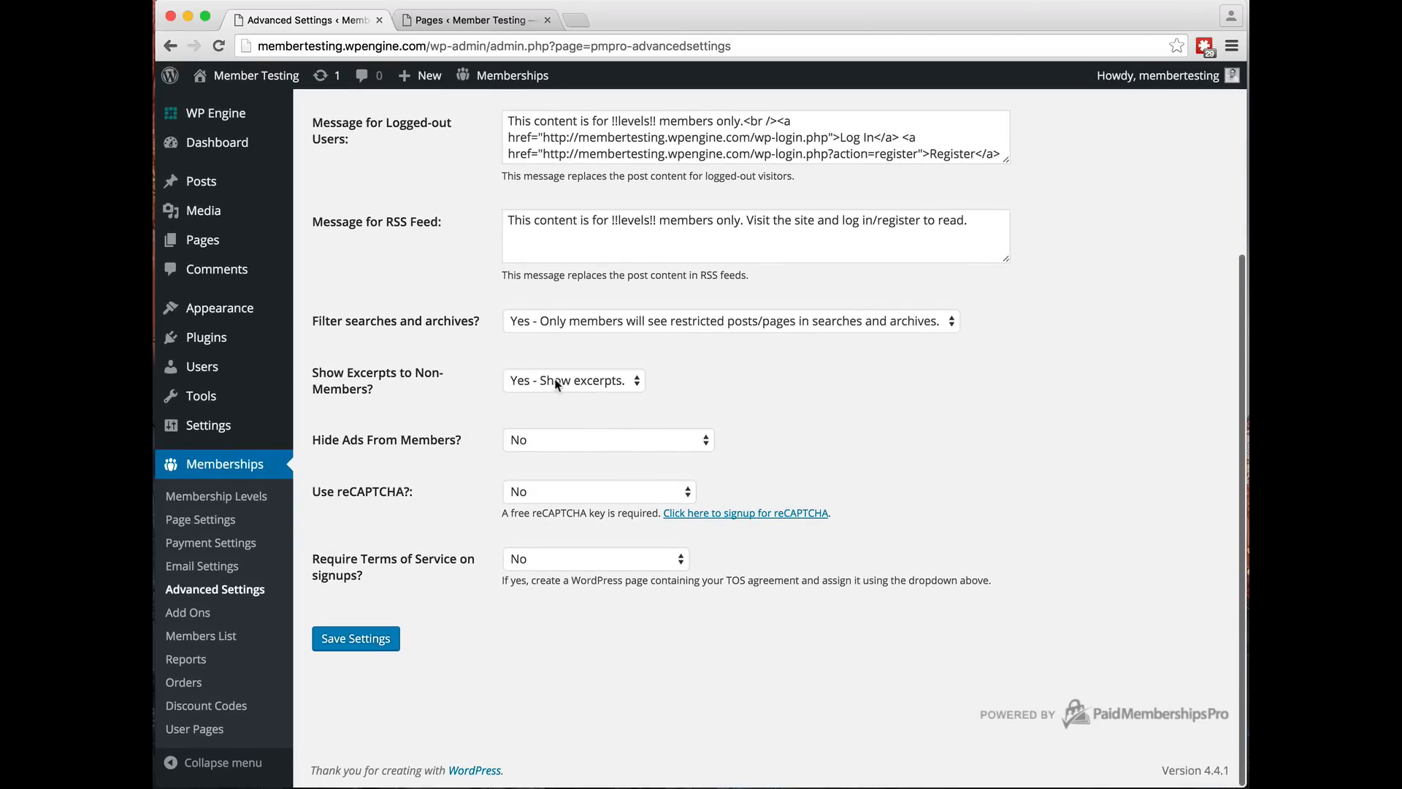
left_click(573, 380)
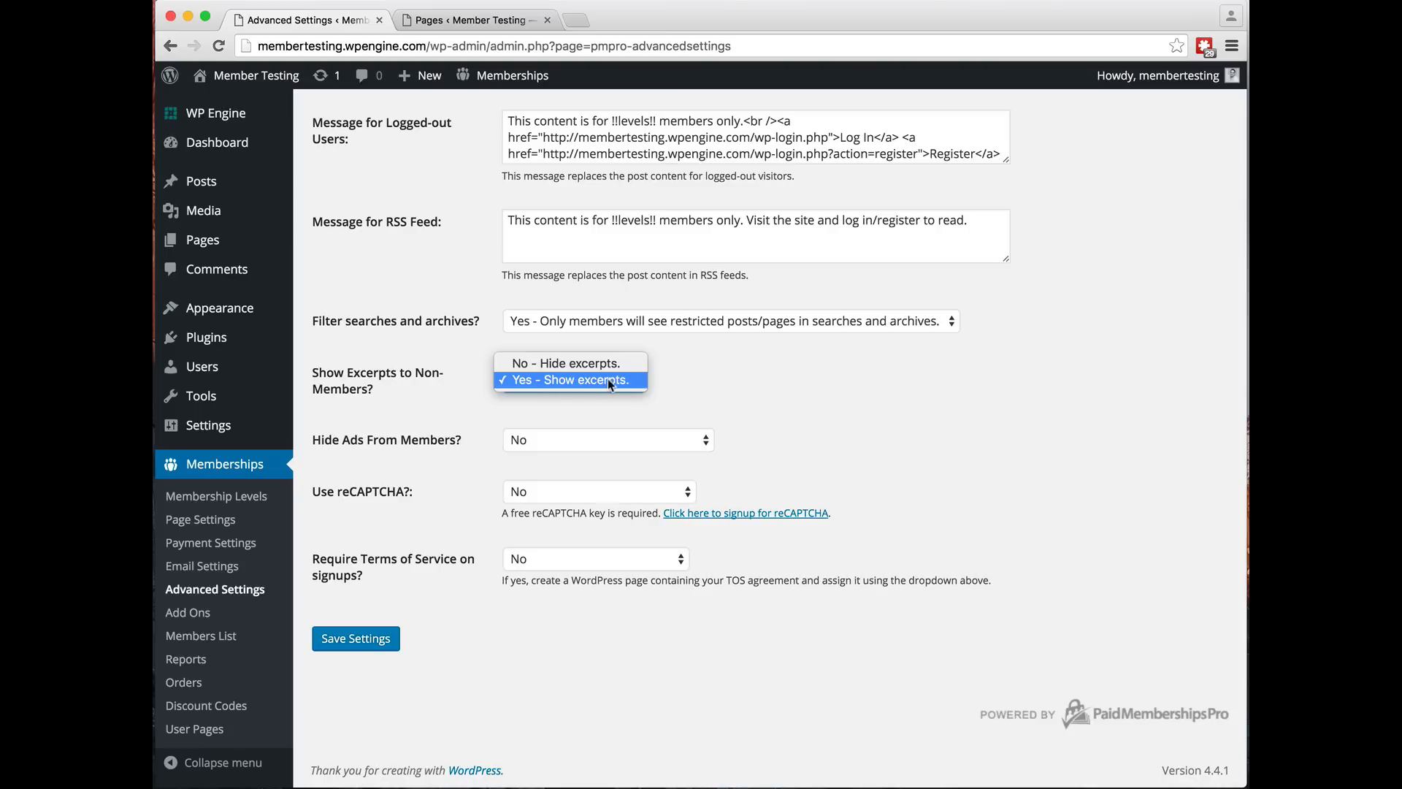
left_click(569, 380)
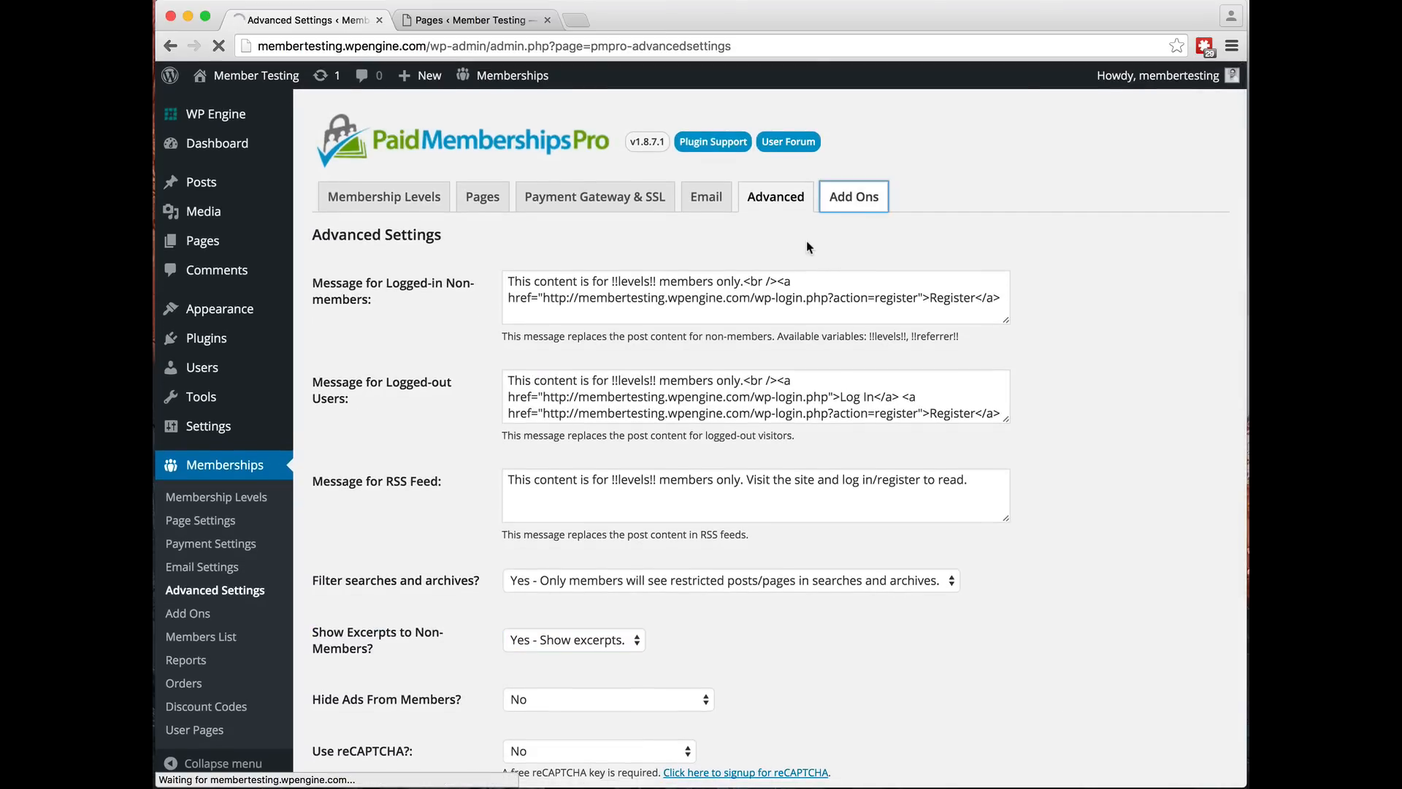
Filter the Add Ons list to Active, showing only the User Pages Add On
left_click(852, 196)
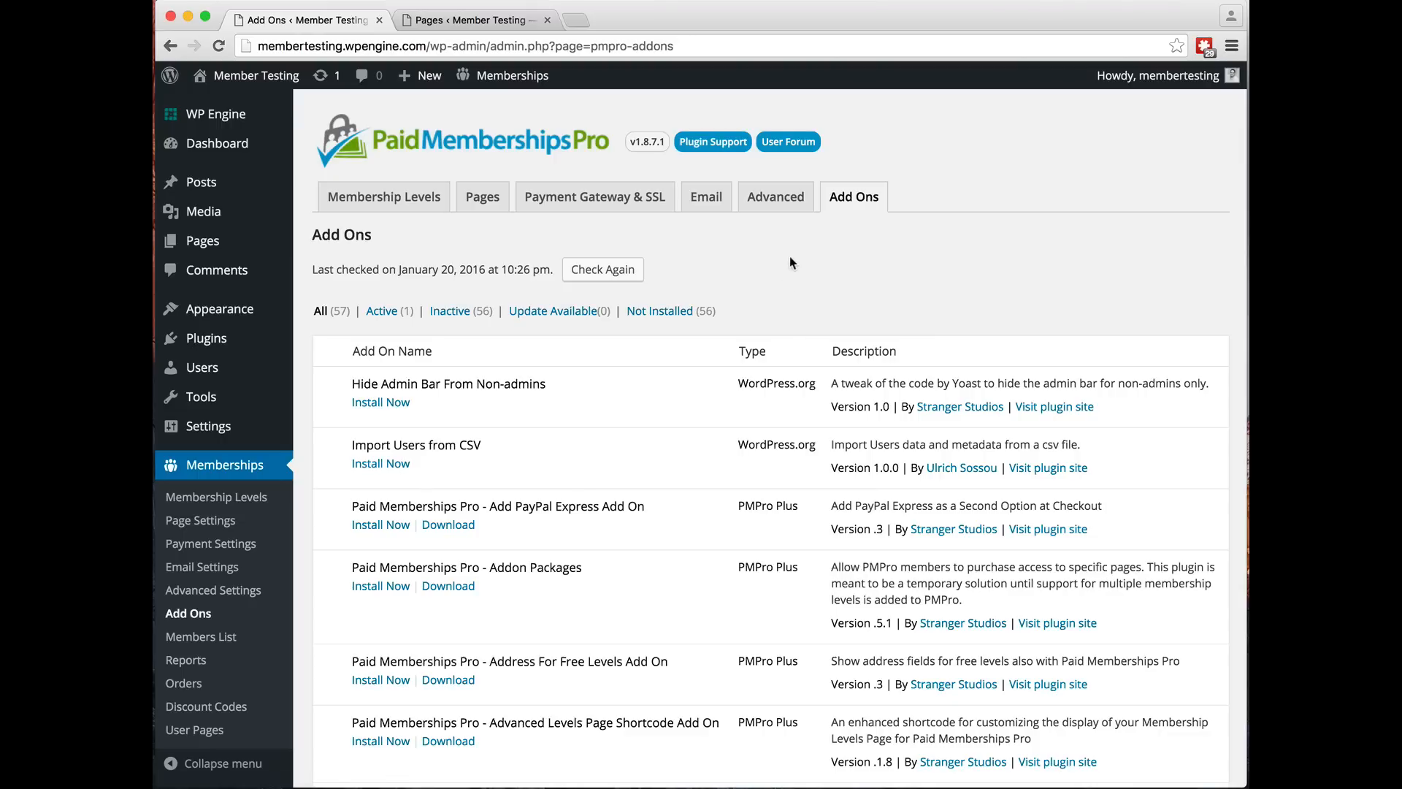
mouse_move(782, 287)
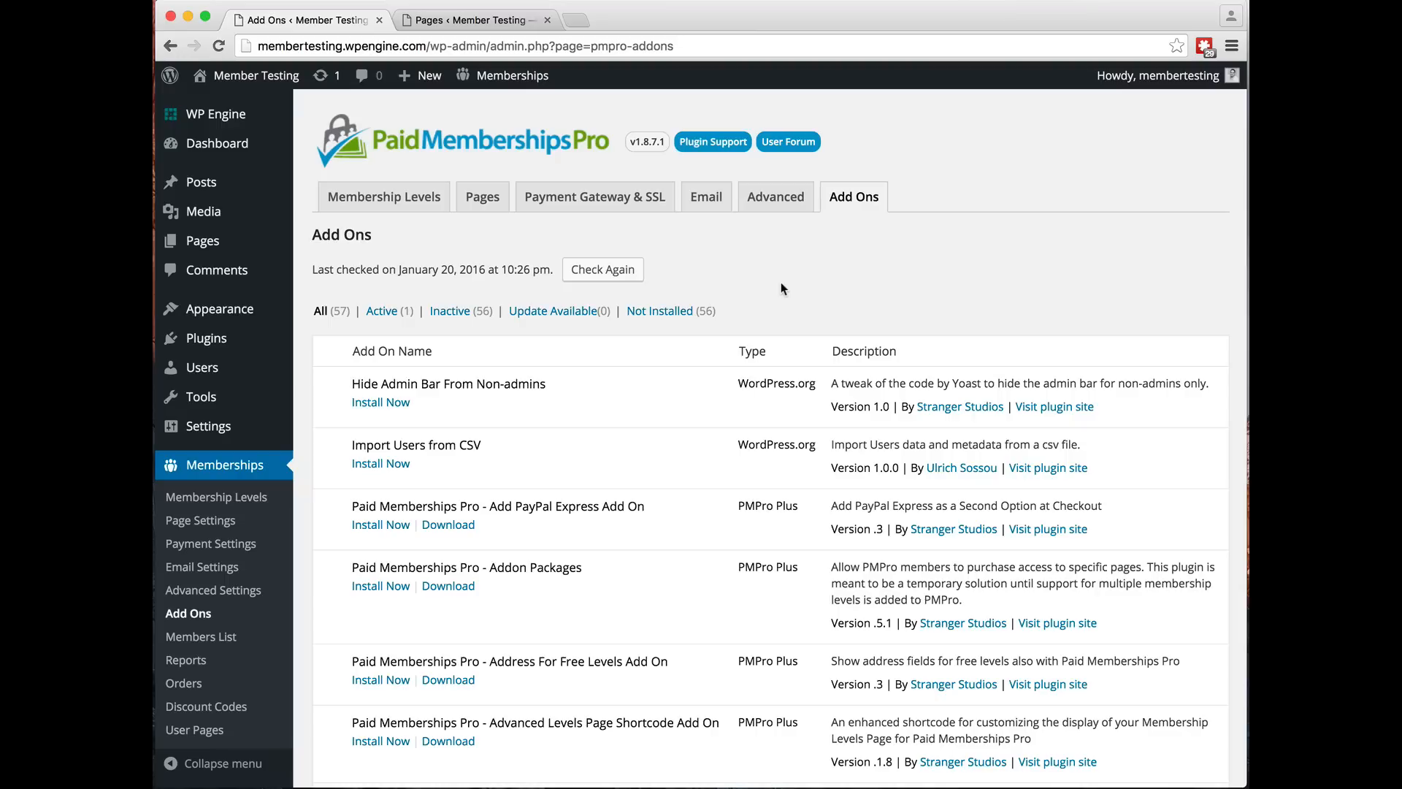
mouse_move(660, 311)
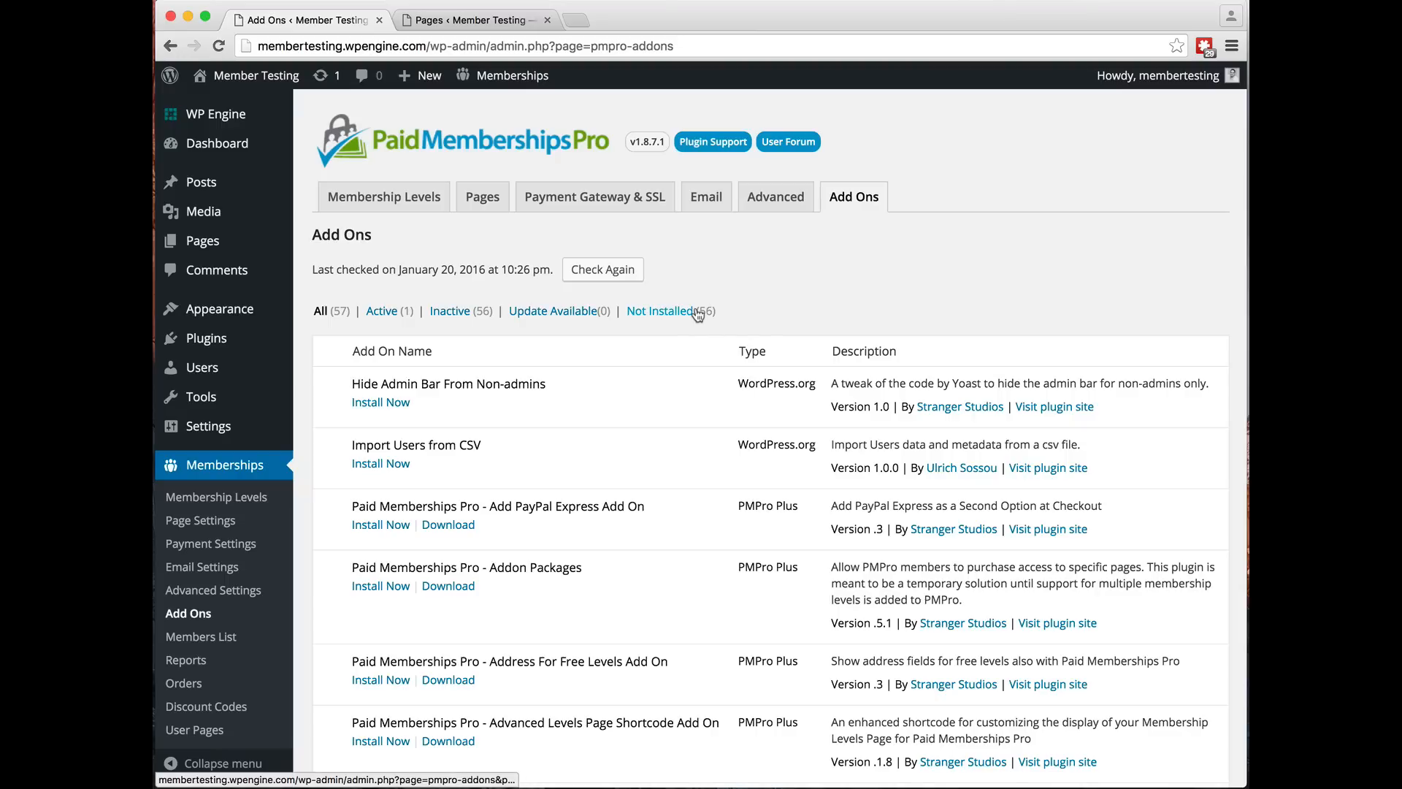
mouse_move(381, 311)
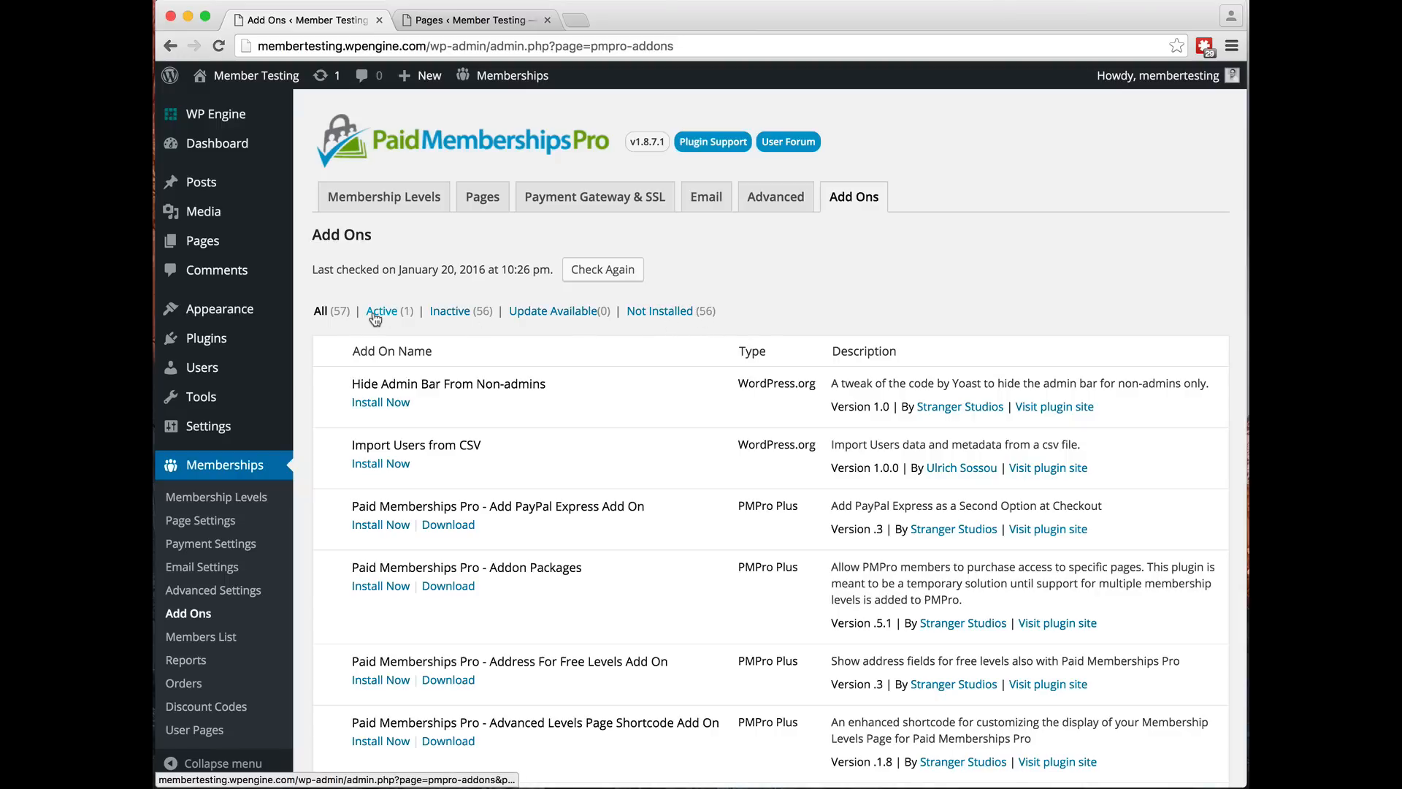
left_click(381, 310)
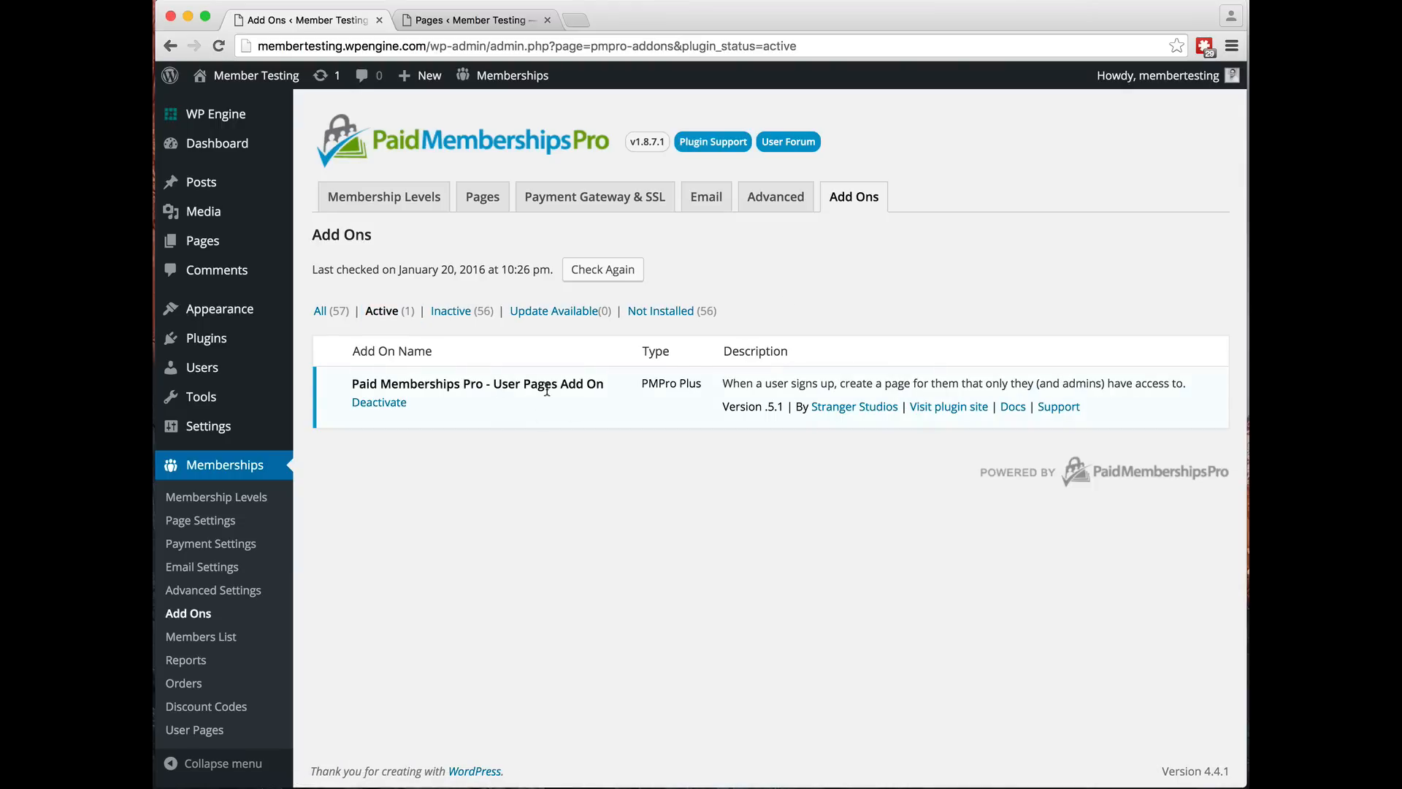
mouse_move(813, 320)
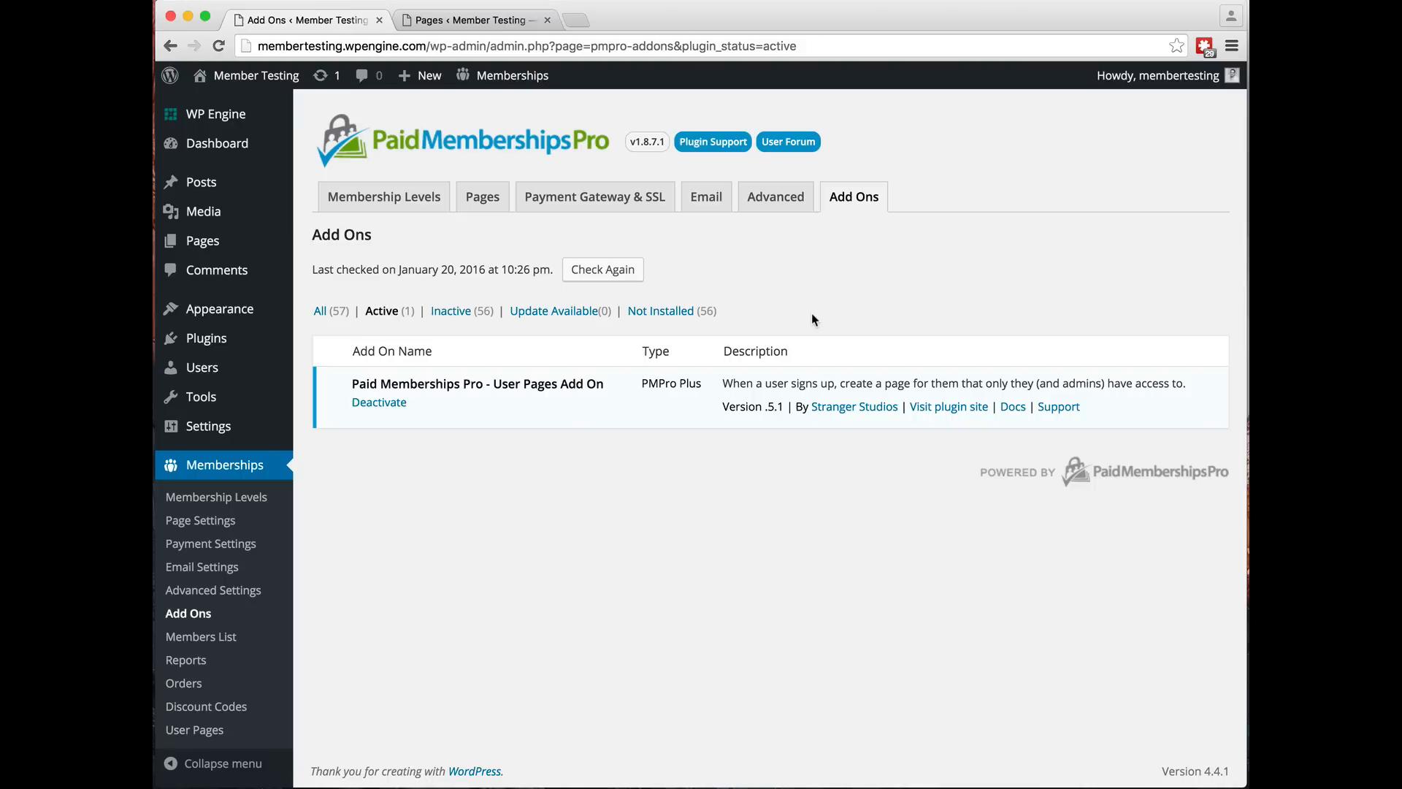
mouse_move(618, 379)
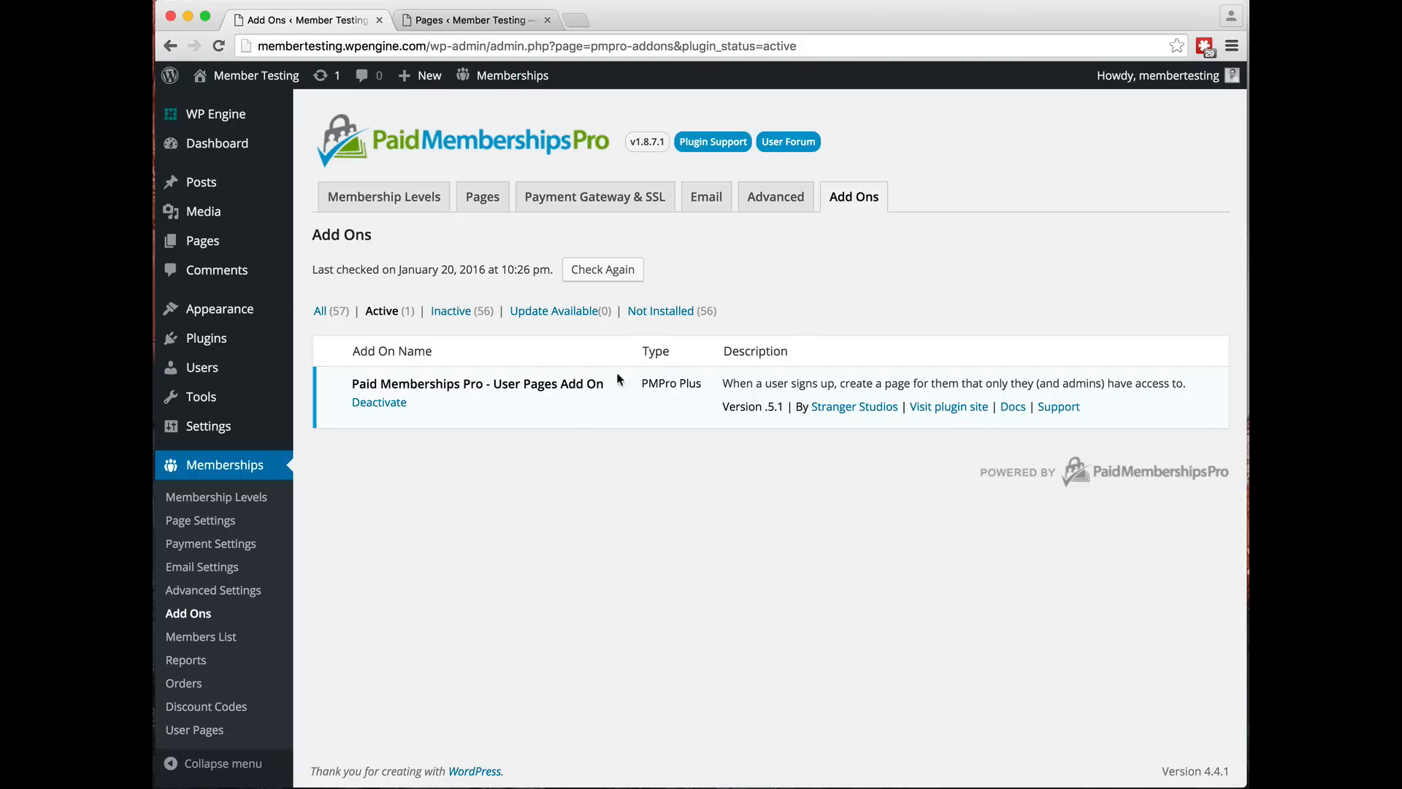
mouse_move(550, 505)
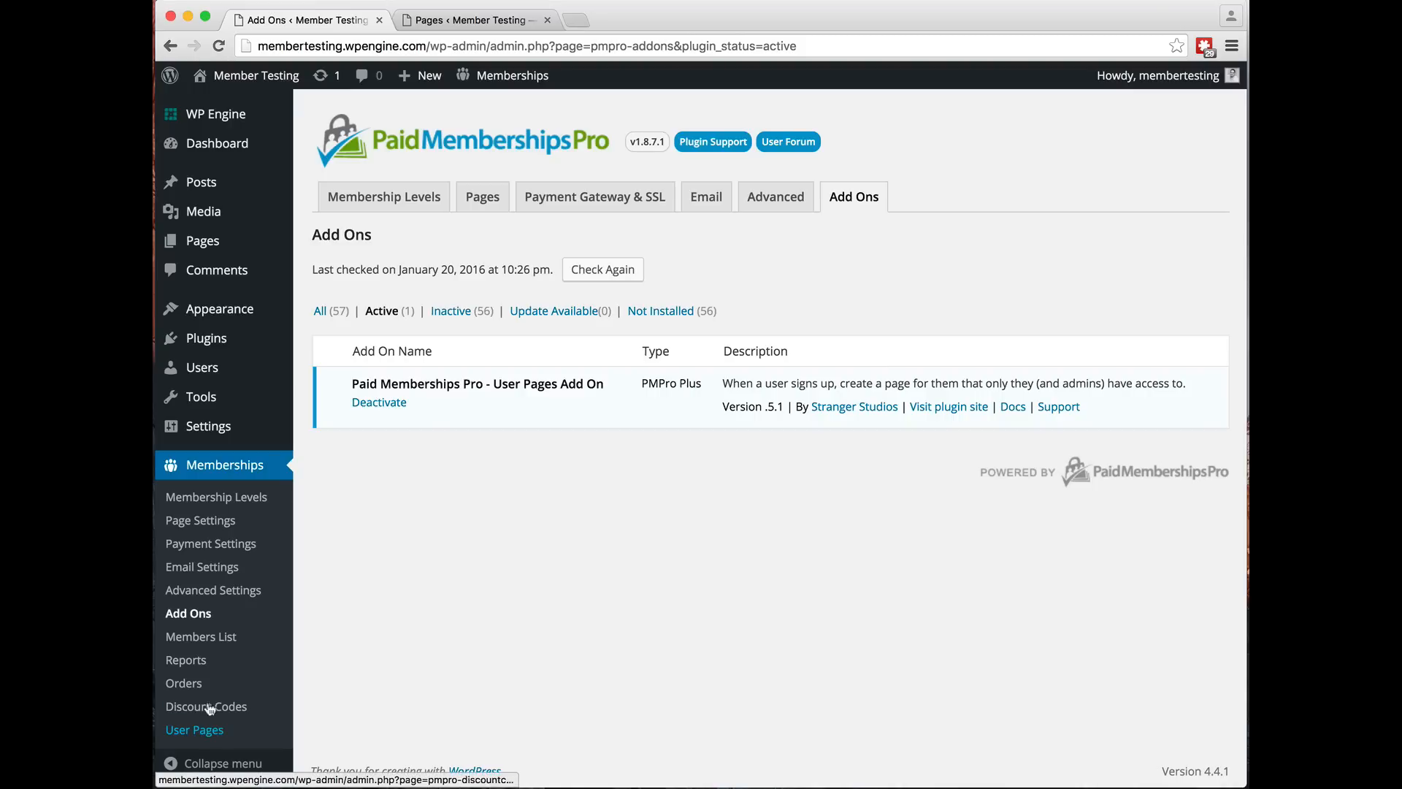
Open Memberships > User Pages to view the User Pages Settings screen
left_click(206, 706)
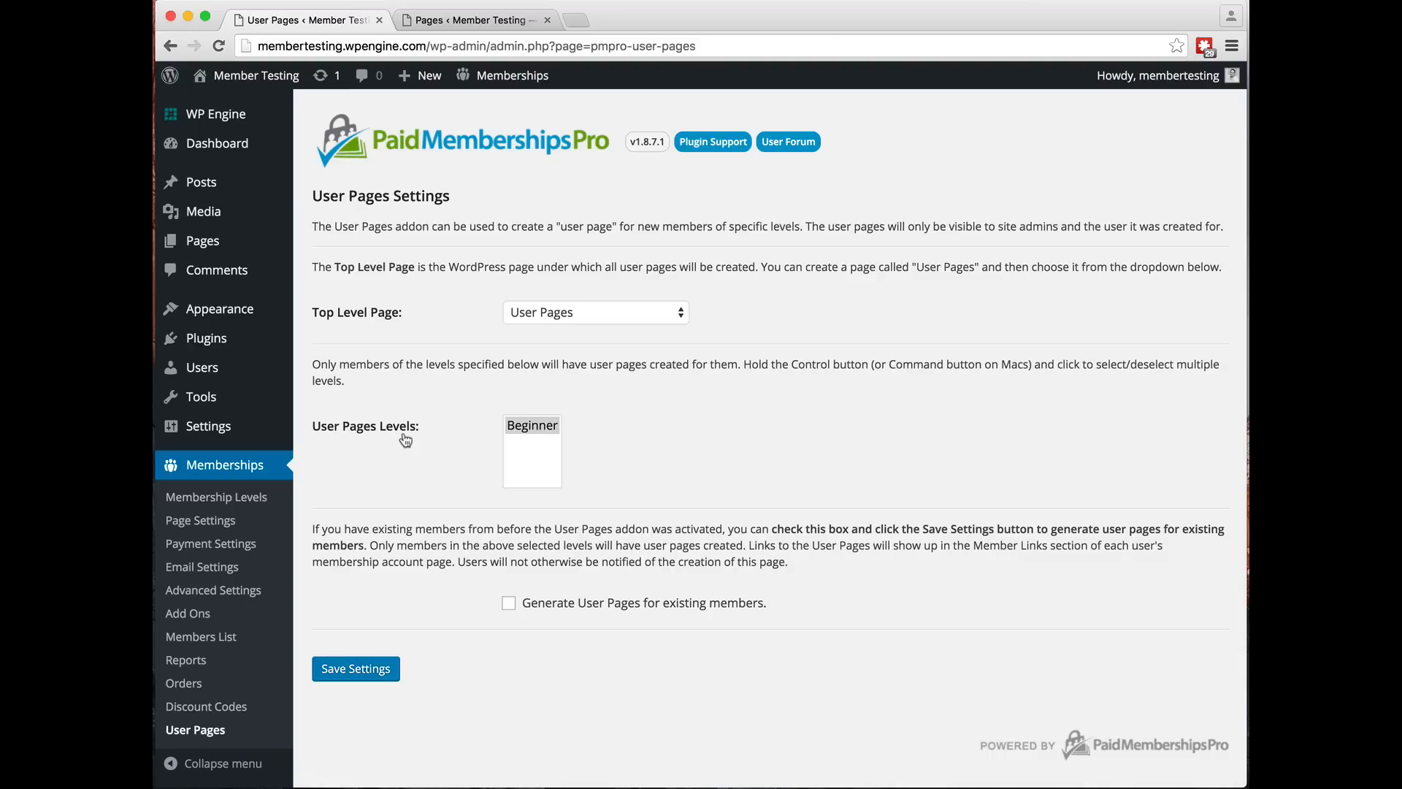
mouse_move(398, 439)
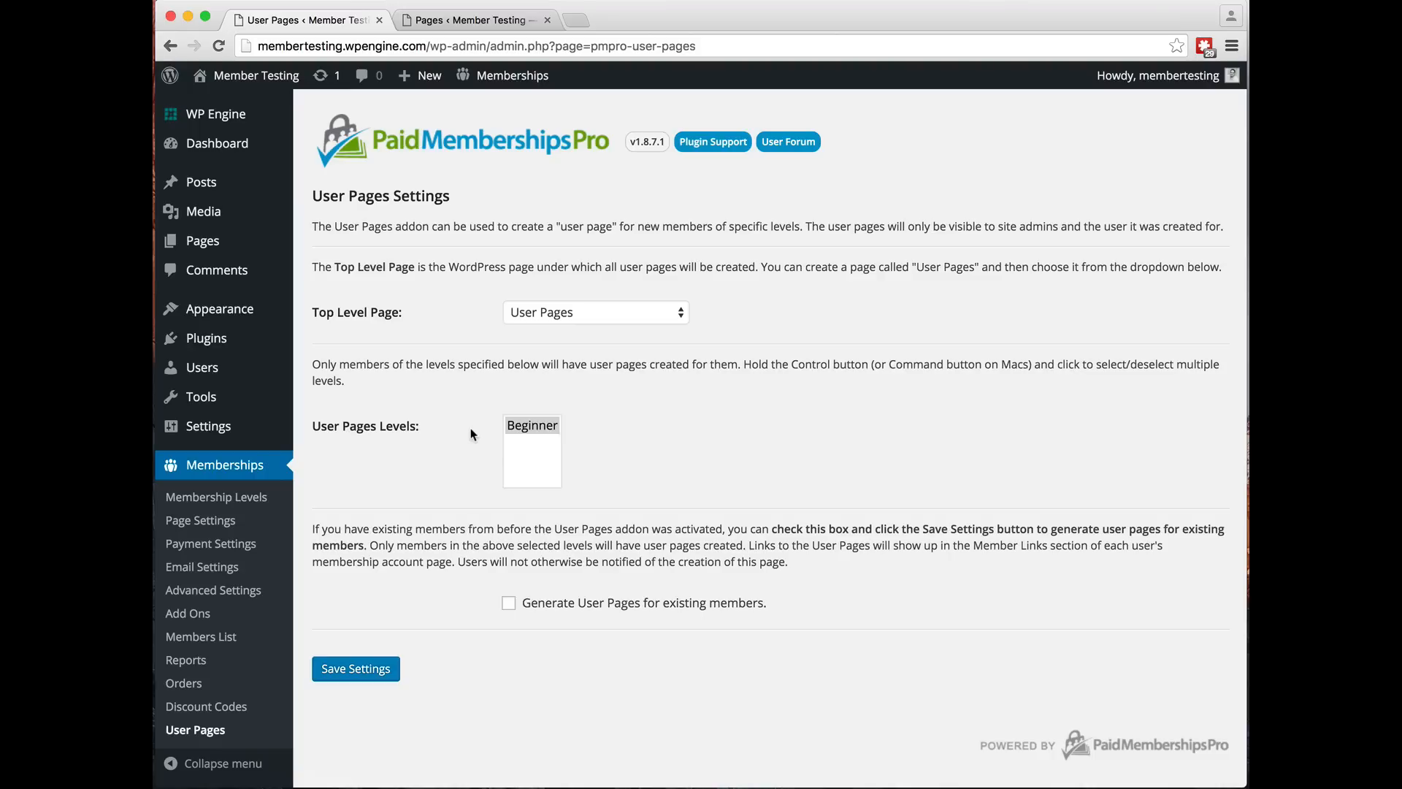
mouse_move(486, 434)
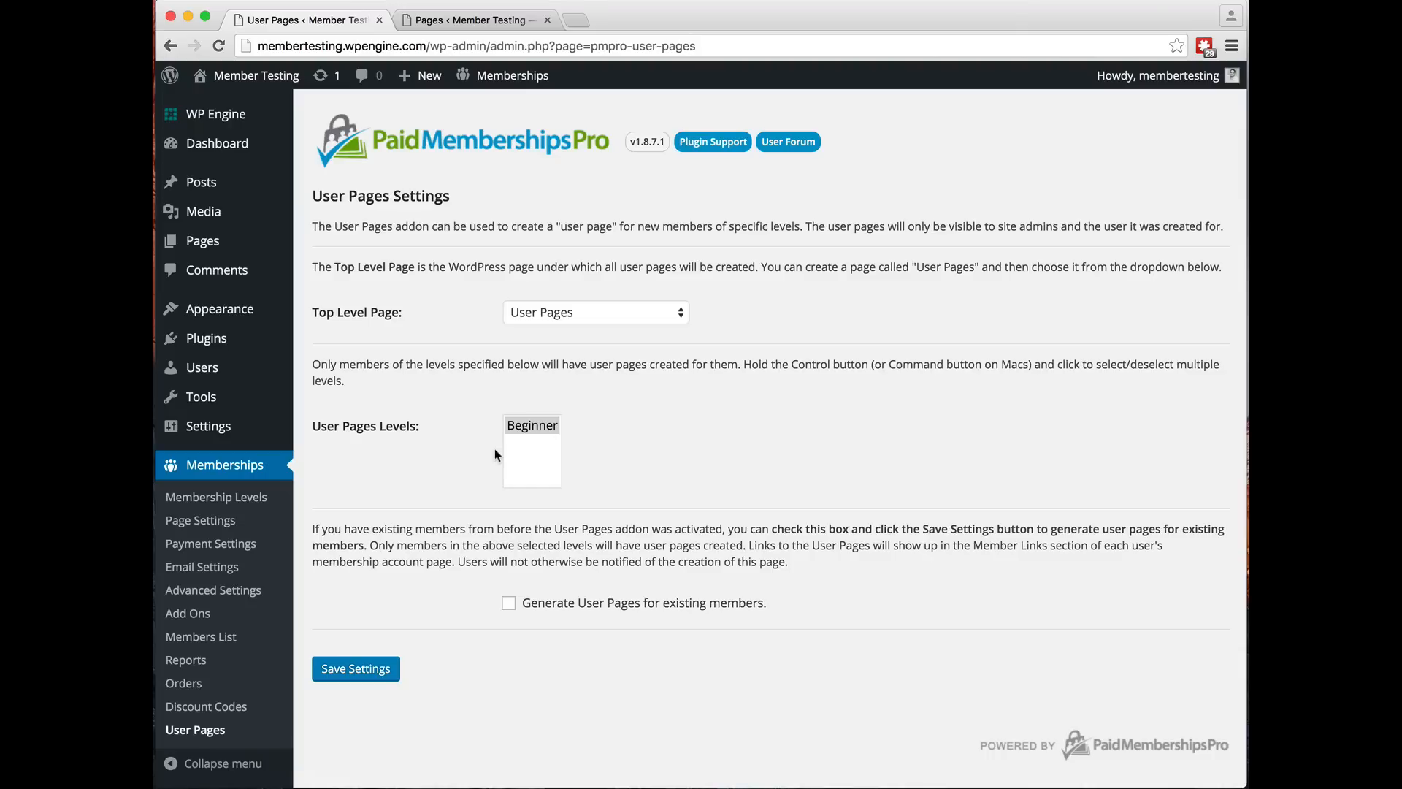
mouse_move(552, 450)
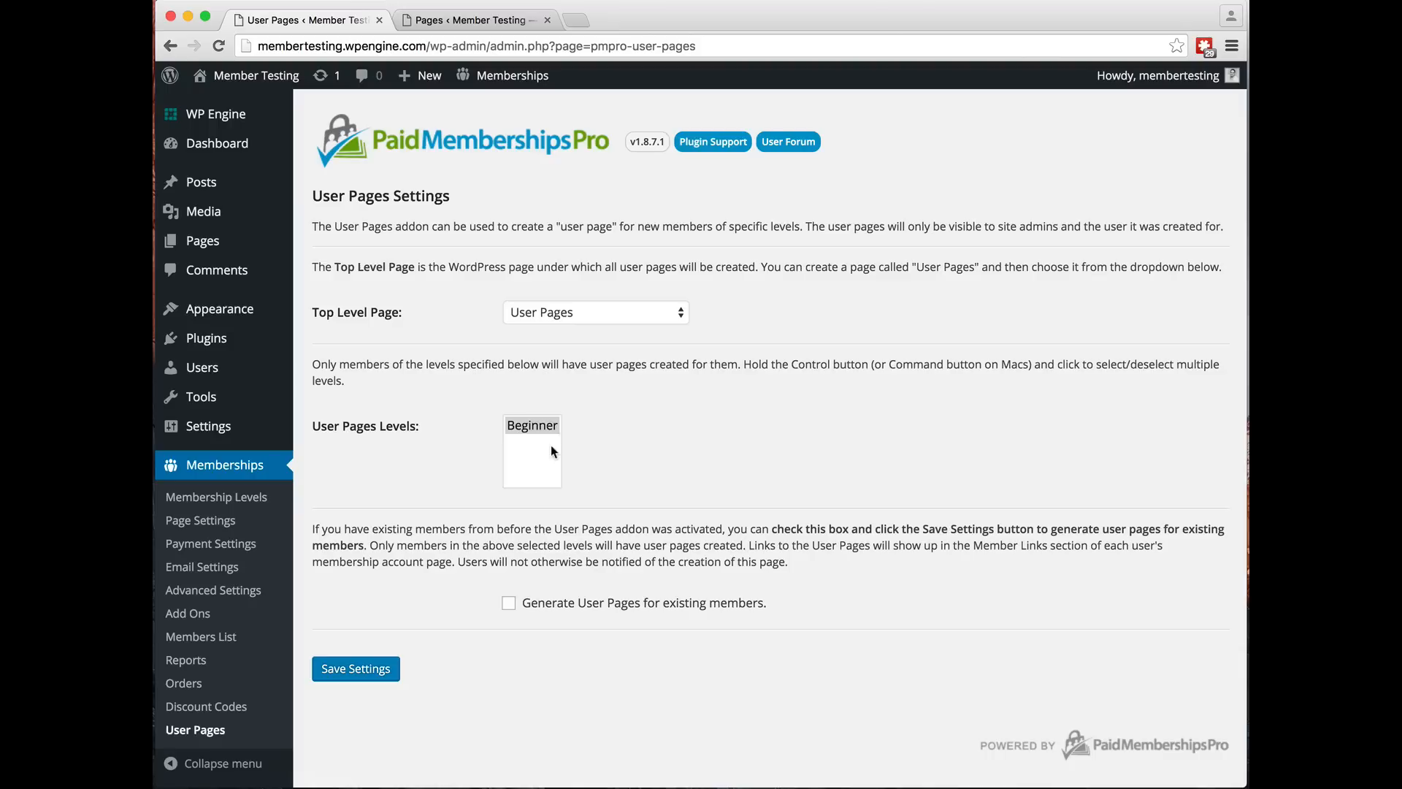
mouse_move(527, 455)
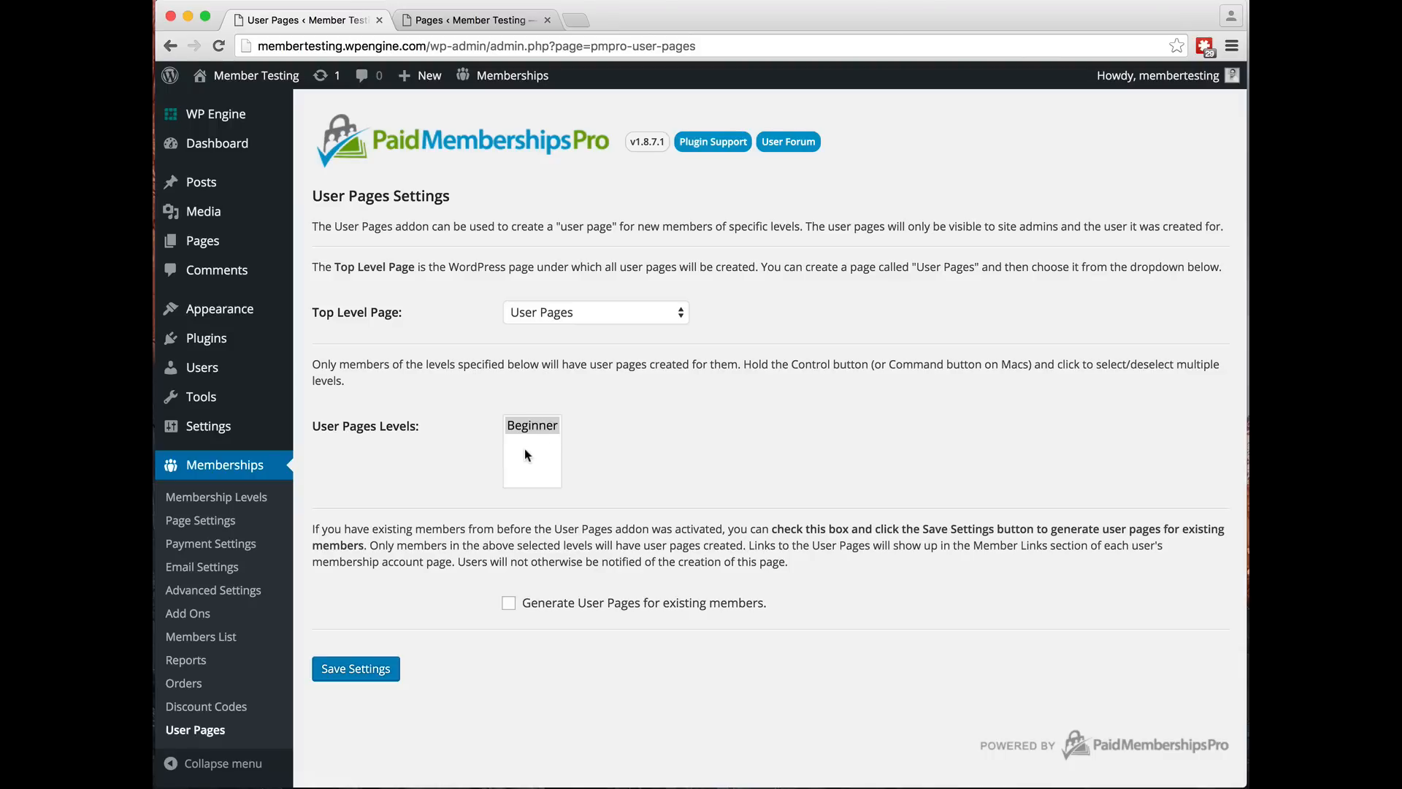
mouse_move(356, 438)
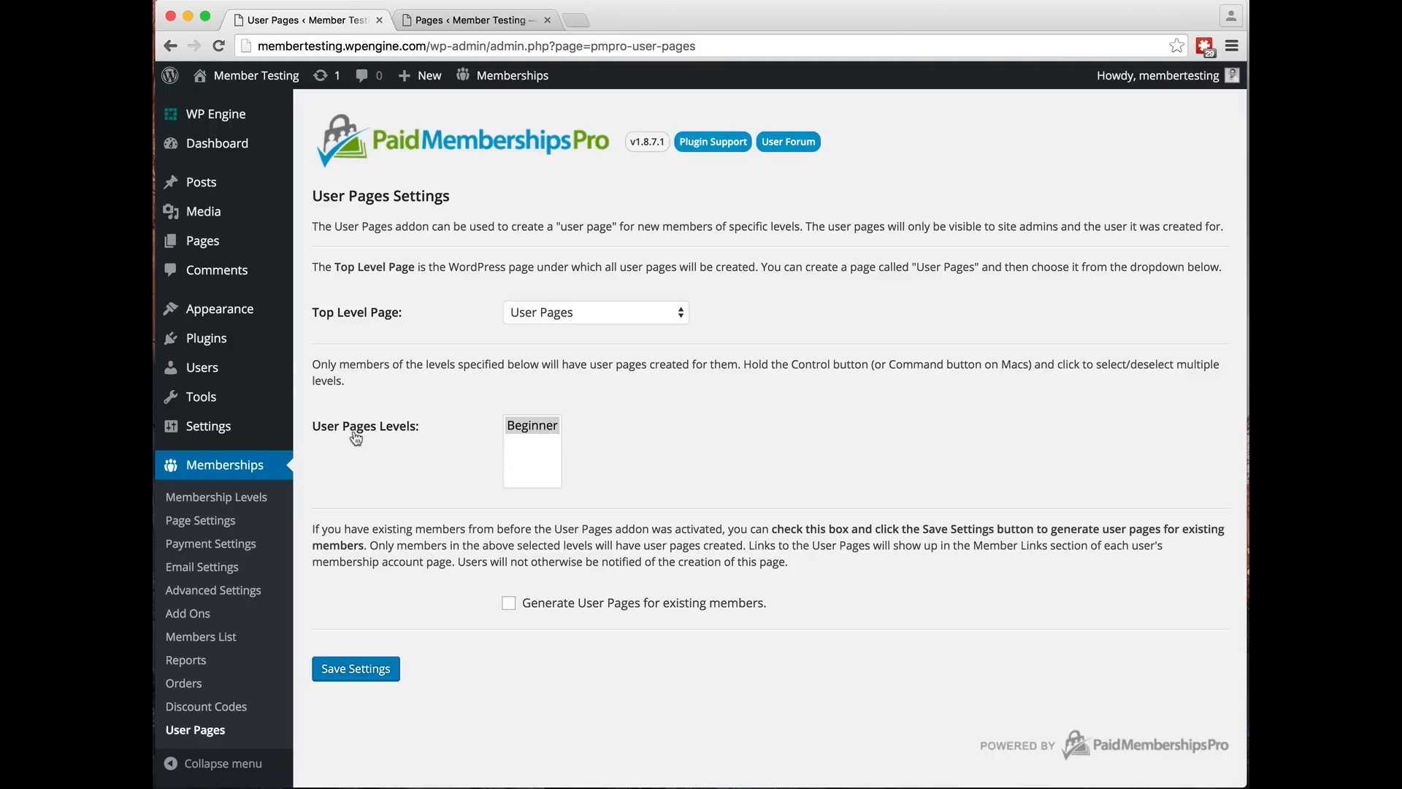
mouse_move(539, 453)
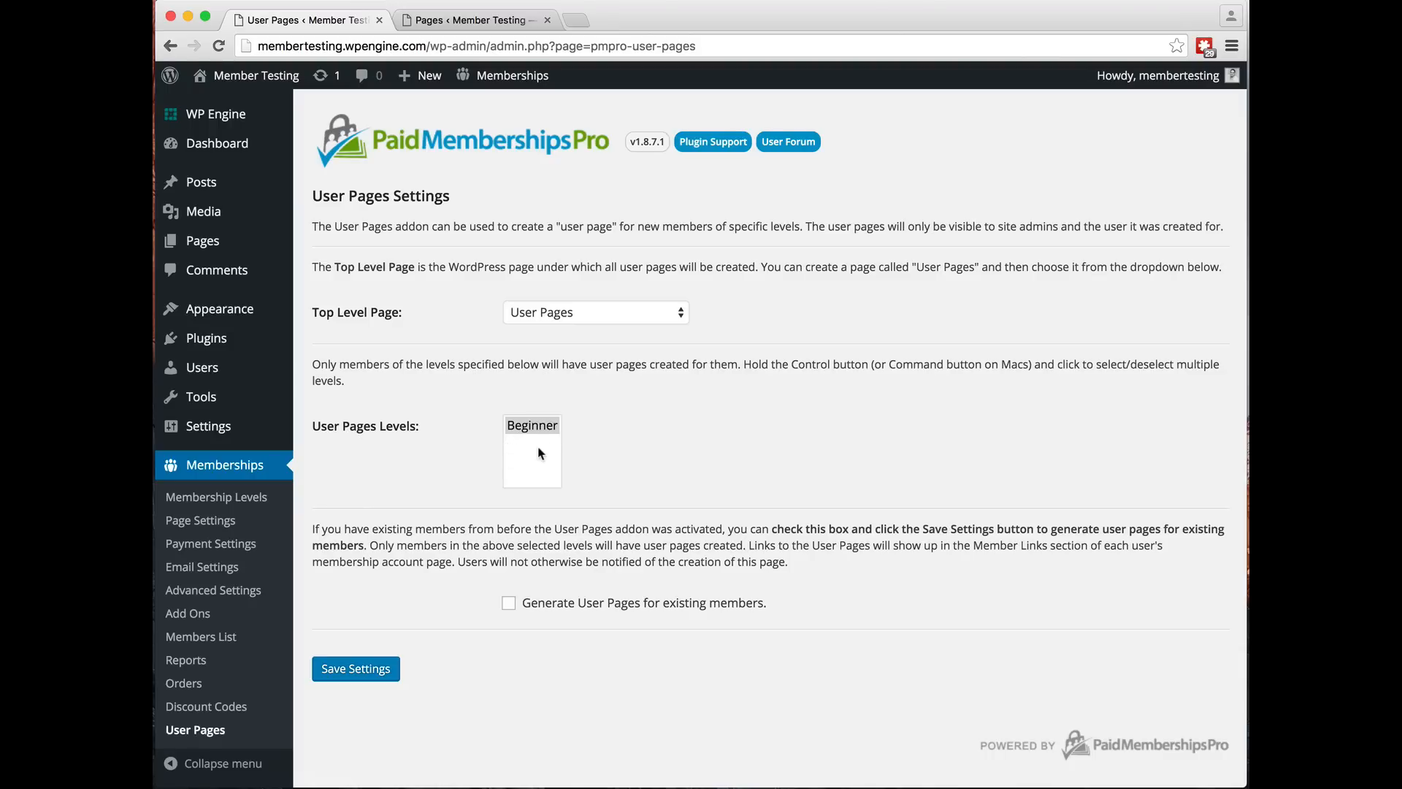
mouse_move(534, 465)
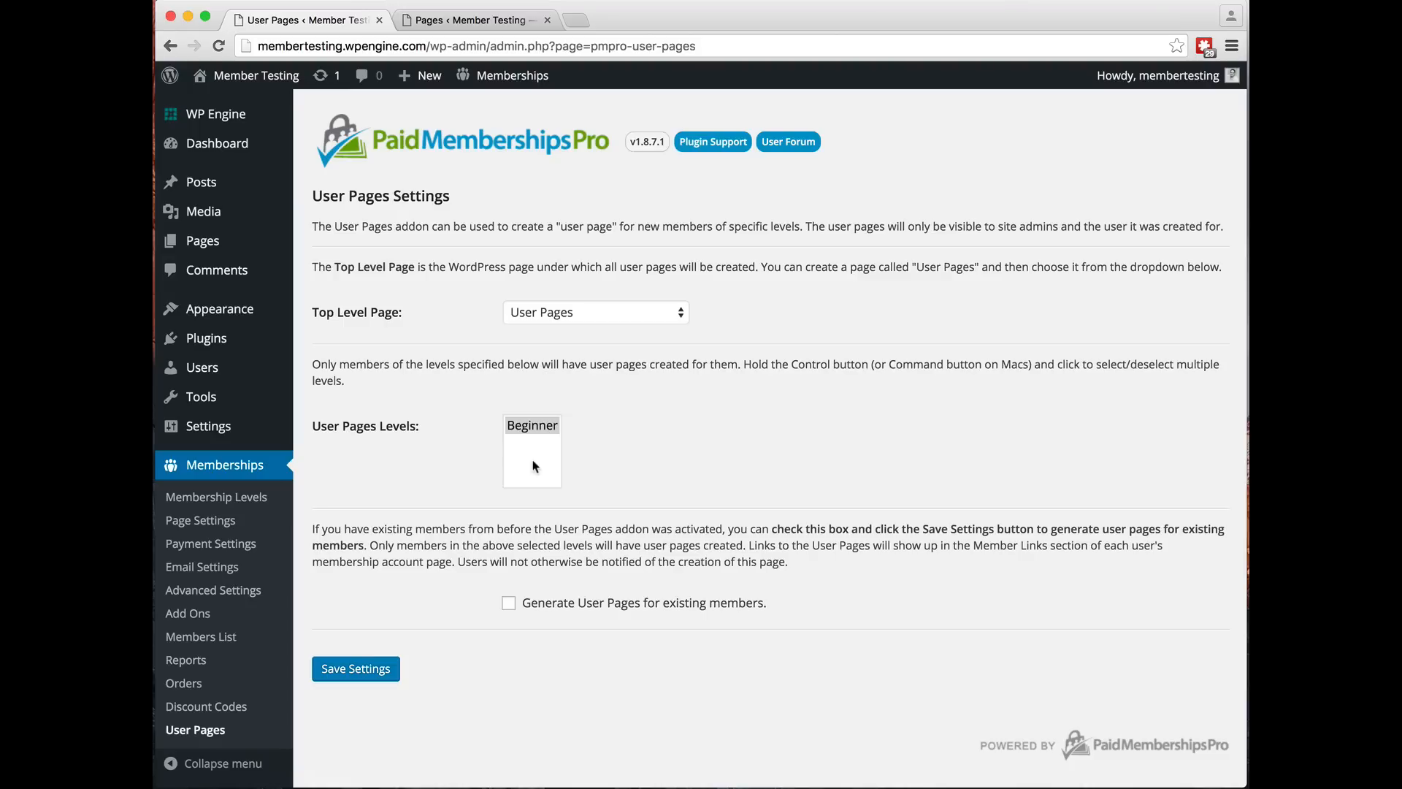
Select Beginner in the User Pages Levels list box
left_click(531, 425)
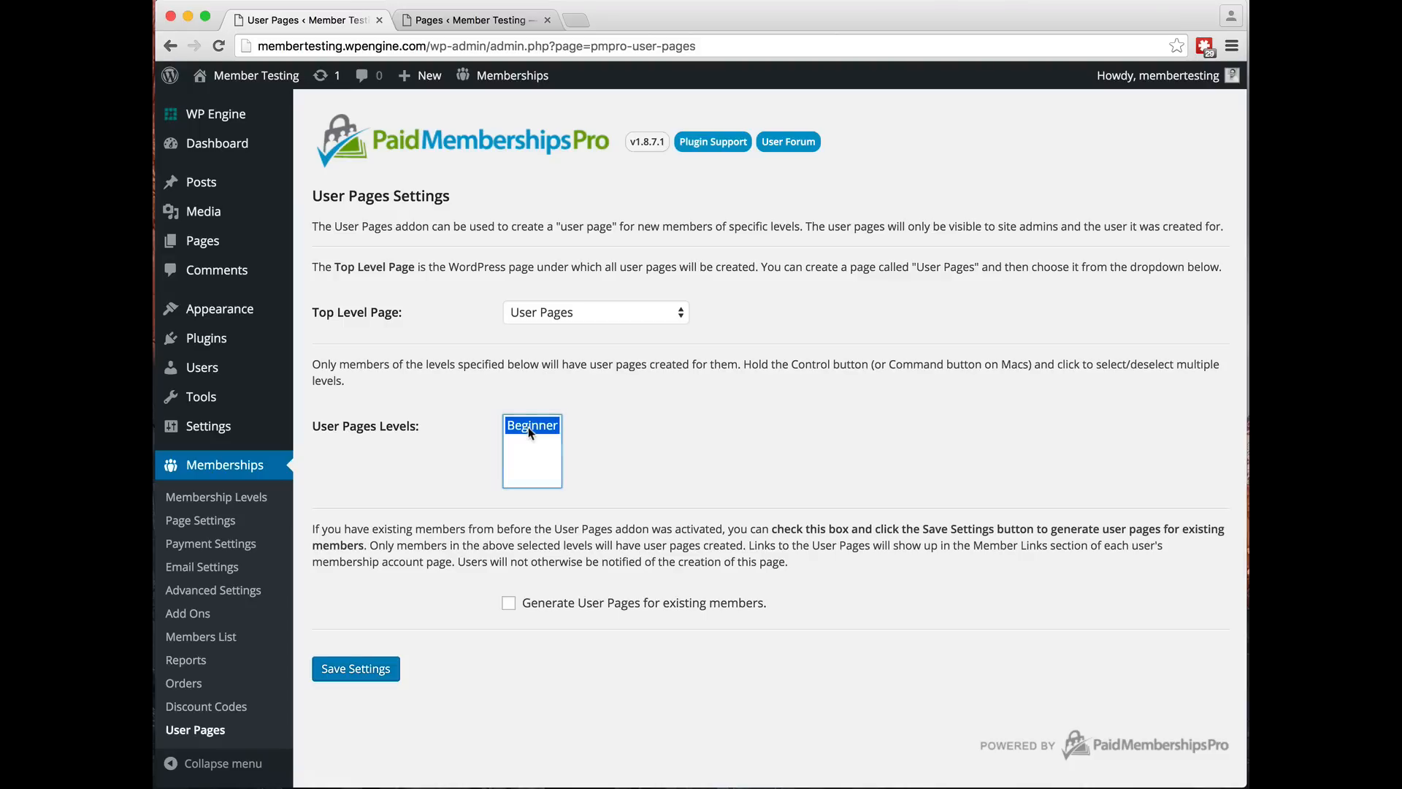
mouse_move(442, 350)
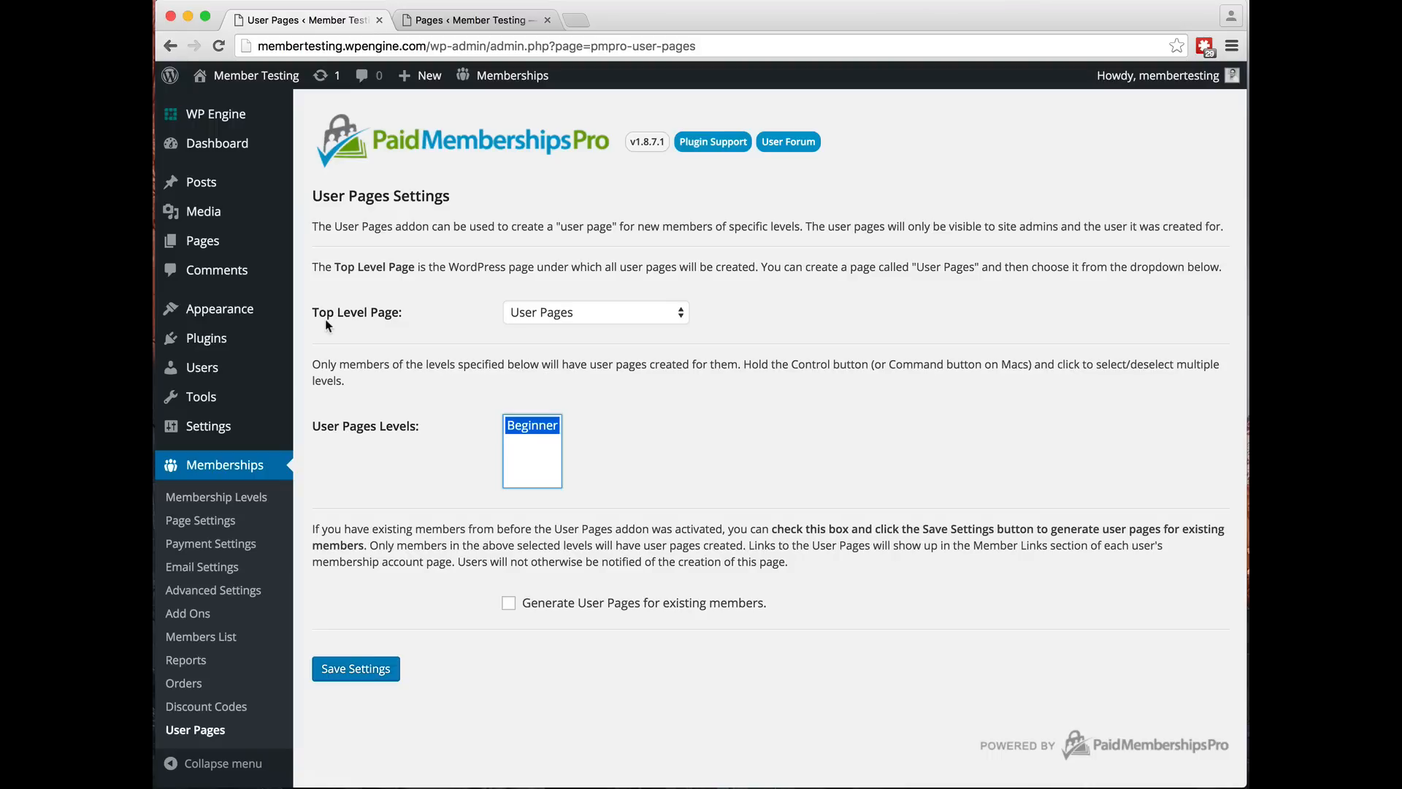
mouse_move(394, 329)
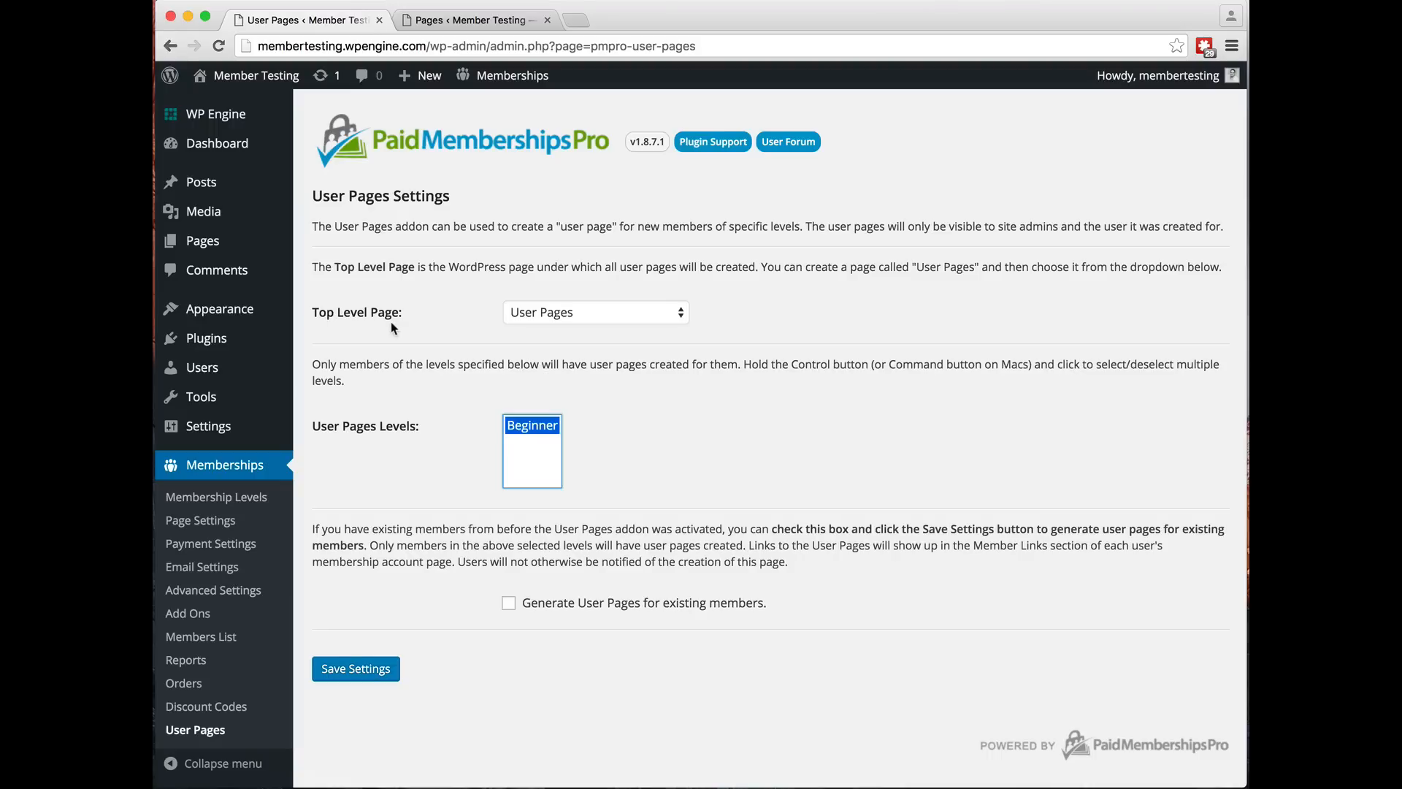
mouse_move(492, 322)
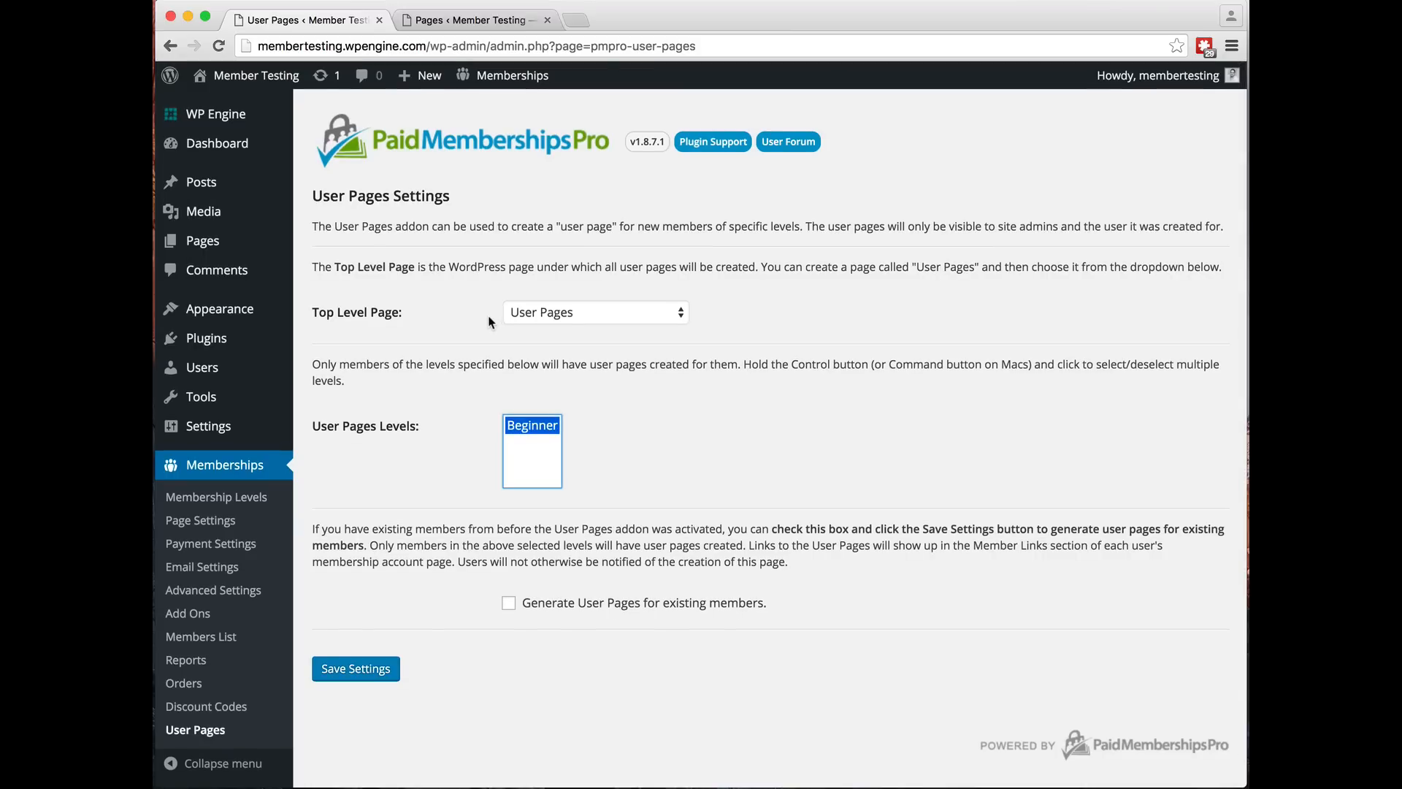
Check the Pages list, where membertesting and Beginner sit under User Pages, and edit User Pages
left_click(474, 20)
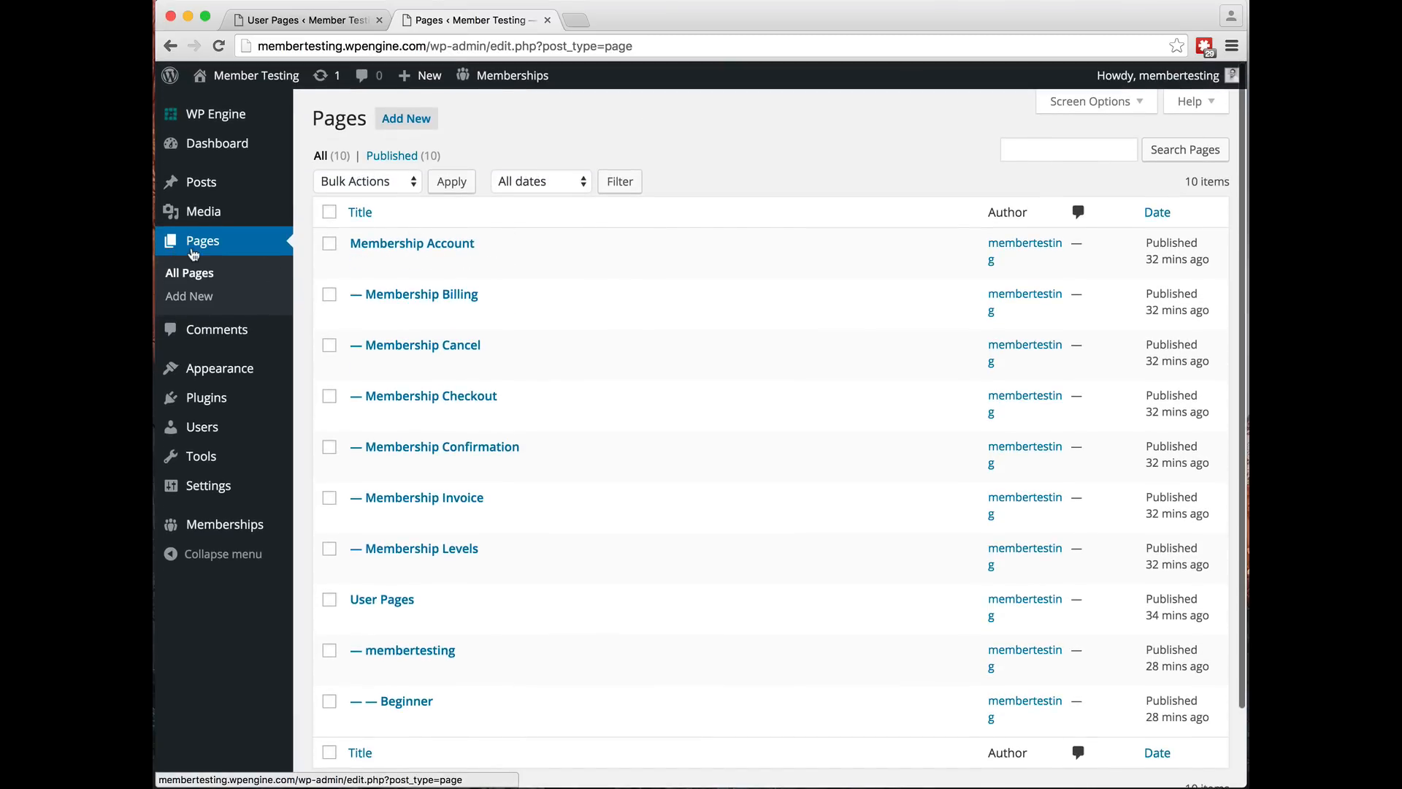
mouse_move(435, 554)
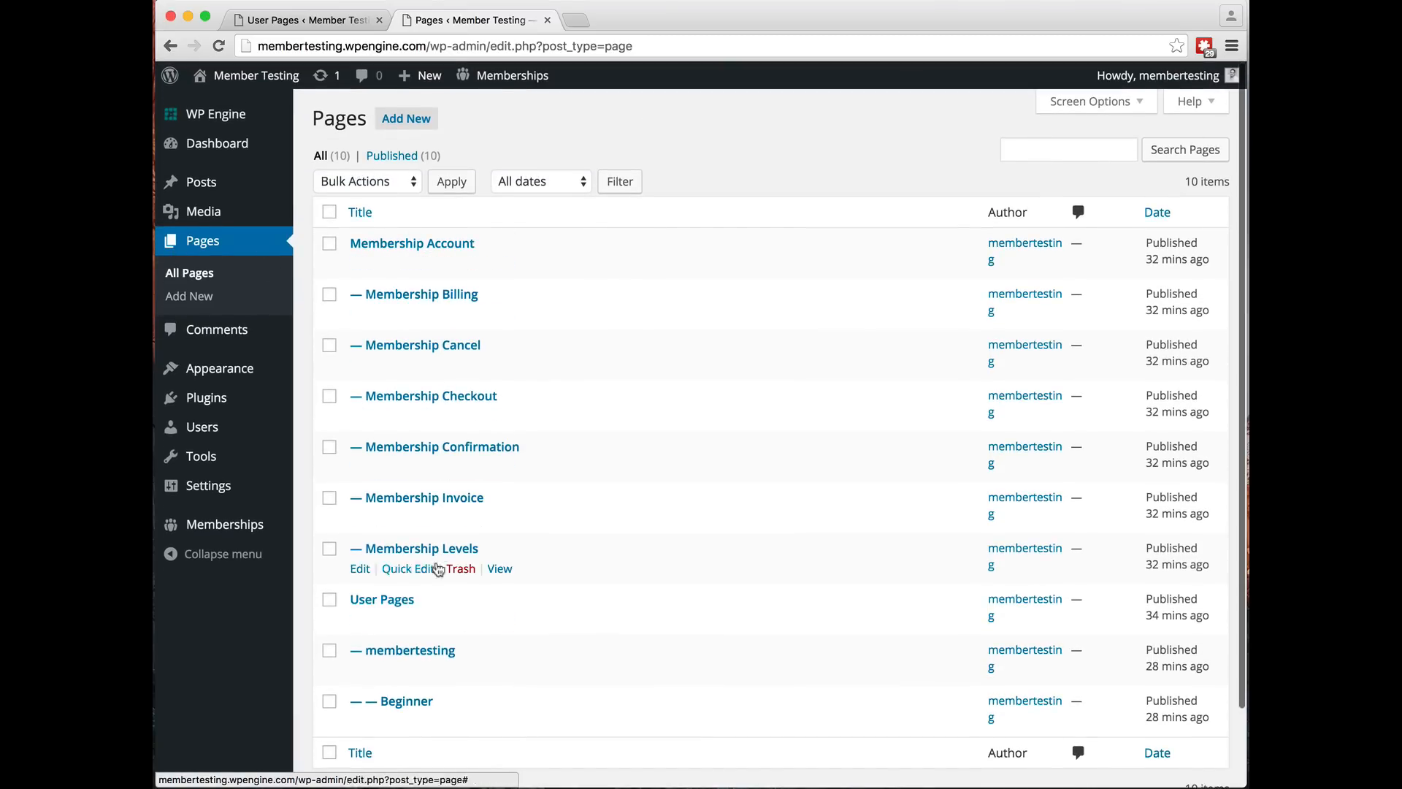
mouse_move(406, 700)
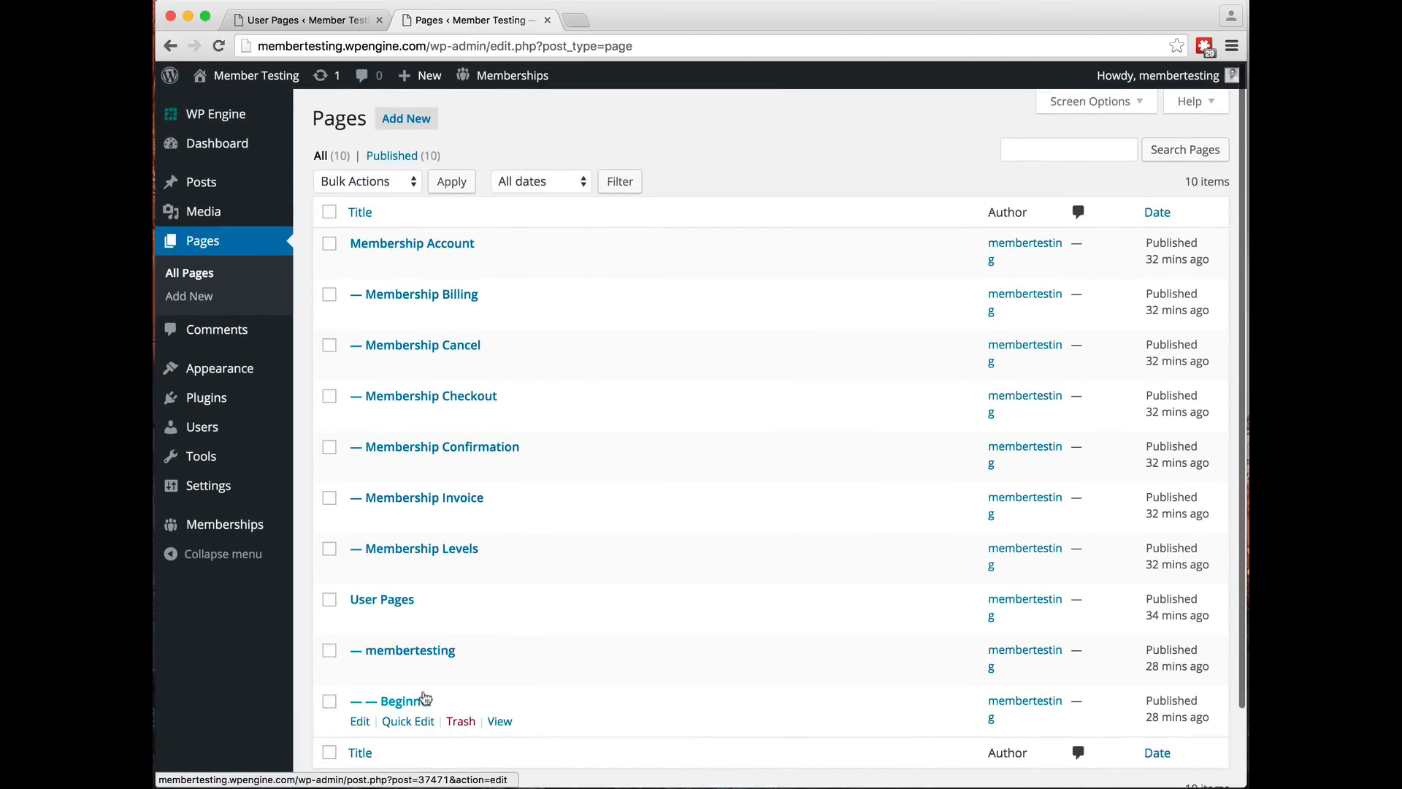
mouse_move(402, 650)
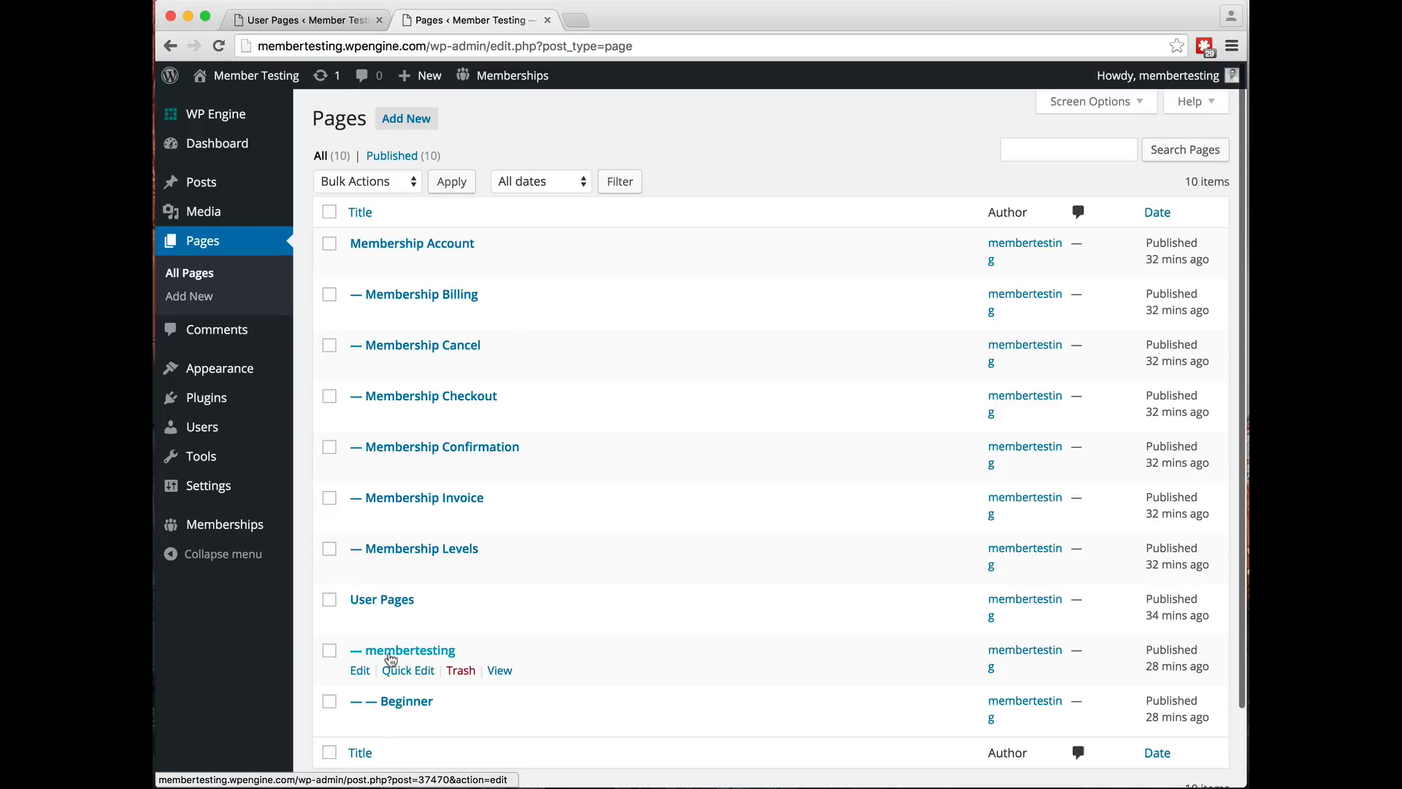
mouse_move(401, 708)
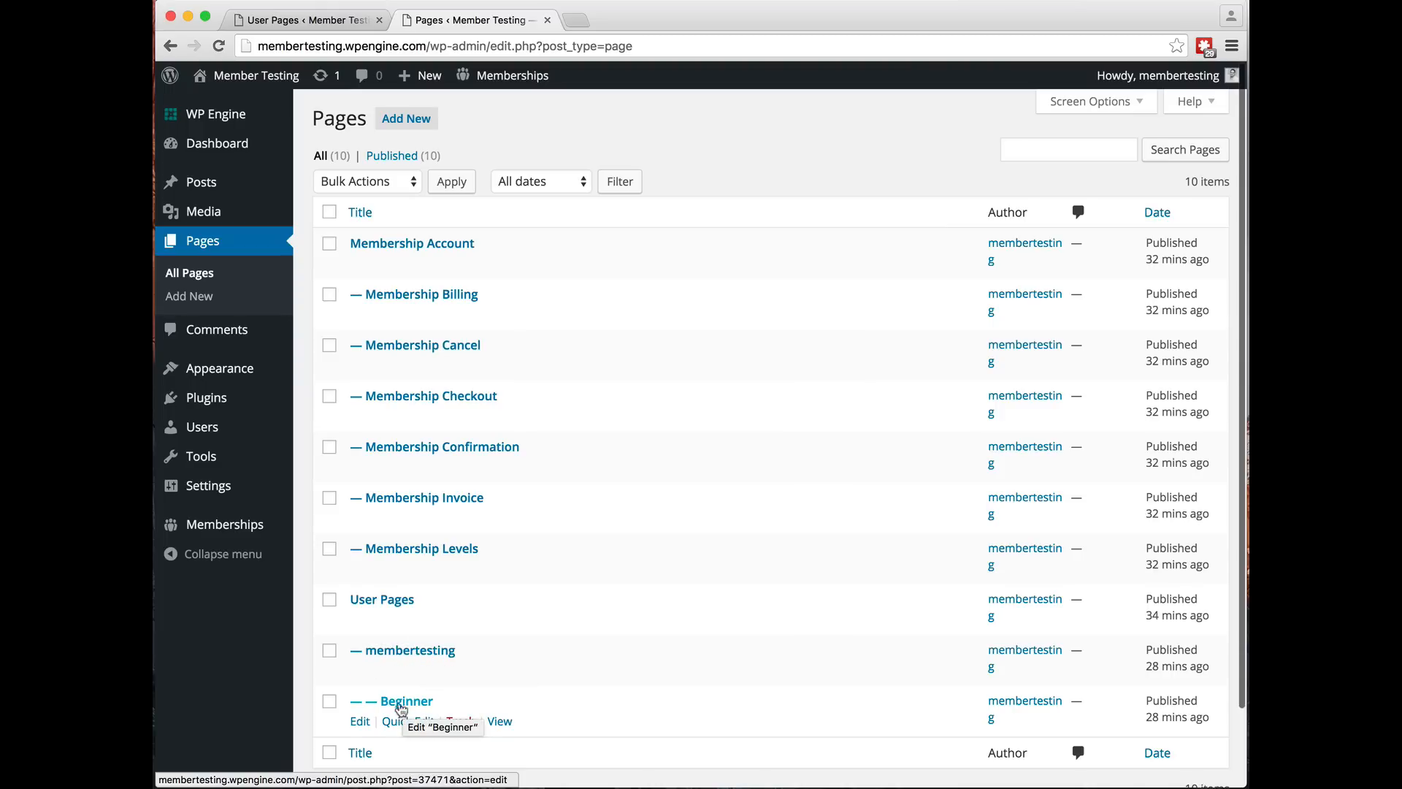
mouse_move(360, 608)
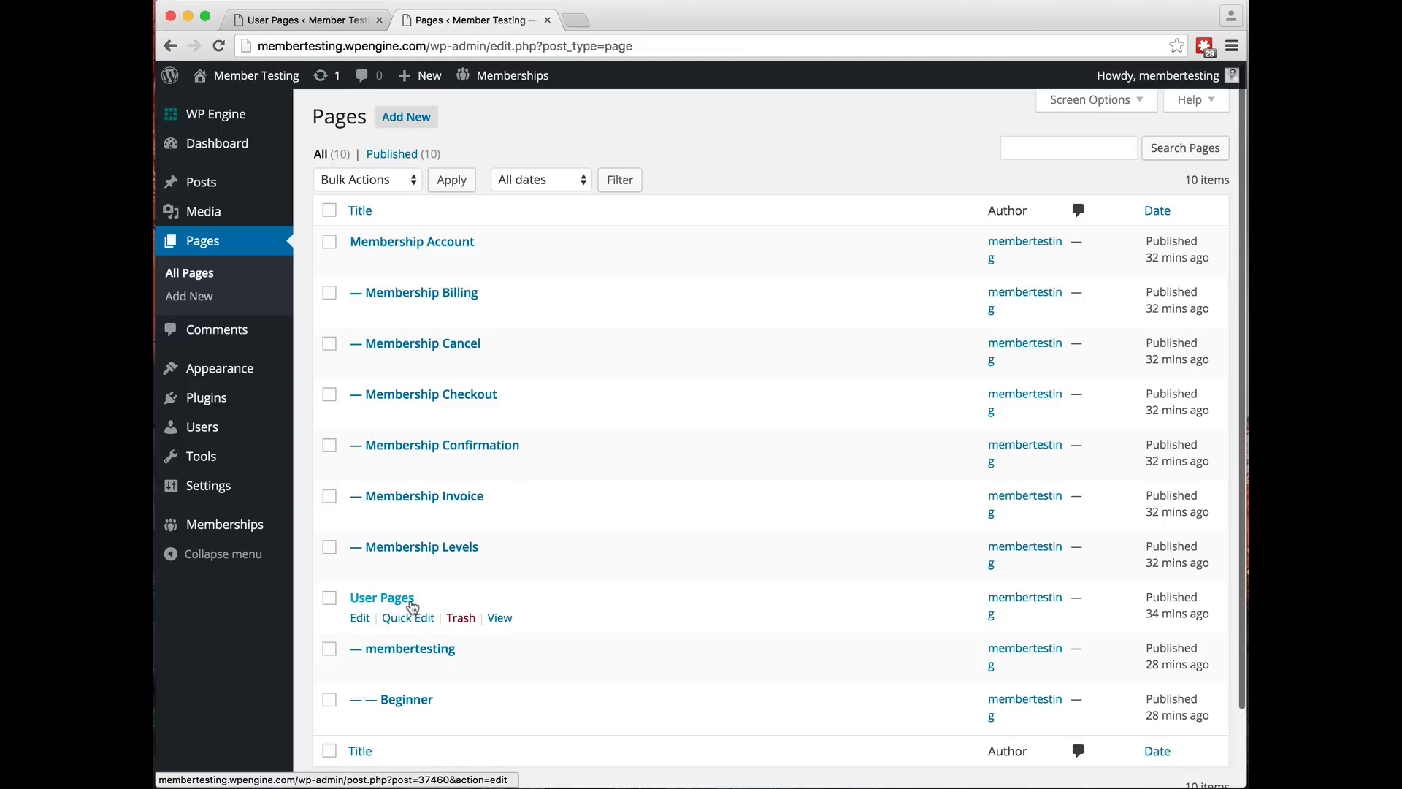
left_click(381, 597)
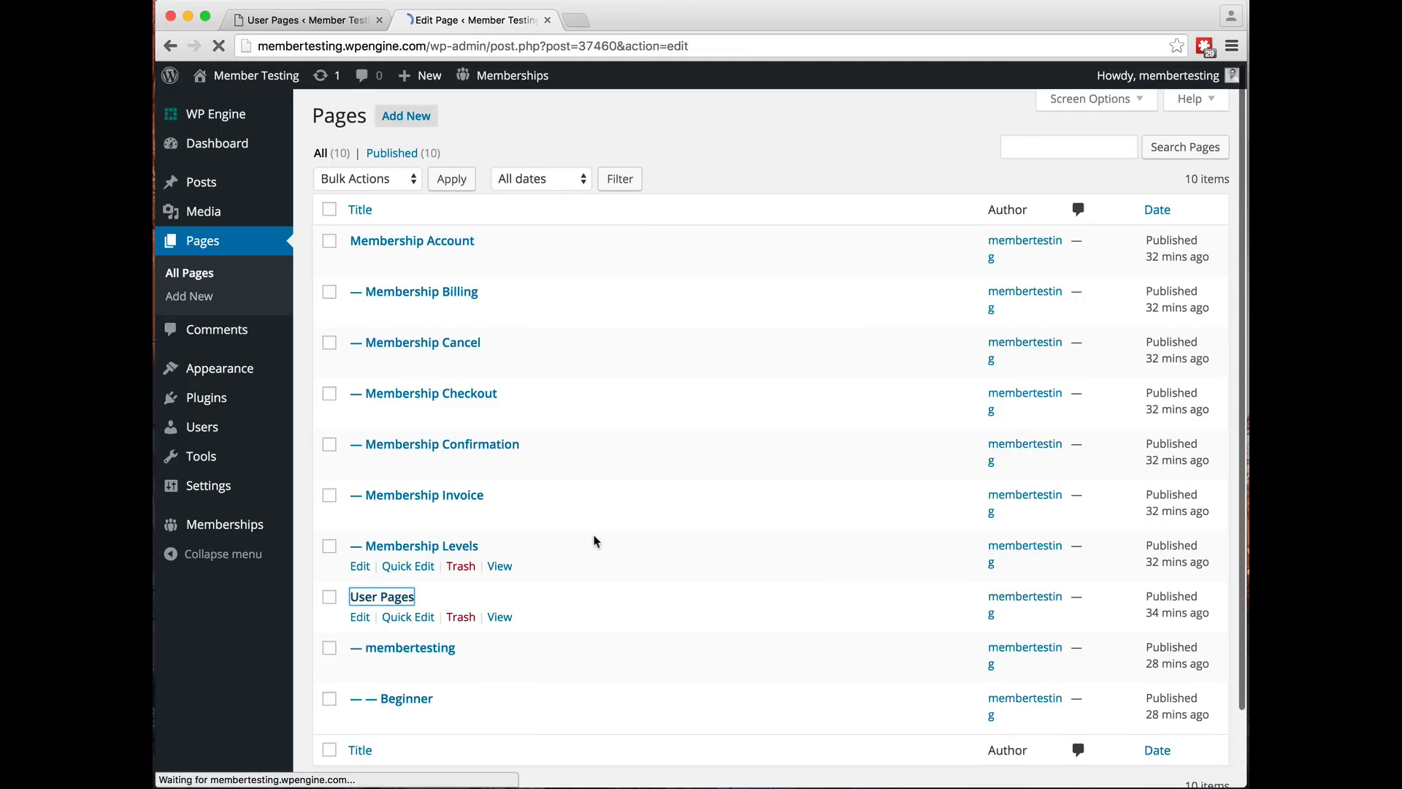
left_click(359, 617)
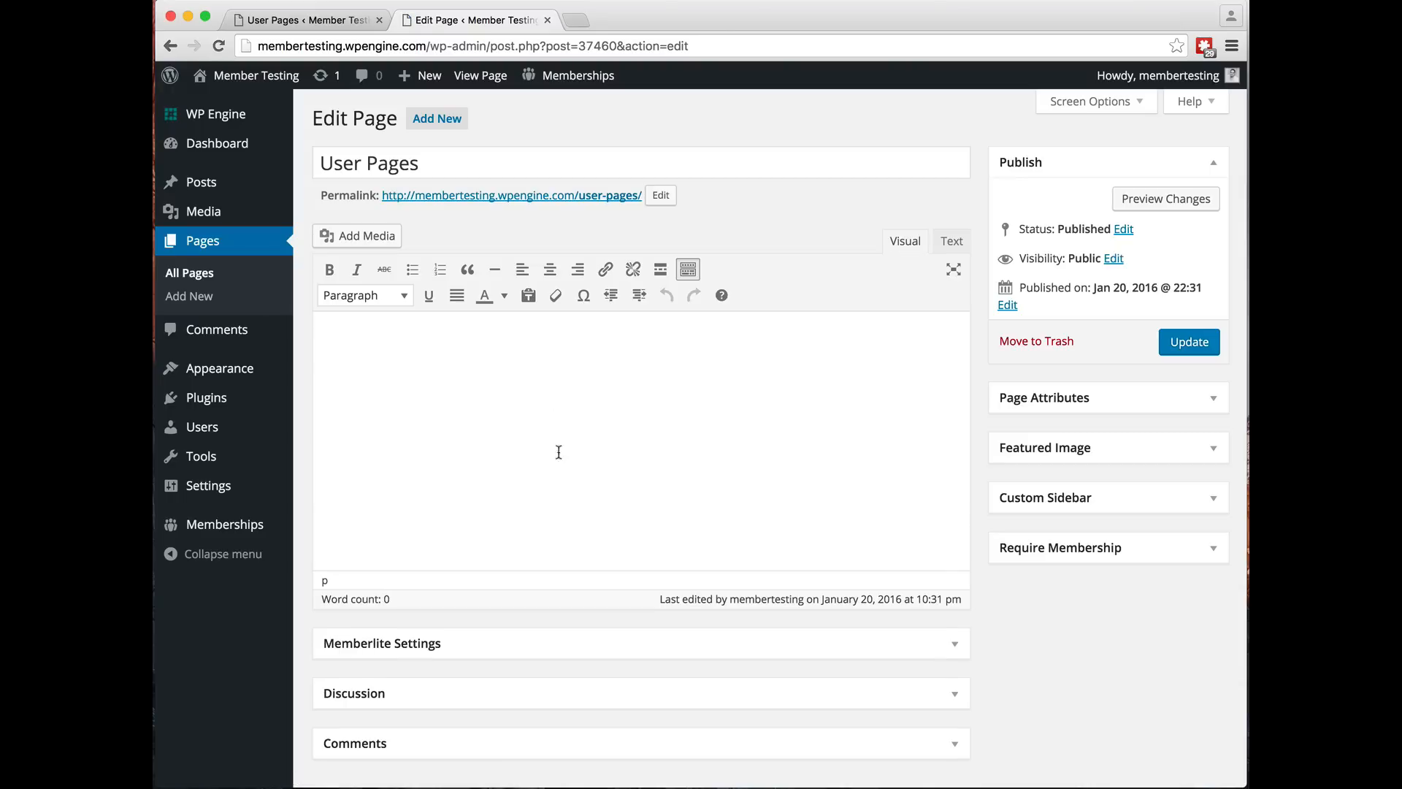
mouse_move(188, 273)
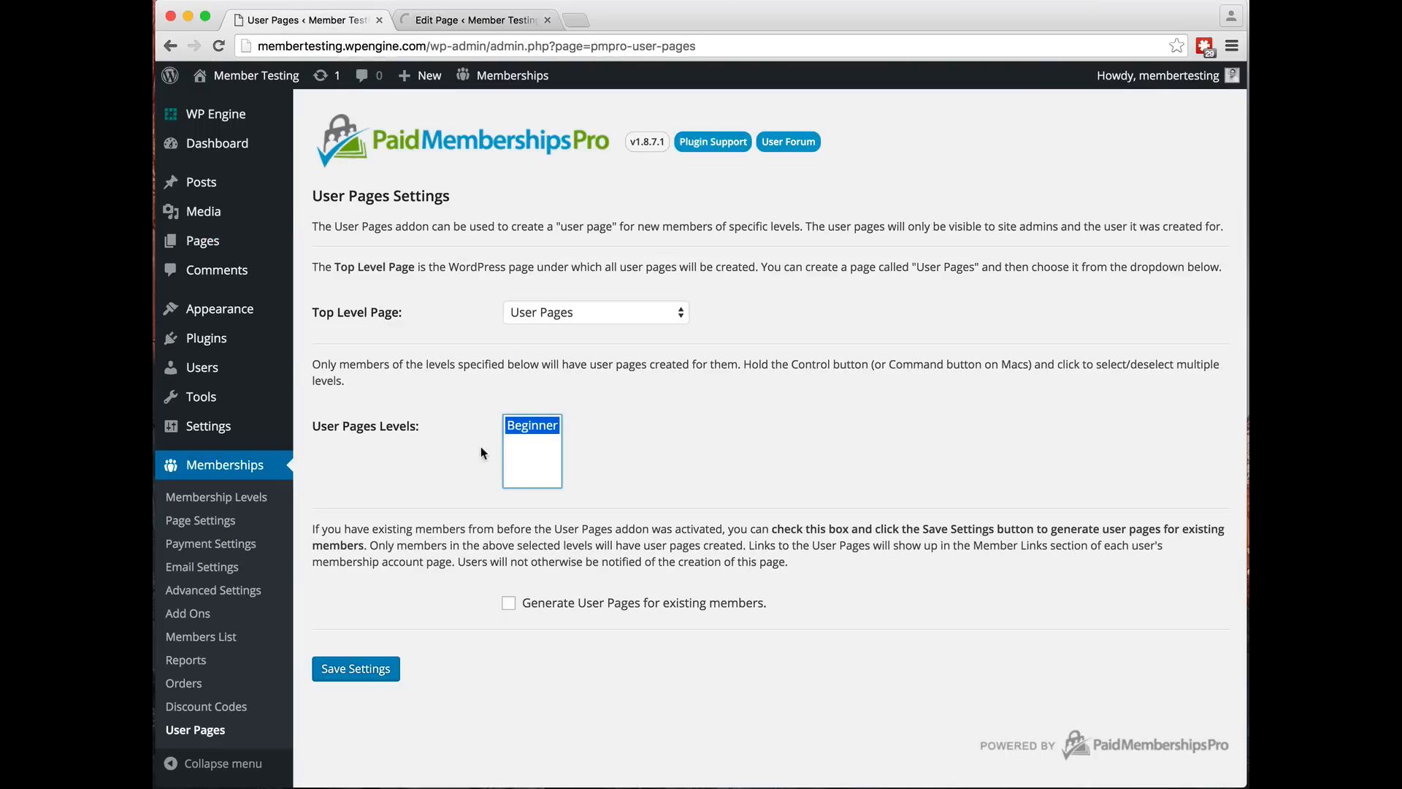
left_click(594, 312)
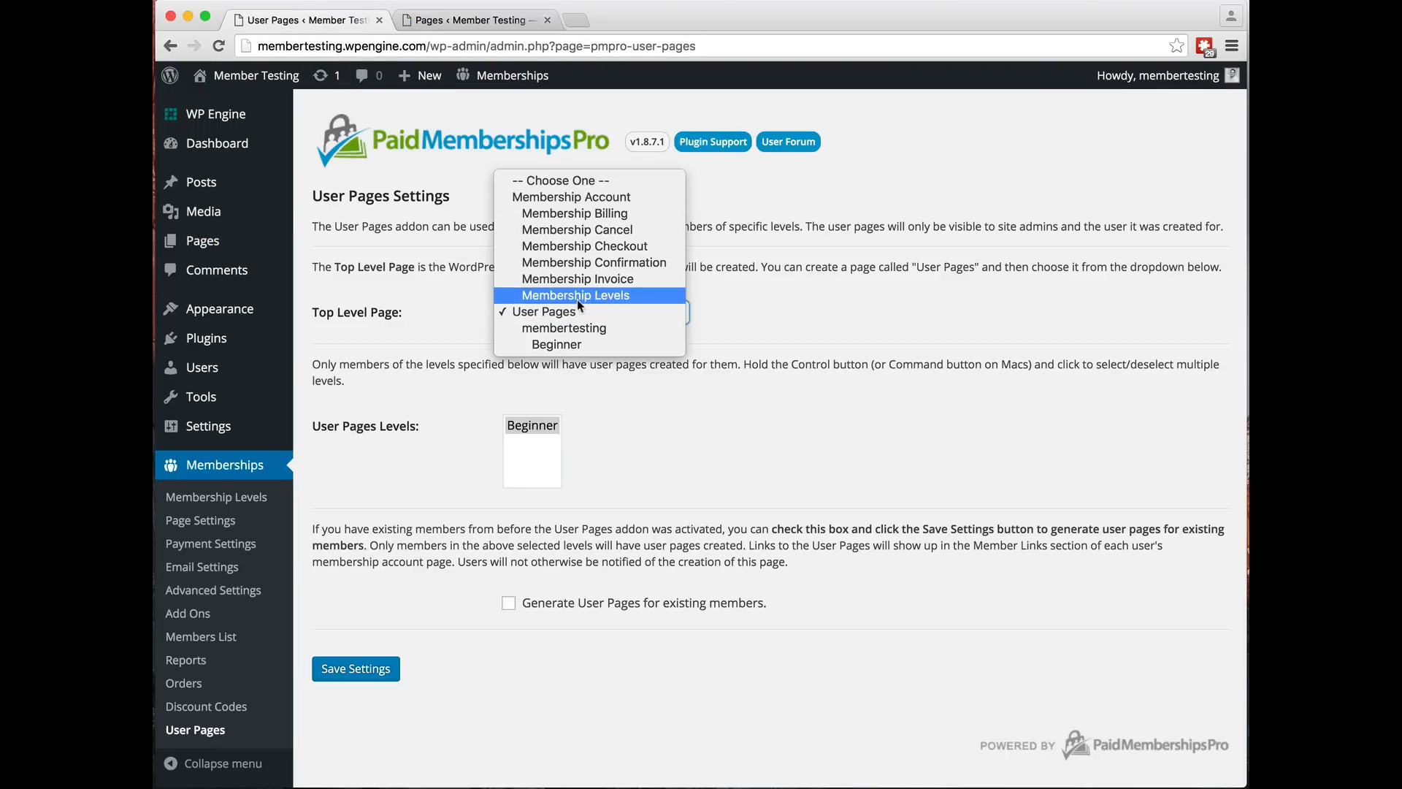
left_click(546, 311)
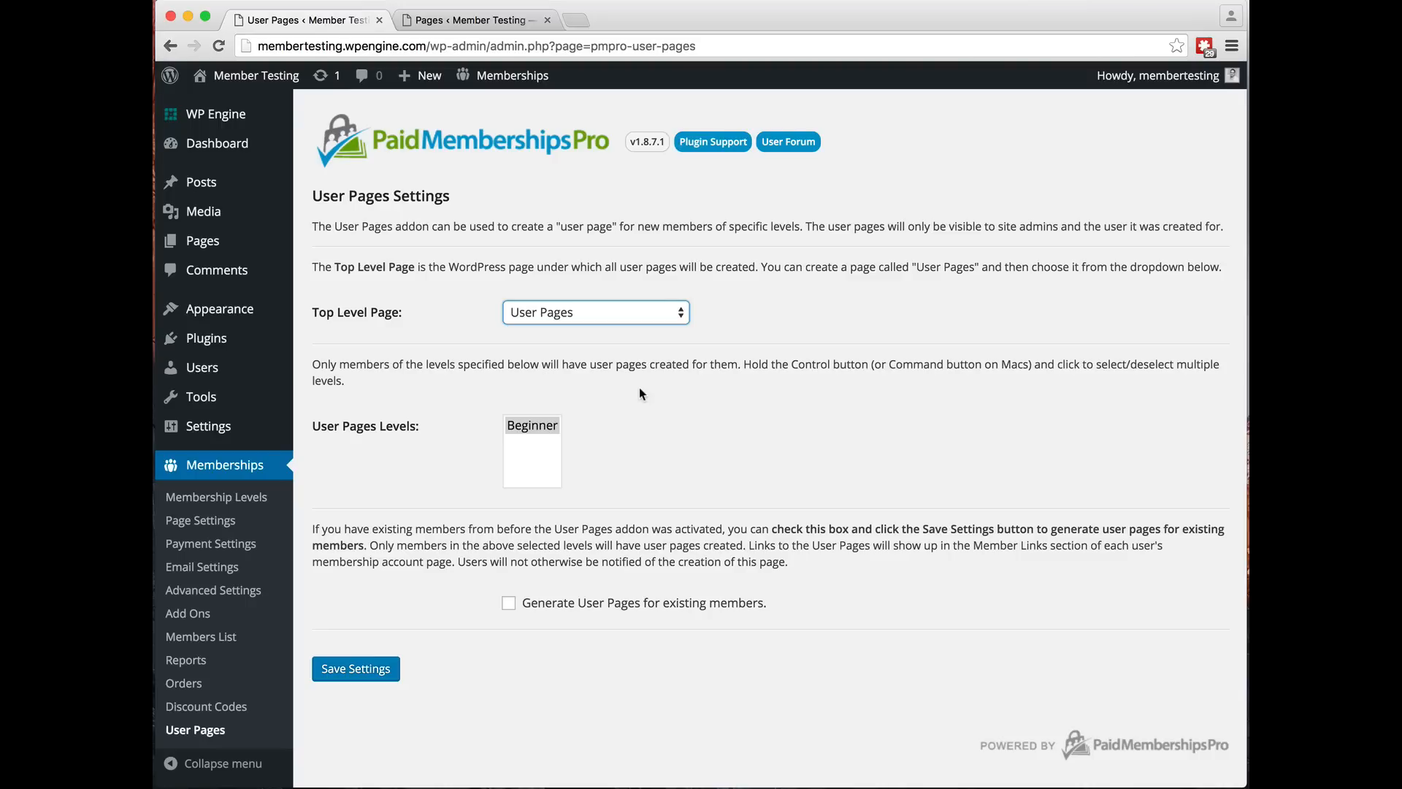
mouse_move(219, 309)
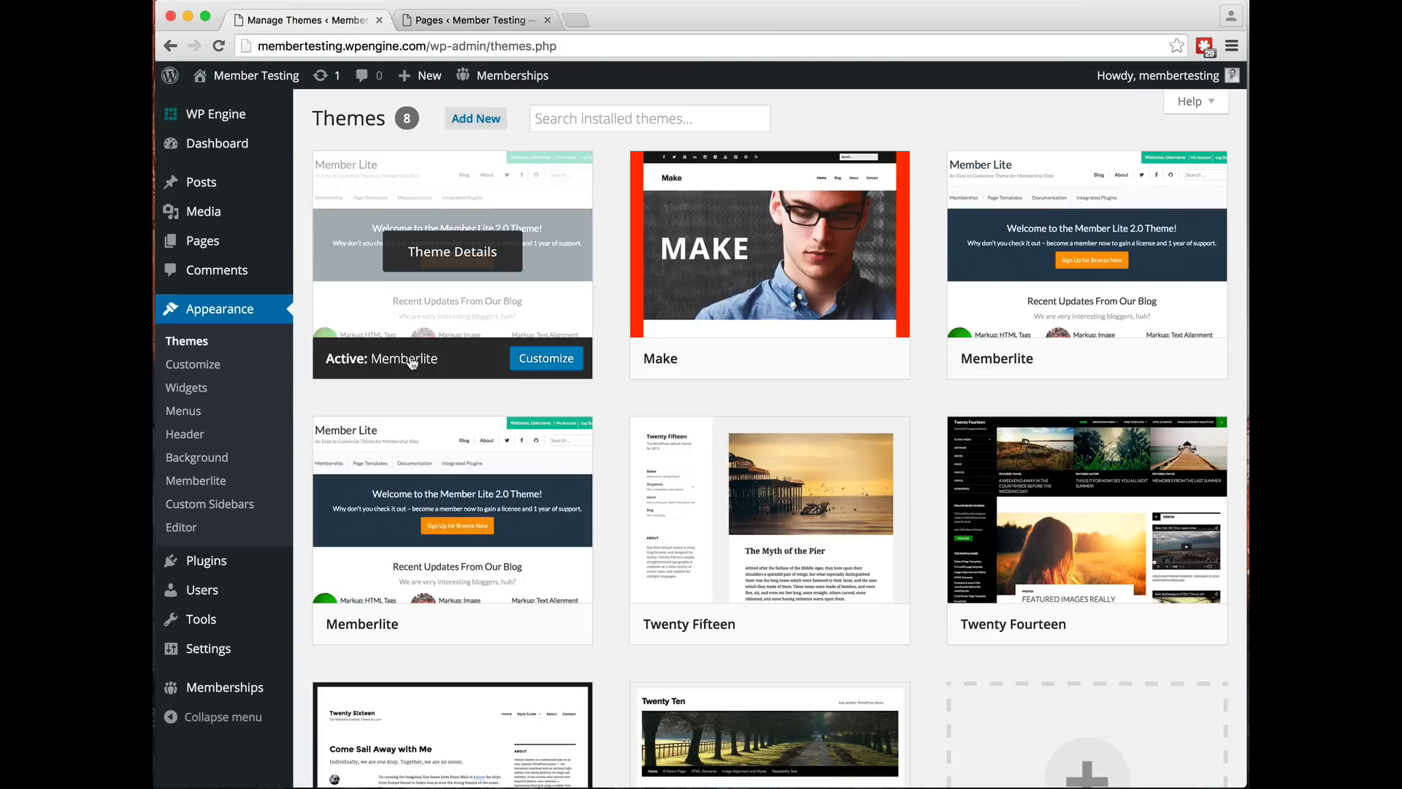
mouse_move(373, 372)
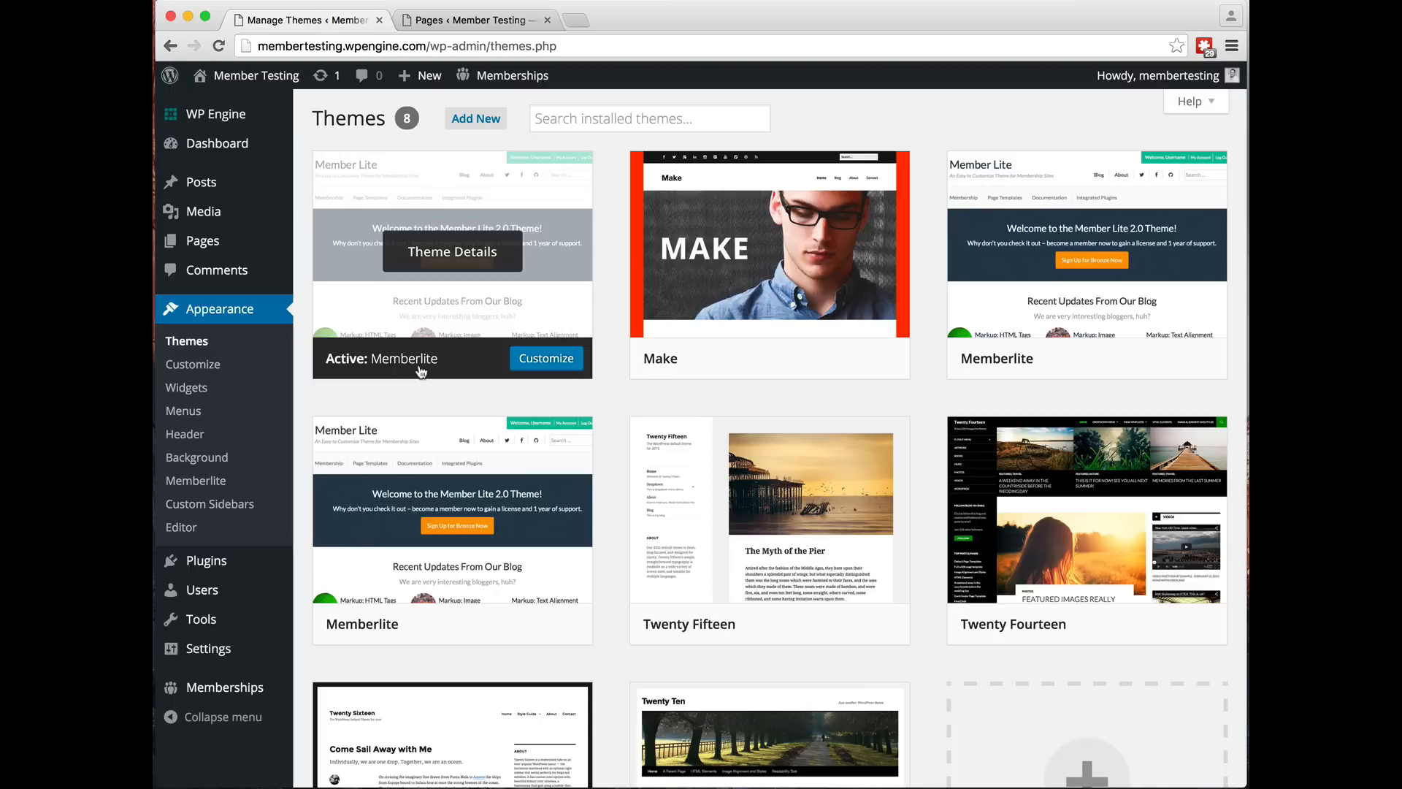
mouse_move(421, 367)
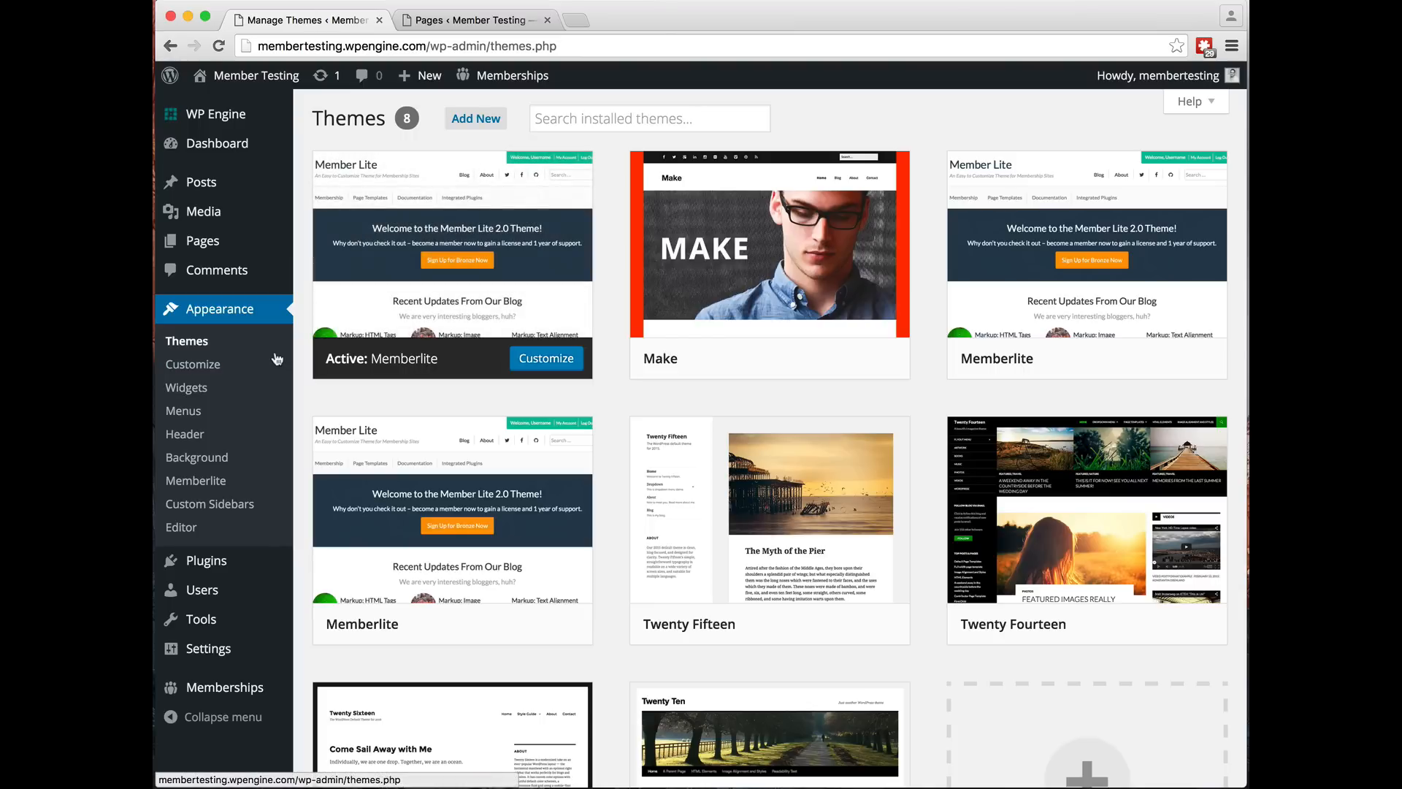
Visit the Member Testing site's front end from the Themes screen
left_click(465, 20)
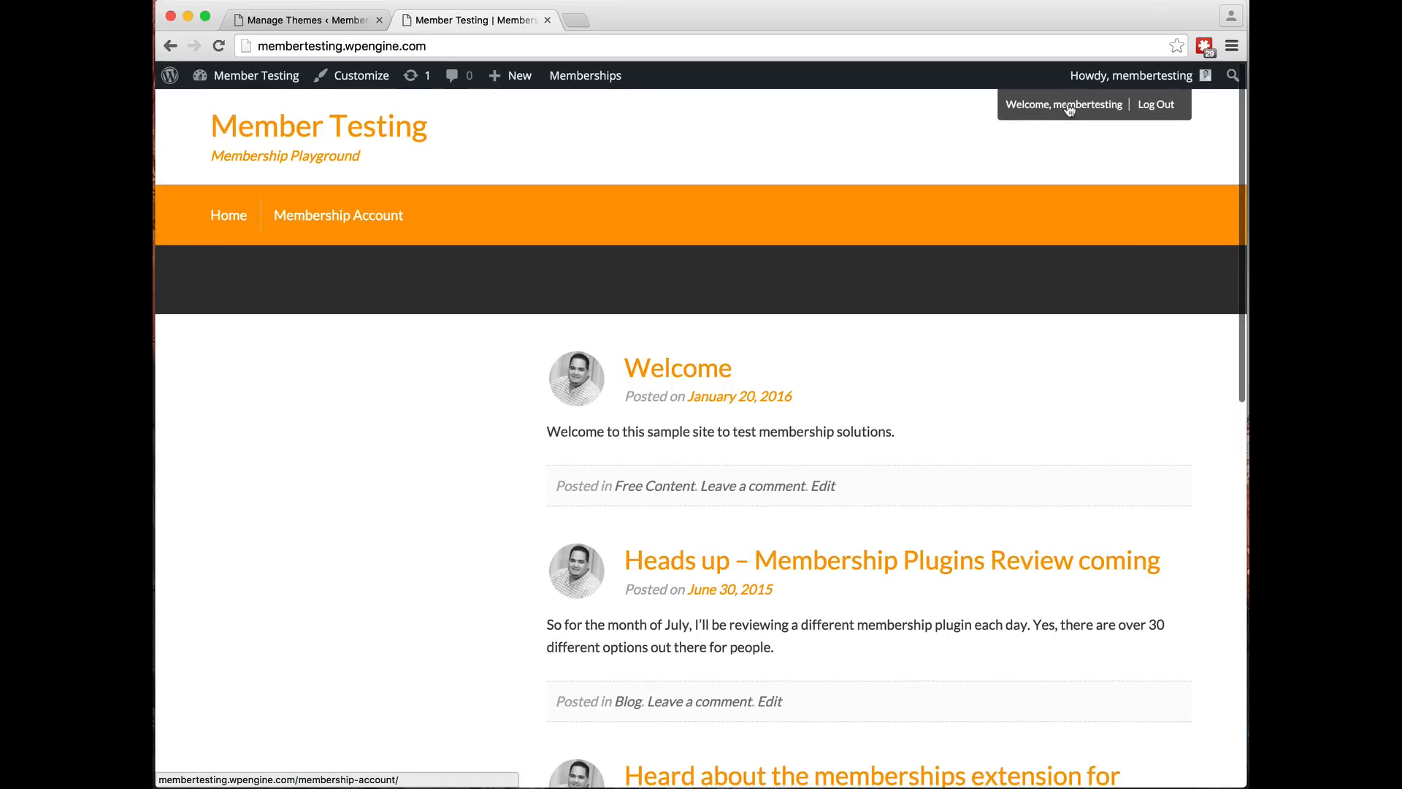
mouse_move(247, 258)
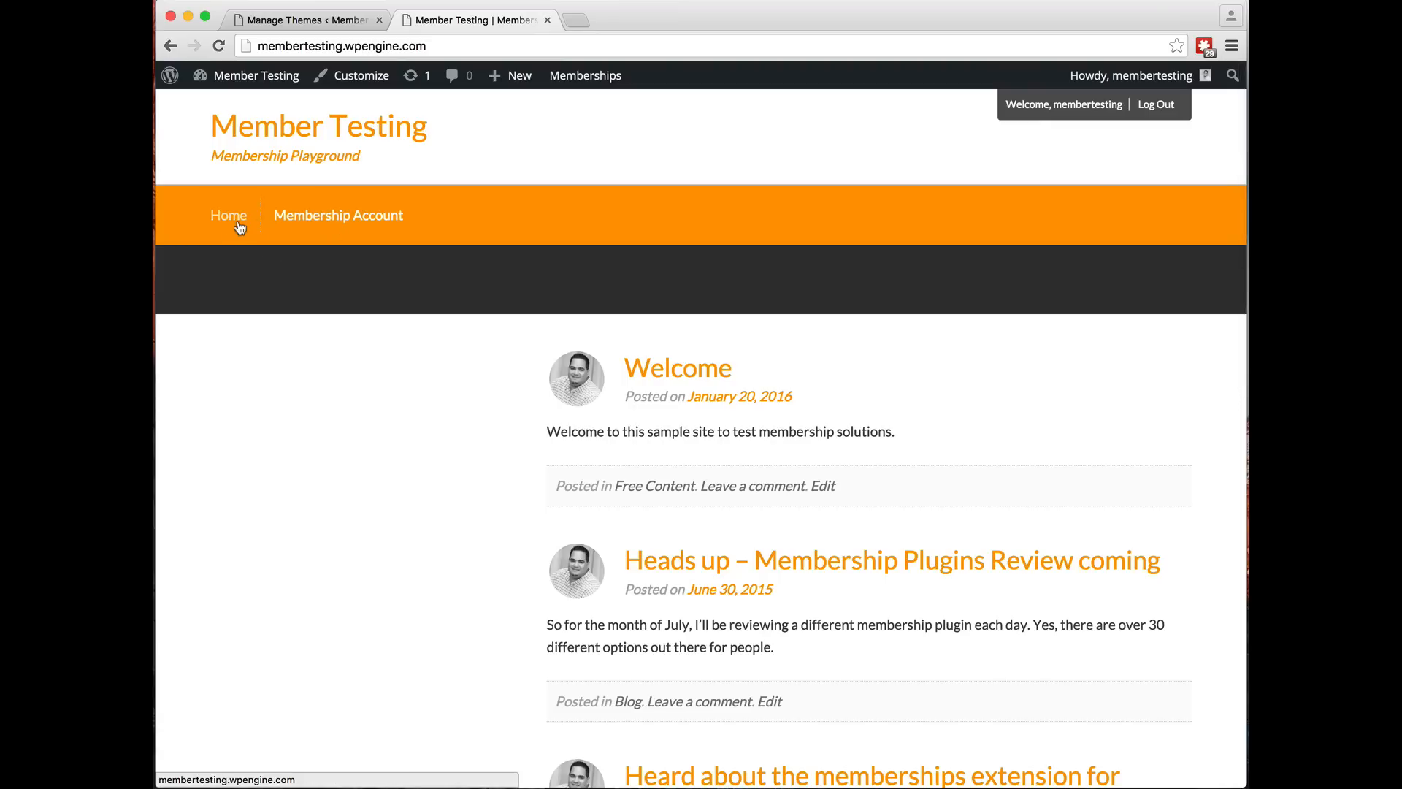
Browse Home and the Membership Account page with its free Beginner membership, then reopen it
left_click(339, 215)
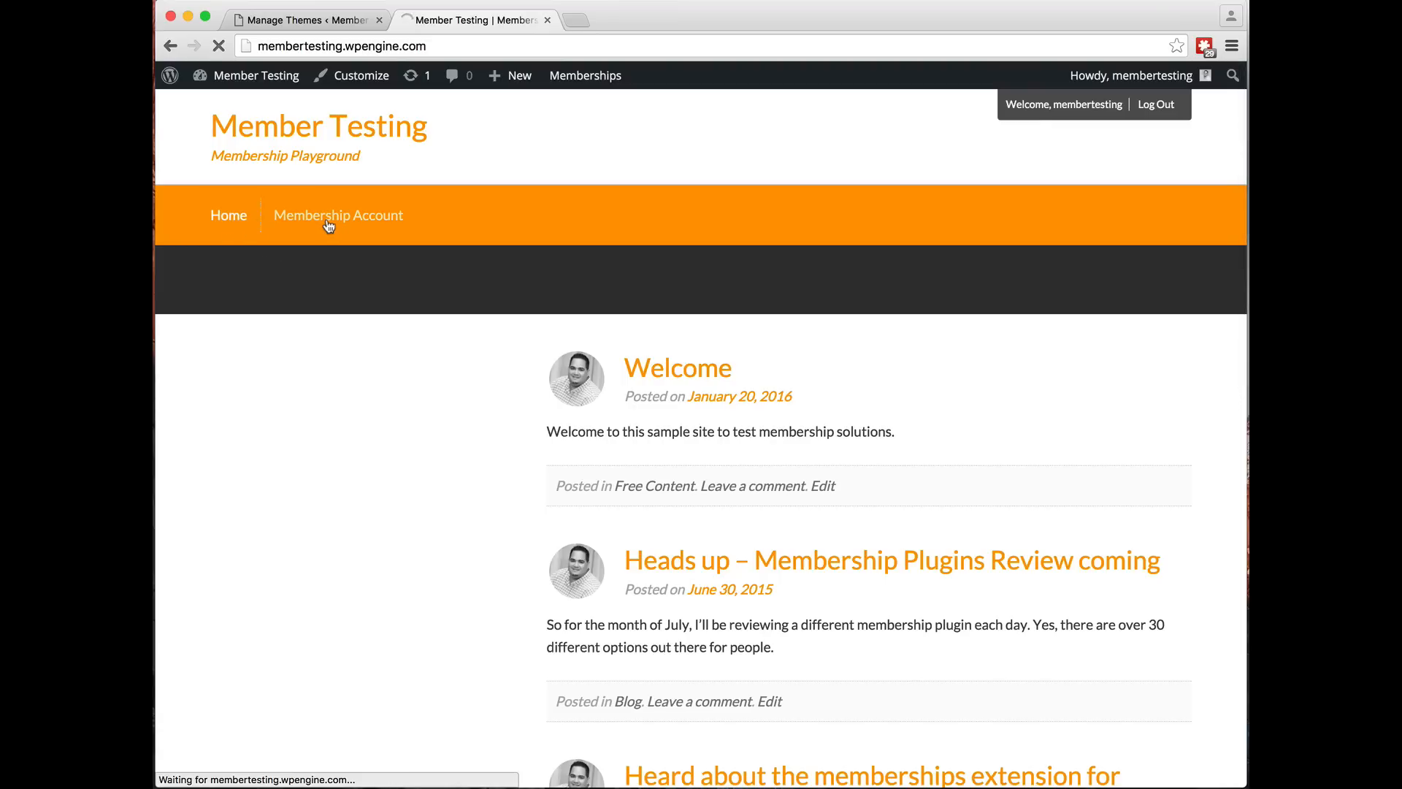
left_click(338, 215)
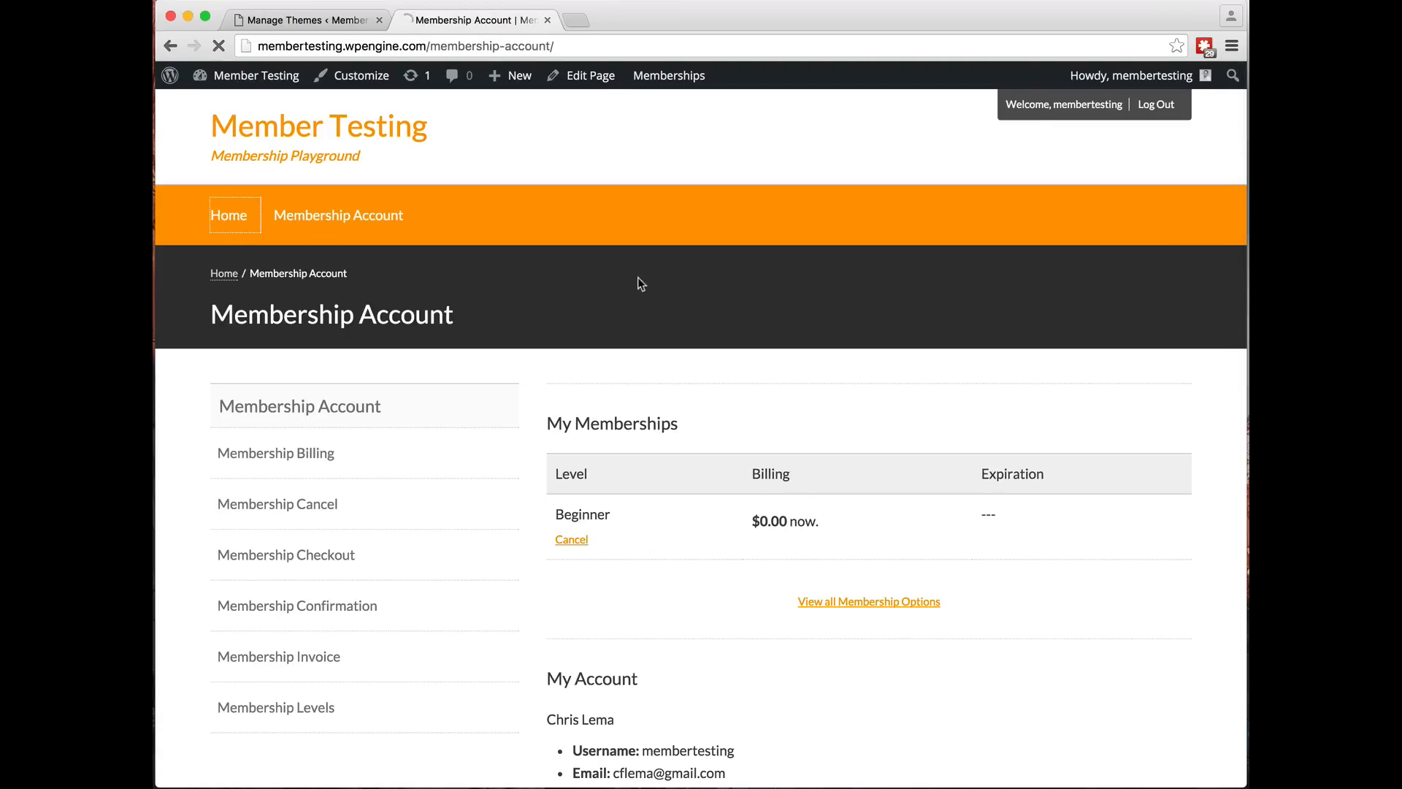
left_click(228, 214)
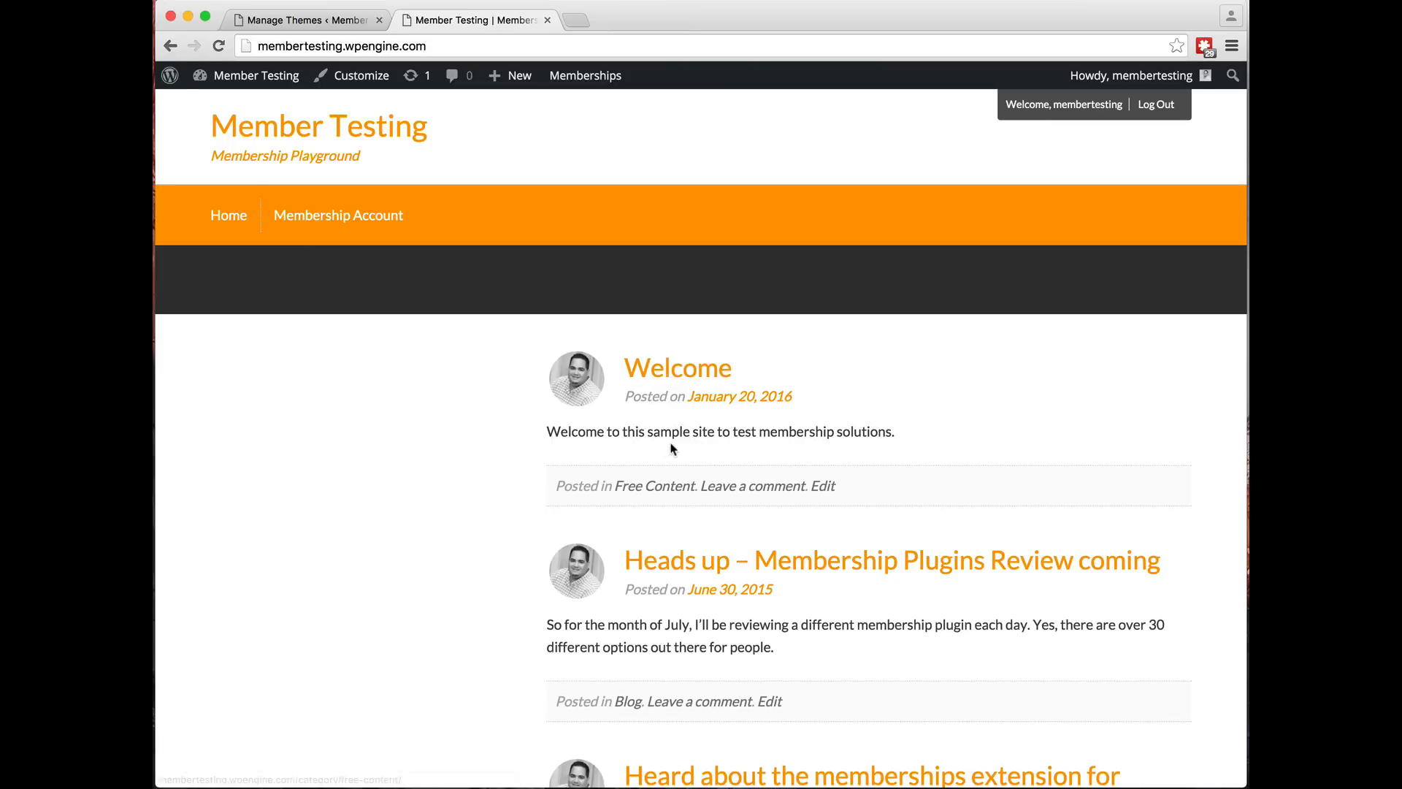
scroll("down", 3)
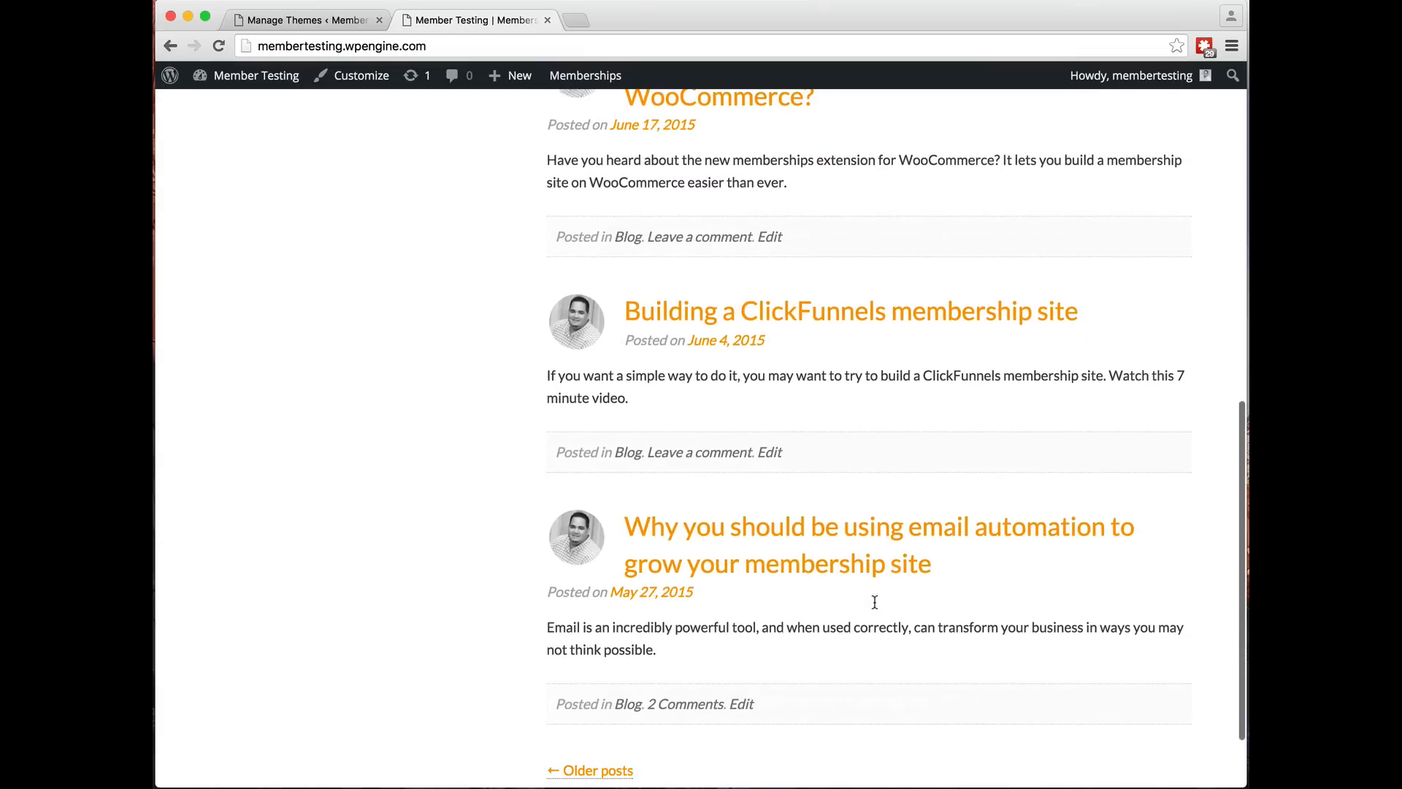
scroll("down", 3)
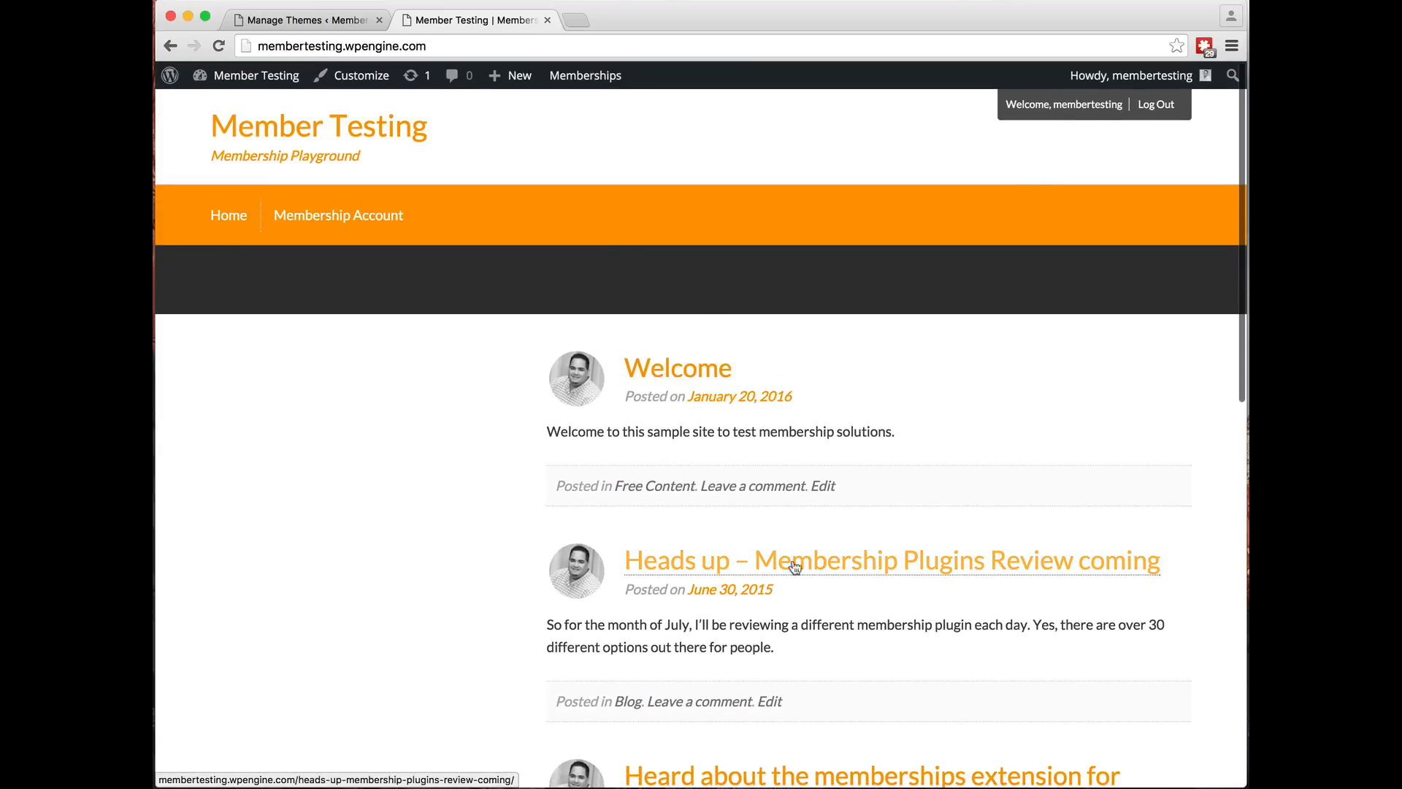
left_click(337, 214)
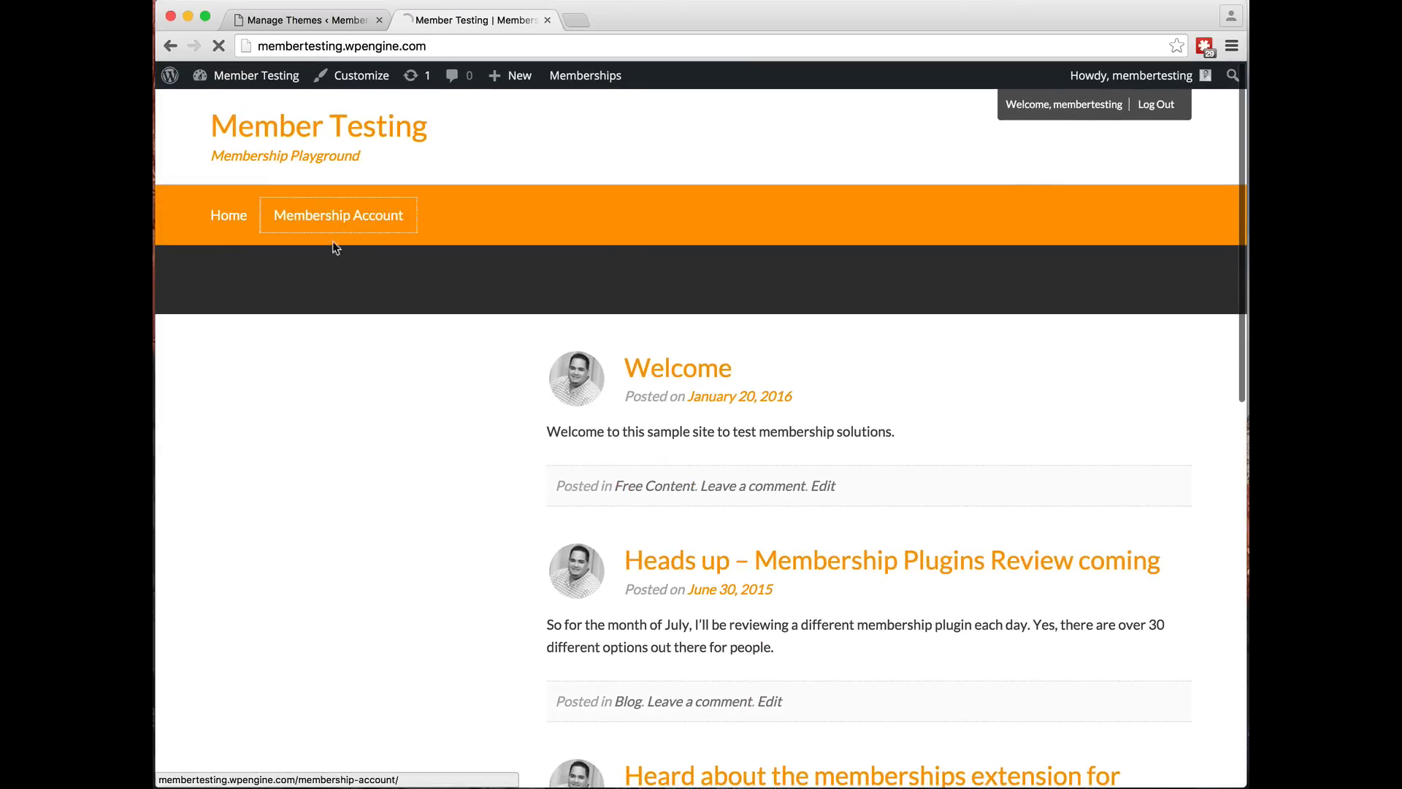
Scroll to Member Links and open the member's Beginner (01/20/2016) user page
left_click(338, 214)
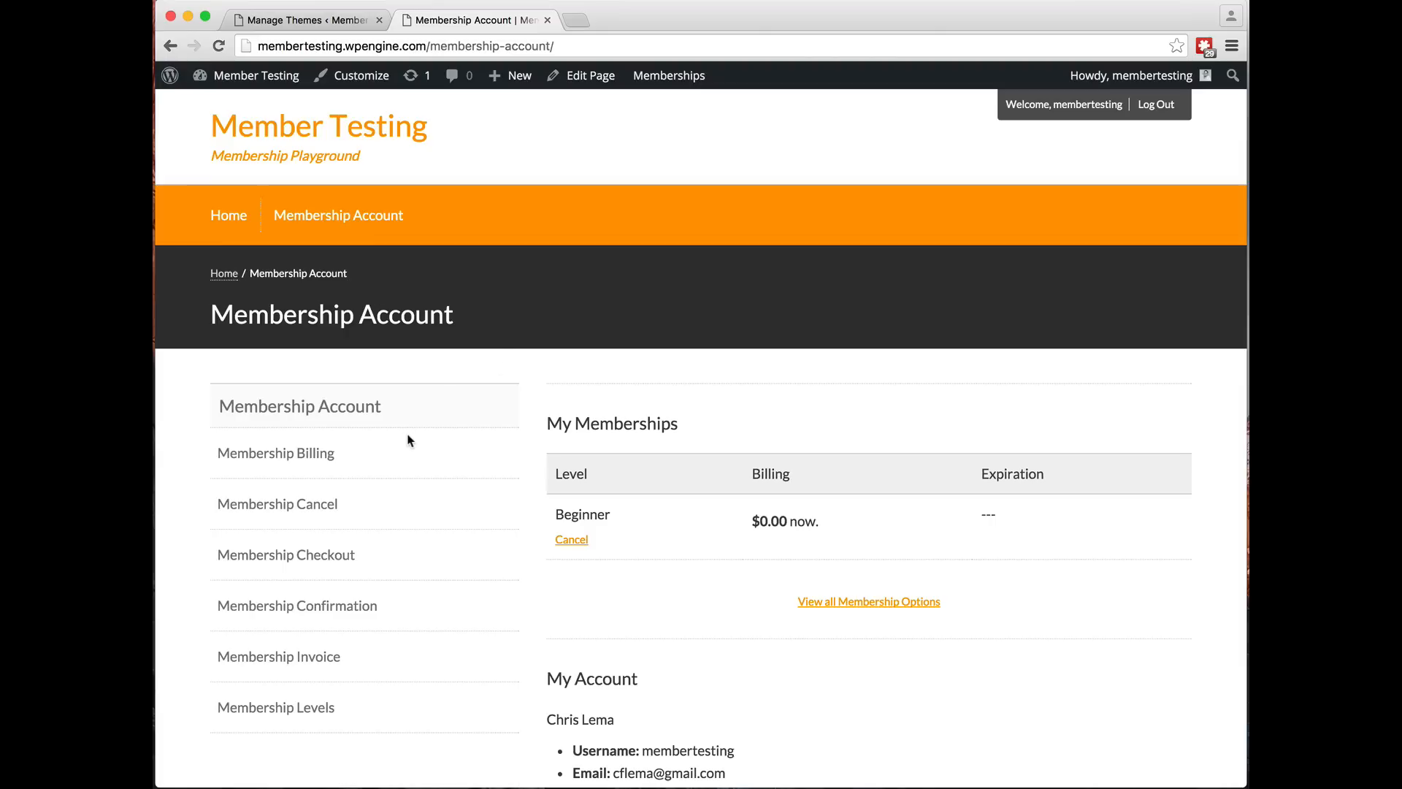
mouse_move(489, 377)
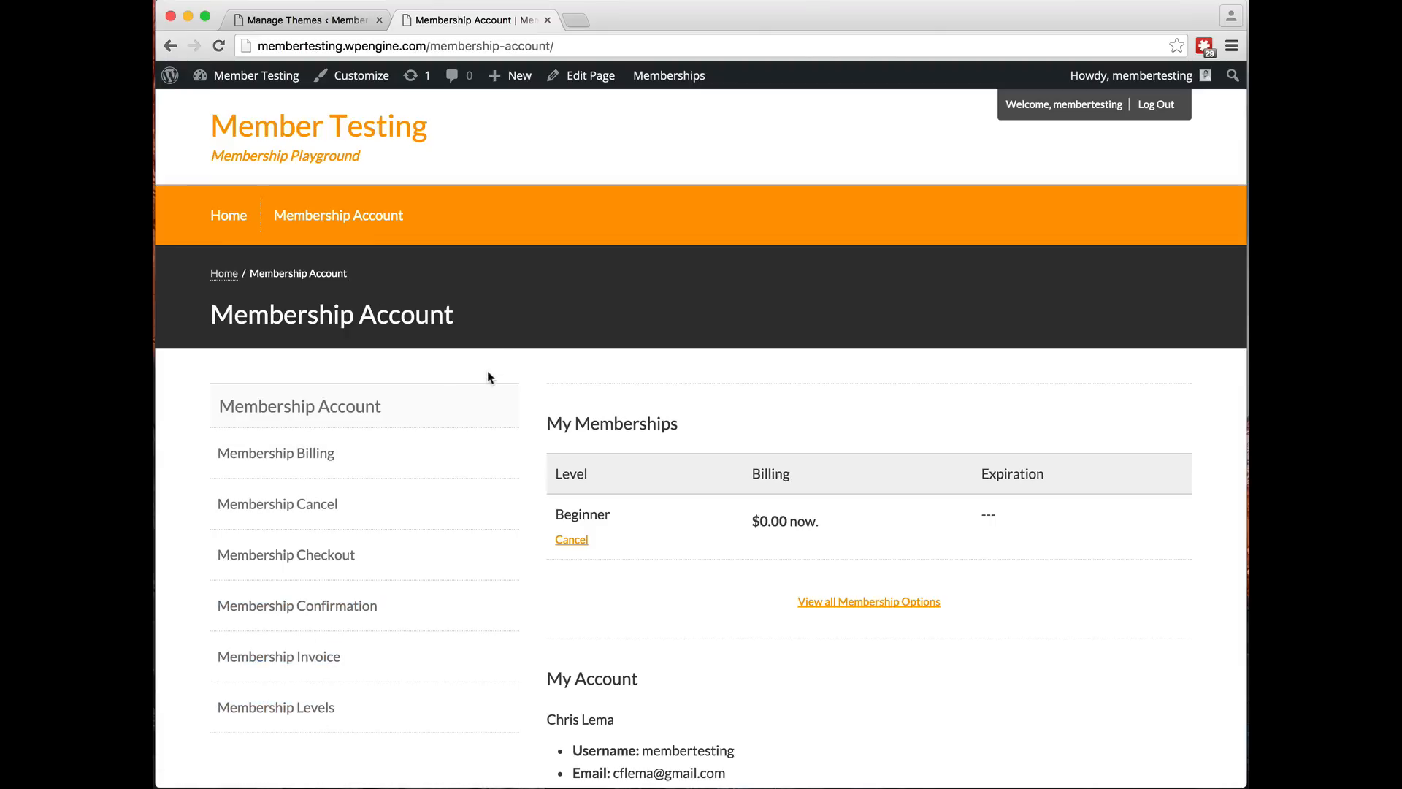
mouse_move(424, 601)
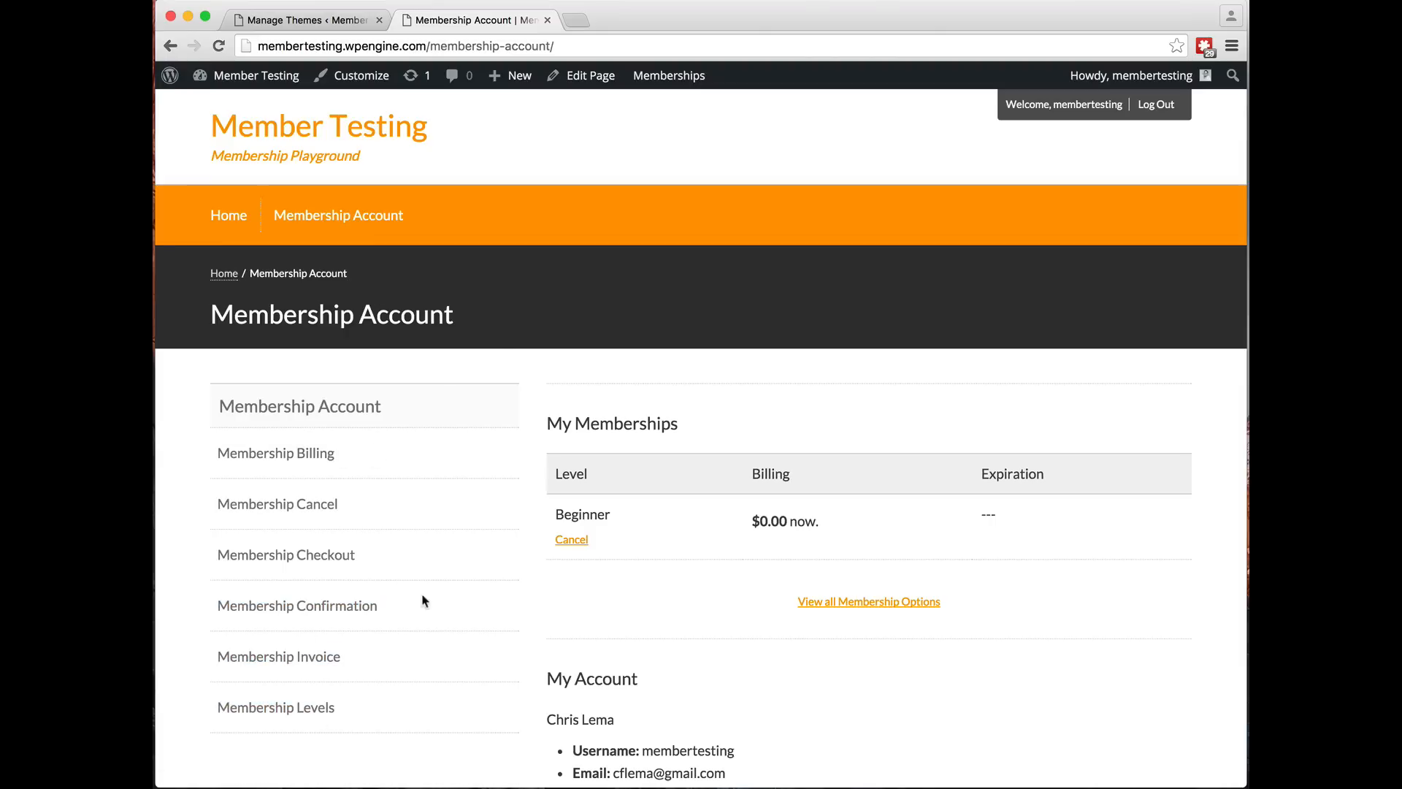
mouse_move(626, 519)
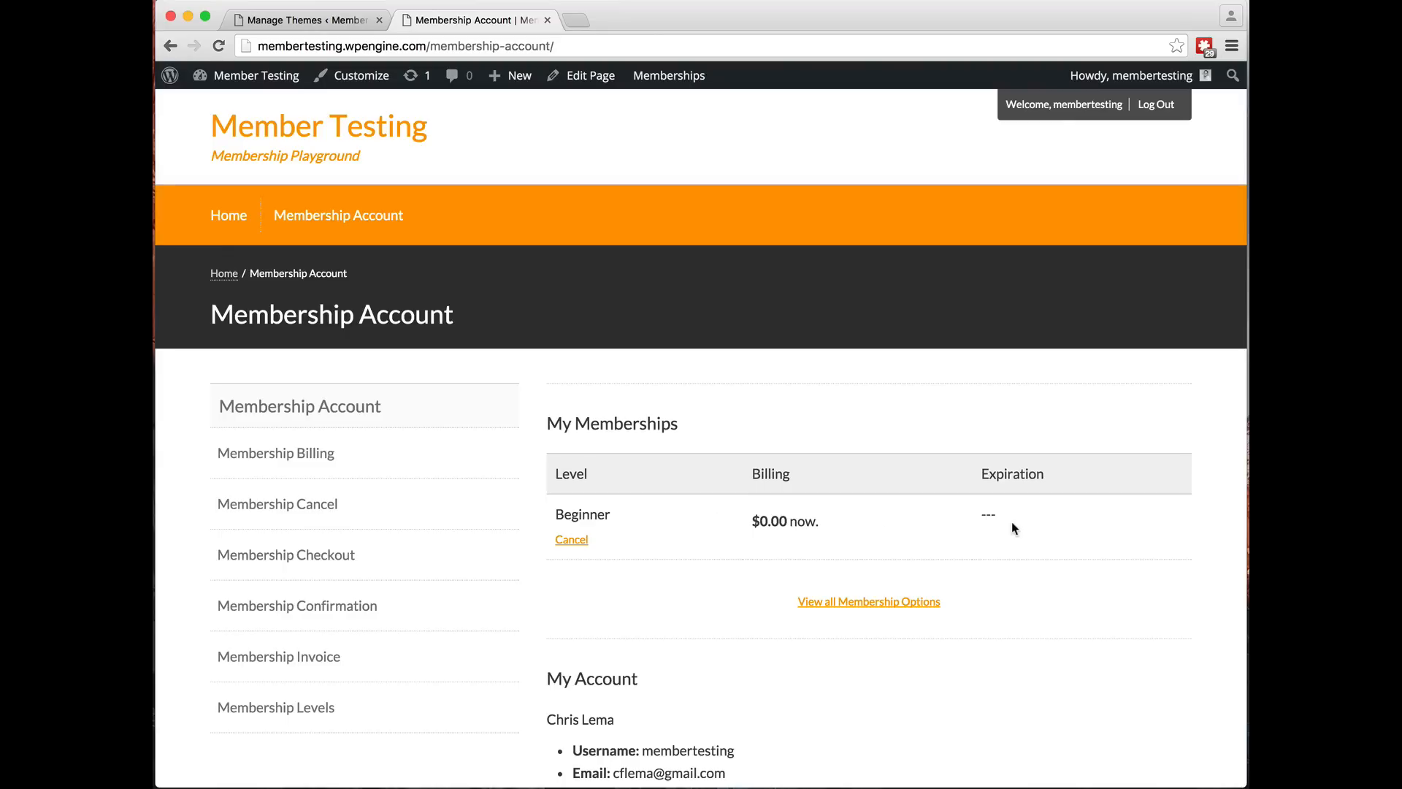
scroll("down", 3)
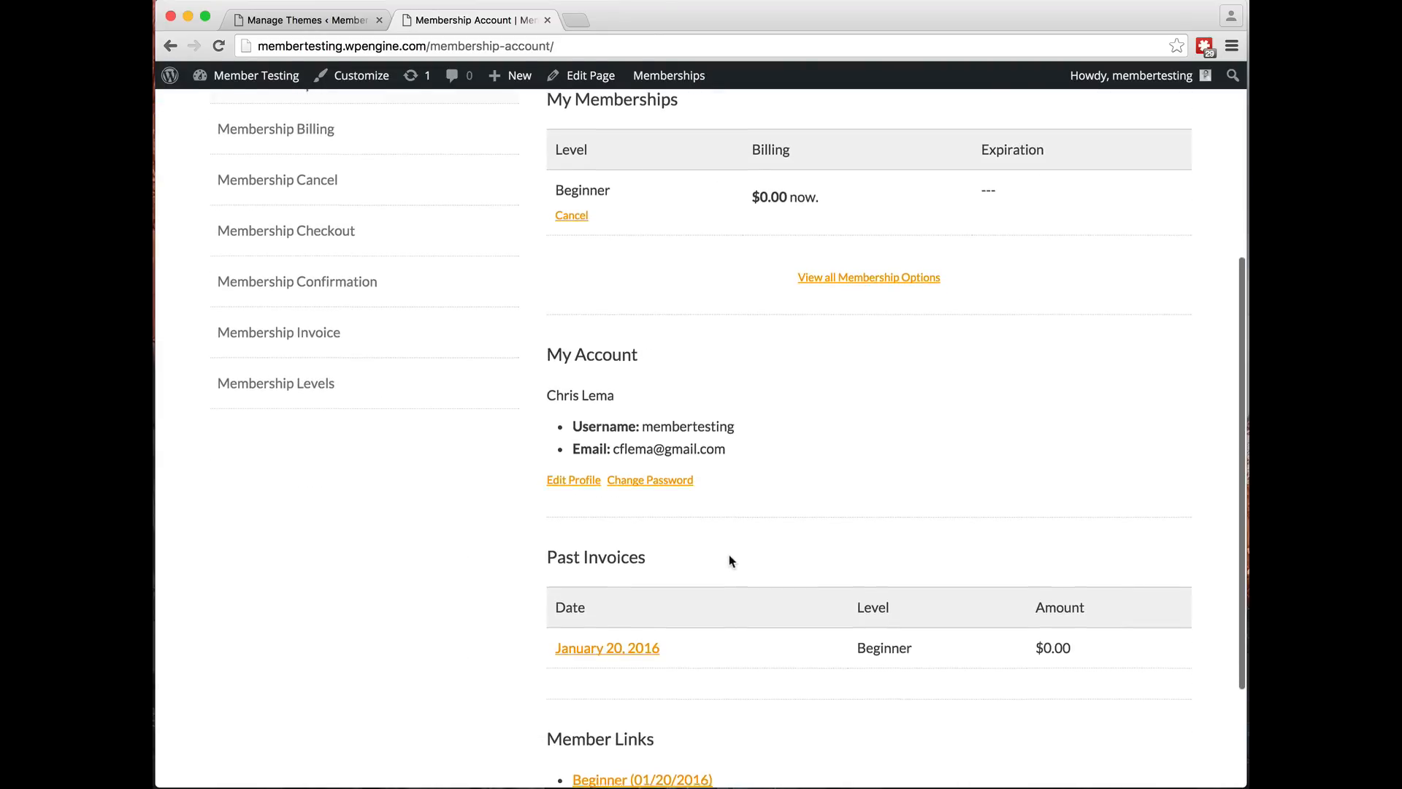
scroll("down", 3)
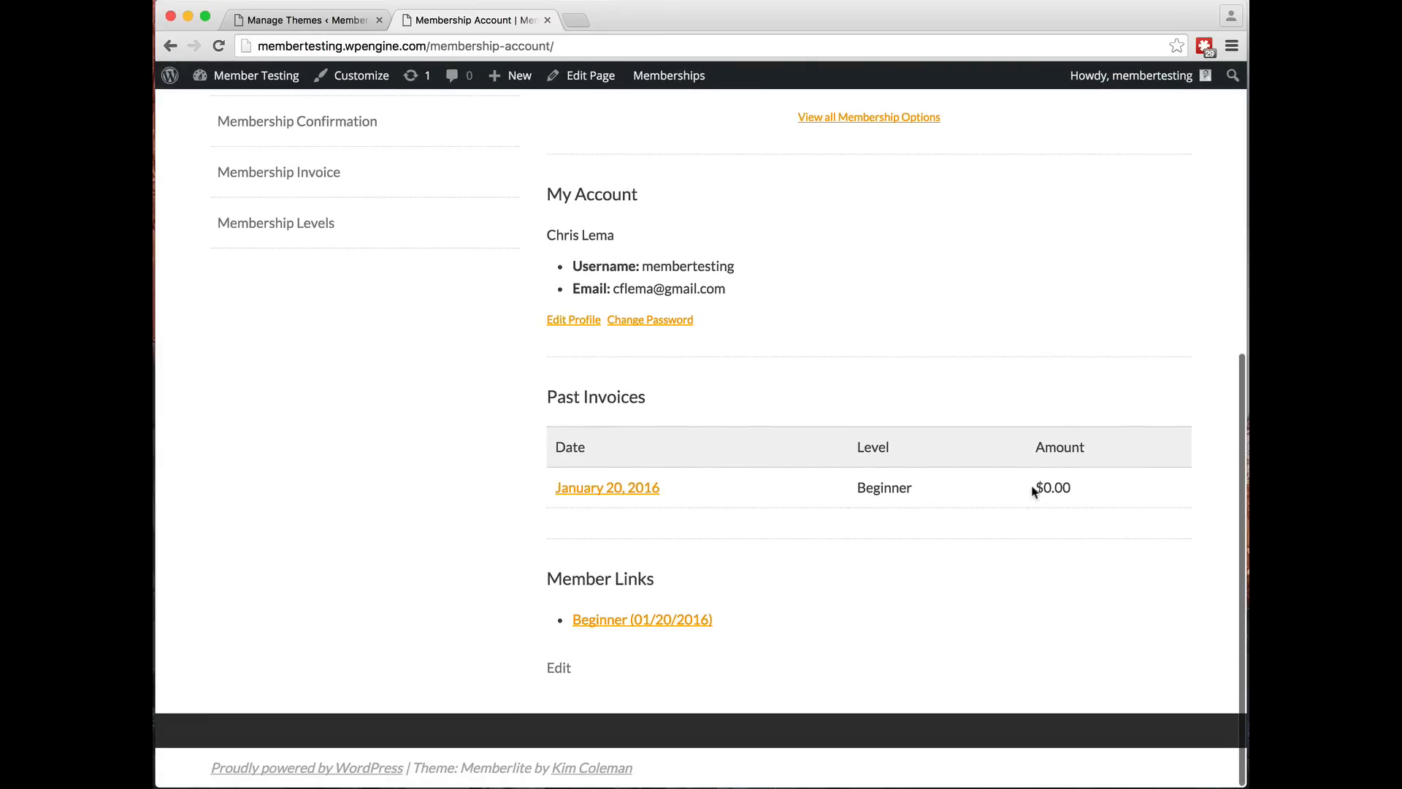
mouse_move(812, 613)
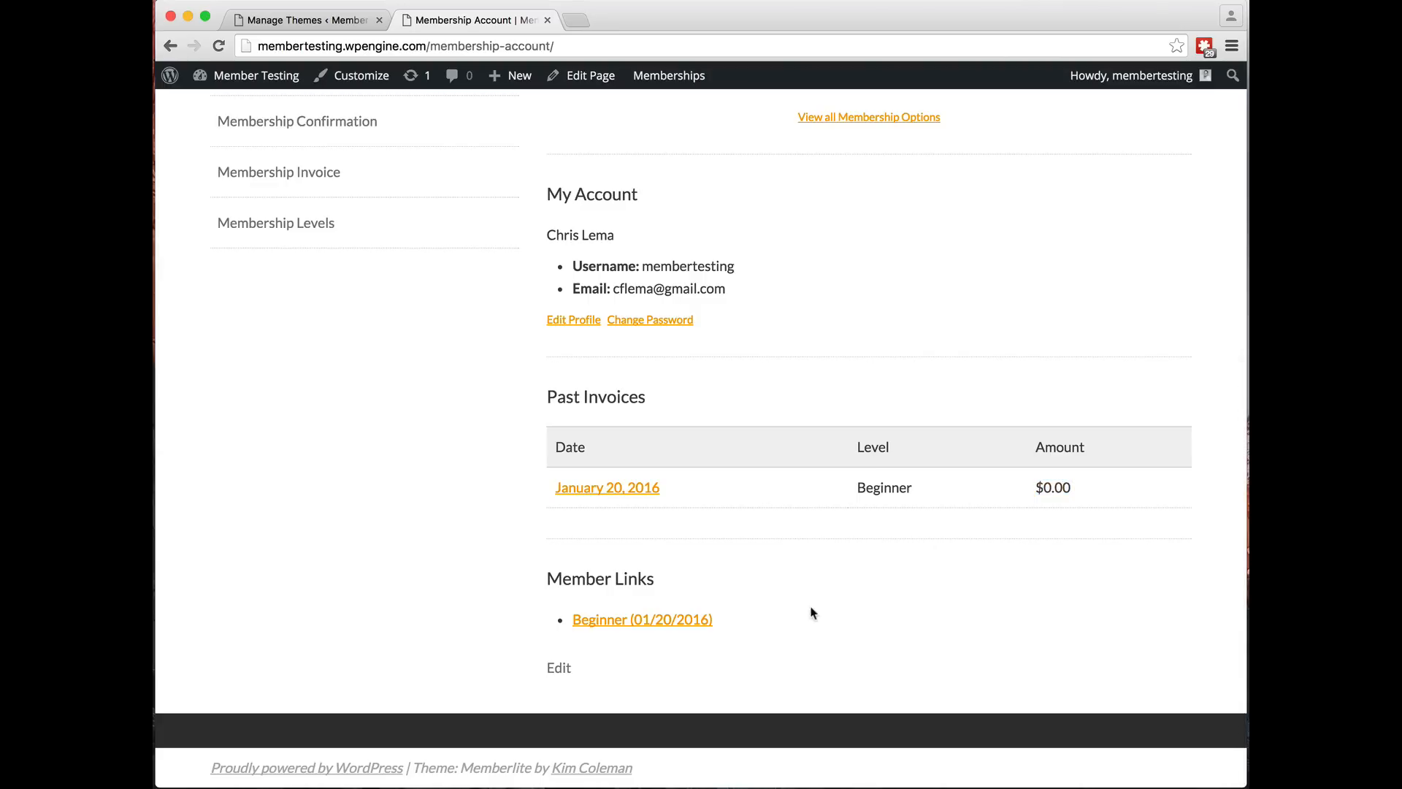
mouse_move(612, 598)
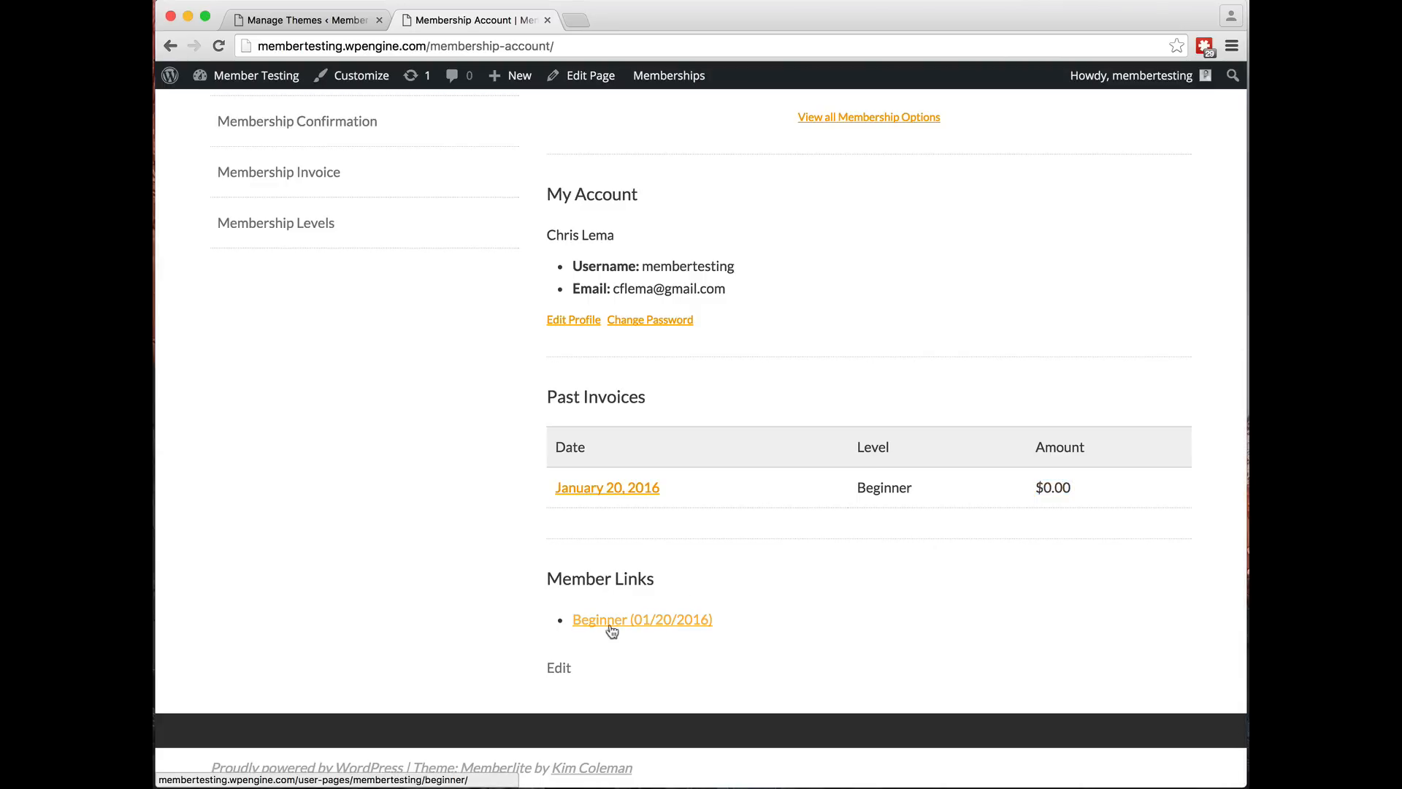
mouse_move(614, 623)
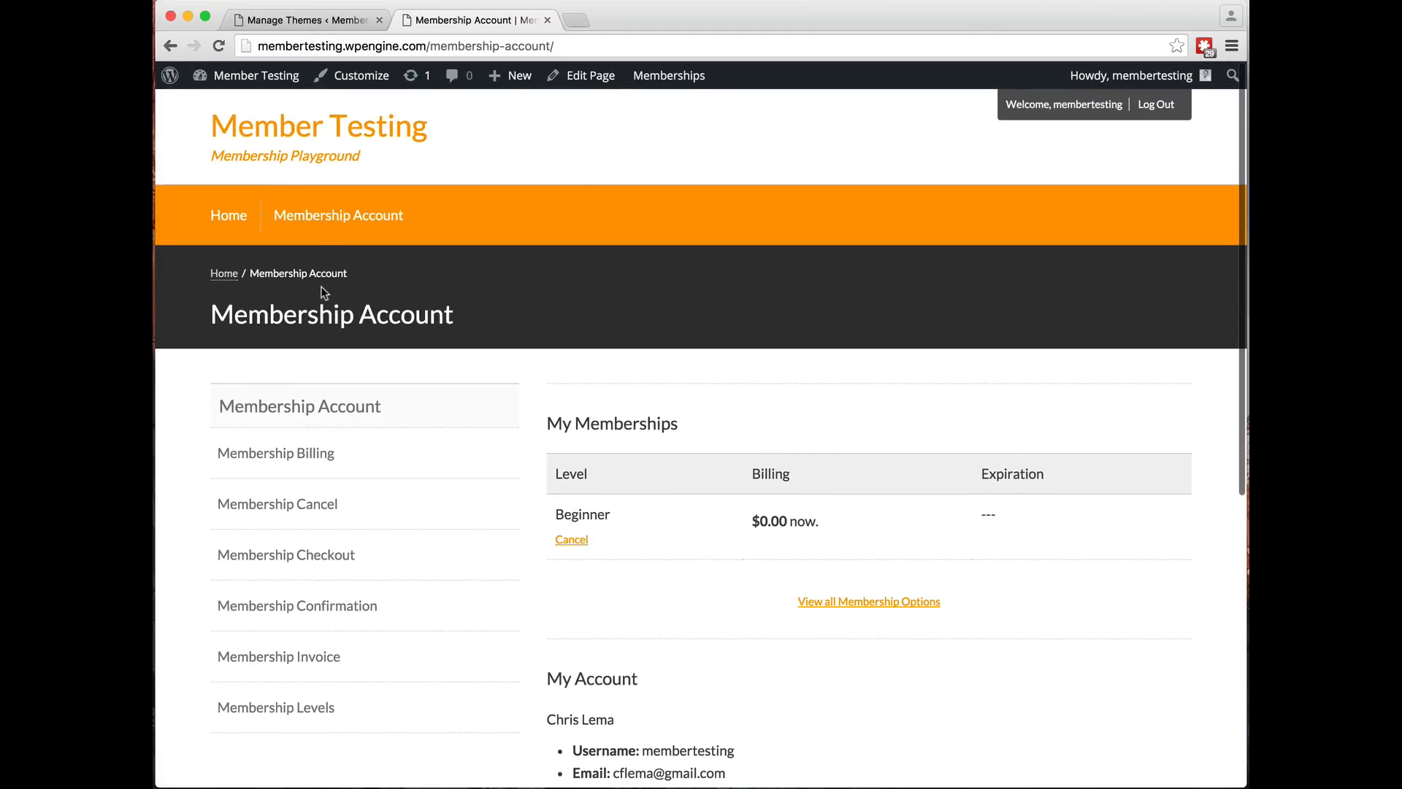
scroll("down", 3)
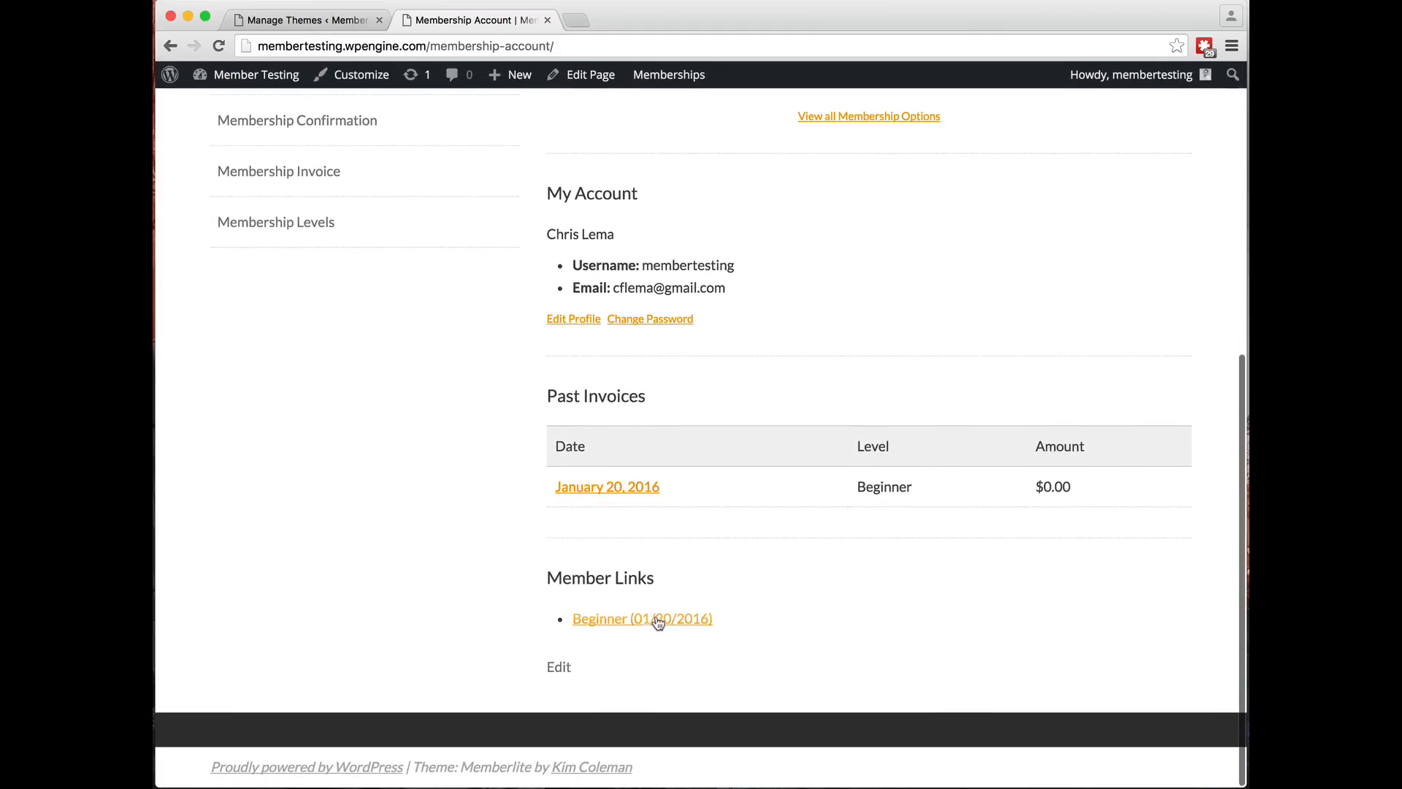
left_click(641, 618)
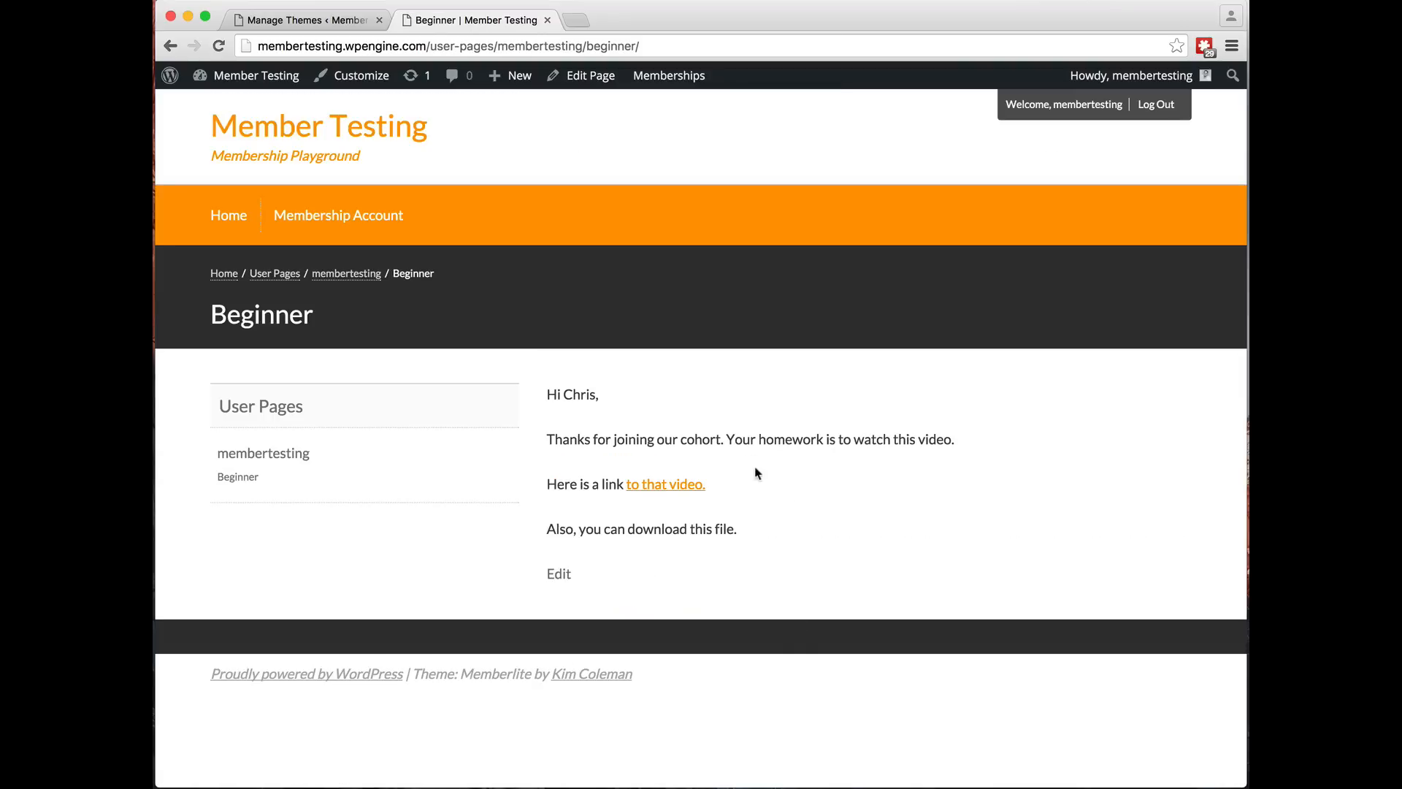
mouse_move(706, 427)
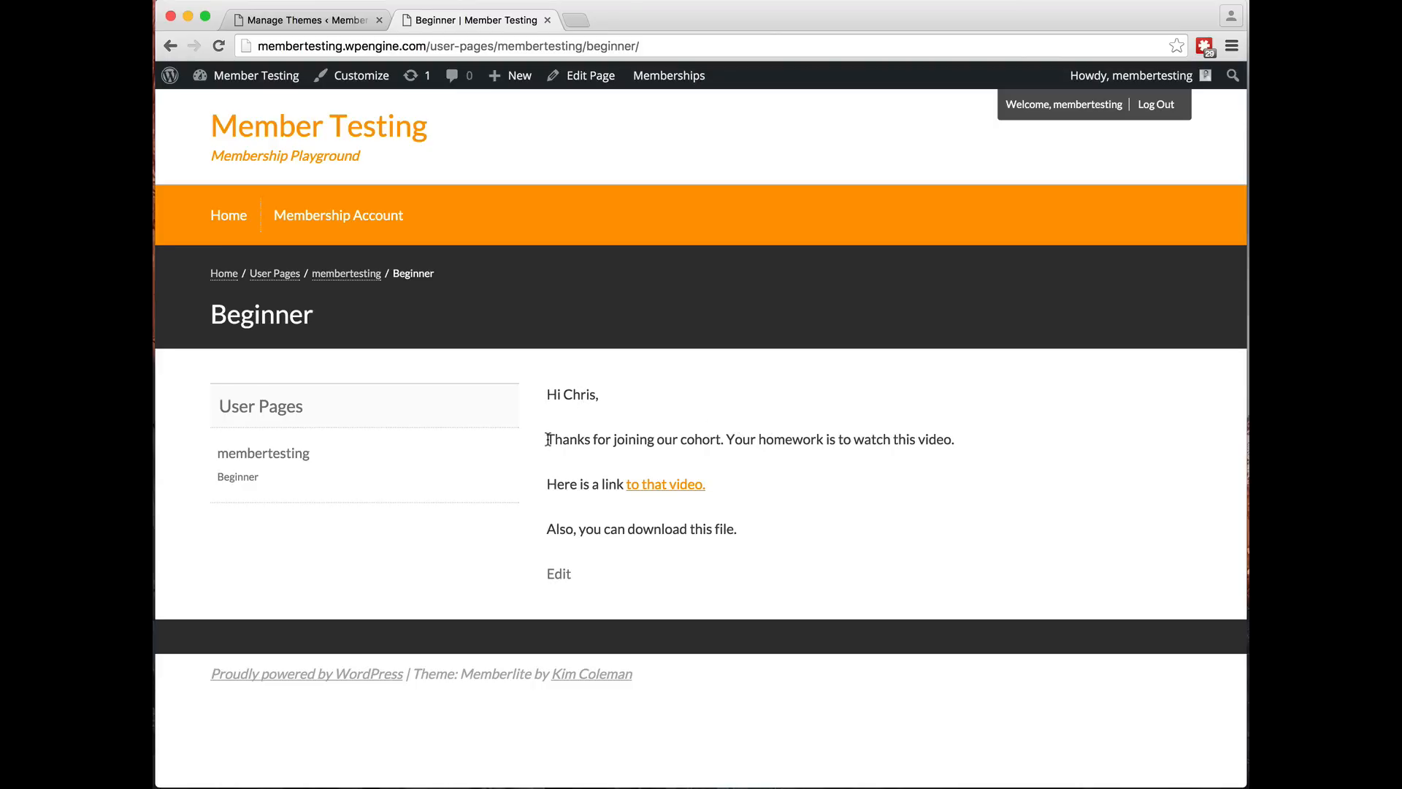
mouse_move(578, 515)
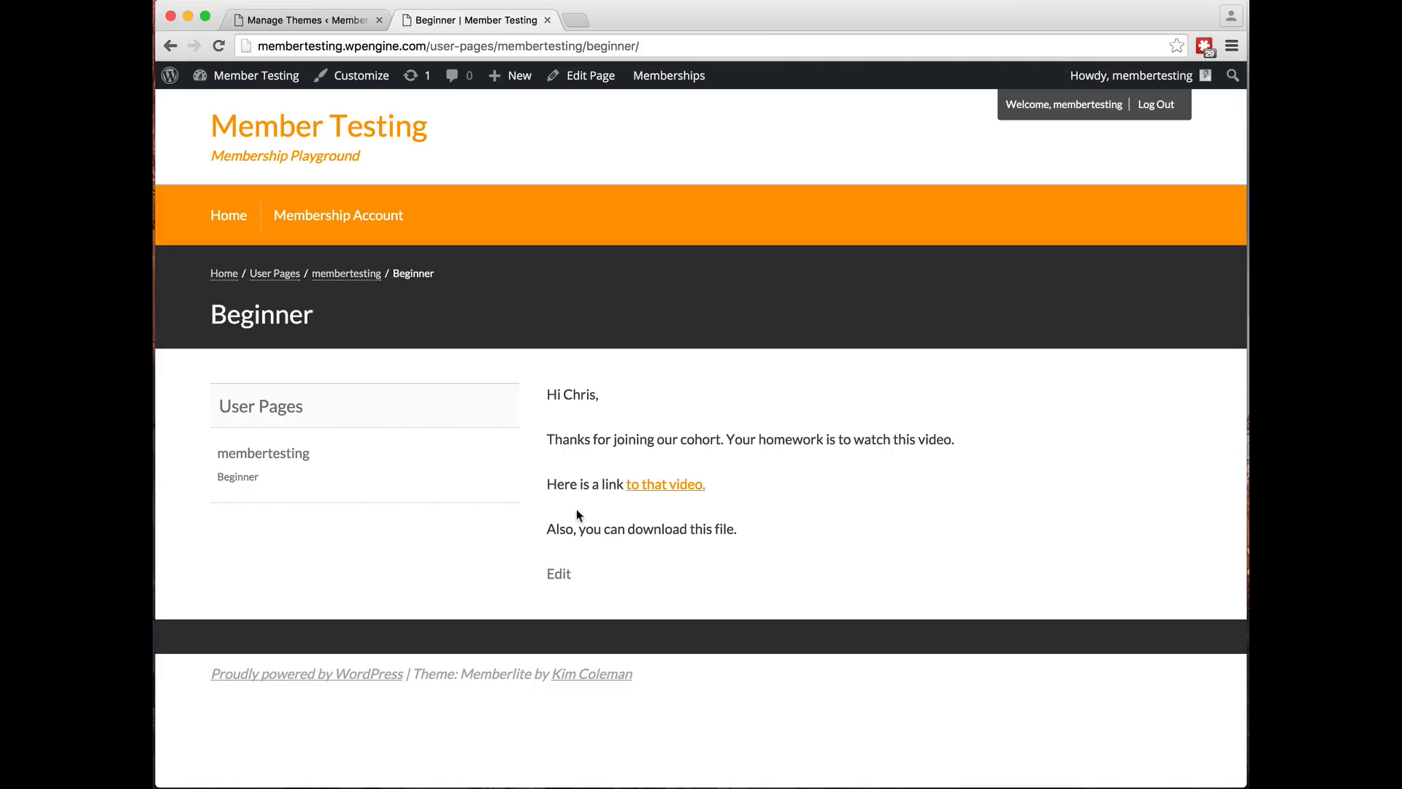
mouse_move(275, 274)
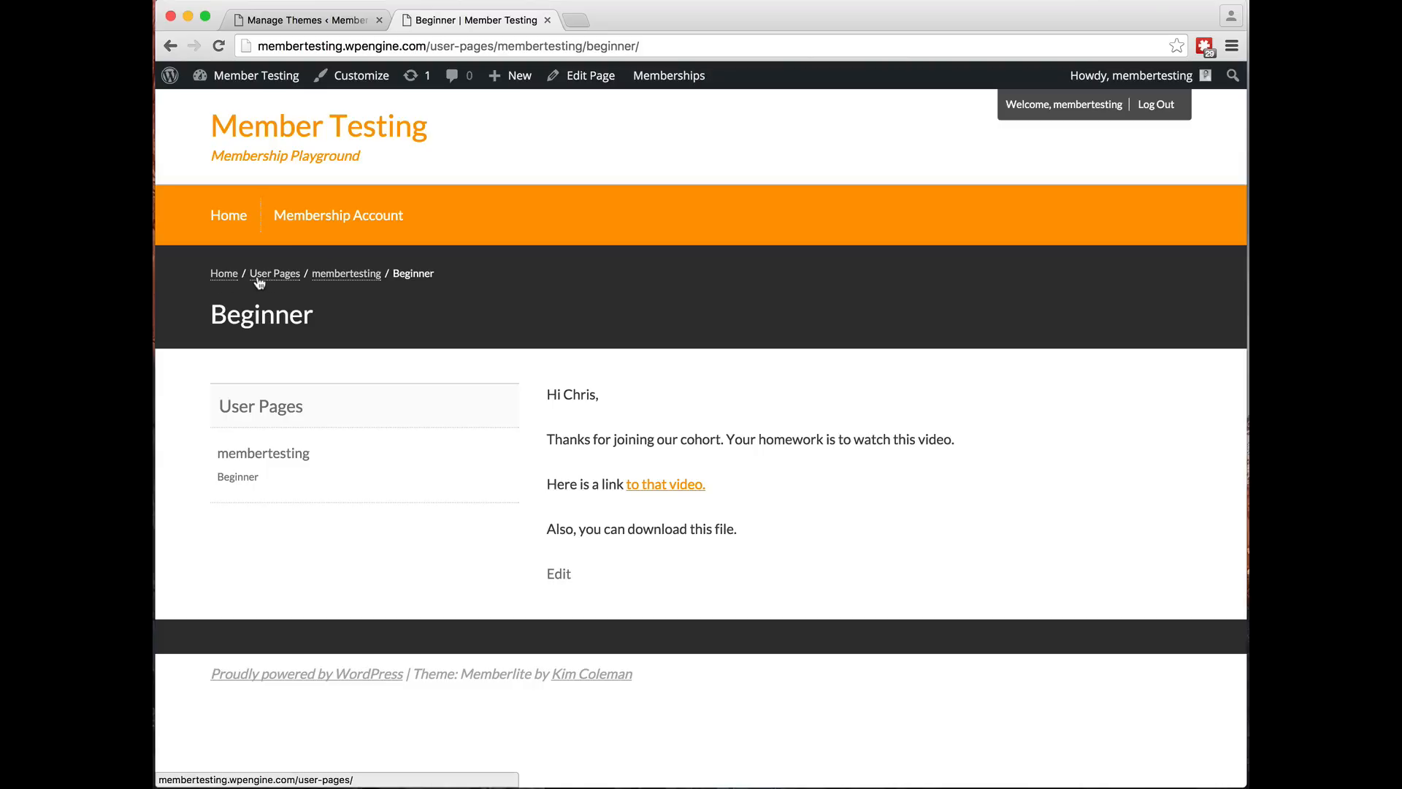
mouse_move(272, 282)
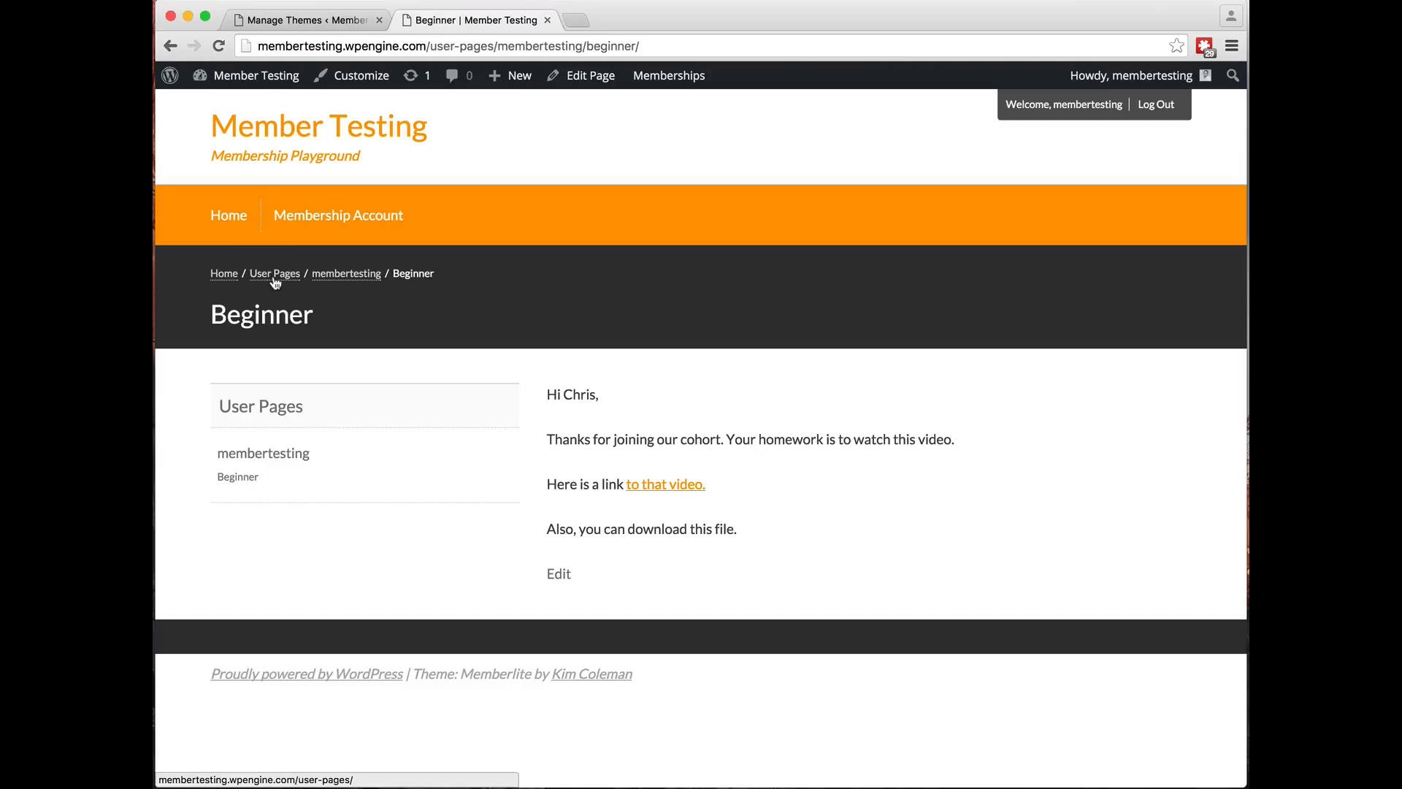
mouse_move(349, 282)
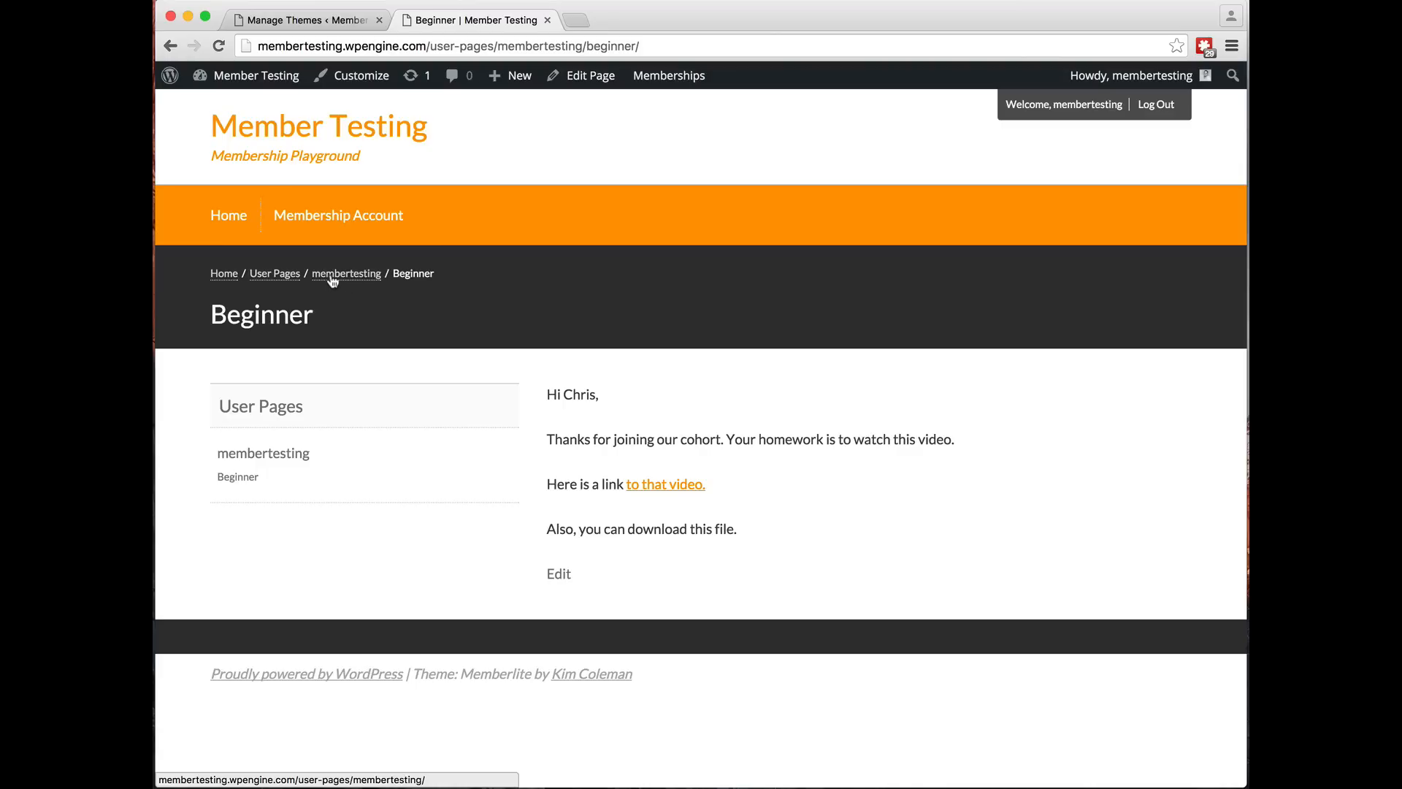
mouse_move(614, 379)
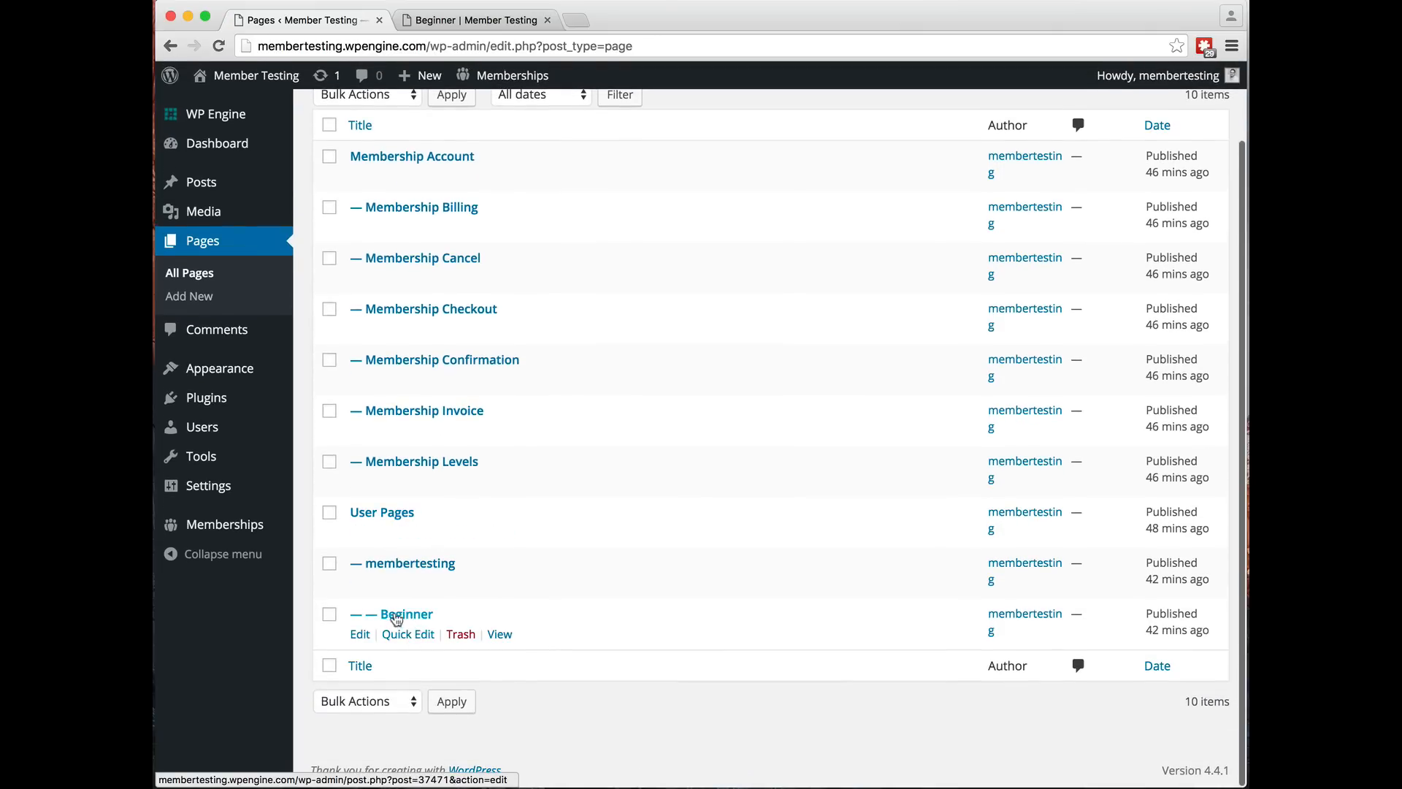
Open the Beginner page from All Pages in the page editor
left_click(405, 614)
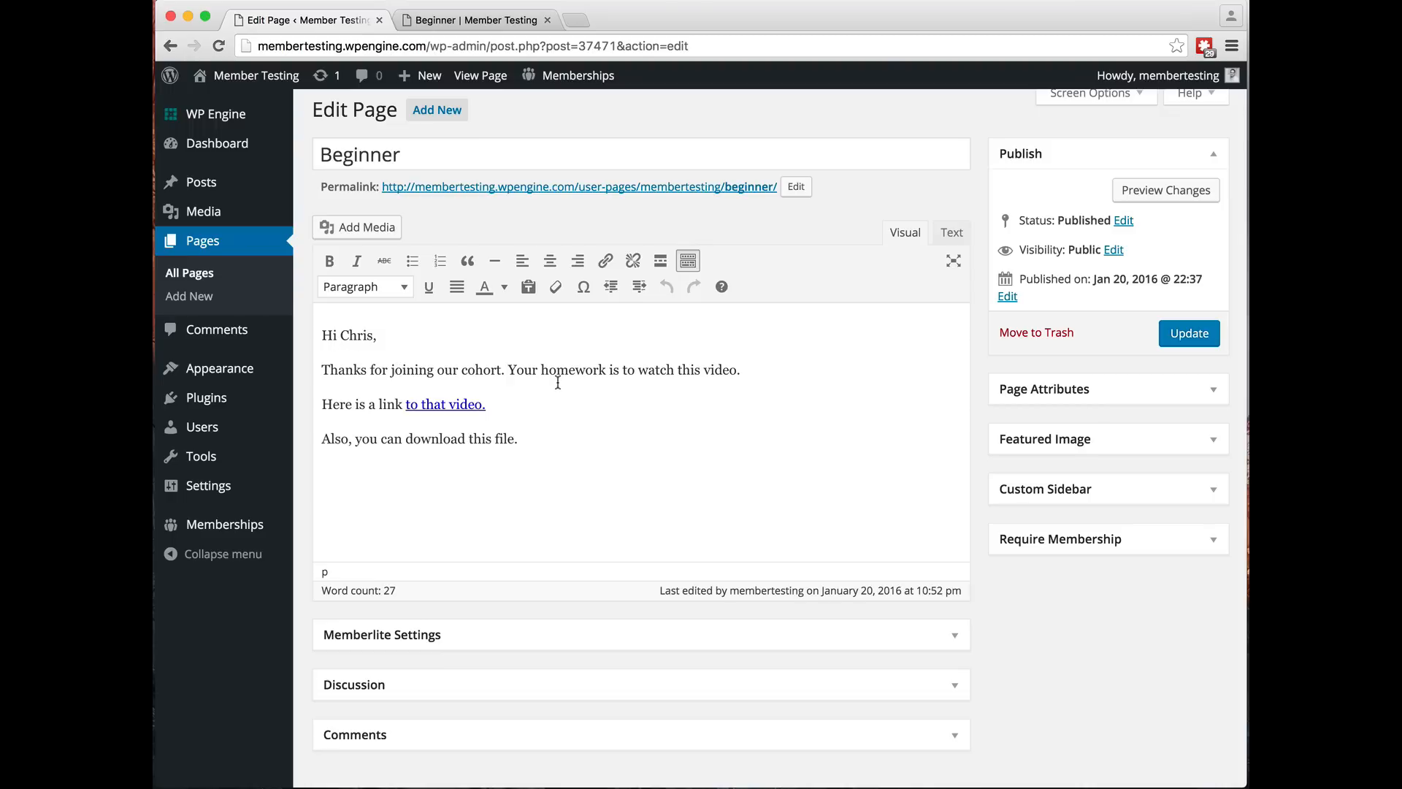
mouse_move(562, 440)
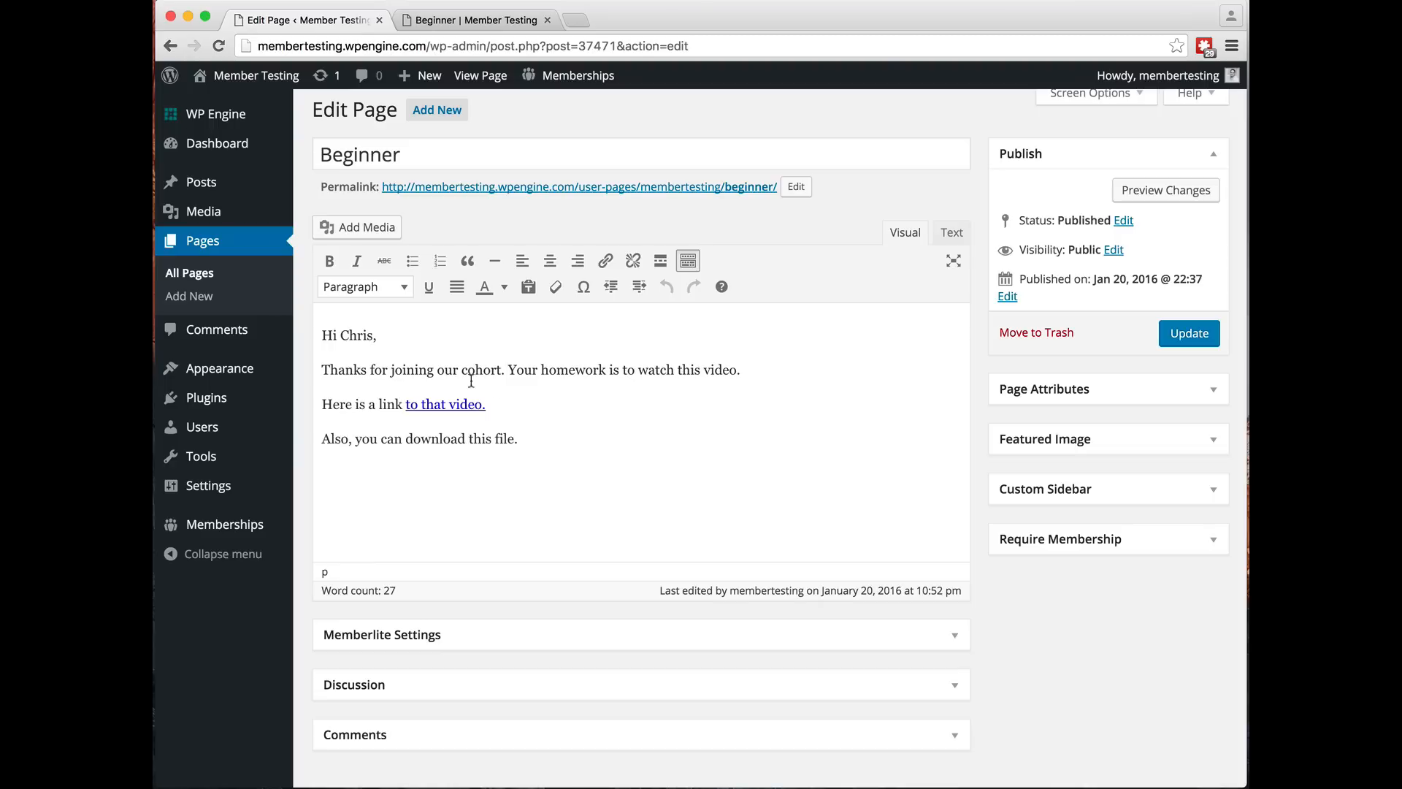
Point out the greeting text in the Visual editor, then return to the live Beginner tab
left_click(517, 439)
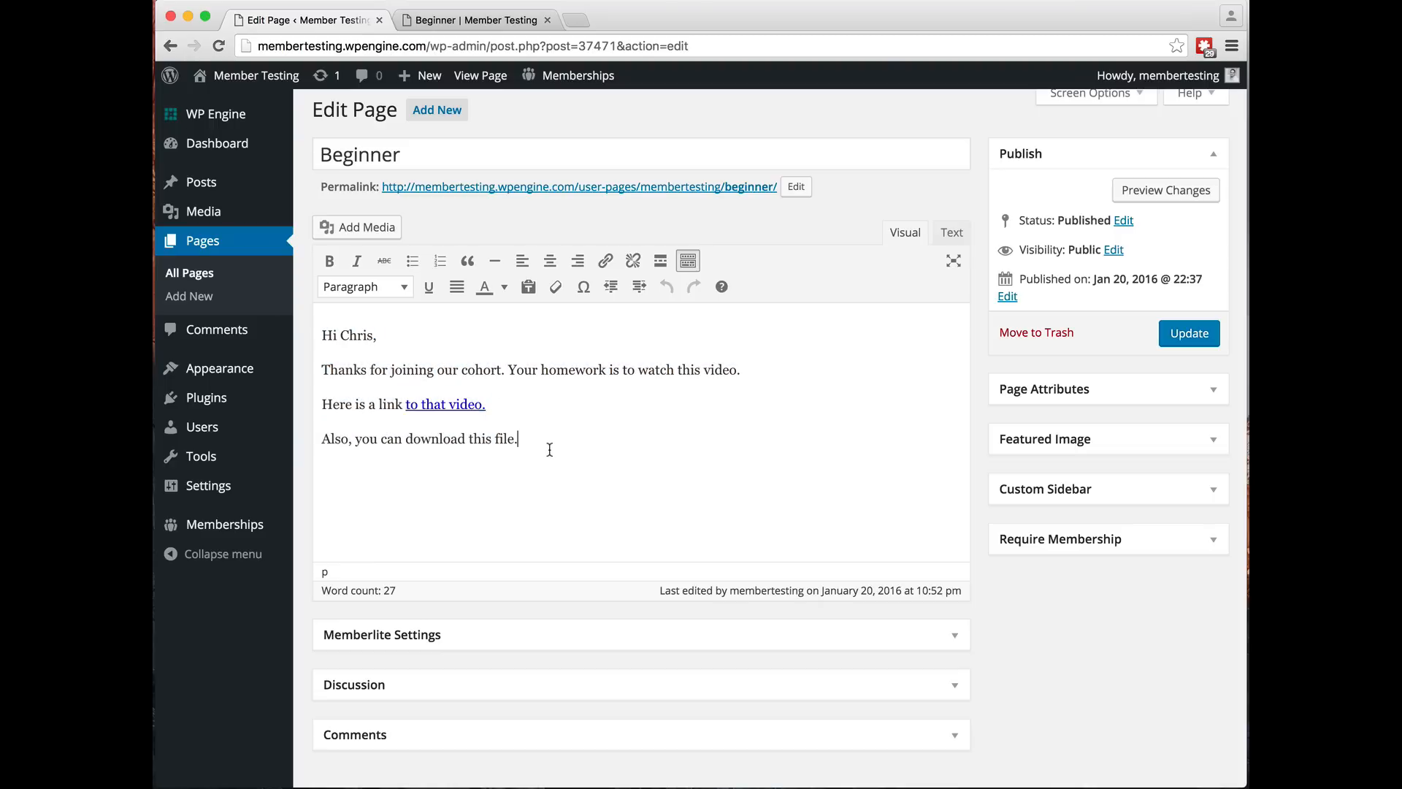
mouse_move(542, 447)
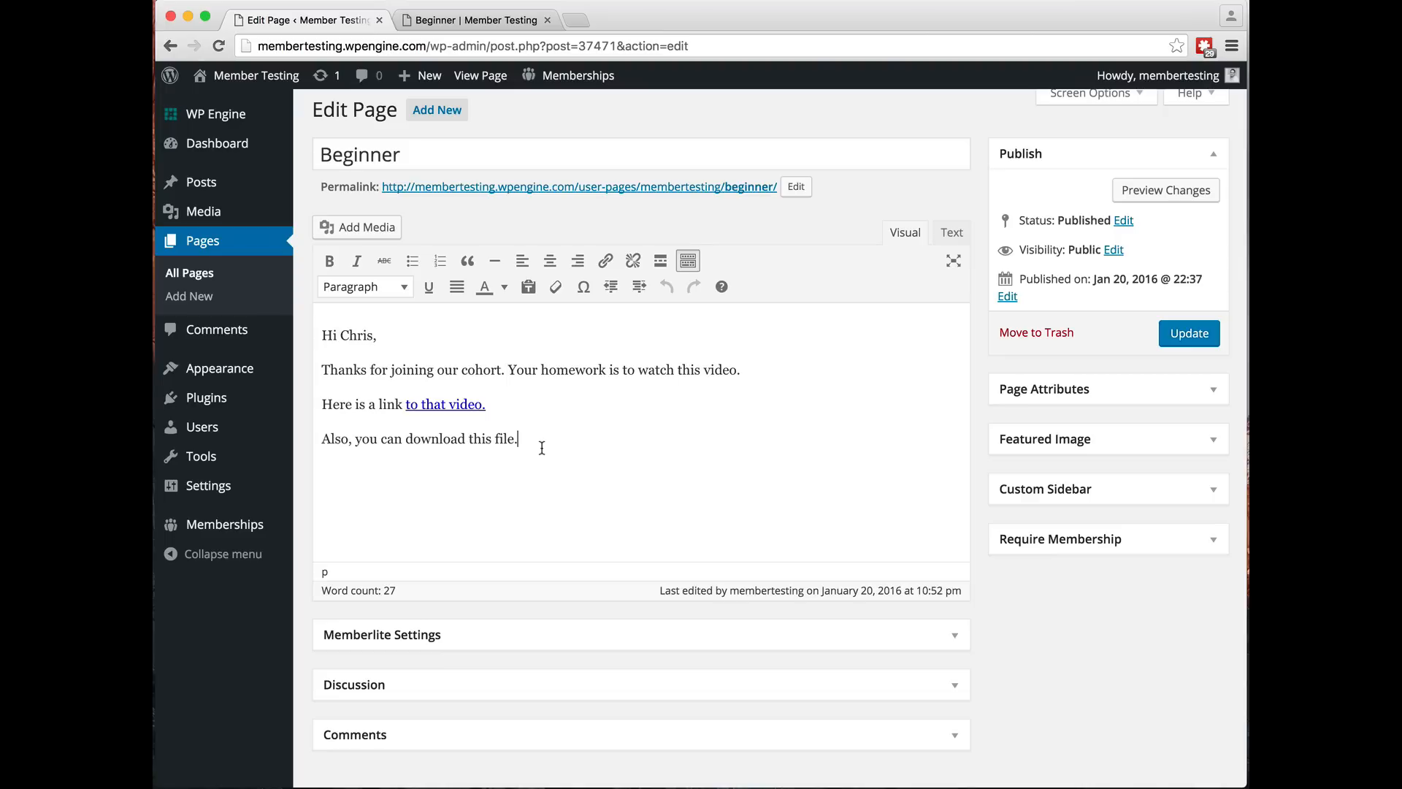
mouse_move(562, 398)
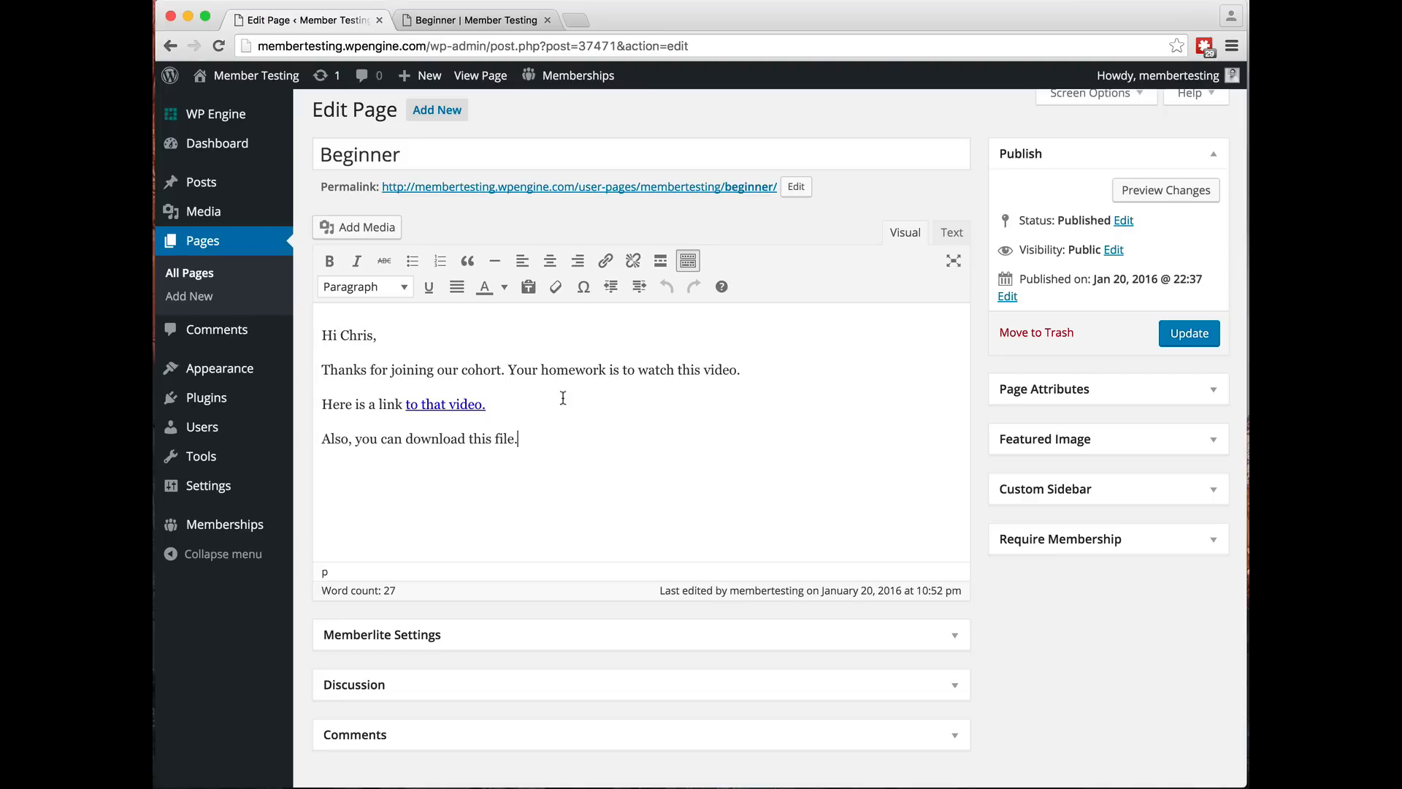
mouse_move(554, 455)
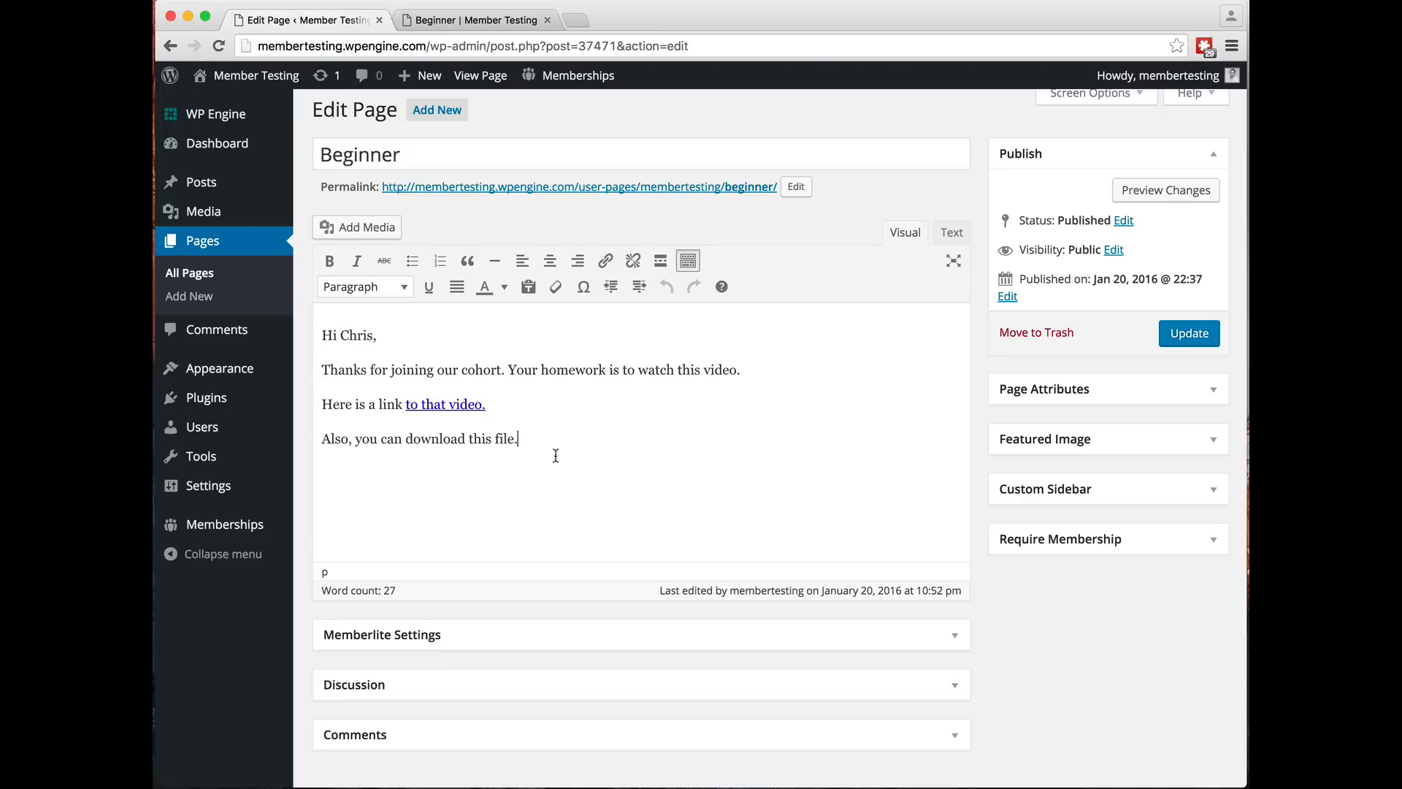
double_click(350, 335)
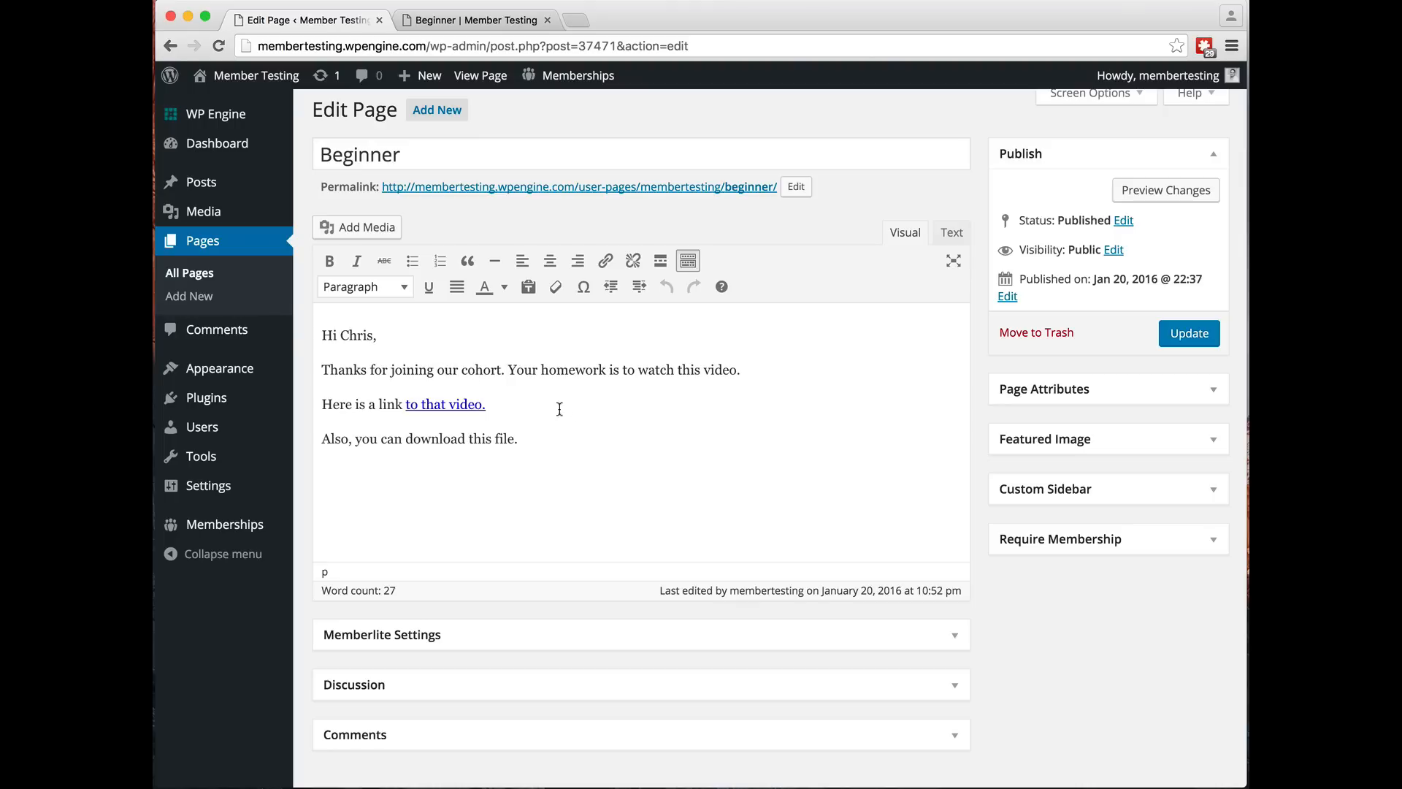
mouse_move(574, 412)
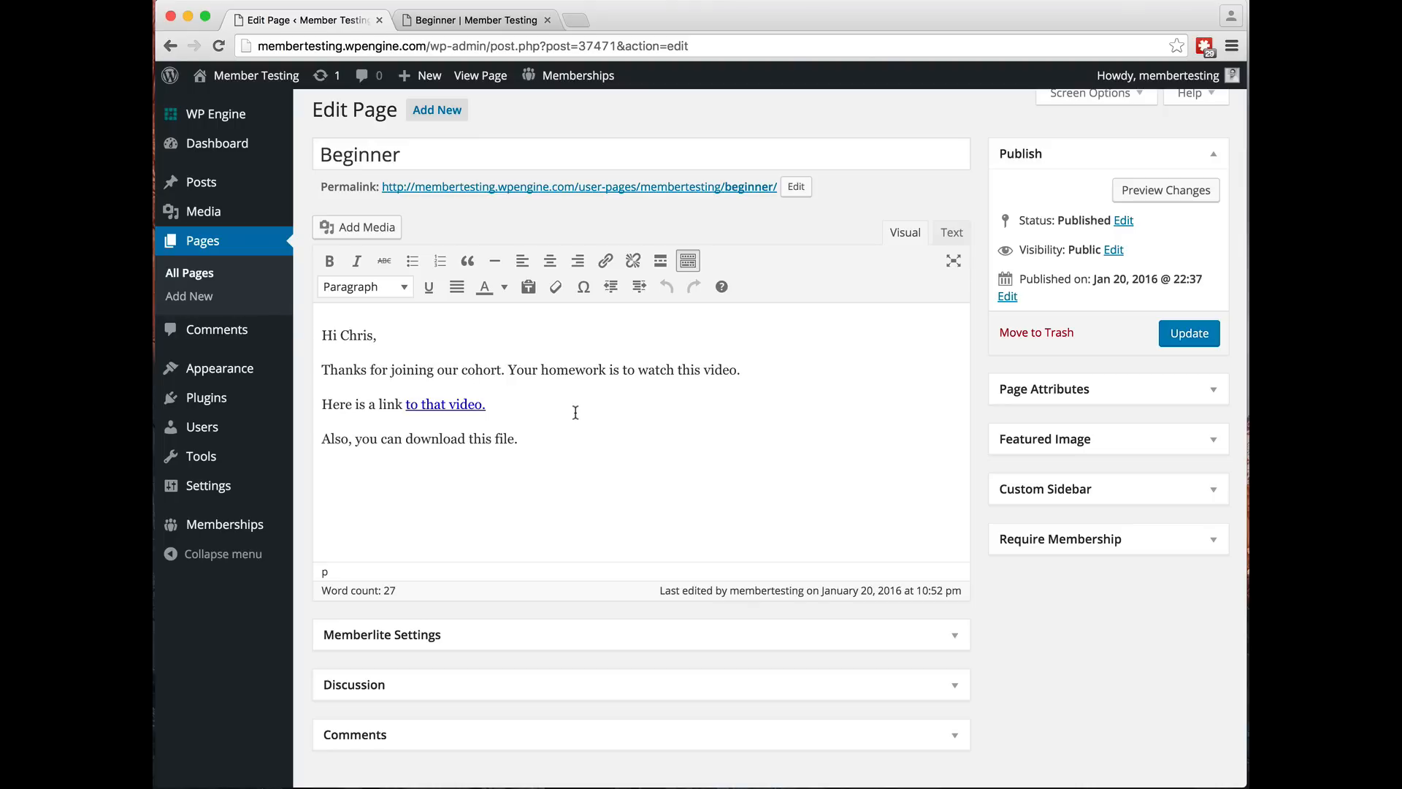
left_click(475, 19)
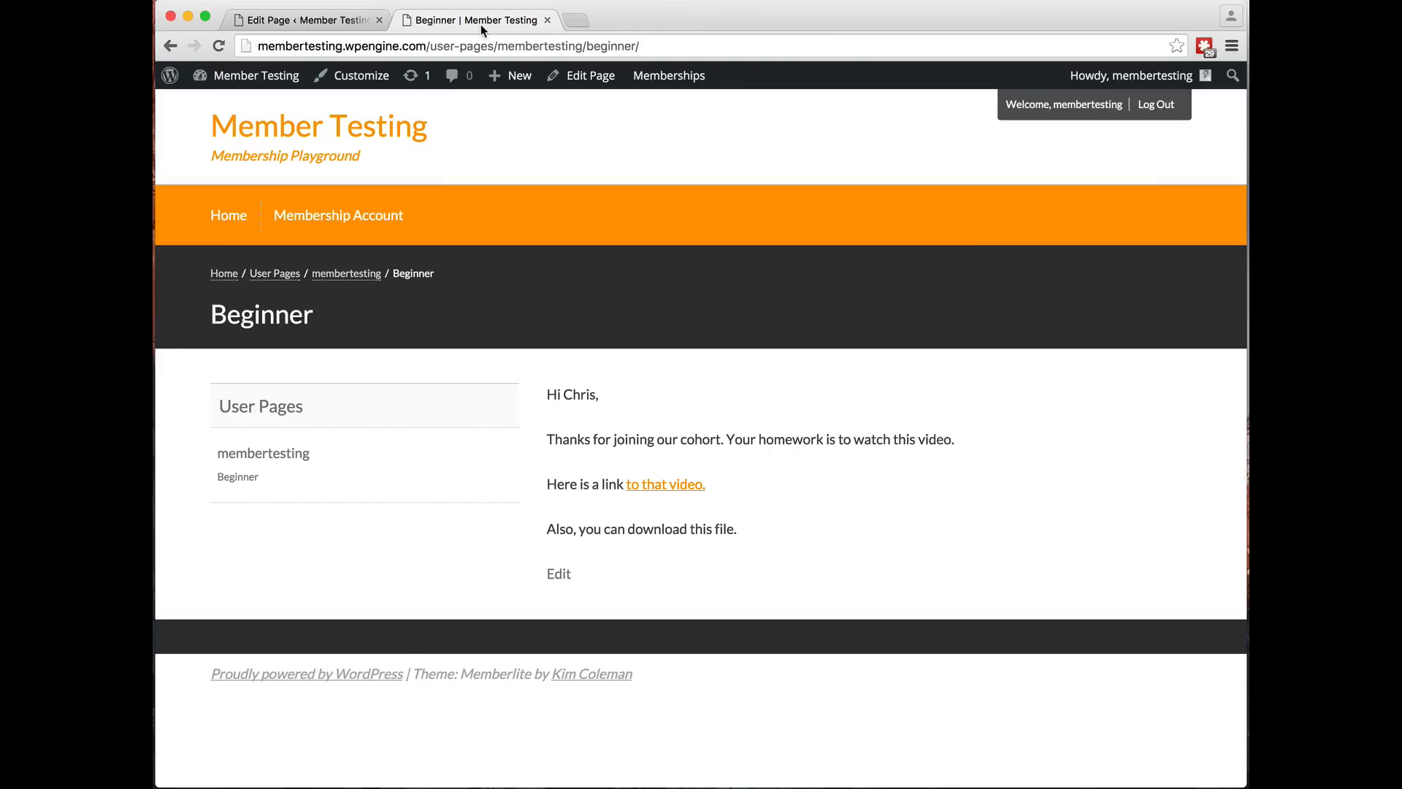
right_click(447, 45)
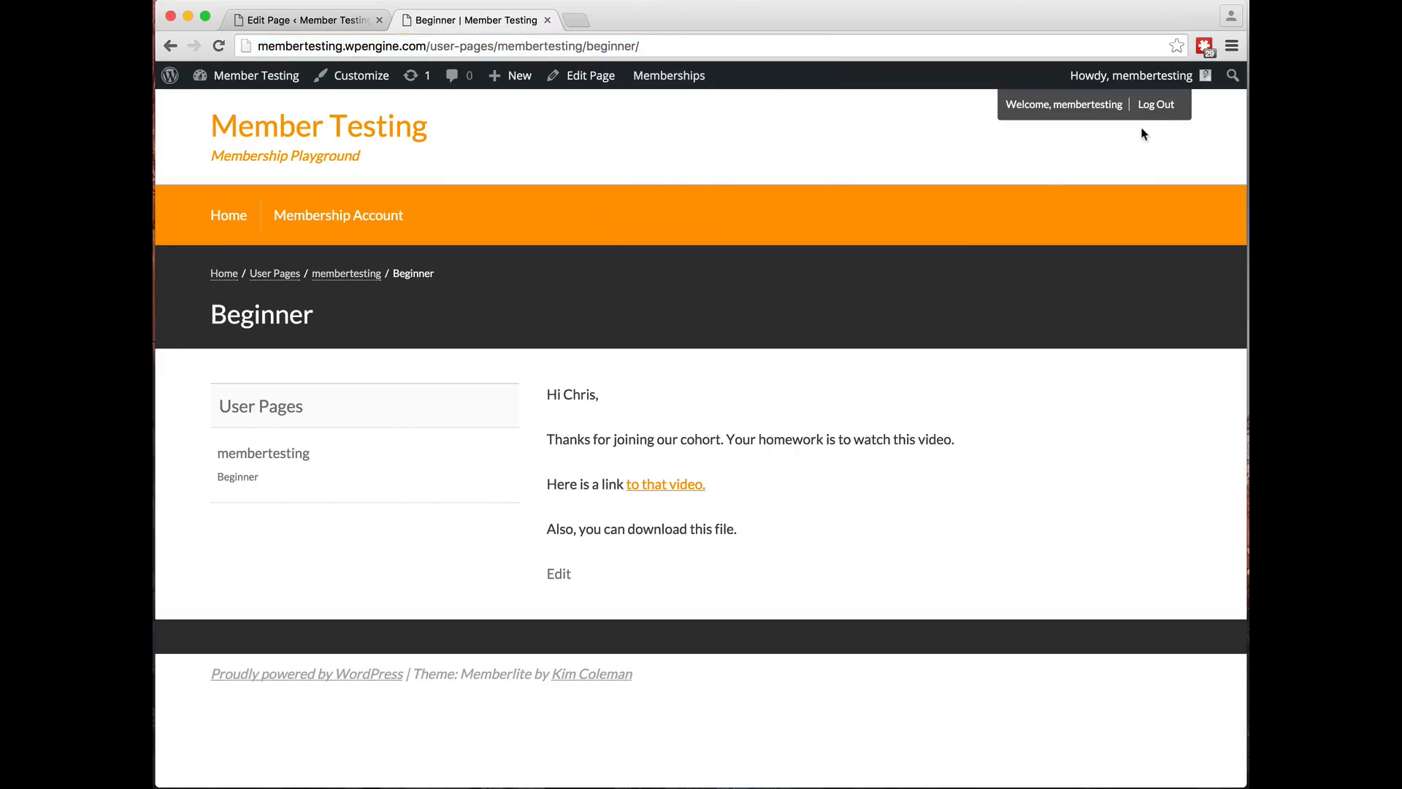
Log out and load the Beginner URL, which now shows a page-not-found message
left_click(1155, 103)
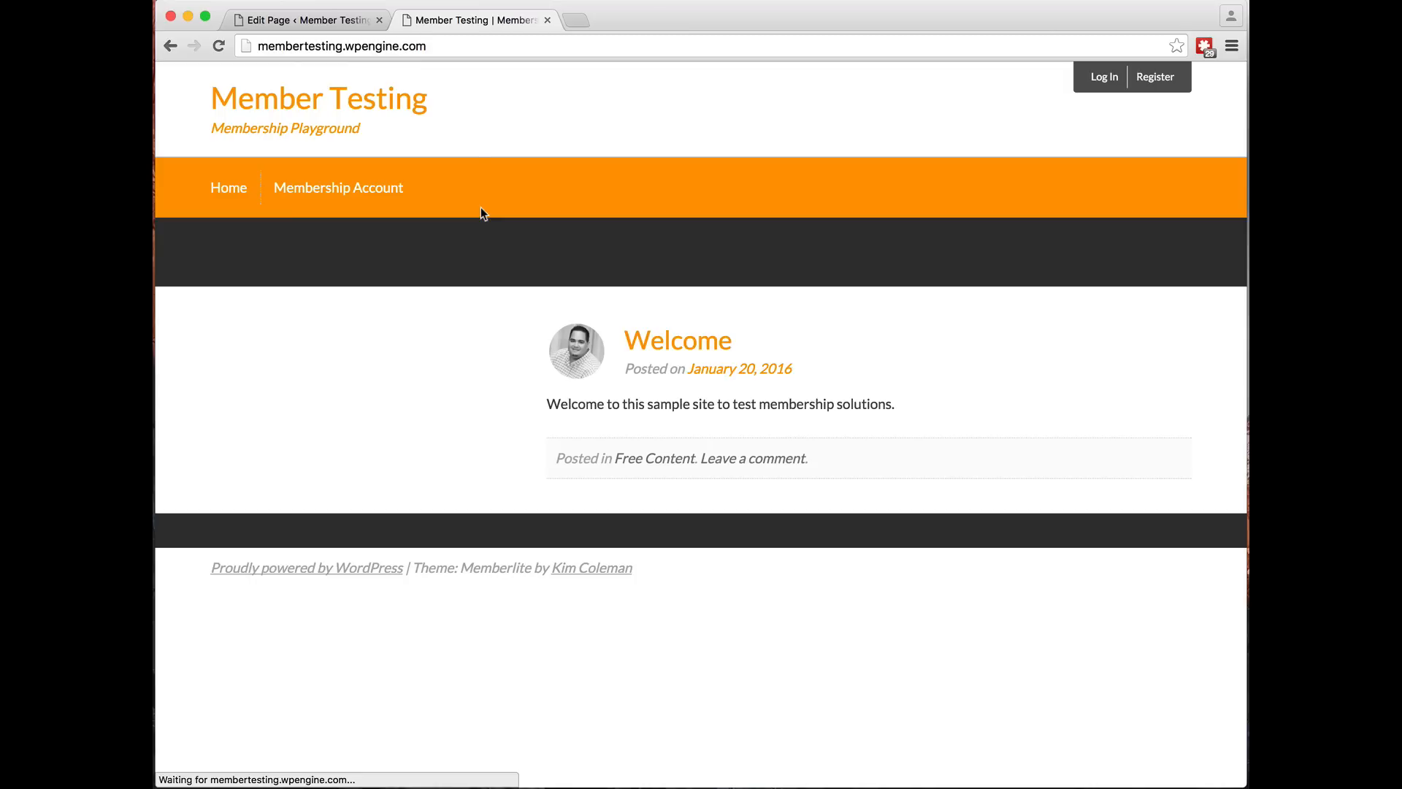
left_click(339, 46)
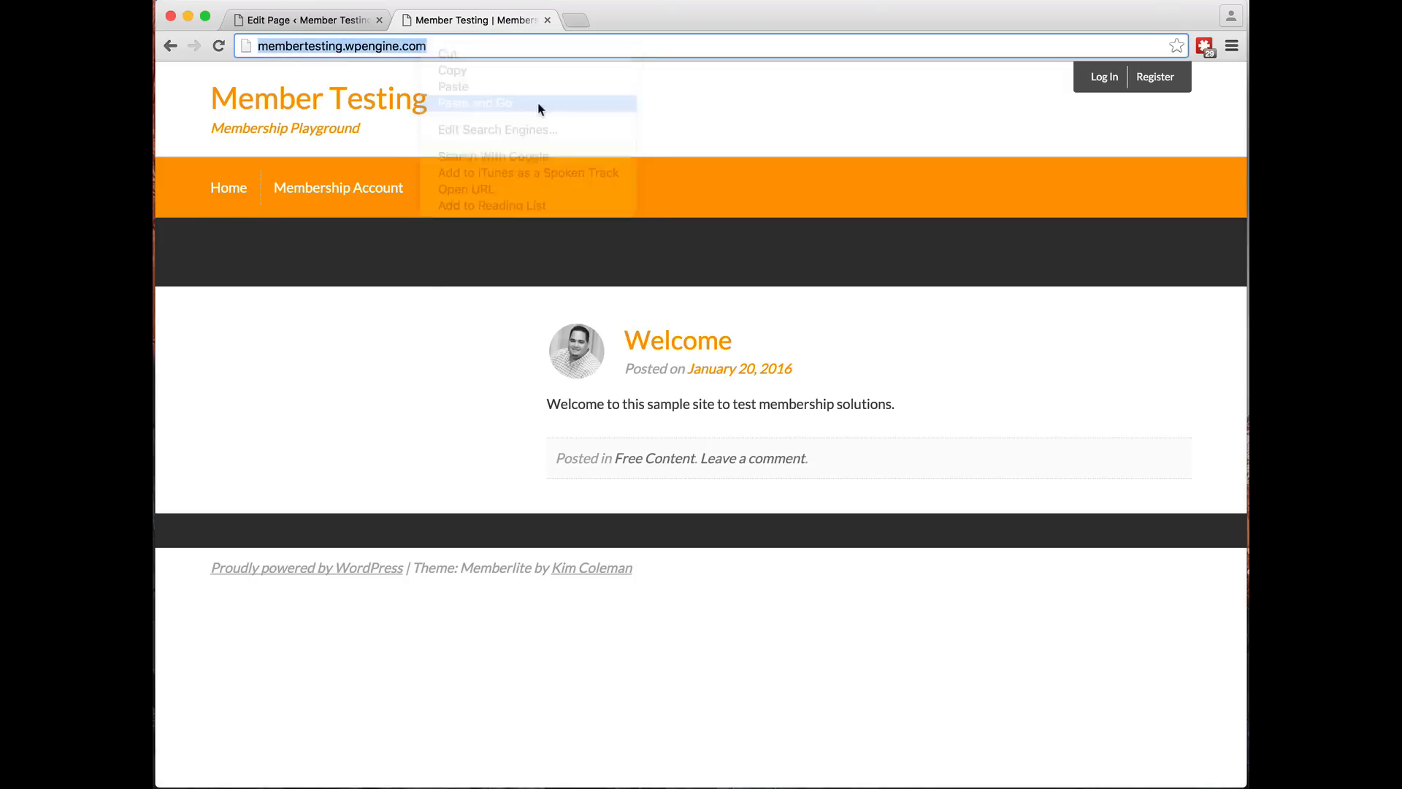
left_click(484, 102)
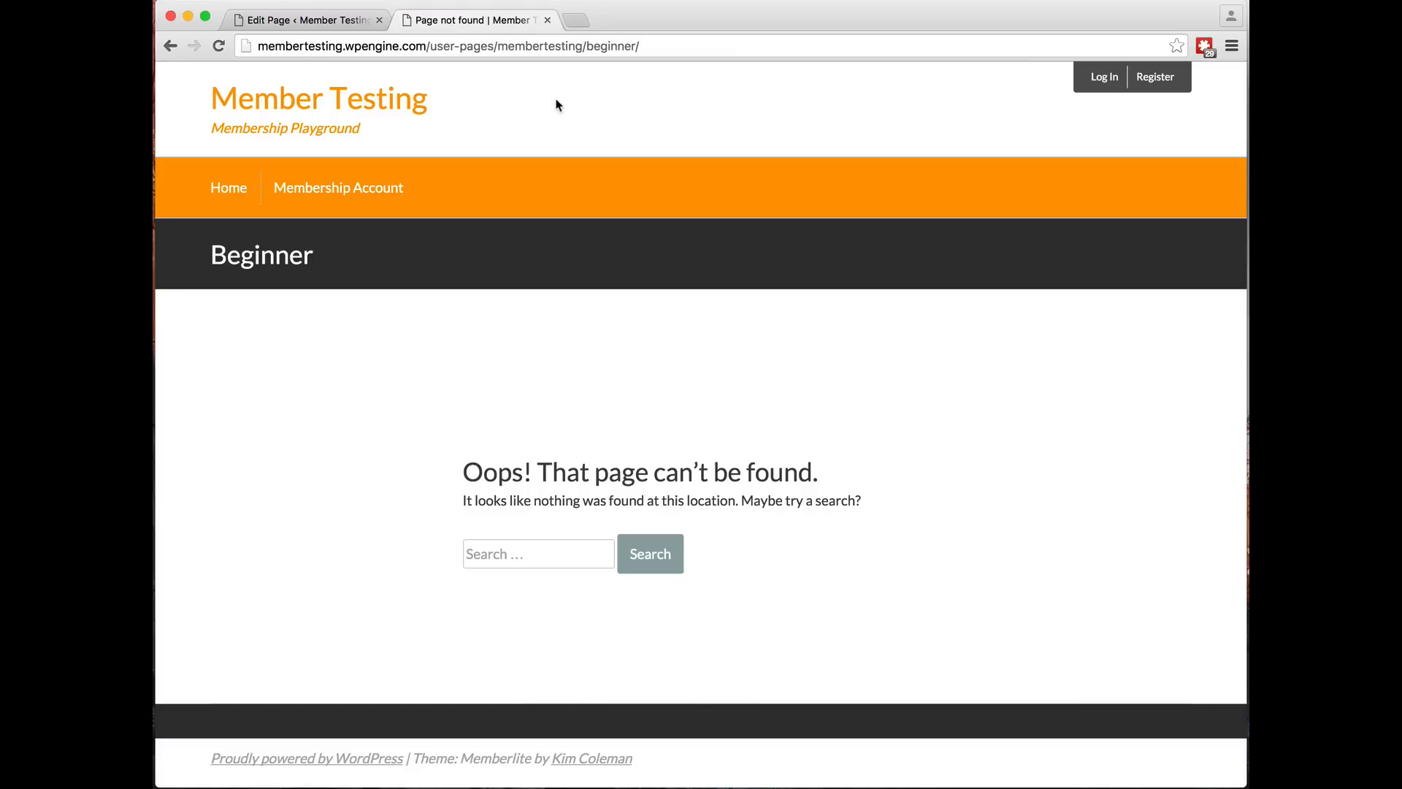
mouse_move(677, 354)
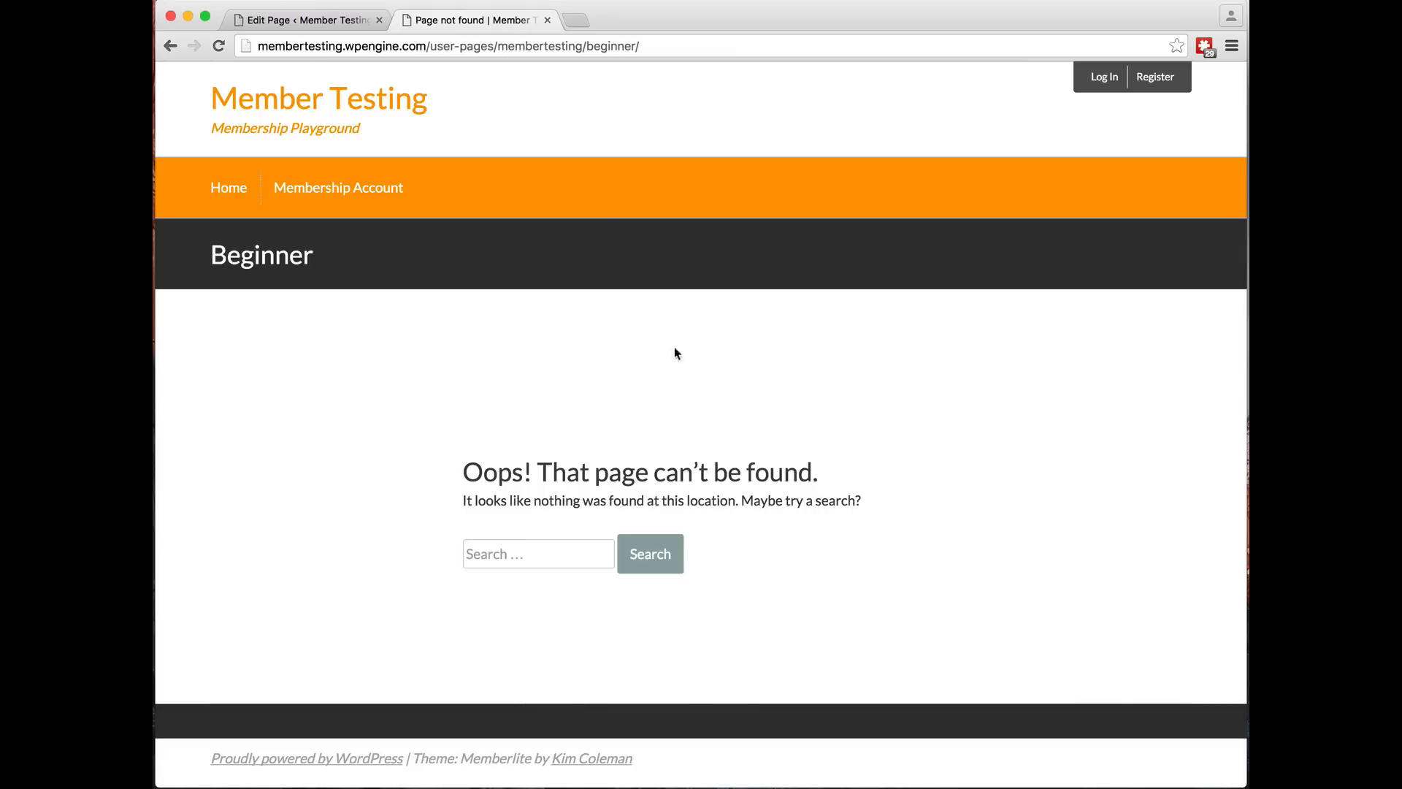
left_click(1103, 76)
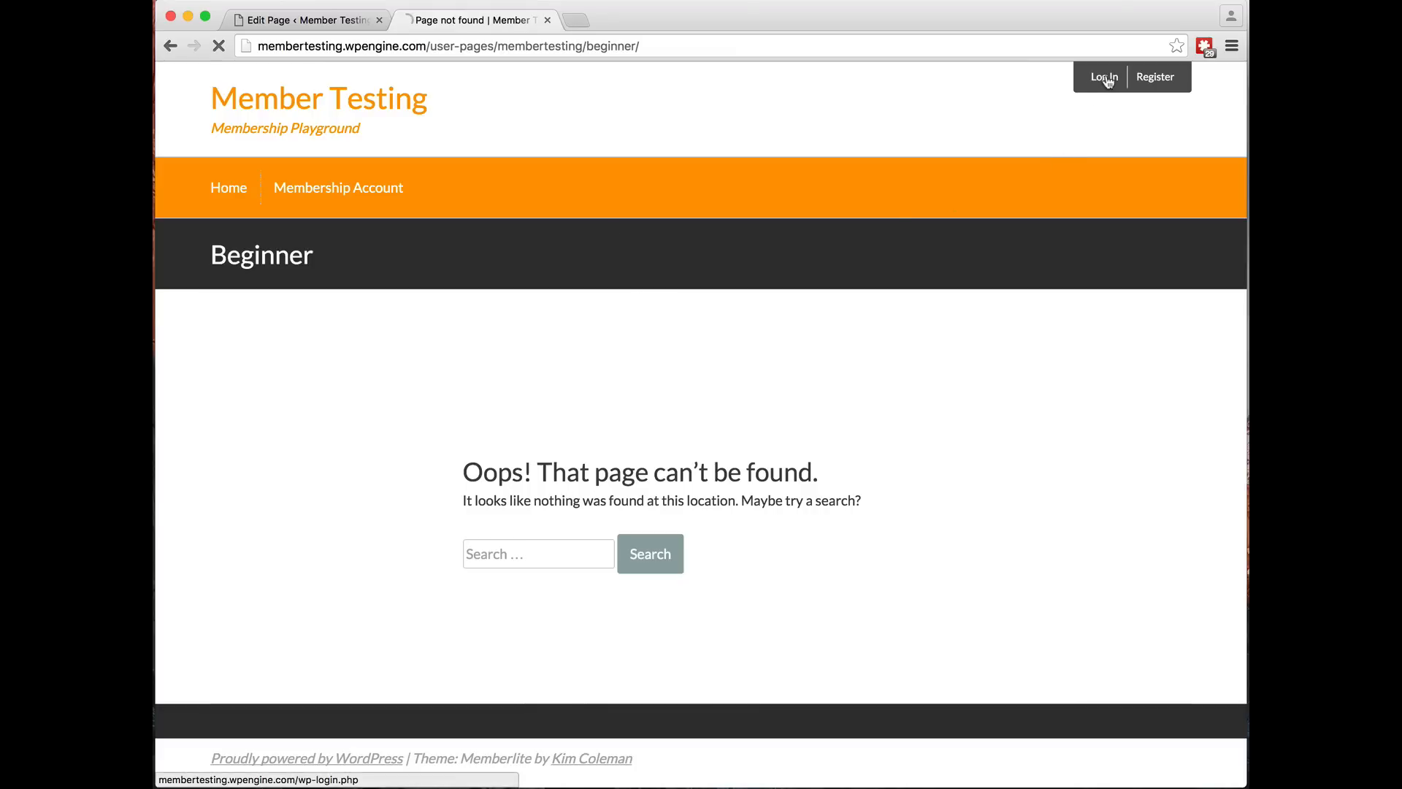
Log in as the member and reopen the Beginner page with its private greeting
left_click(1103, 76)
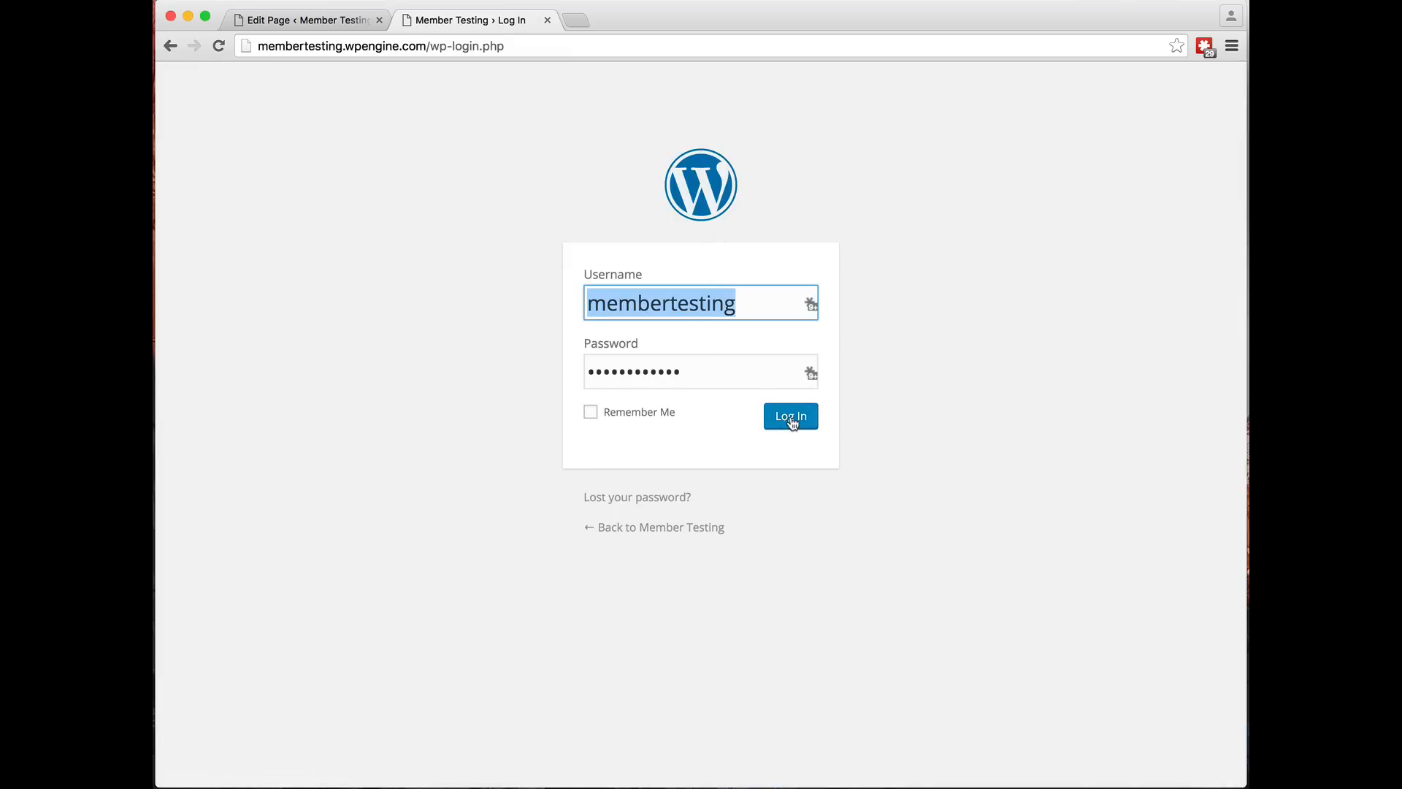
left_click(789, 415)
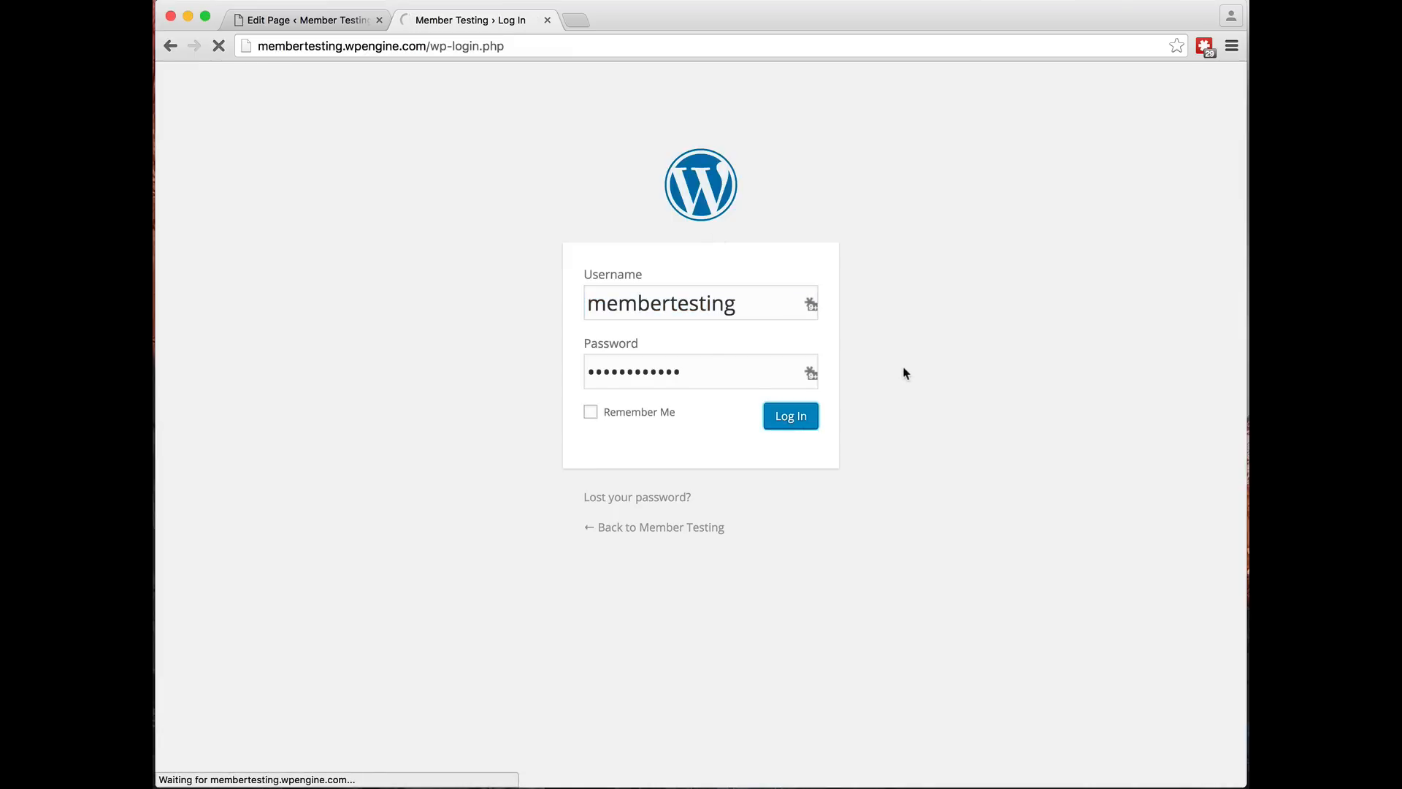
left_click(789, 415)
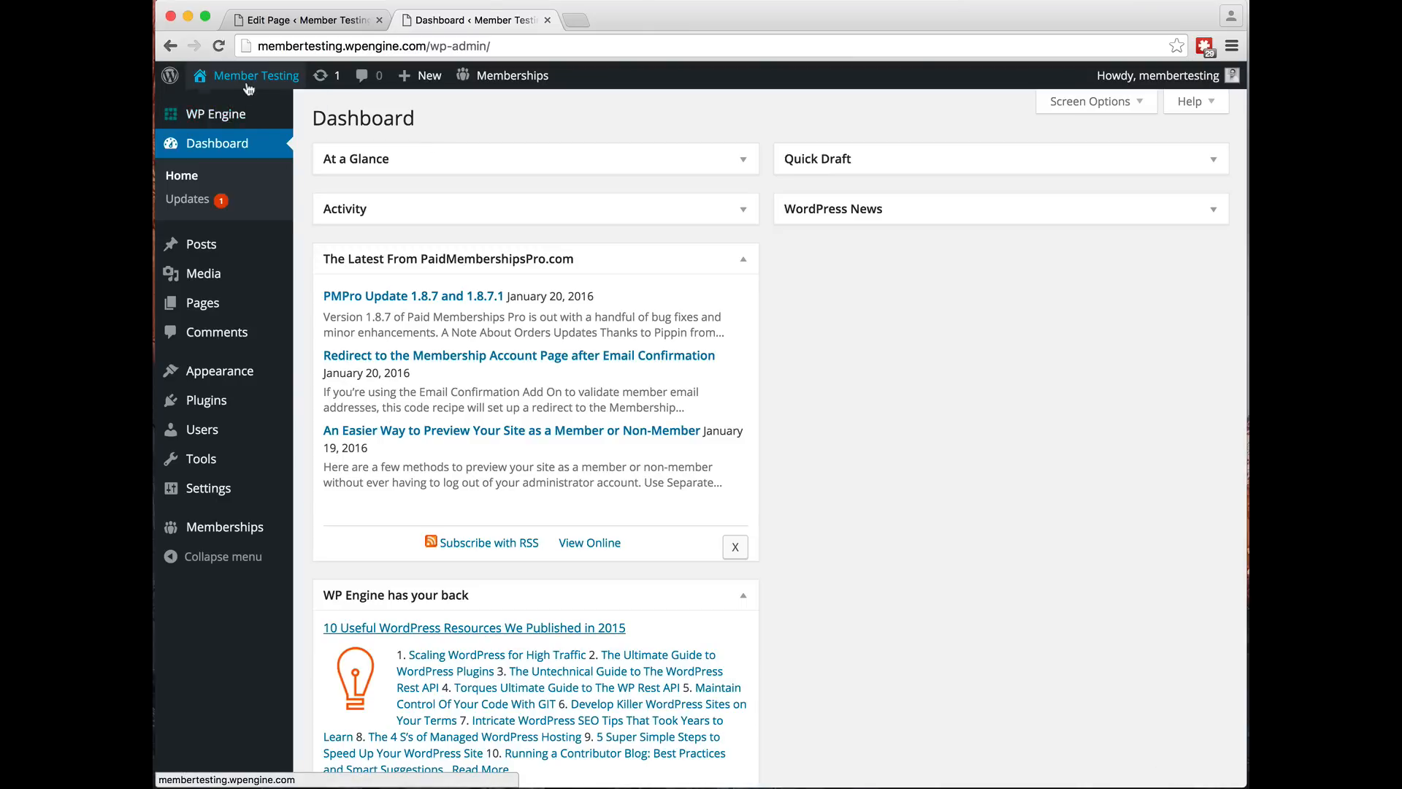
left_click(257, 75)
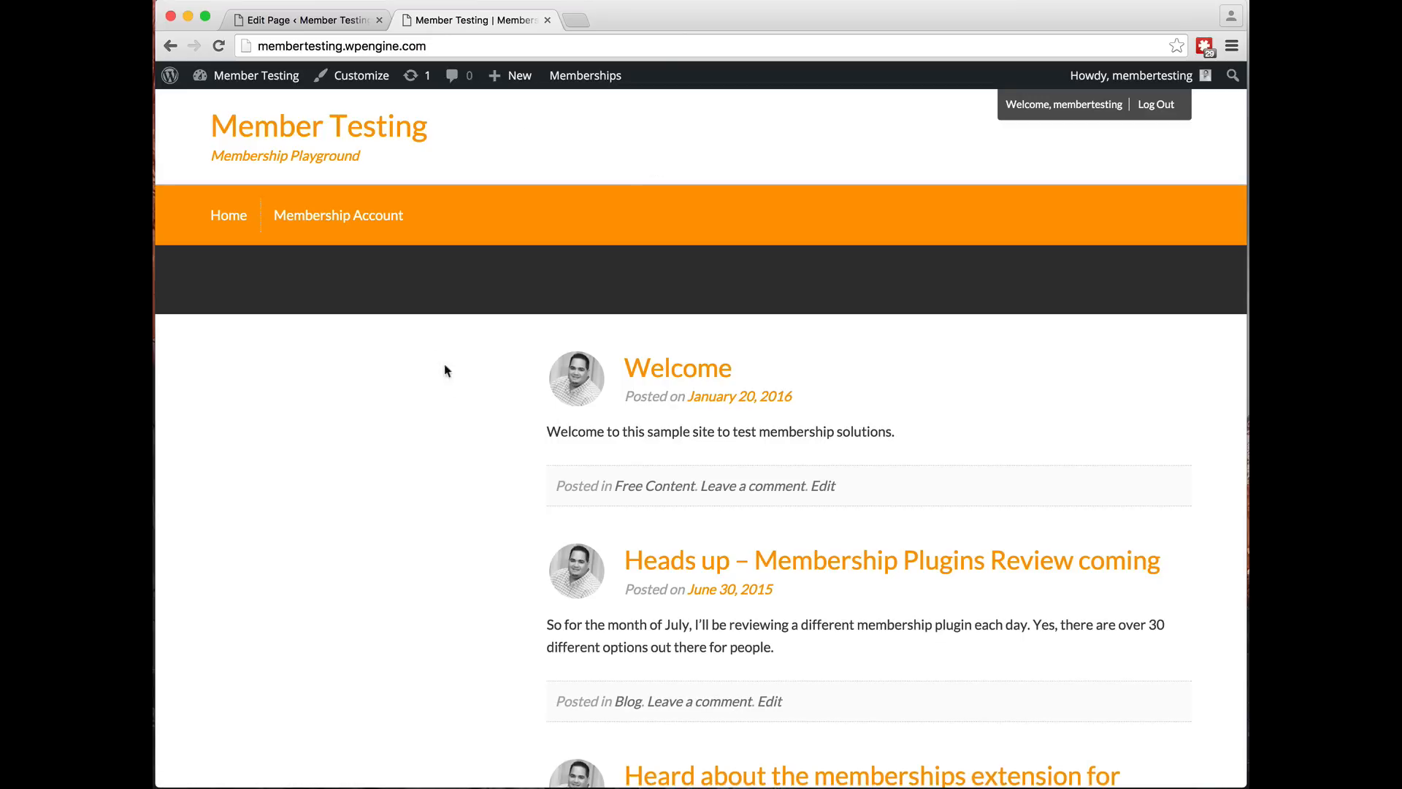
mouse_move(338, 215)
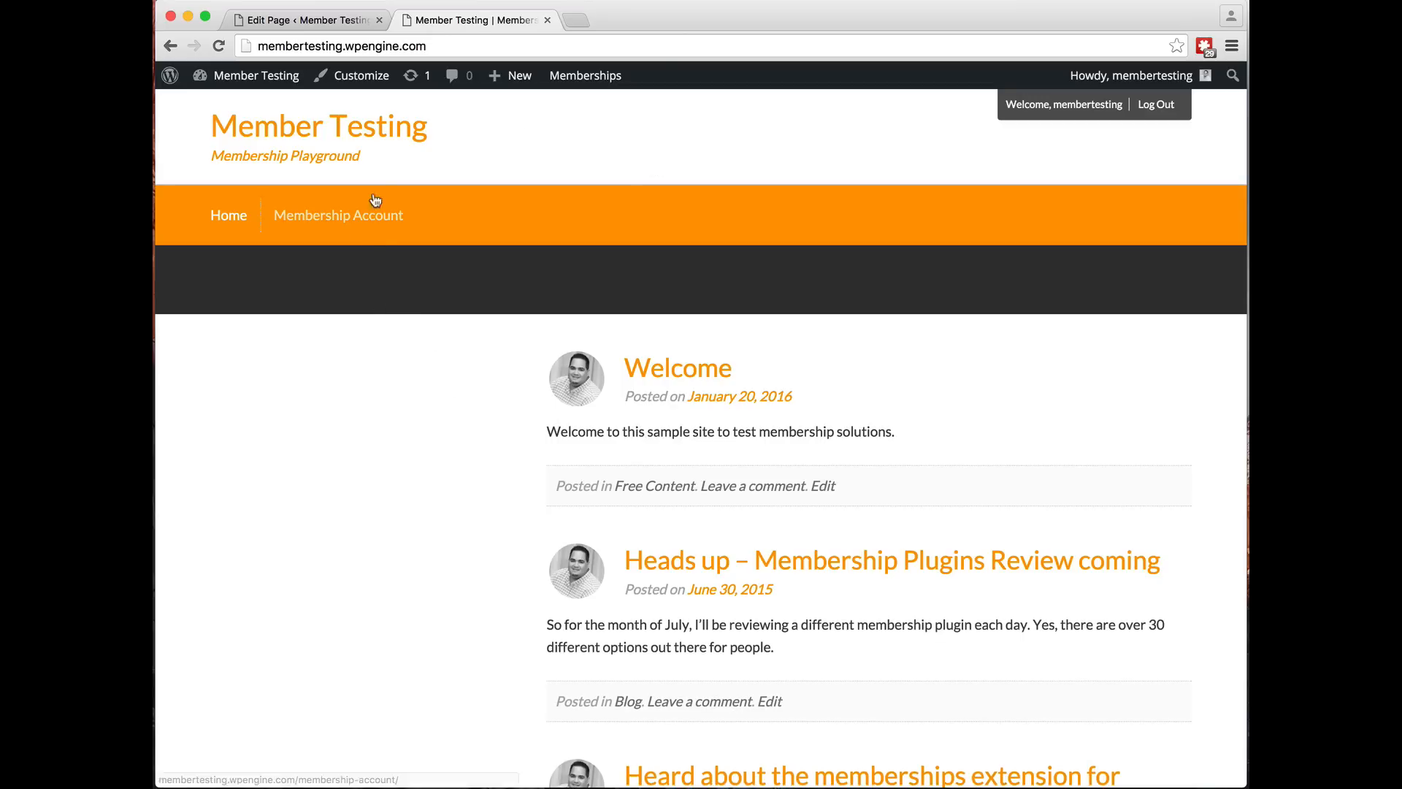
left_click(340, 45)
type("/user-pages/membertesting/beginner/")
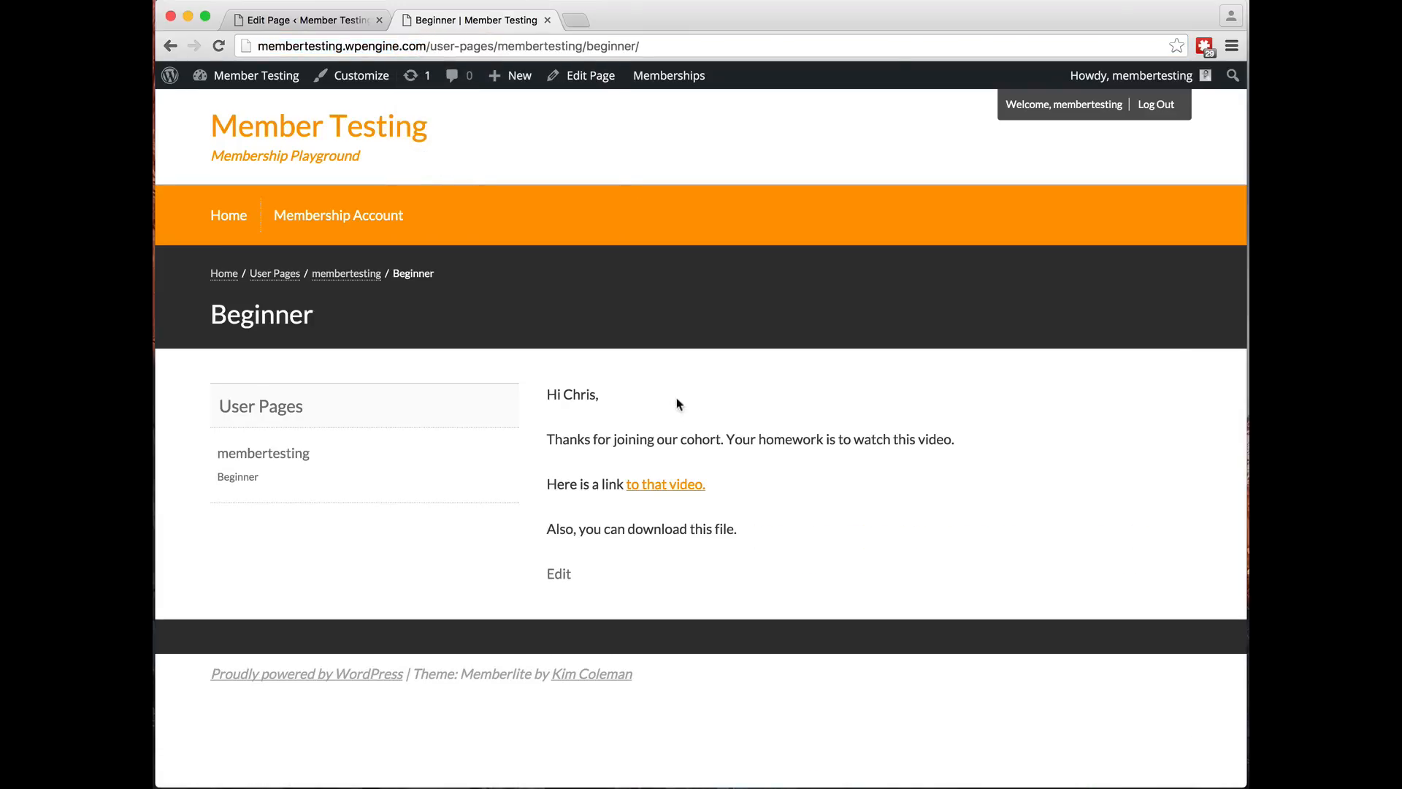
mouse_move(707, 567)
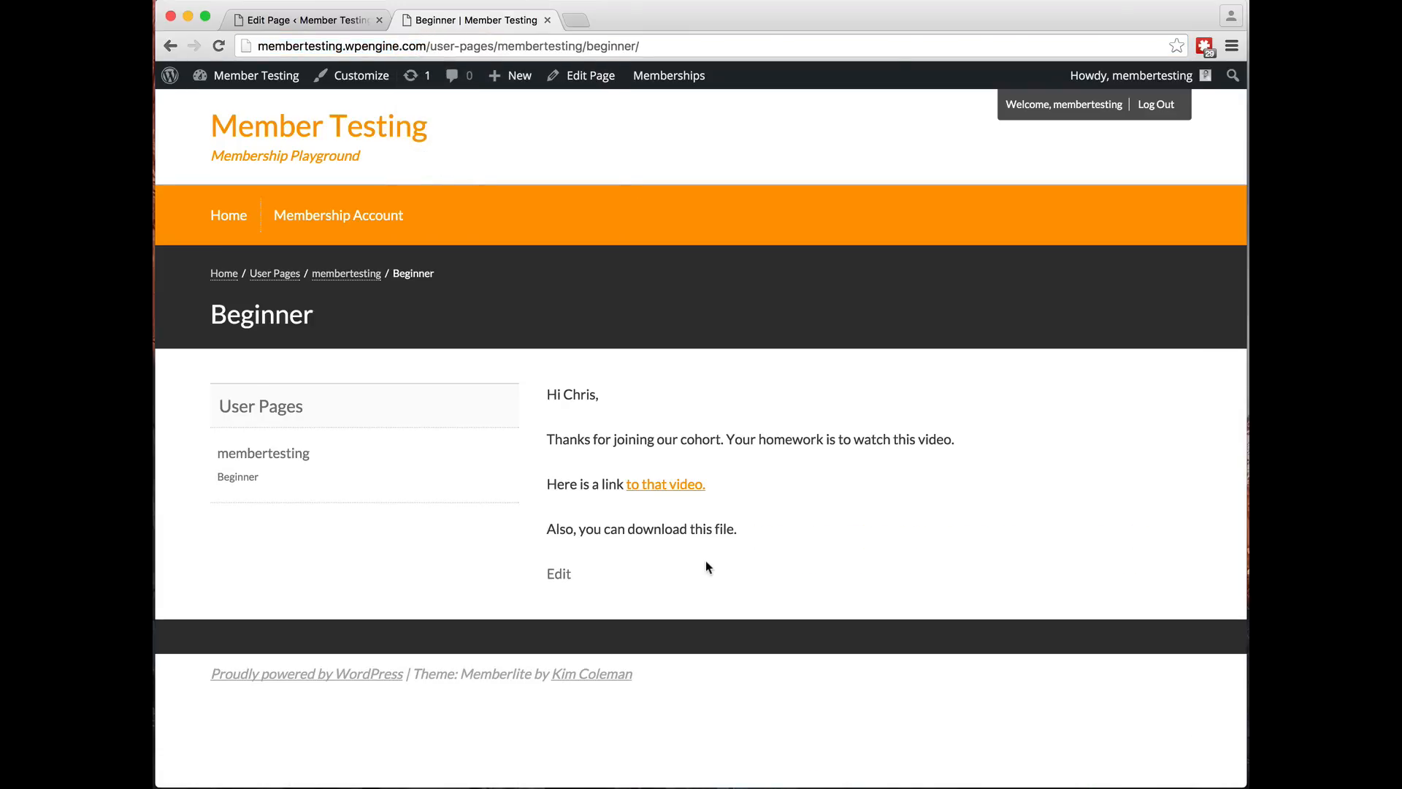
mouse_move(776, 499)
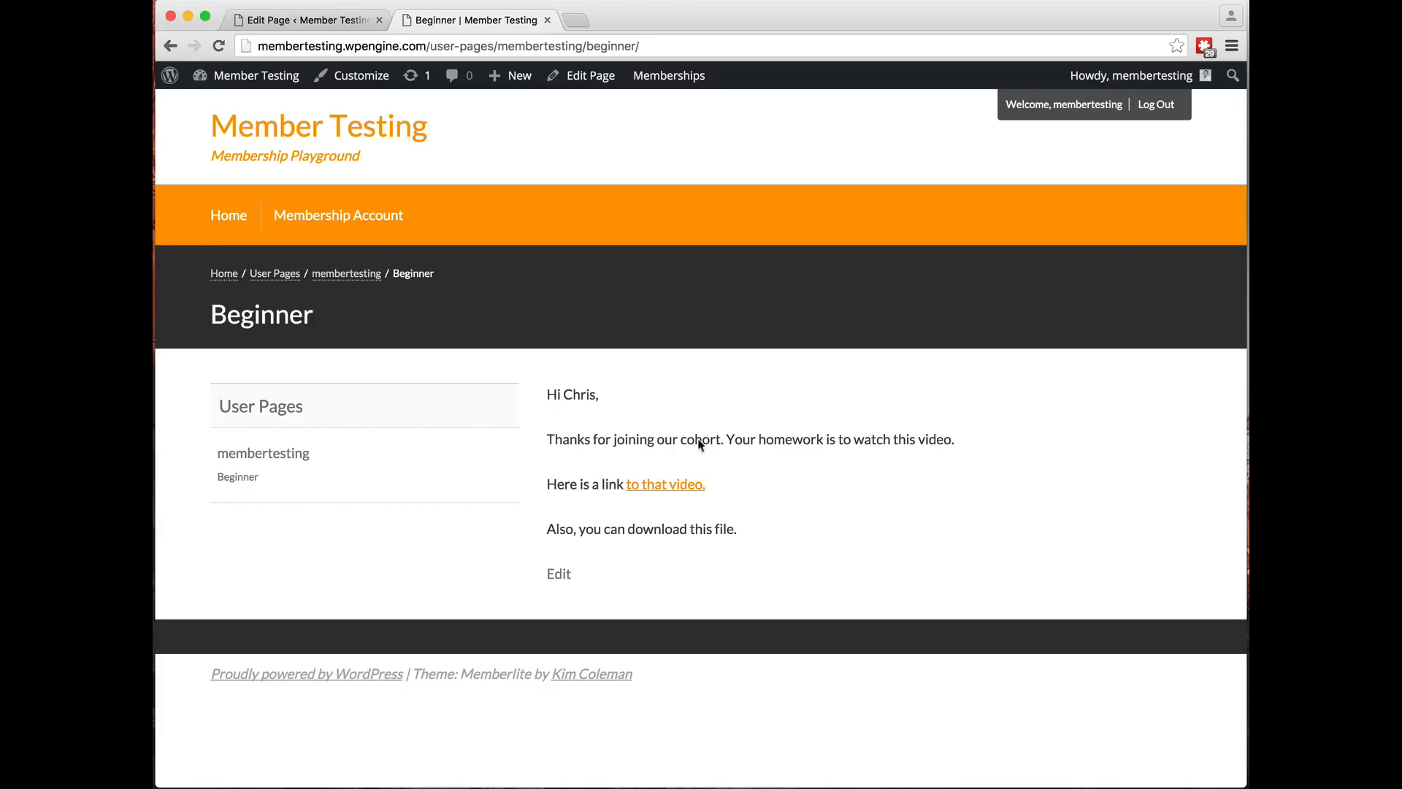
mouse_move(678, 327)
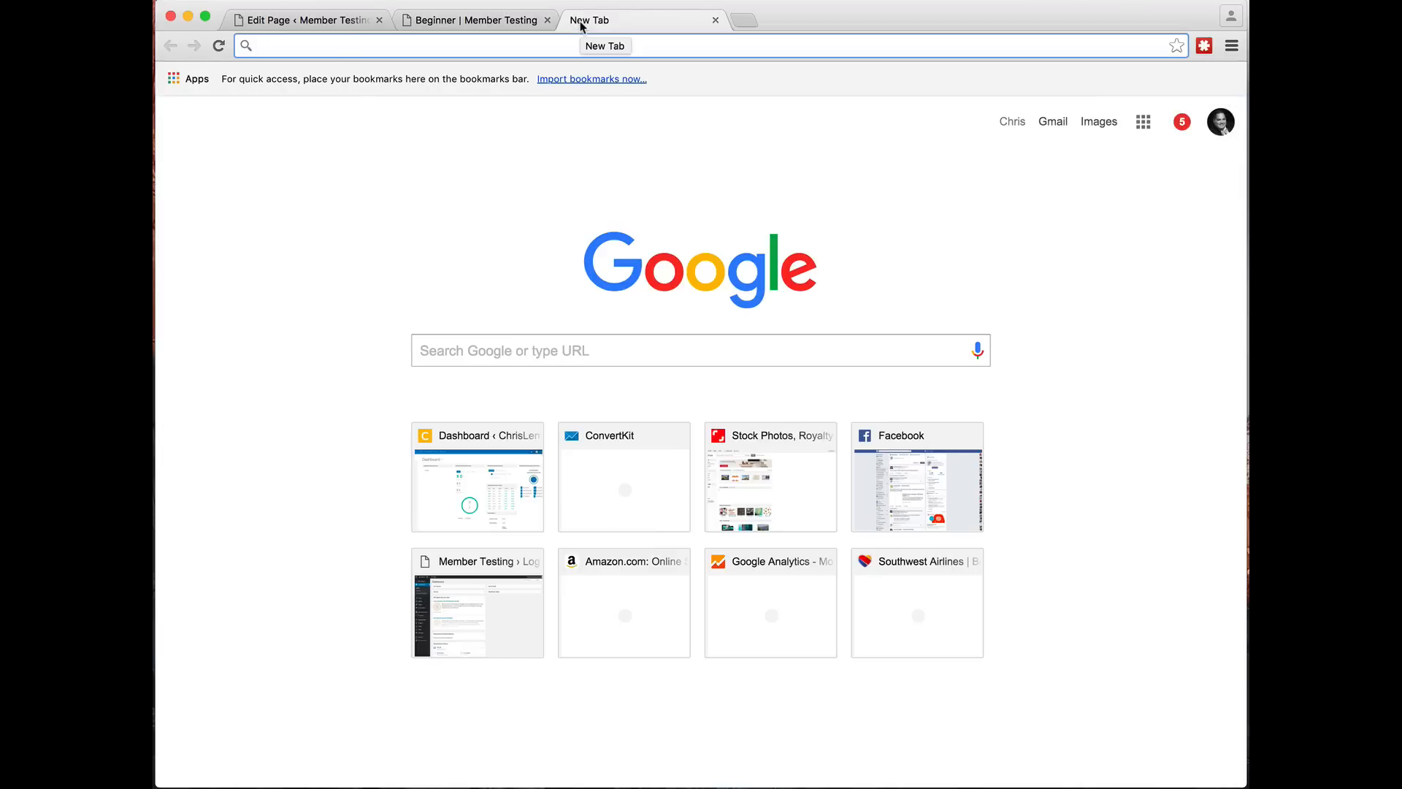
Go to paidmembershipspro.com in a new Chrome tab
type("o")
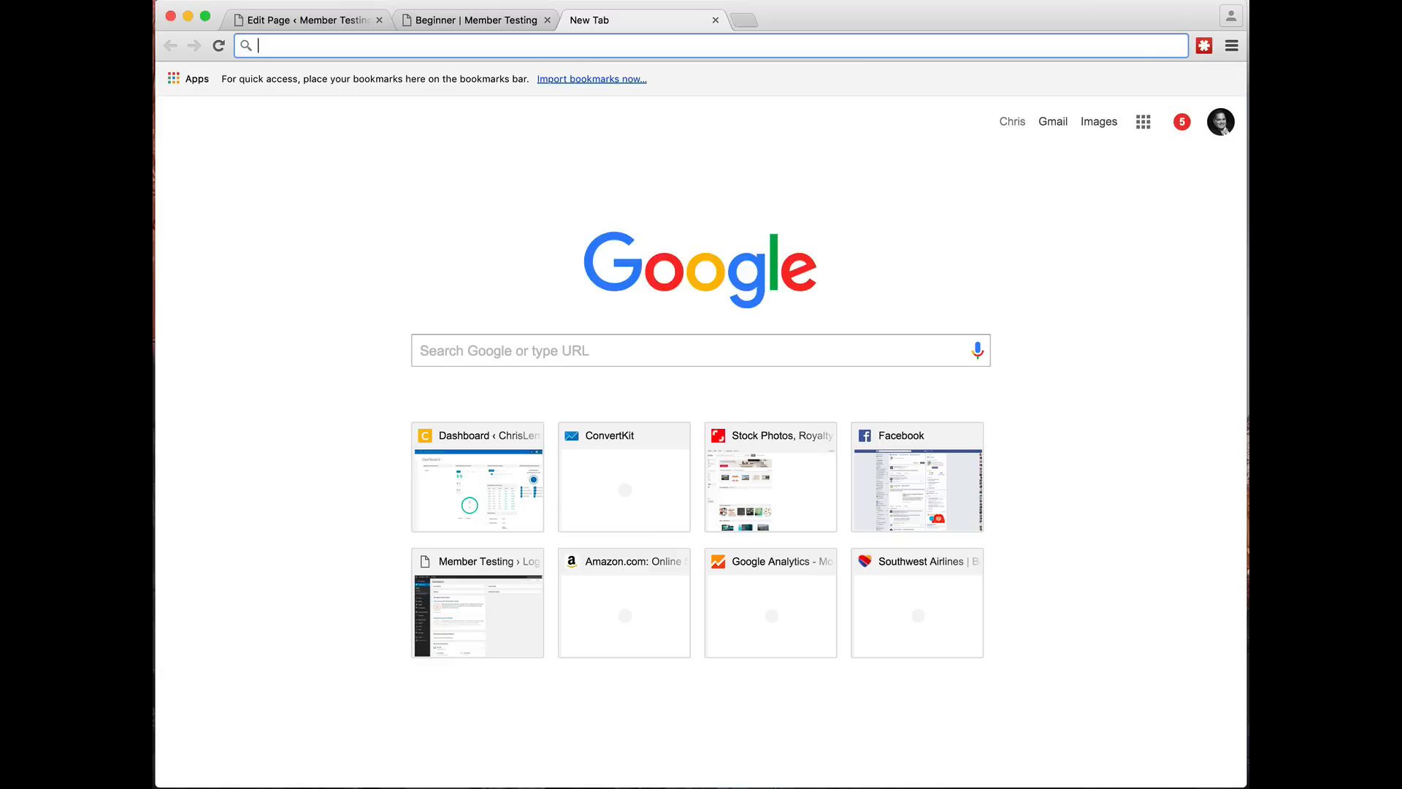
type("paidmembershipspro.com")
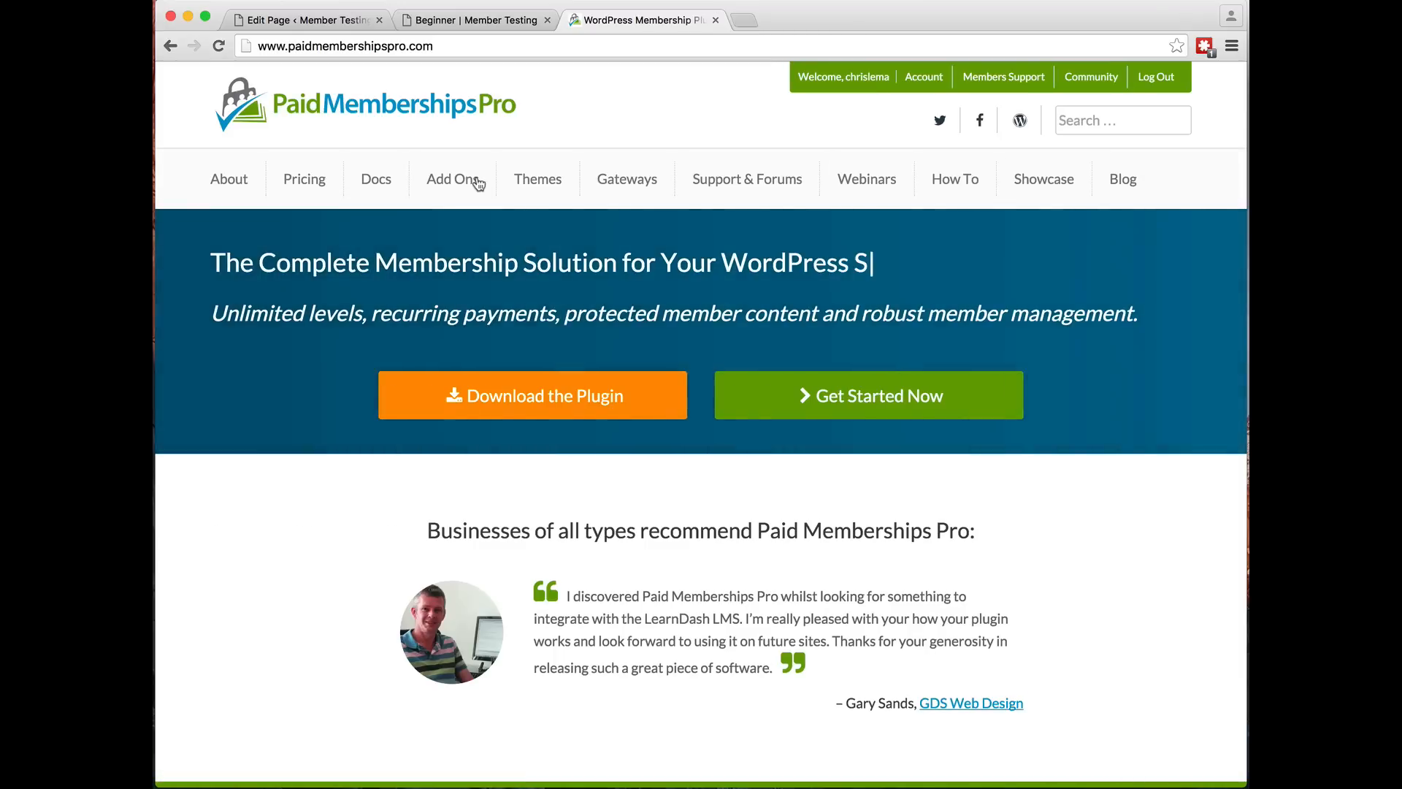
mouse_move(532, 395)
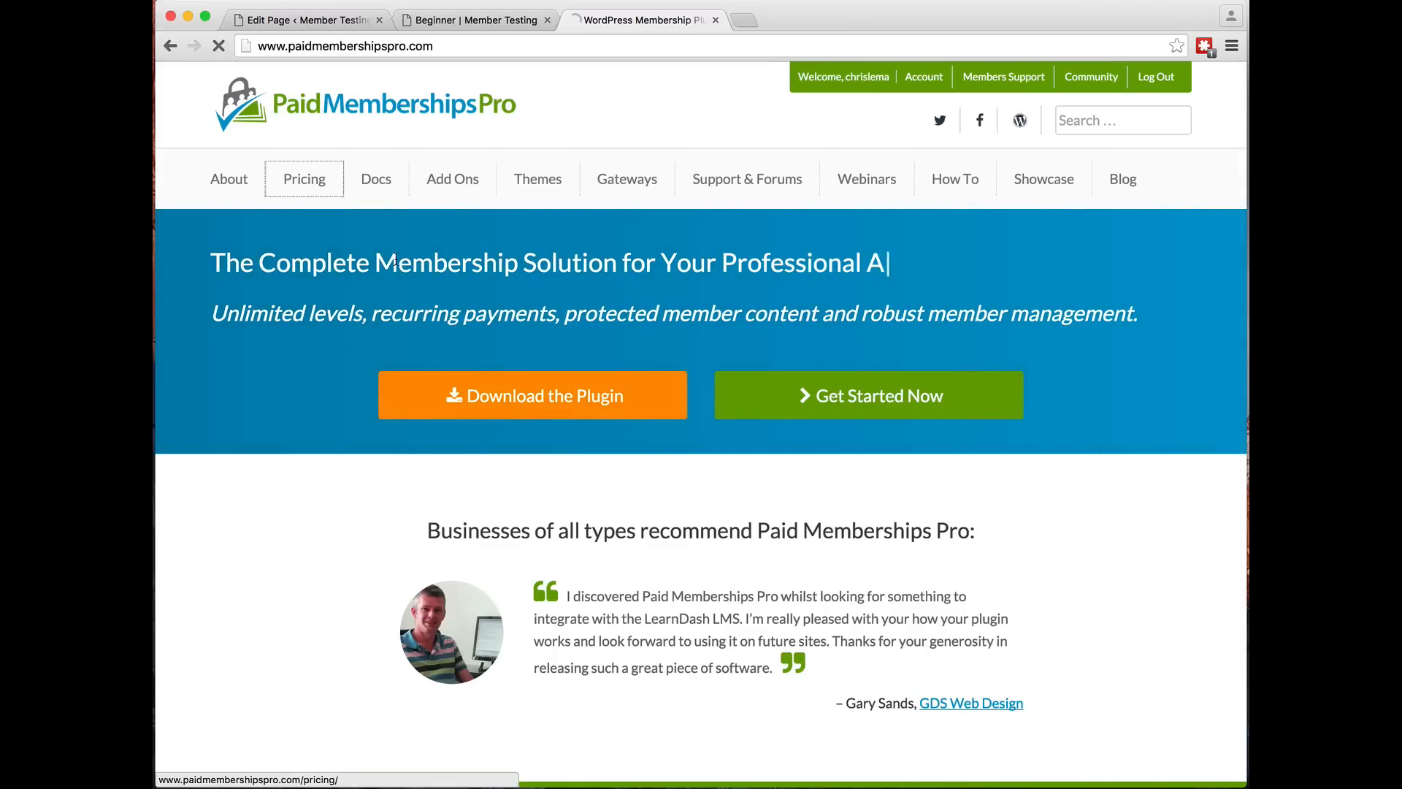
Open Pricing and scroll through the Free, PMPro Core ($97) and PMPro Plus ($197) comparison
left_click(303, 179)
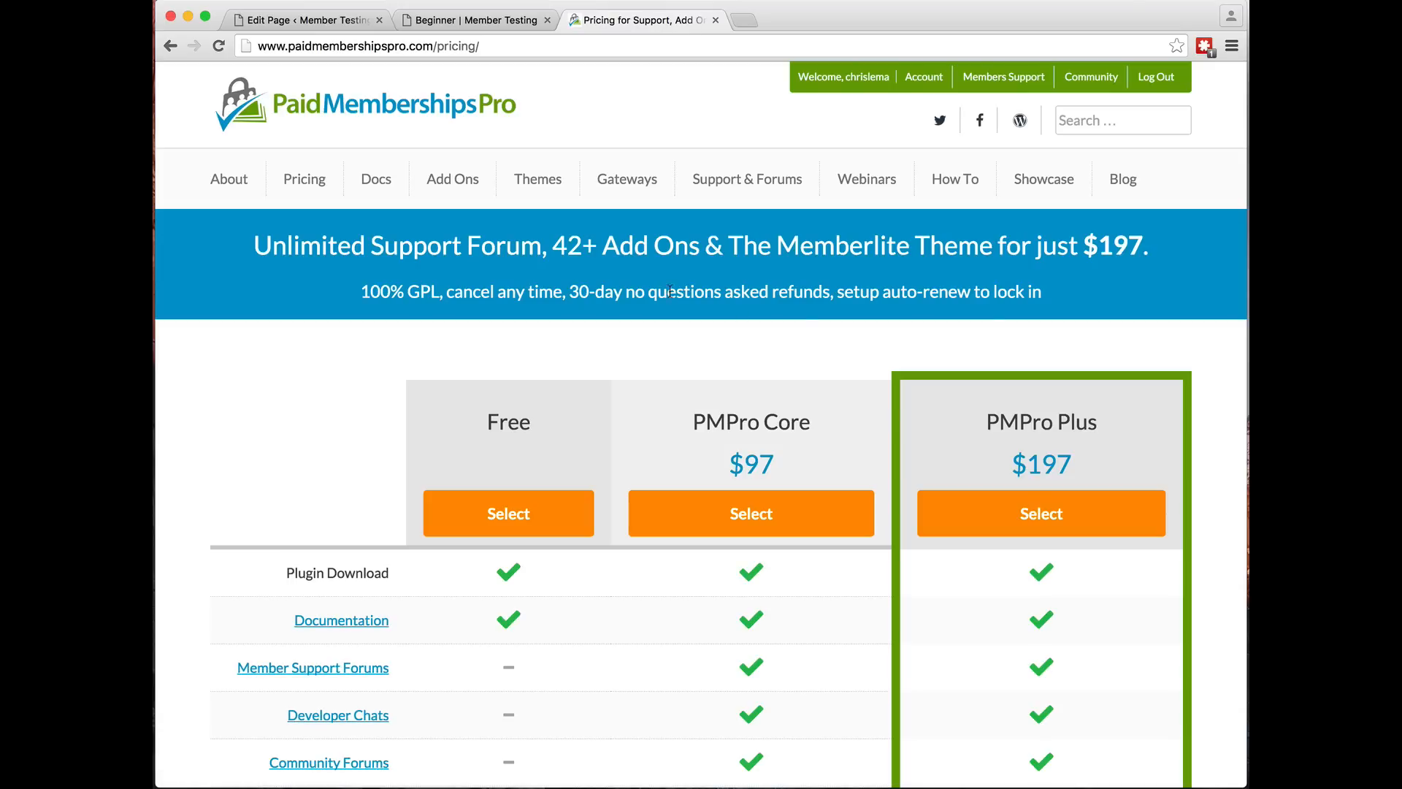
mouse_move(1004, 454)
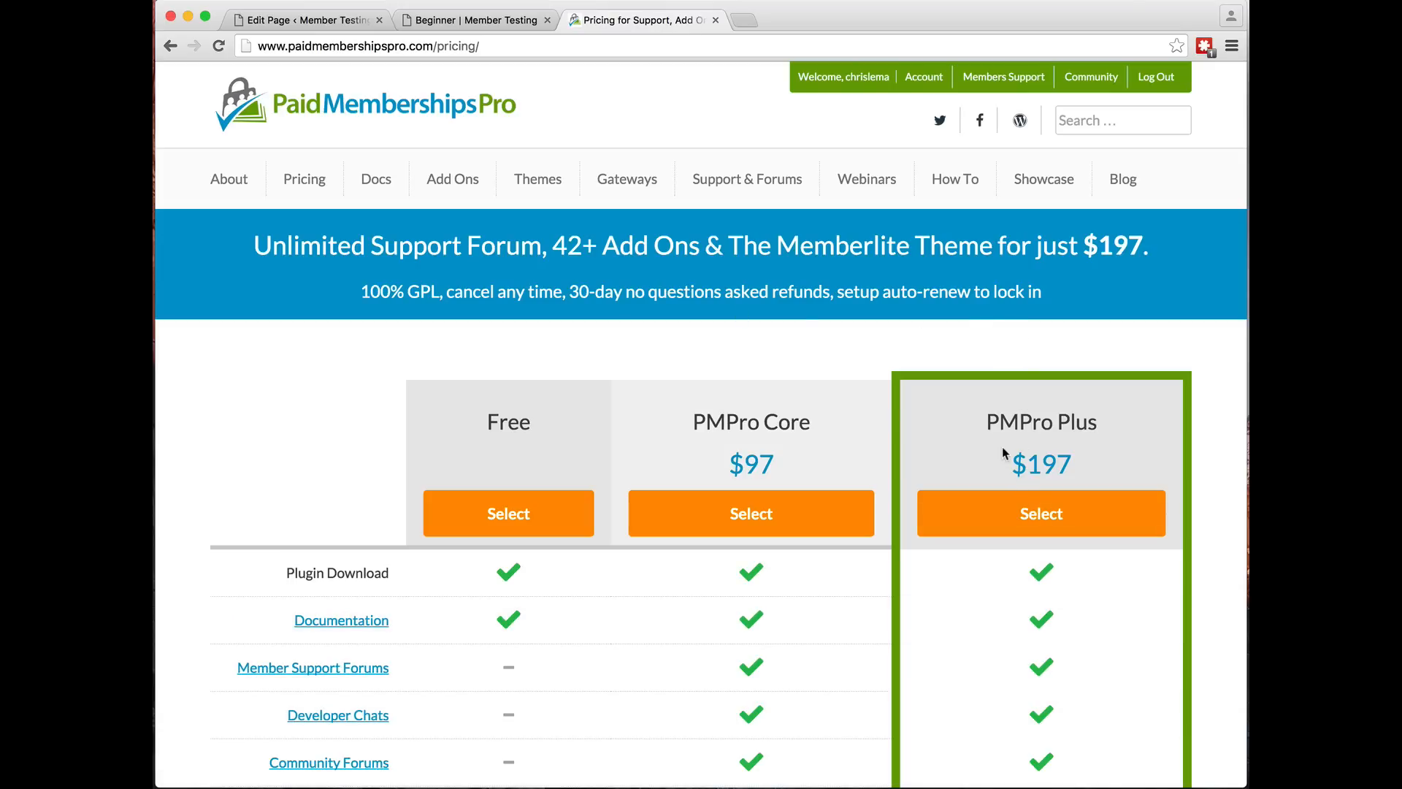
mouse_move(1107, 463)
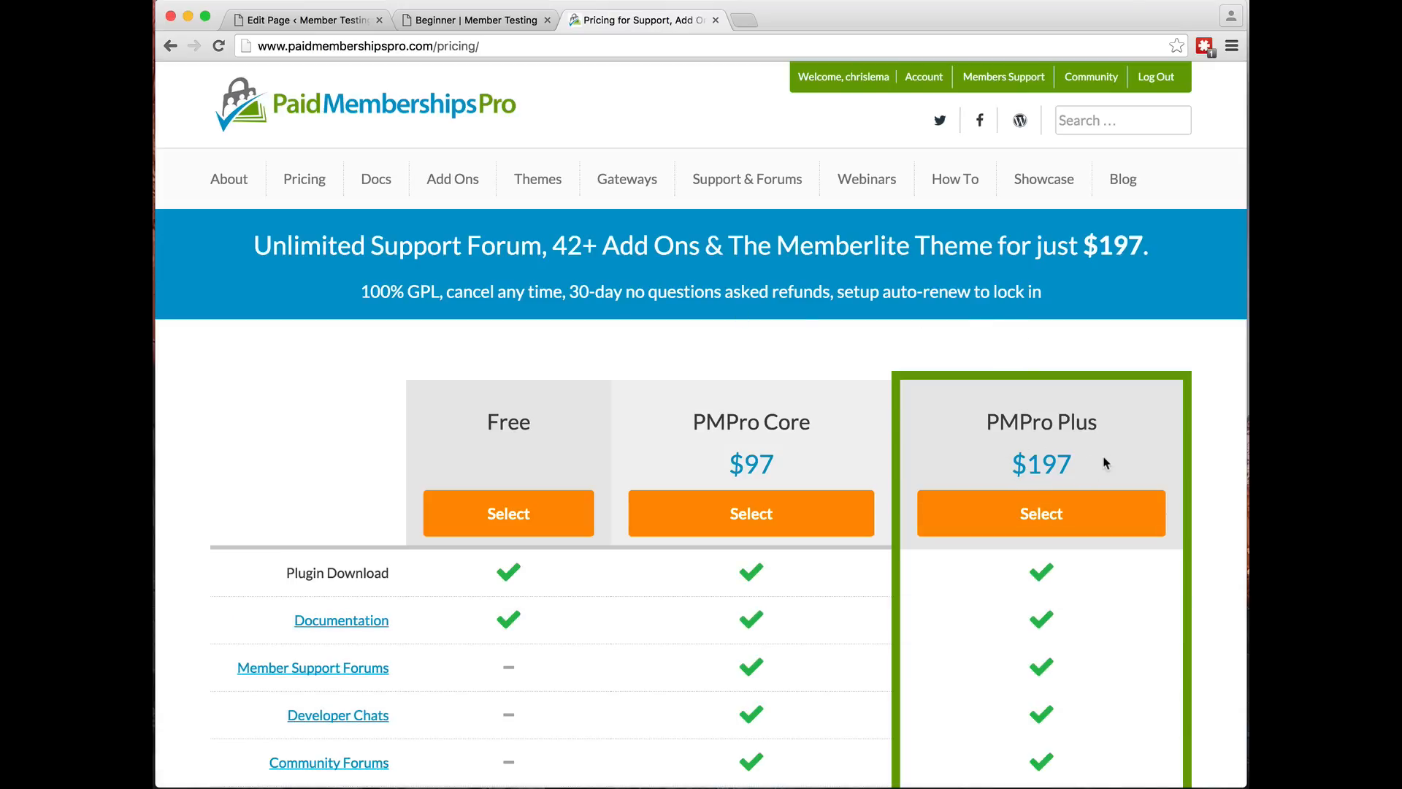
scroll("down", 3)
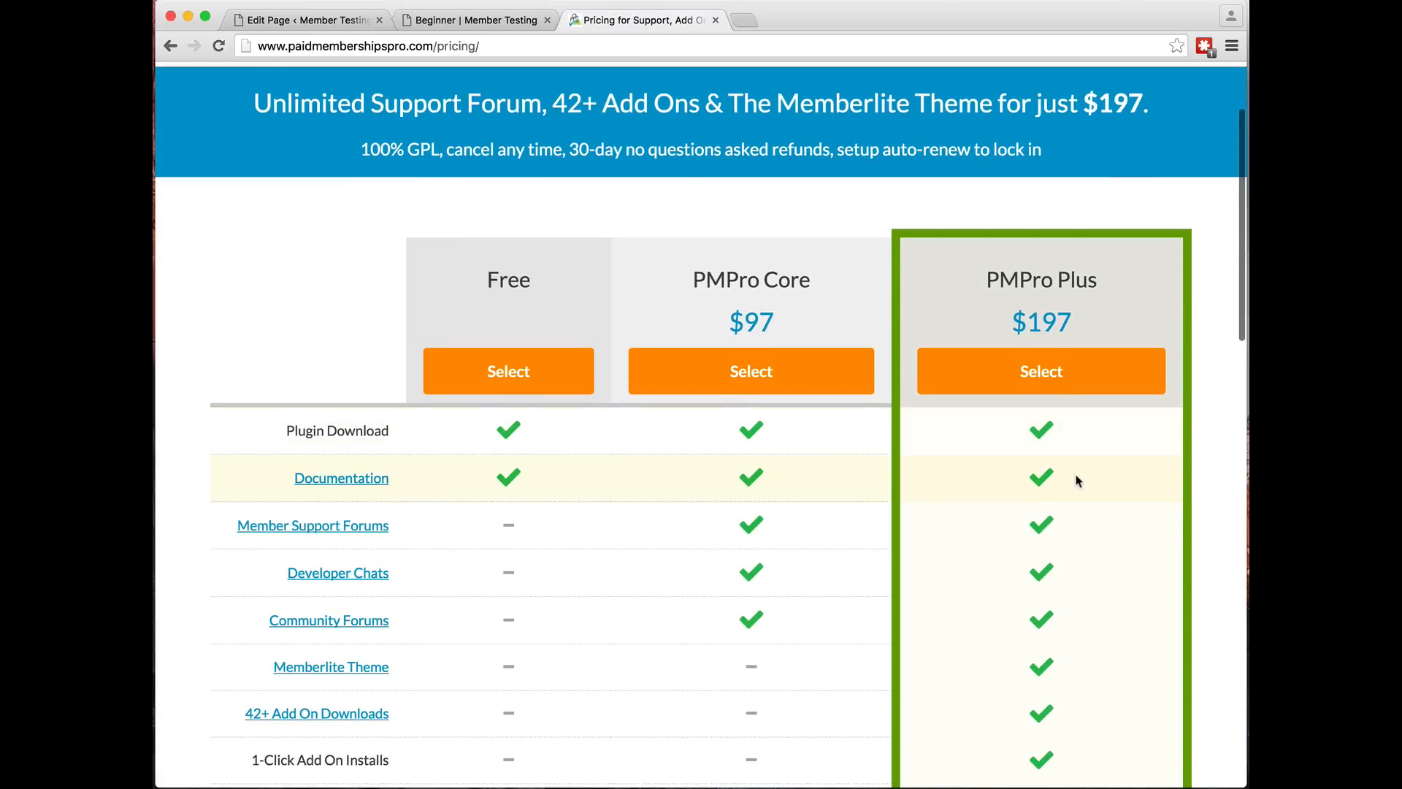
scroll("down", 3)
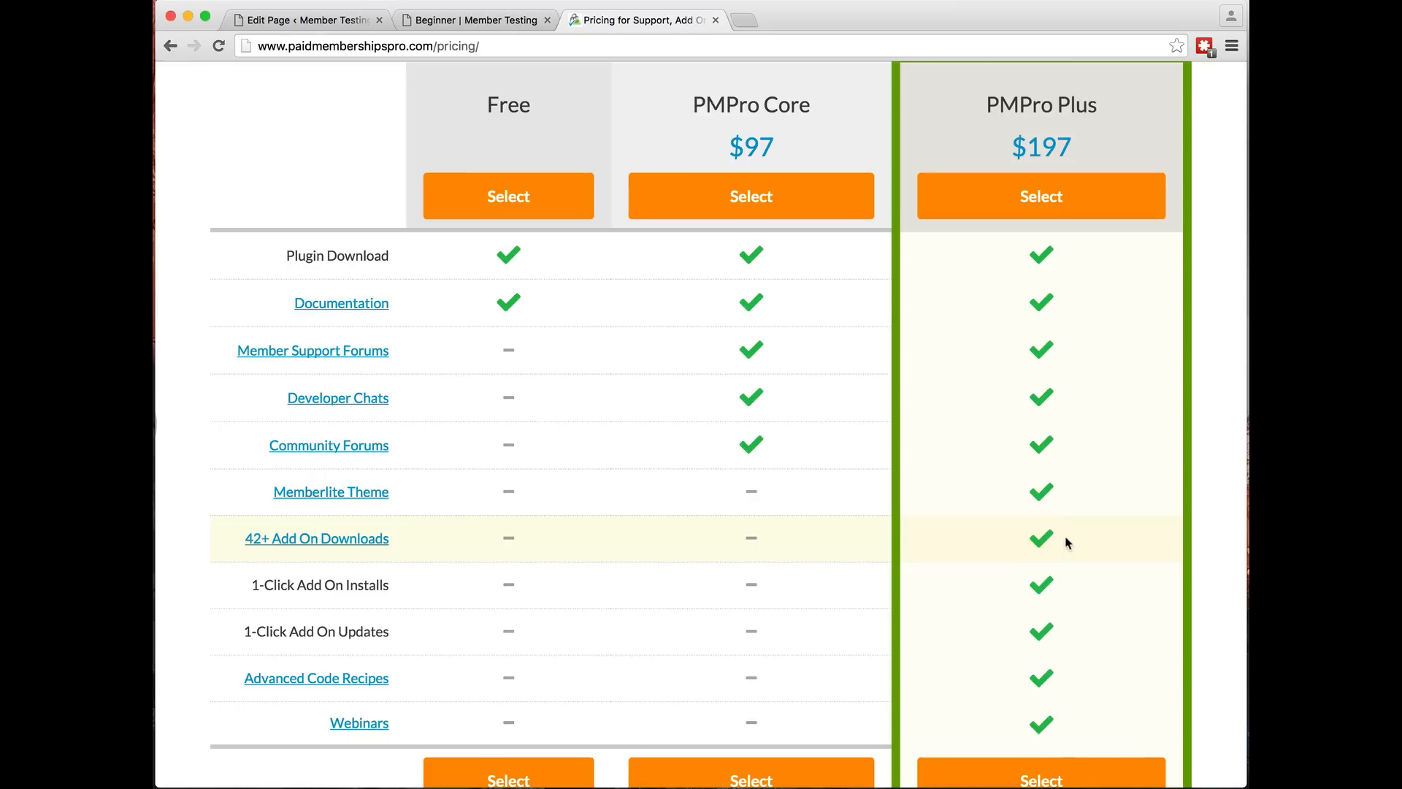
mouse_move(669, 557)
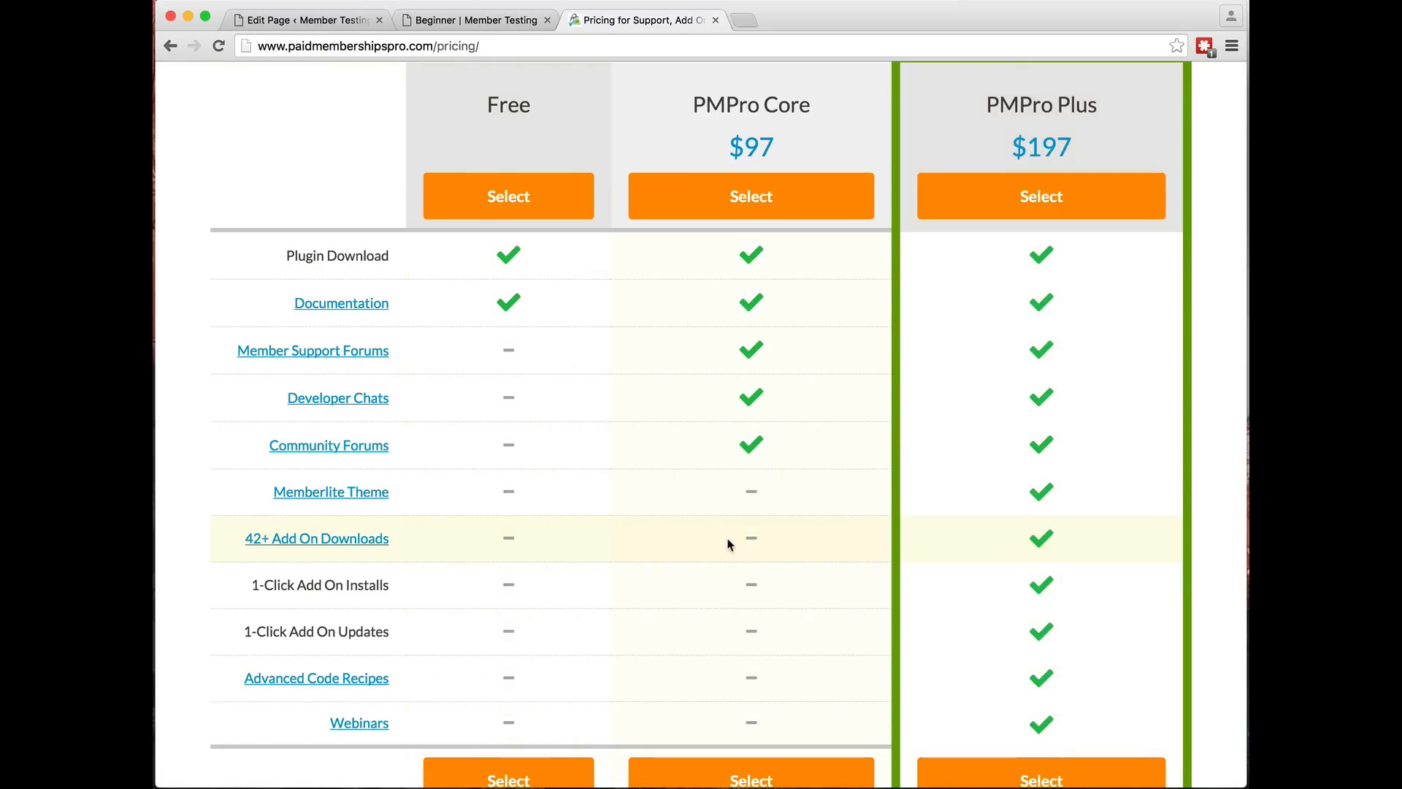
mouse_move(1037, 550)
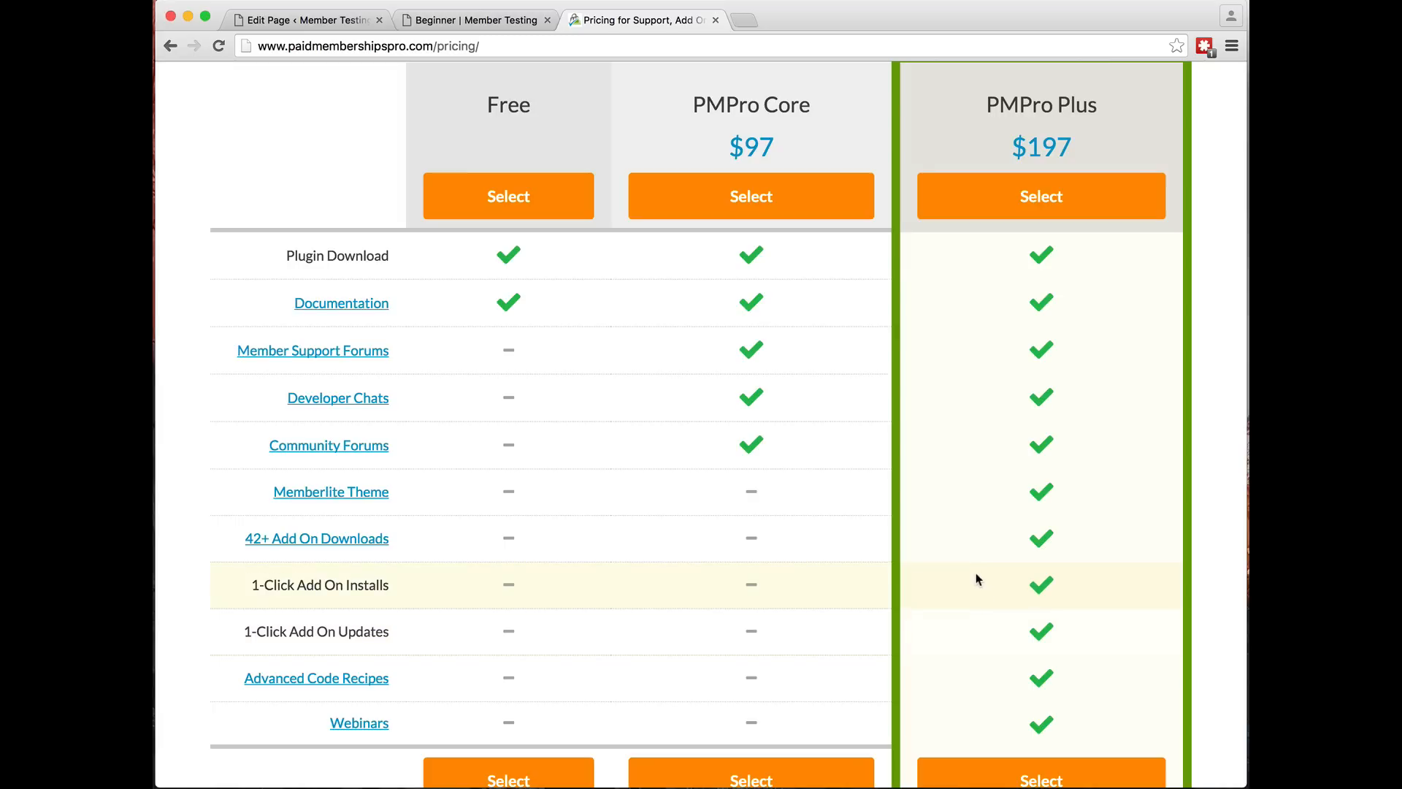
scroll("down", 3)
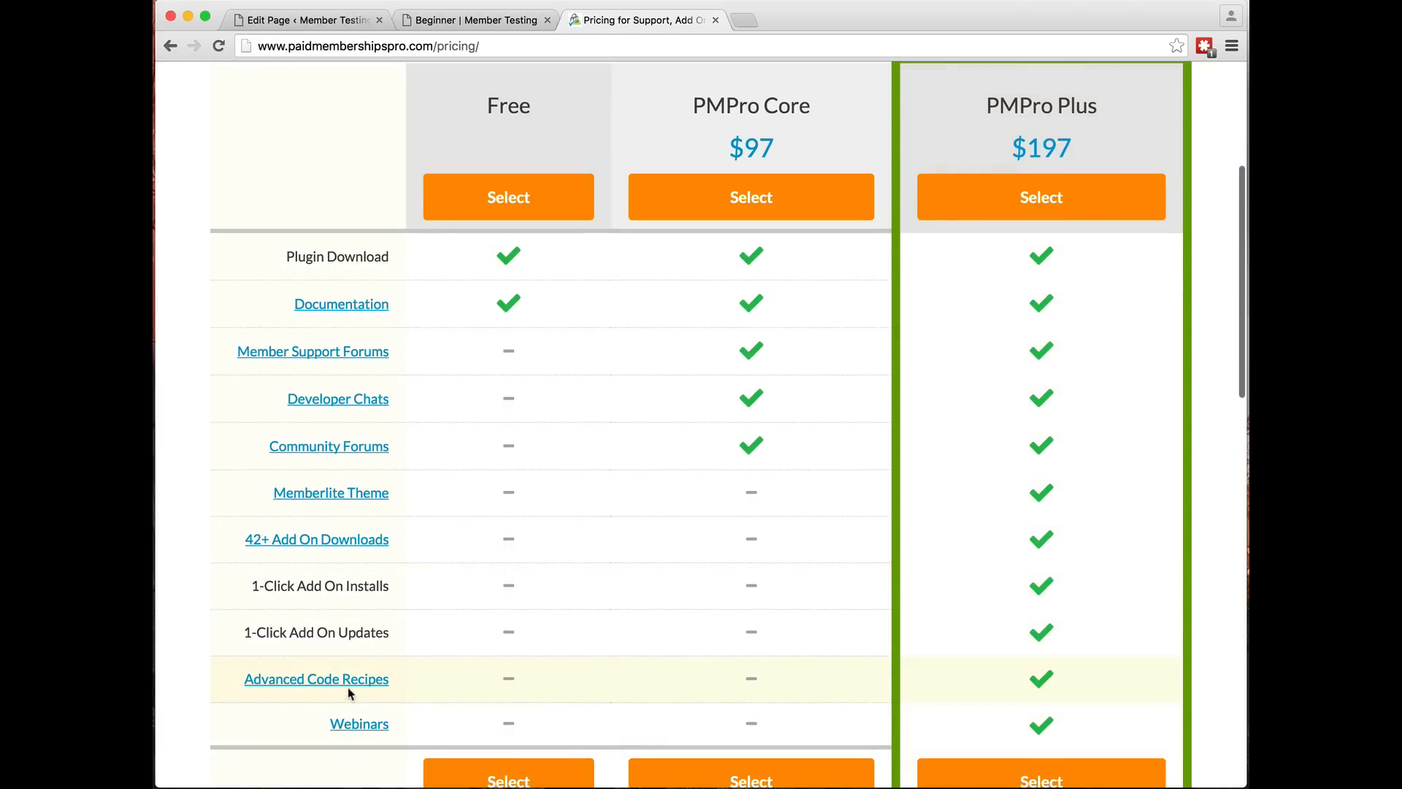
scroll("up", 3)
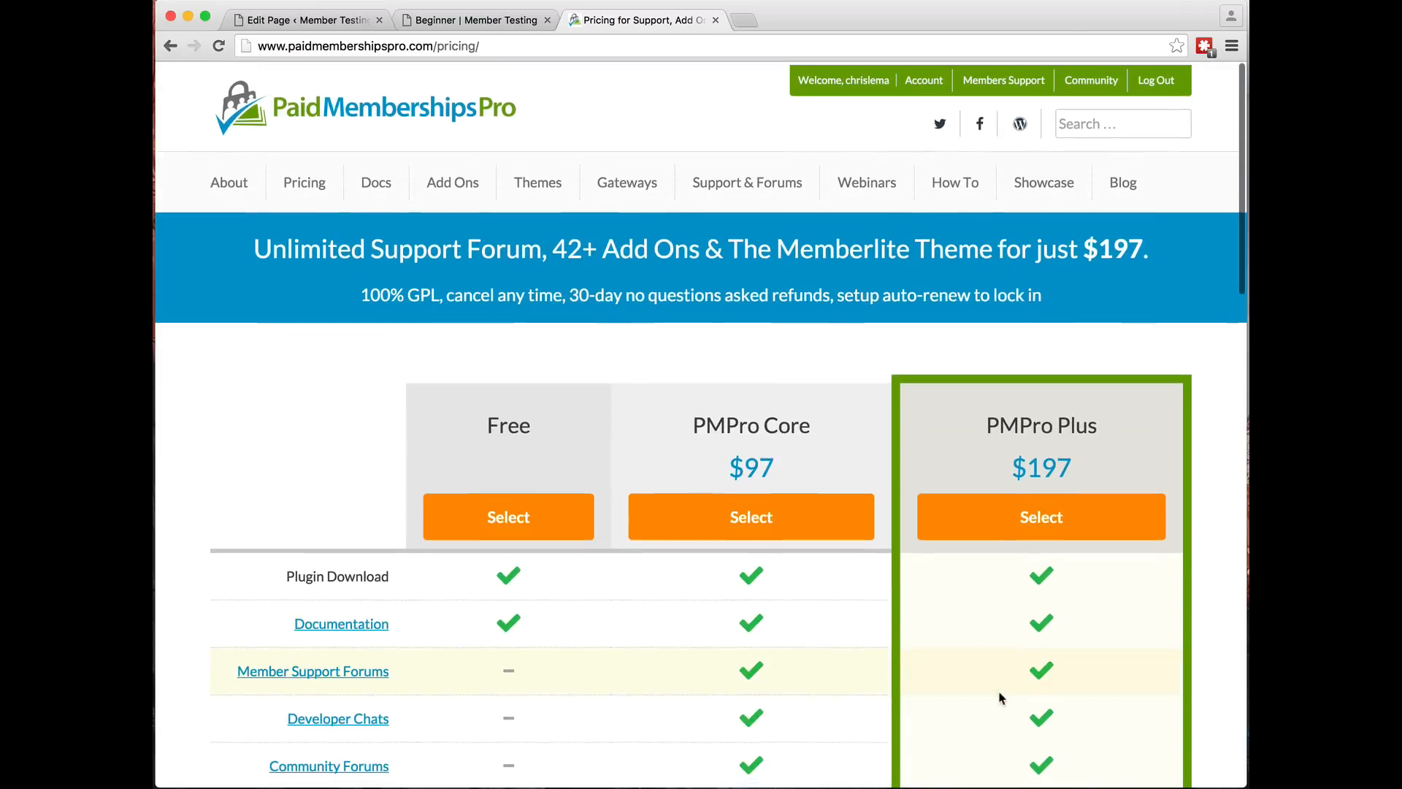
scroll("down", 3)
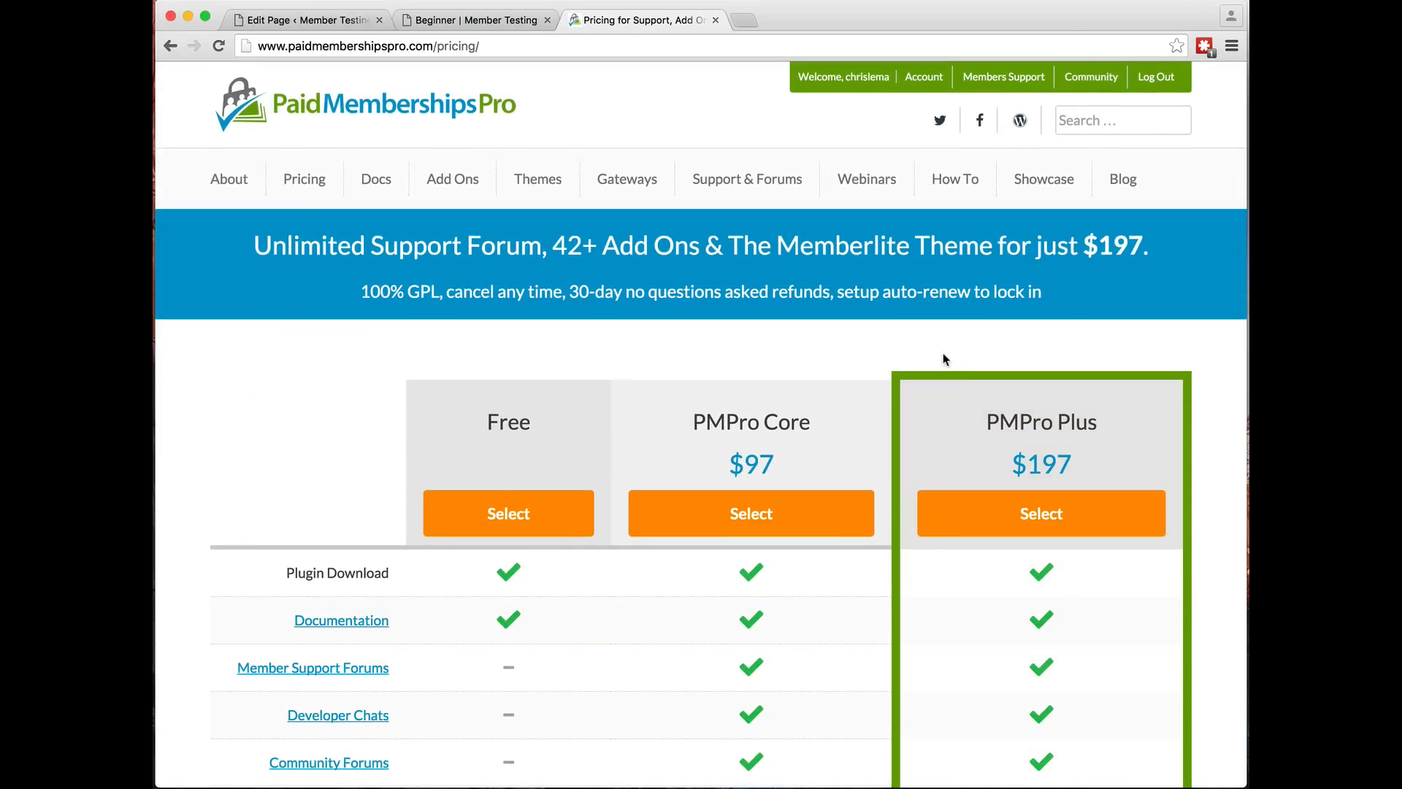
mouse_move(452, 184)
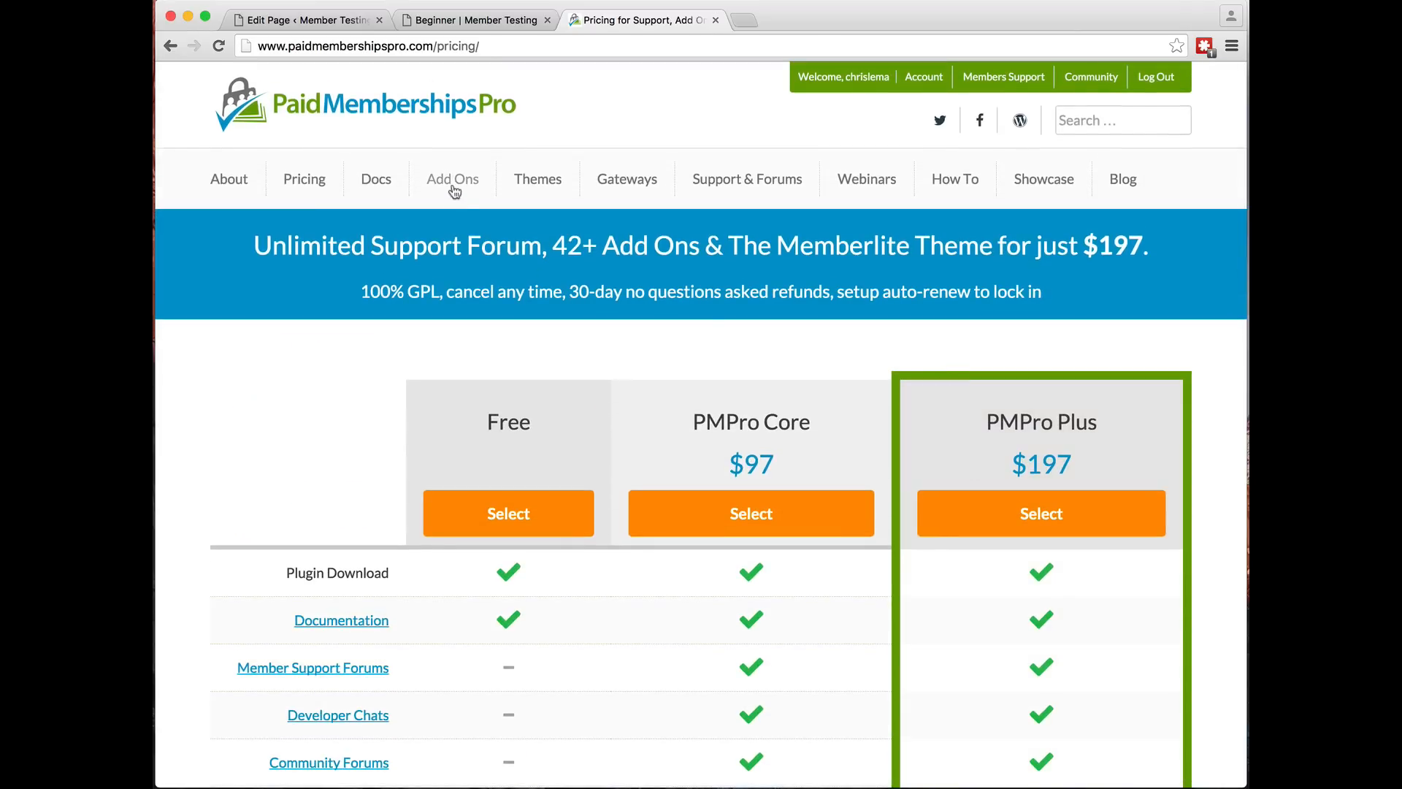
Go through Add Ons to View Plus Add Ons and open the User Pages add-on
left_click(452, 179)
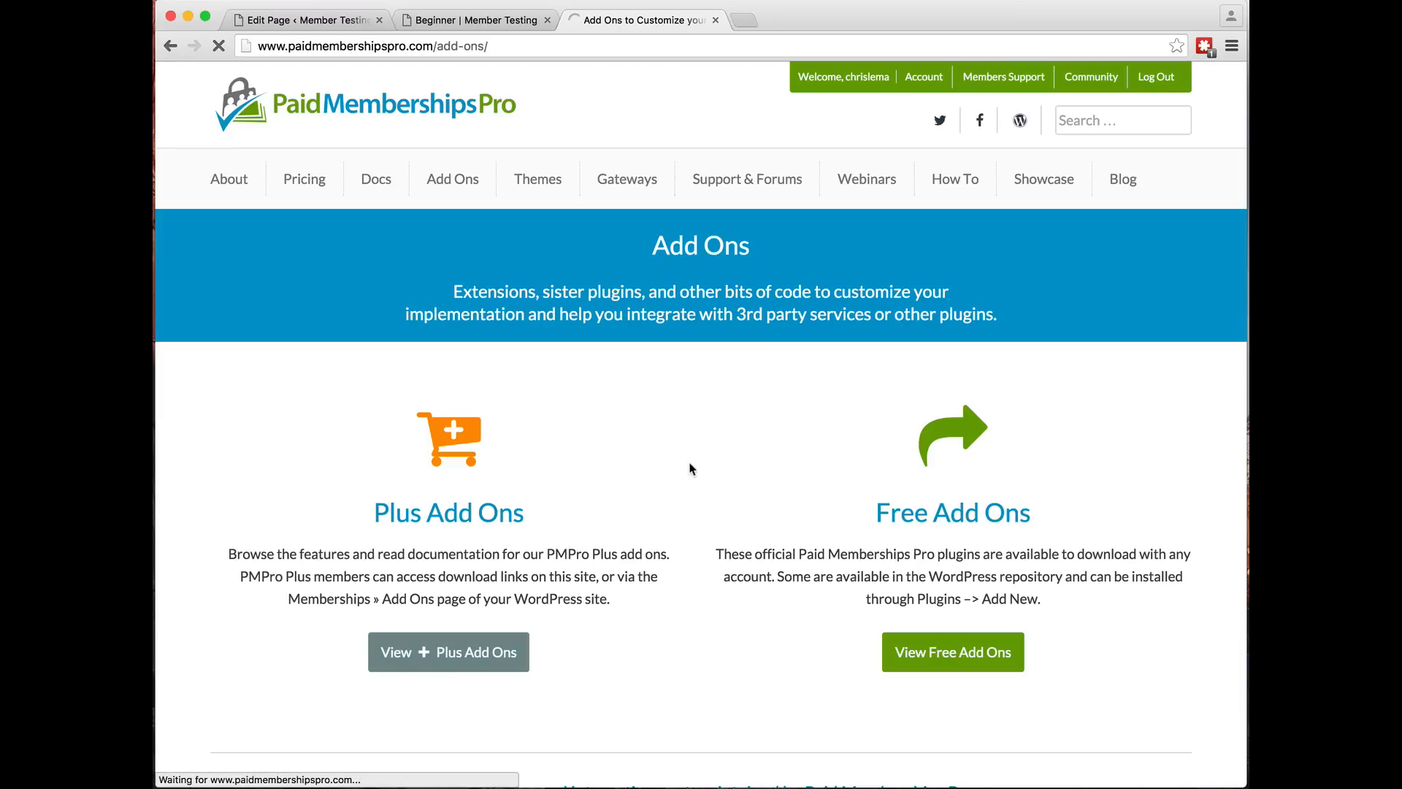
left_click(448, 652)
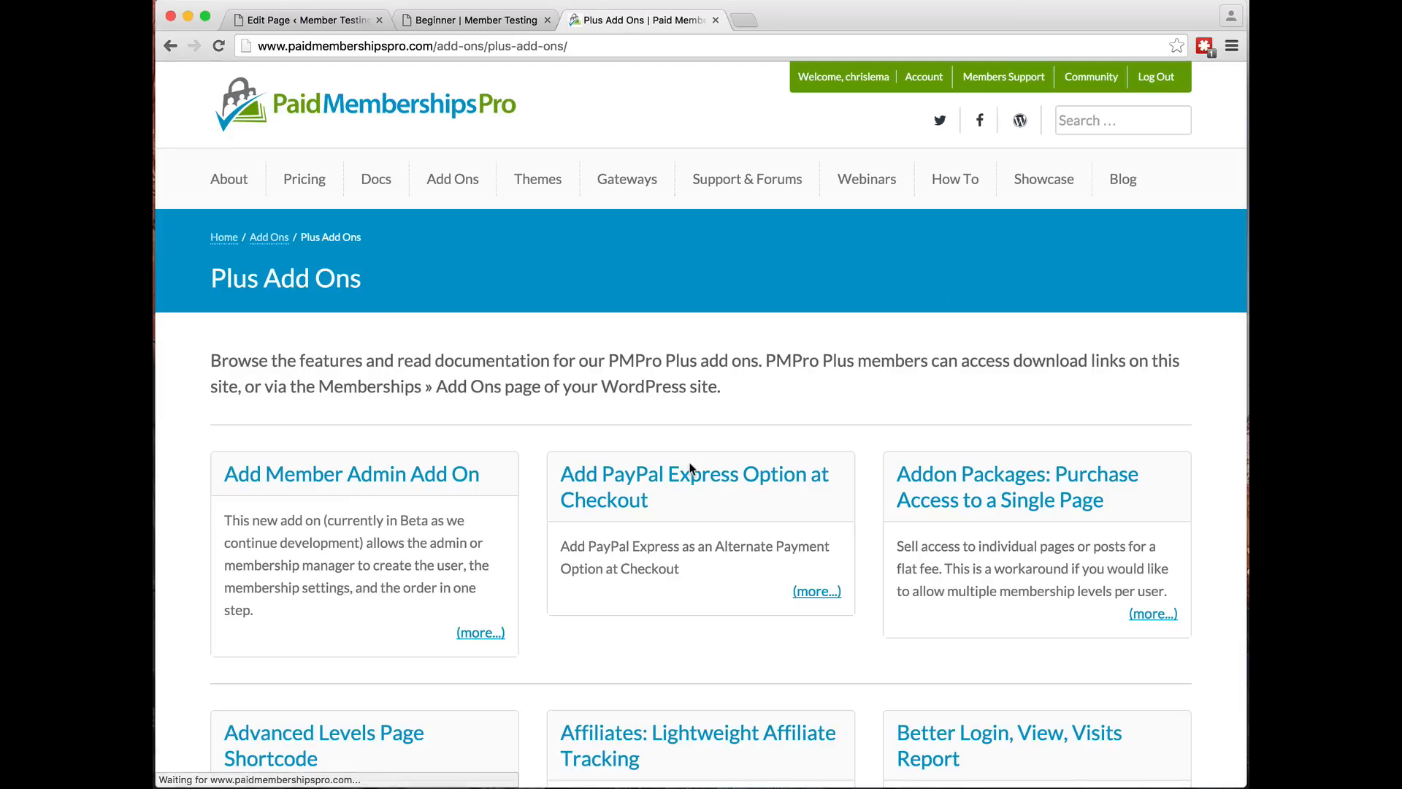
scroll("down", 3)
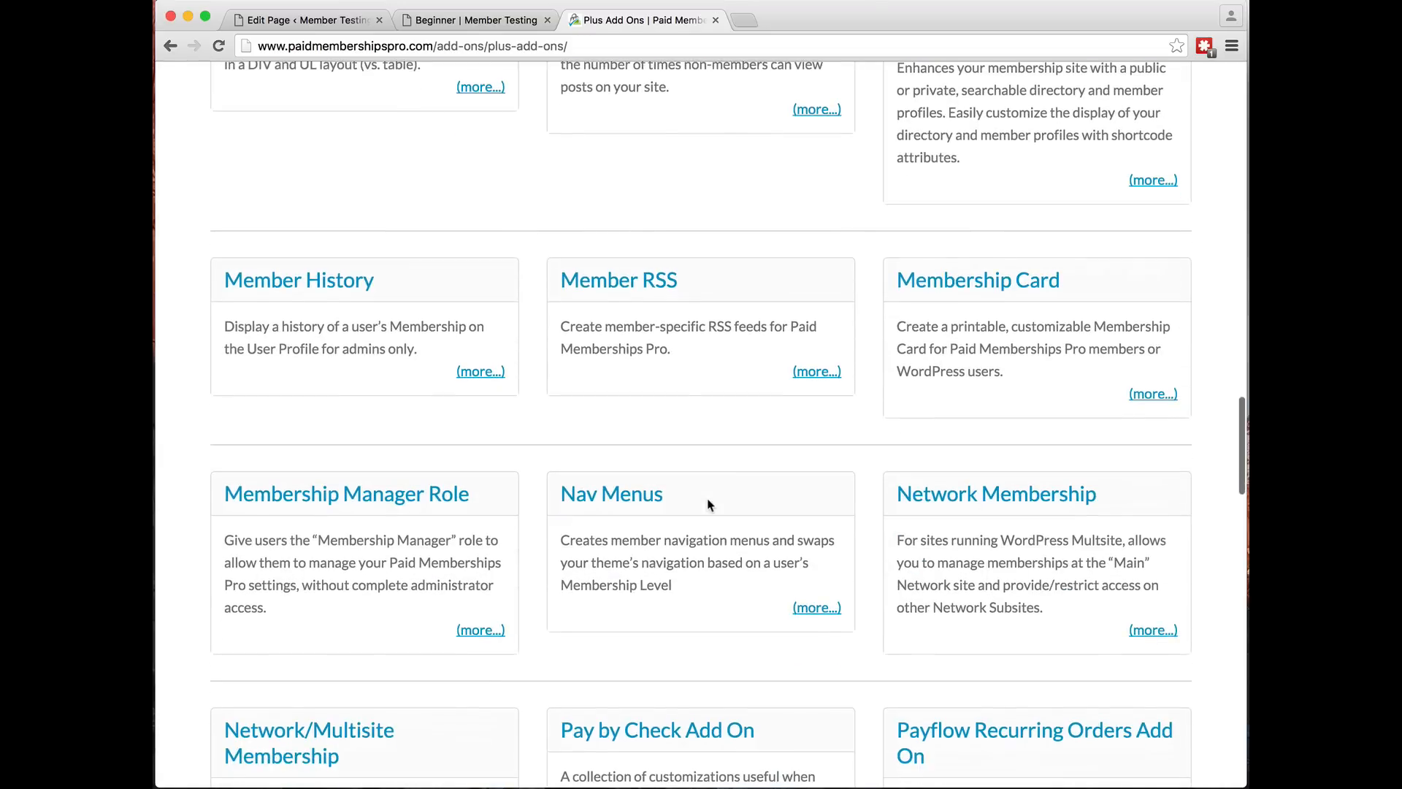
scroll("down", 3)
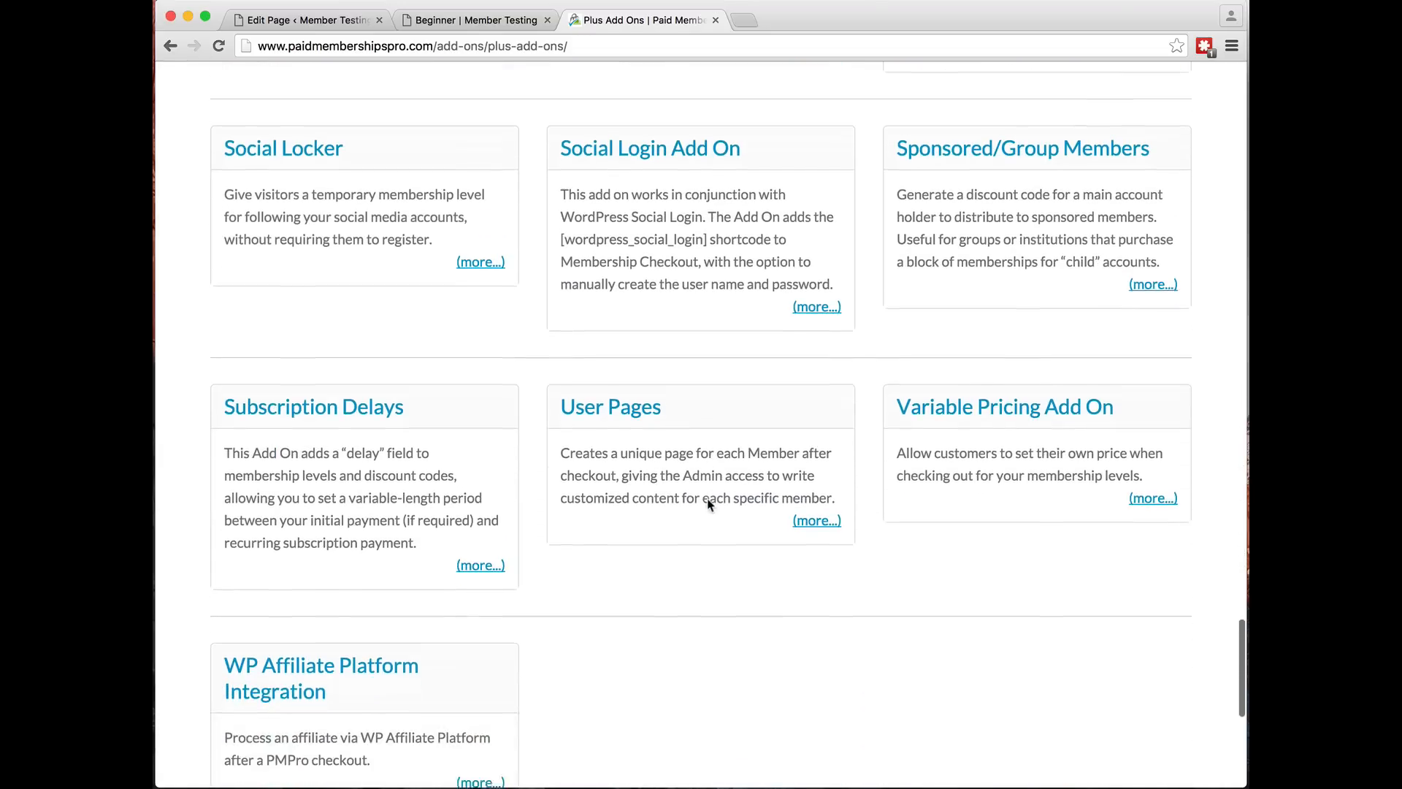
left_click(610, 406)
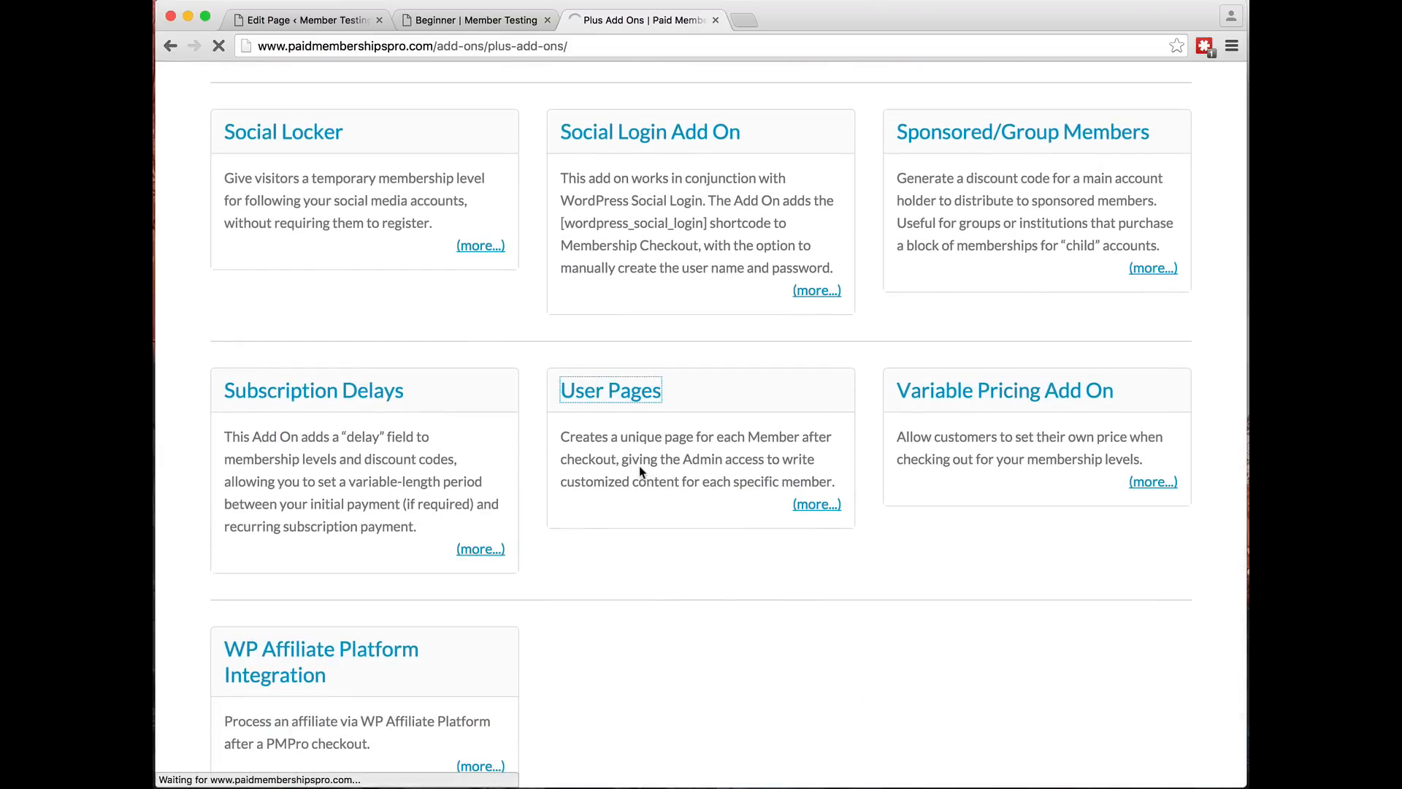
left_click(611, 389)
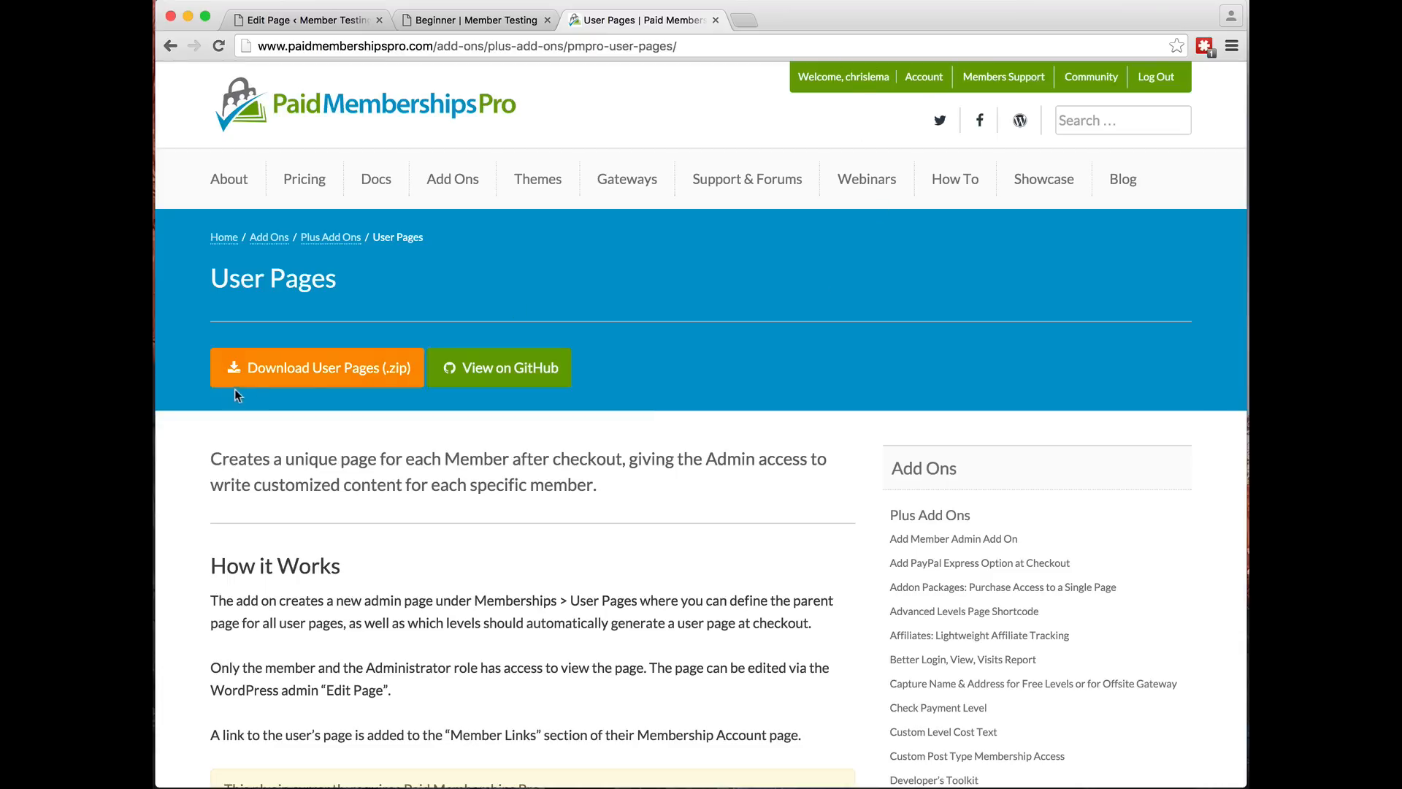
mouse_move(539, 310)
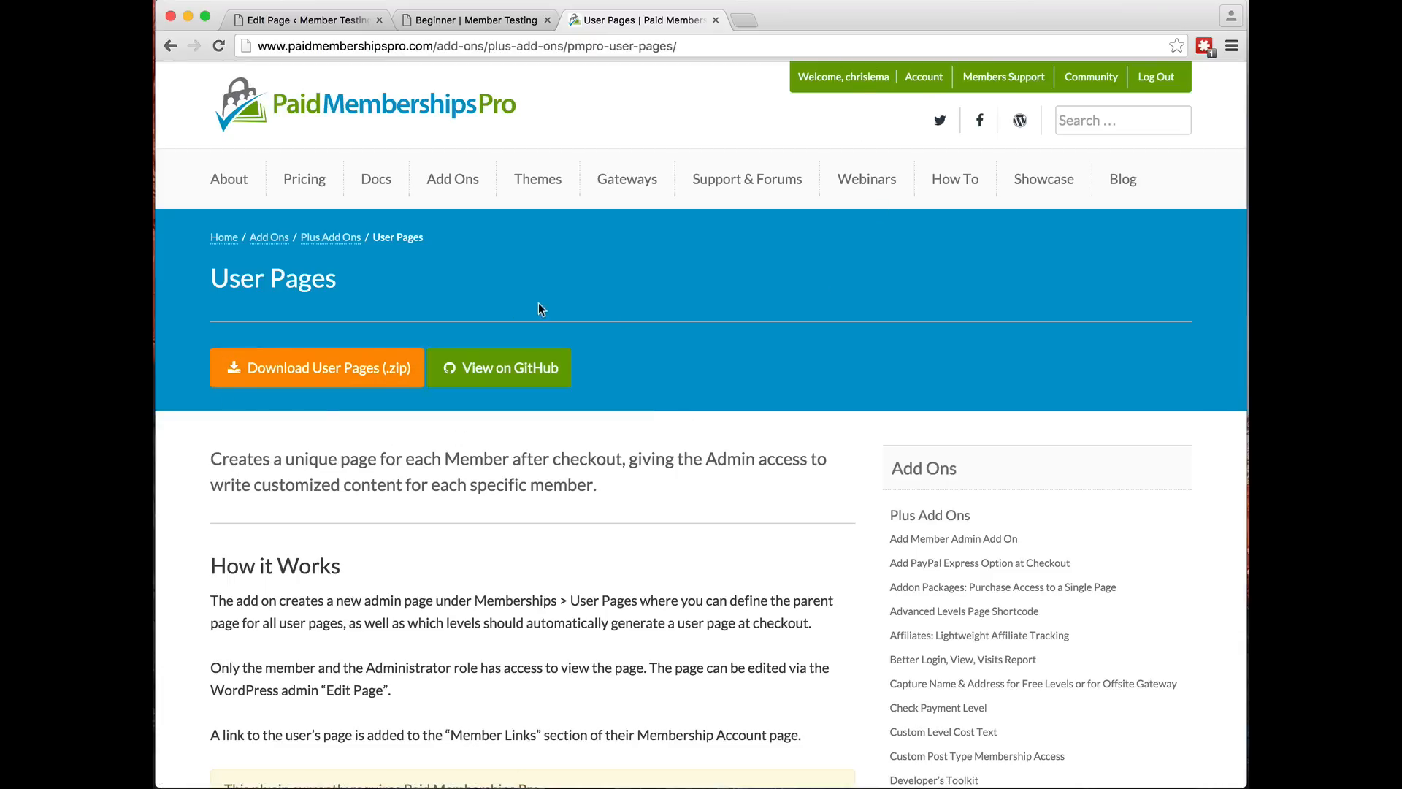
scroll("down", 3)
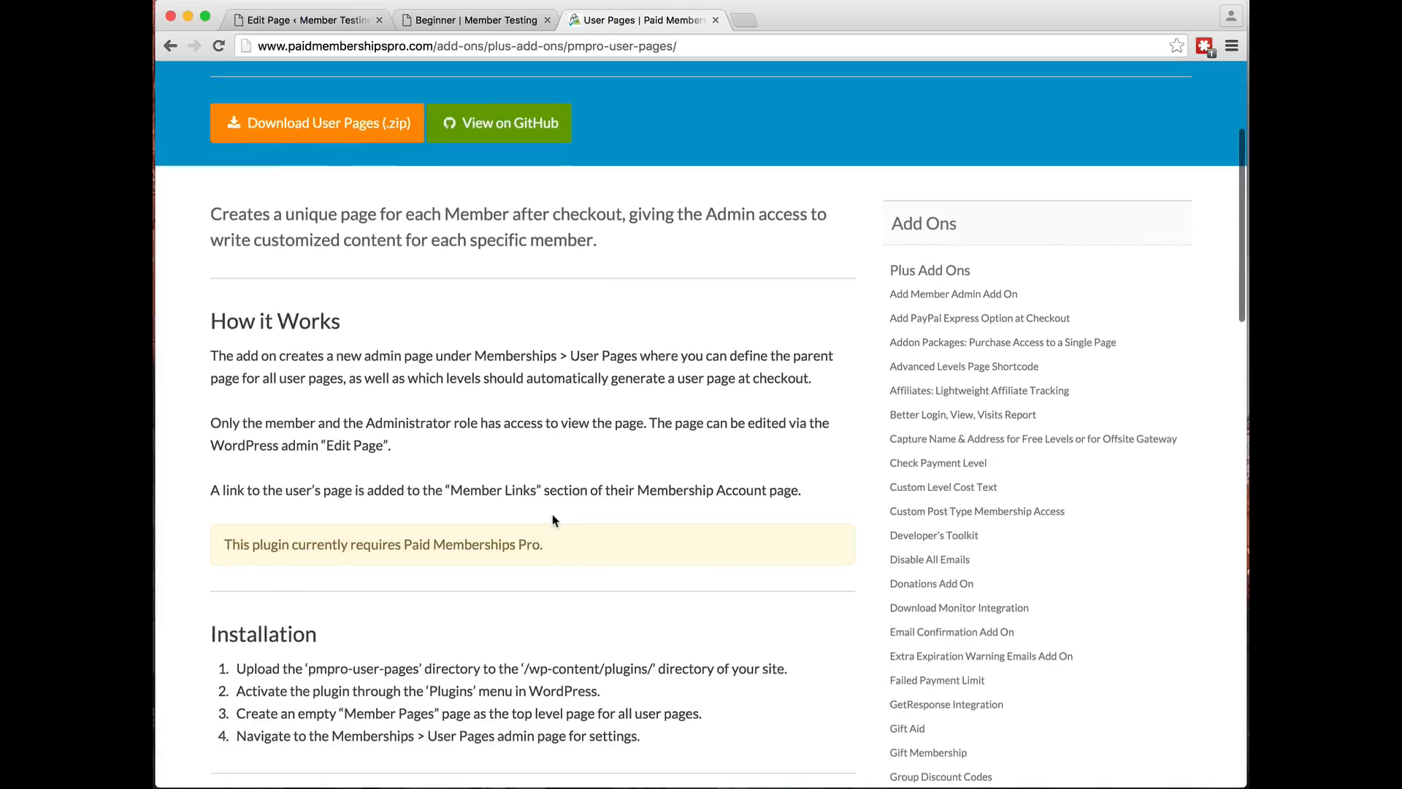
scroll("down", 3)
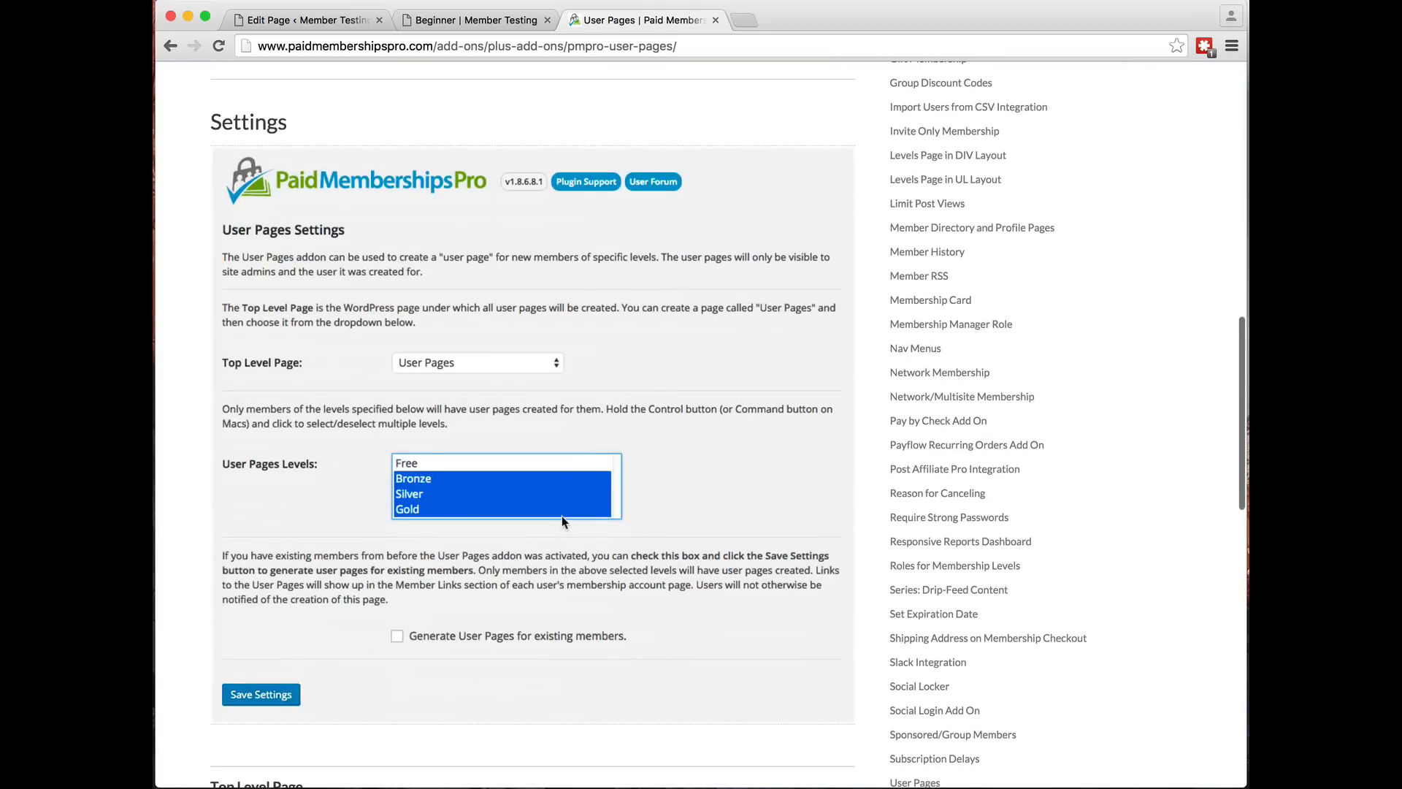
scroll("down", 3)
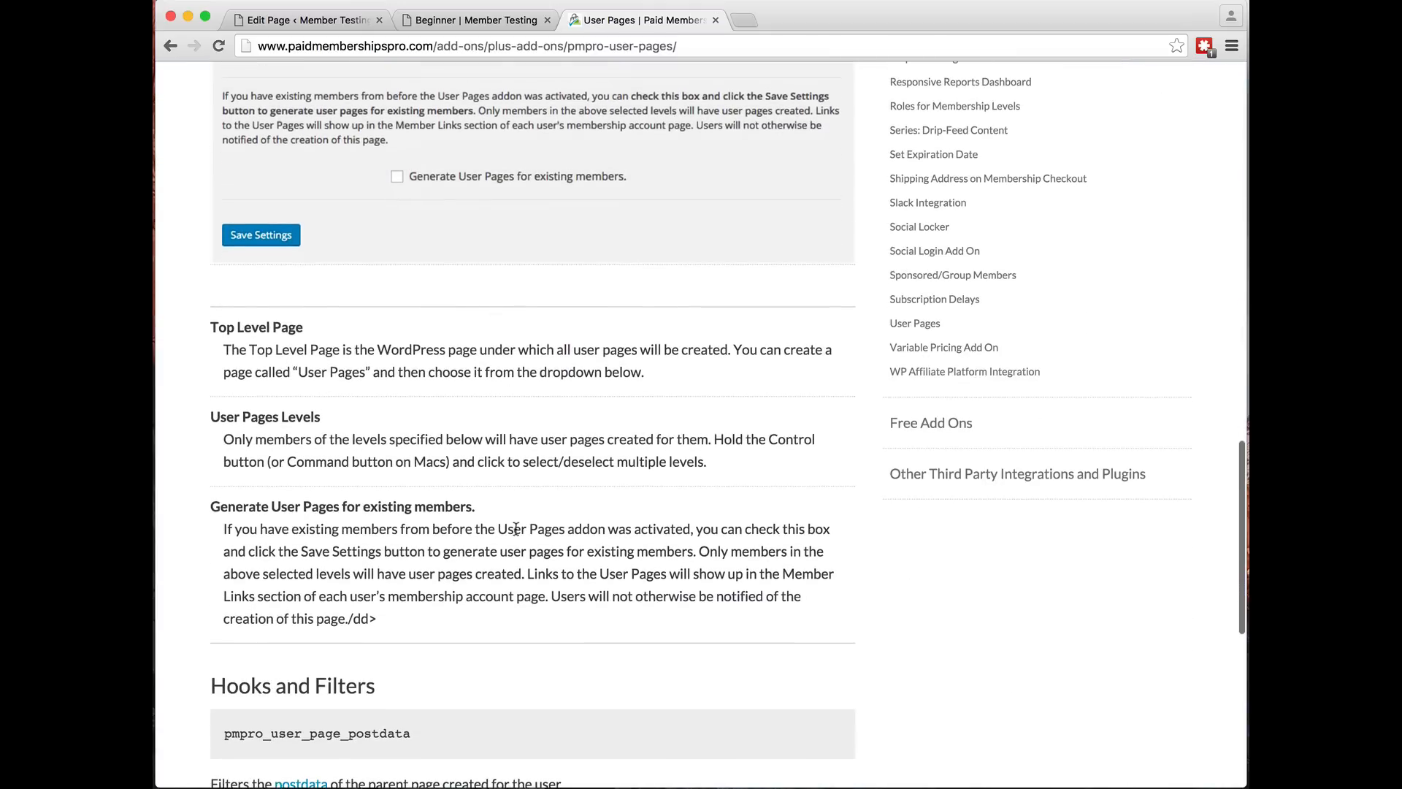
scroll("down", 3)
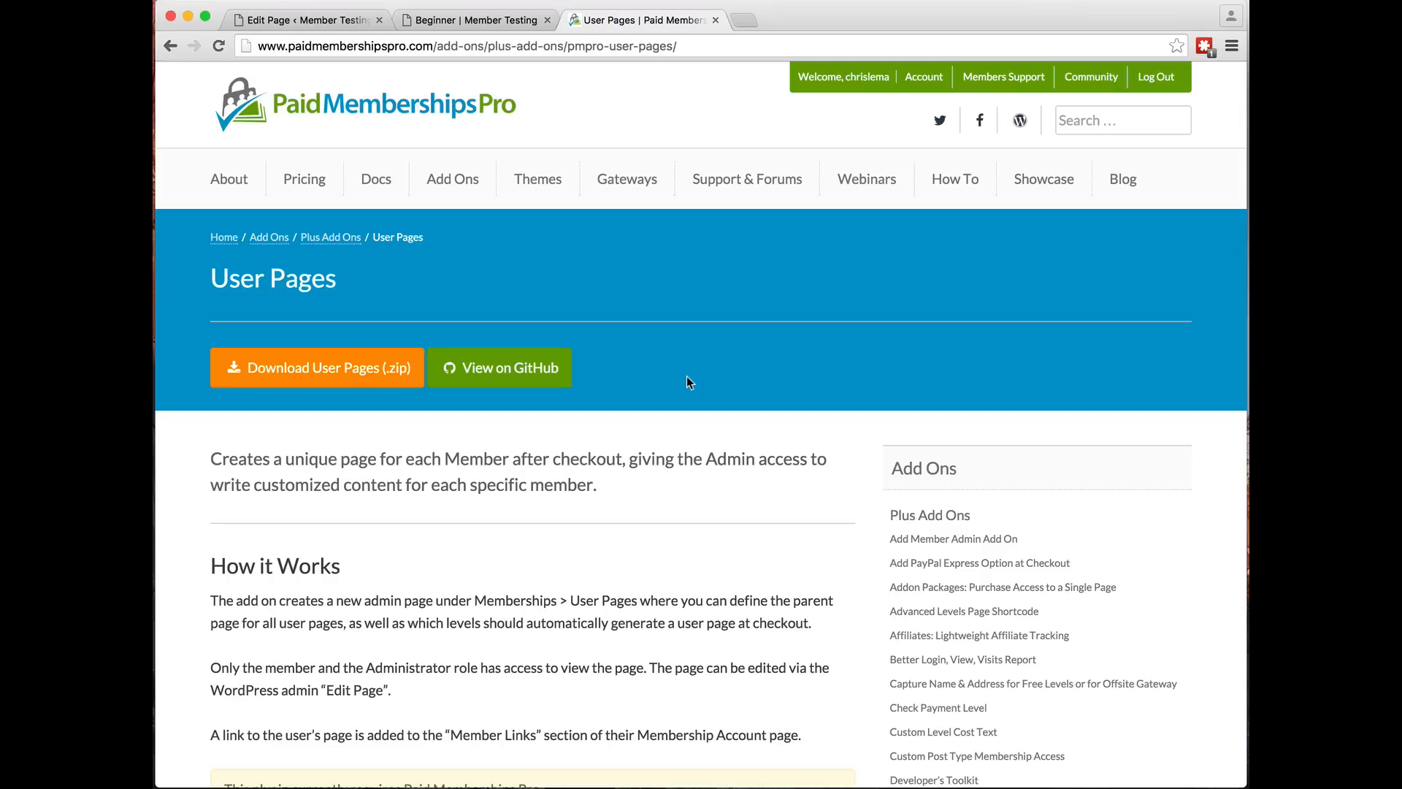
mouse_move(409, 139)
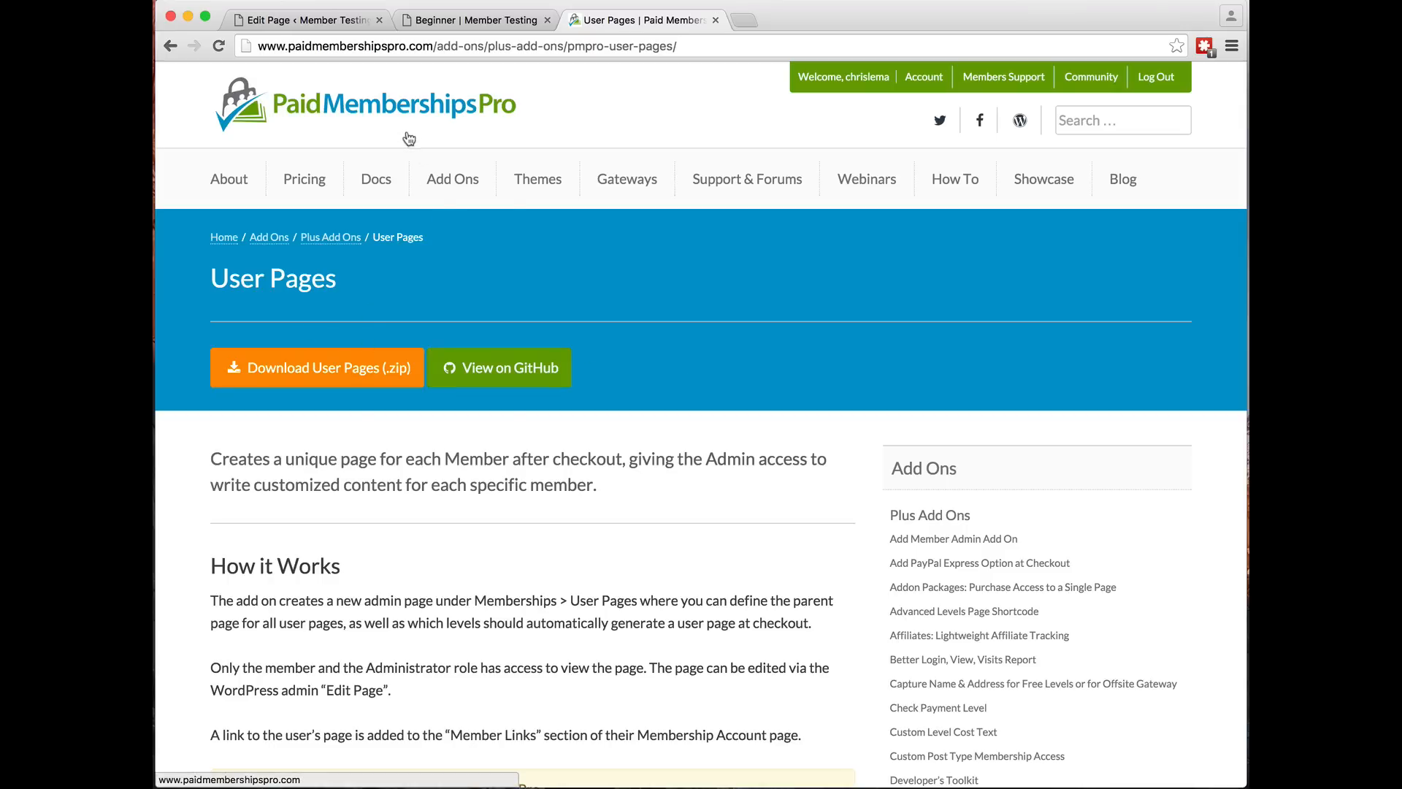